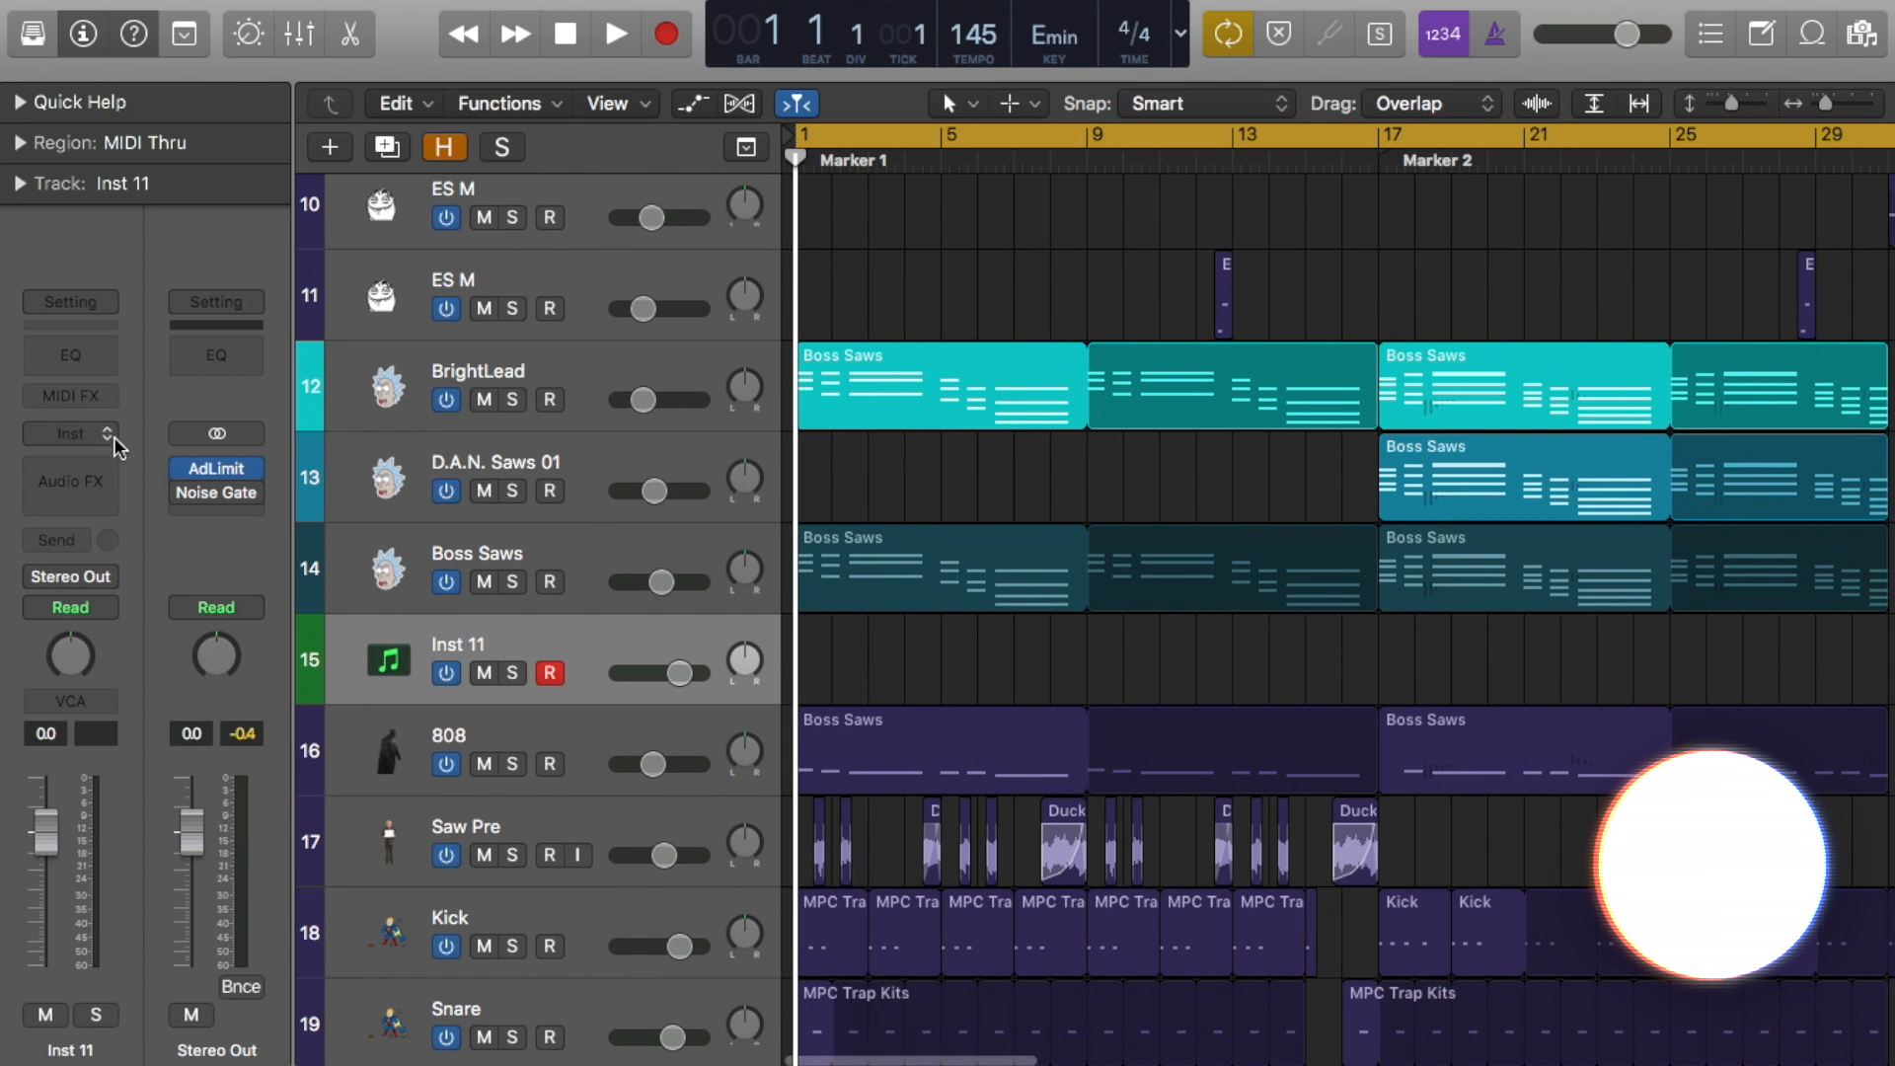
Load Alchemy on Inst 11 in Advanced view and raise source A's unison detune.
left_click(69, 434)
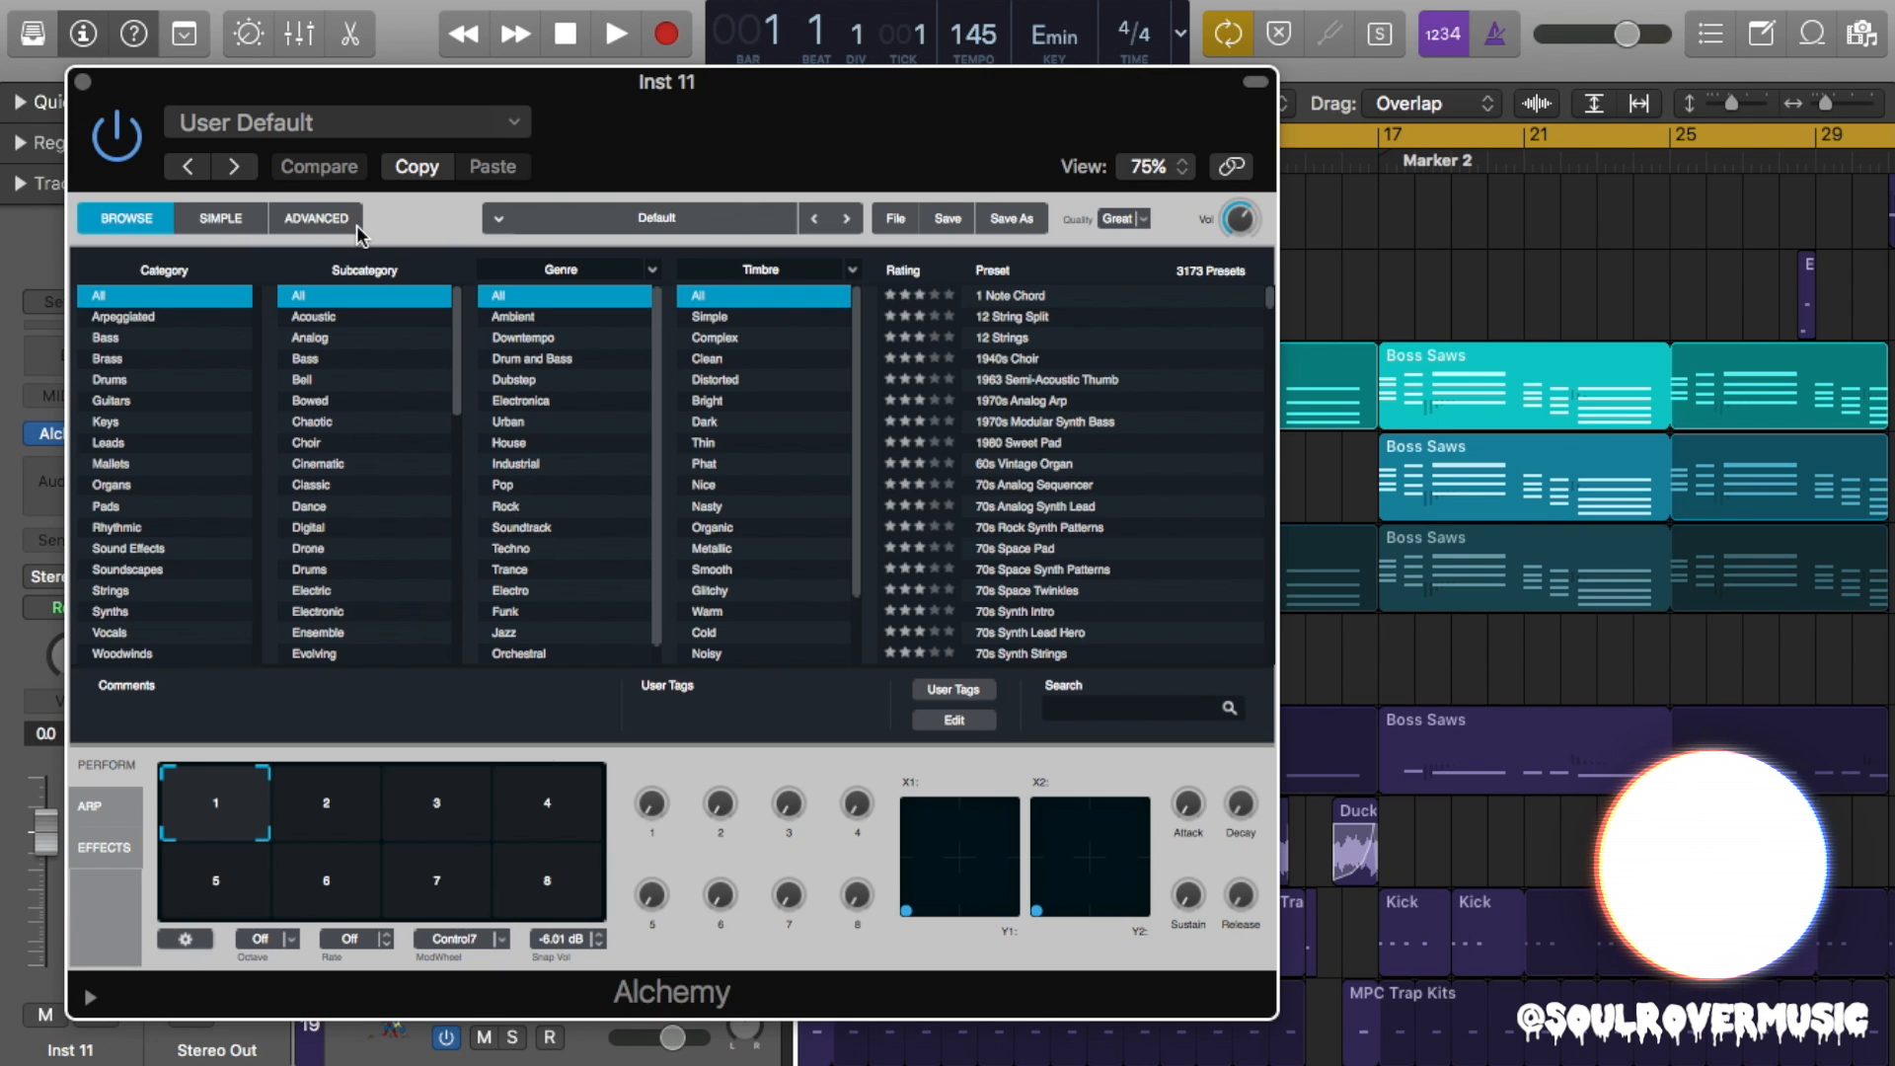
left_click(316, 219)
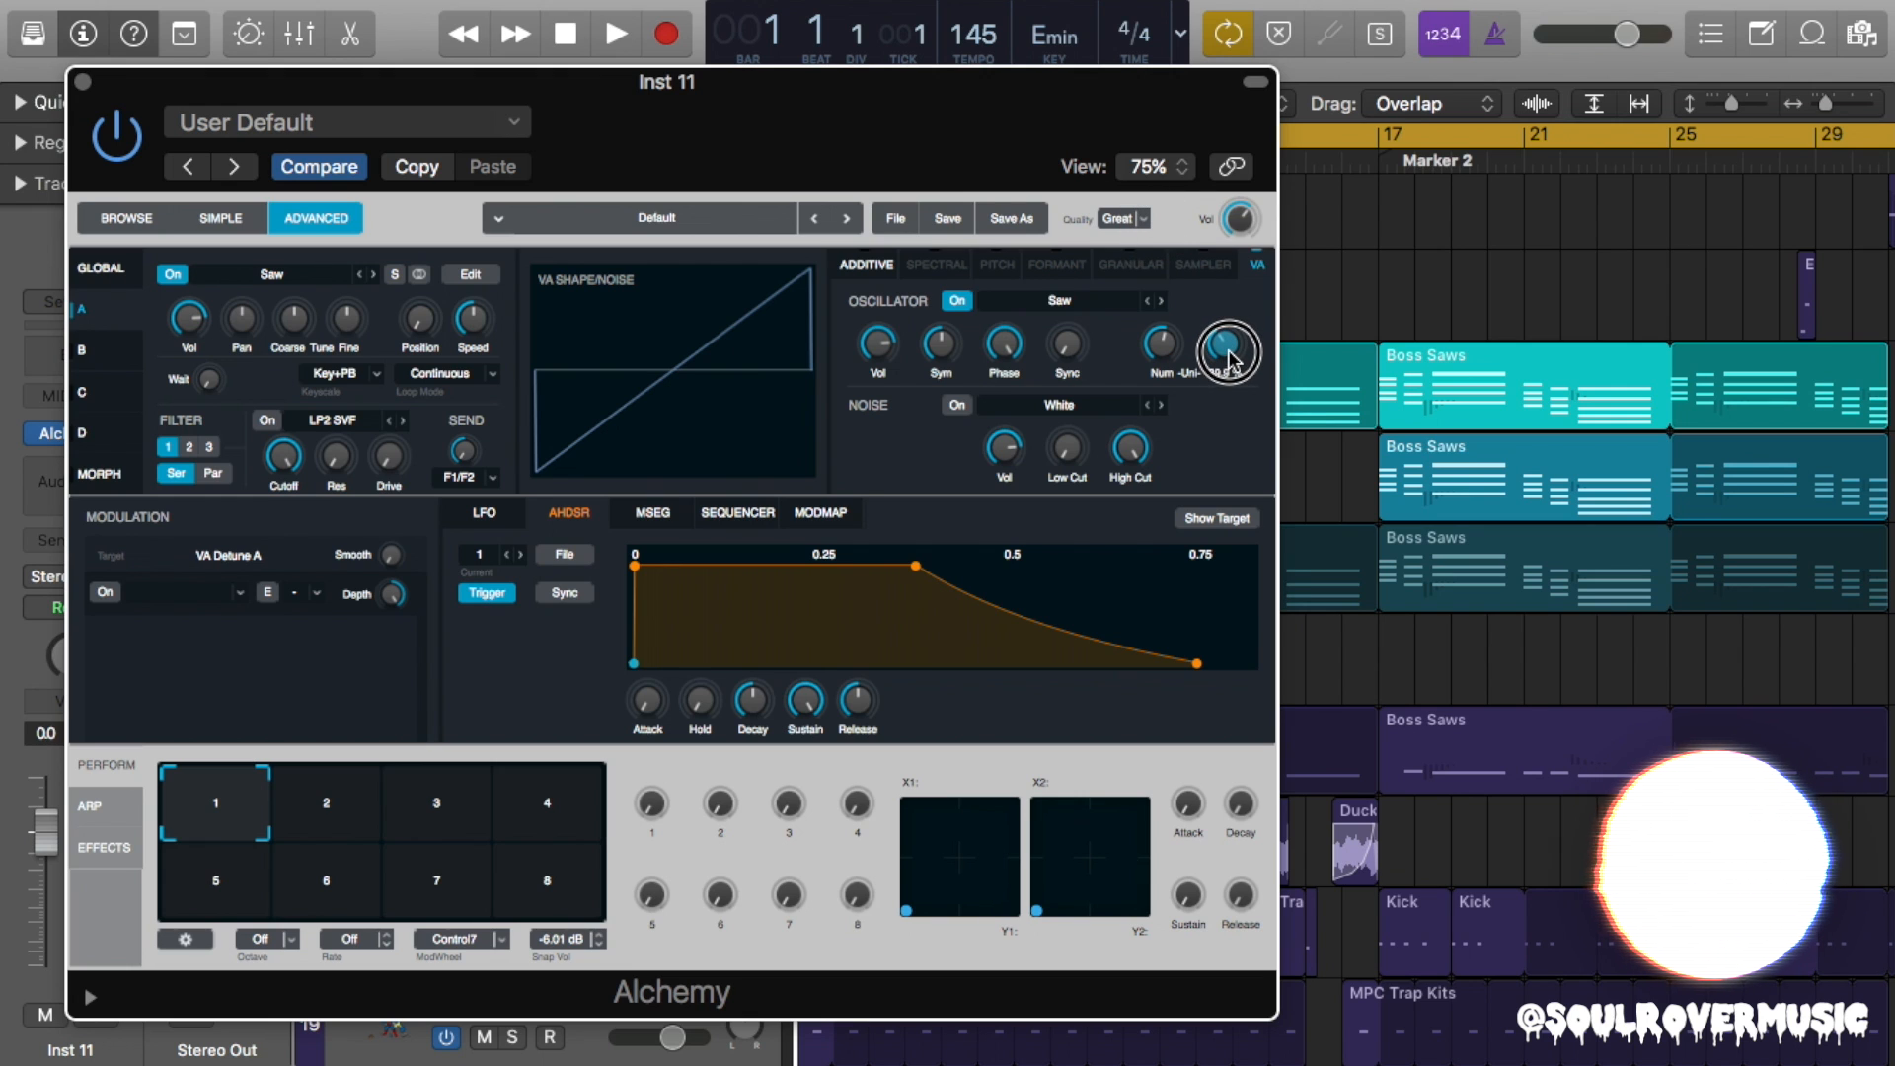
left_click_drag(1227, 362, 1227, 345)
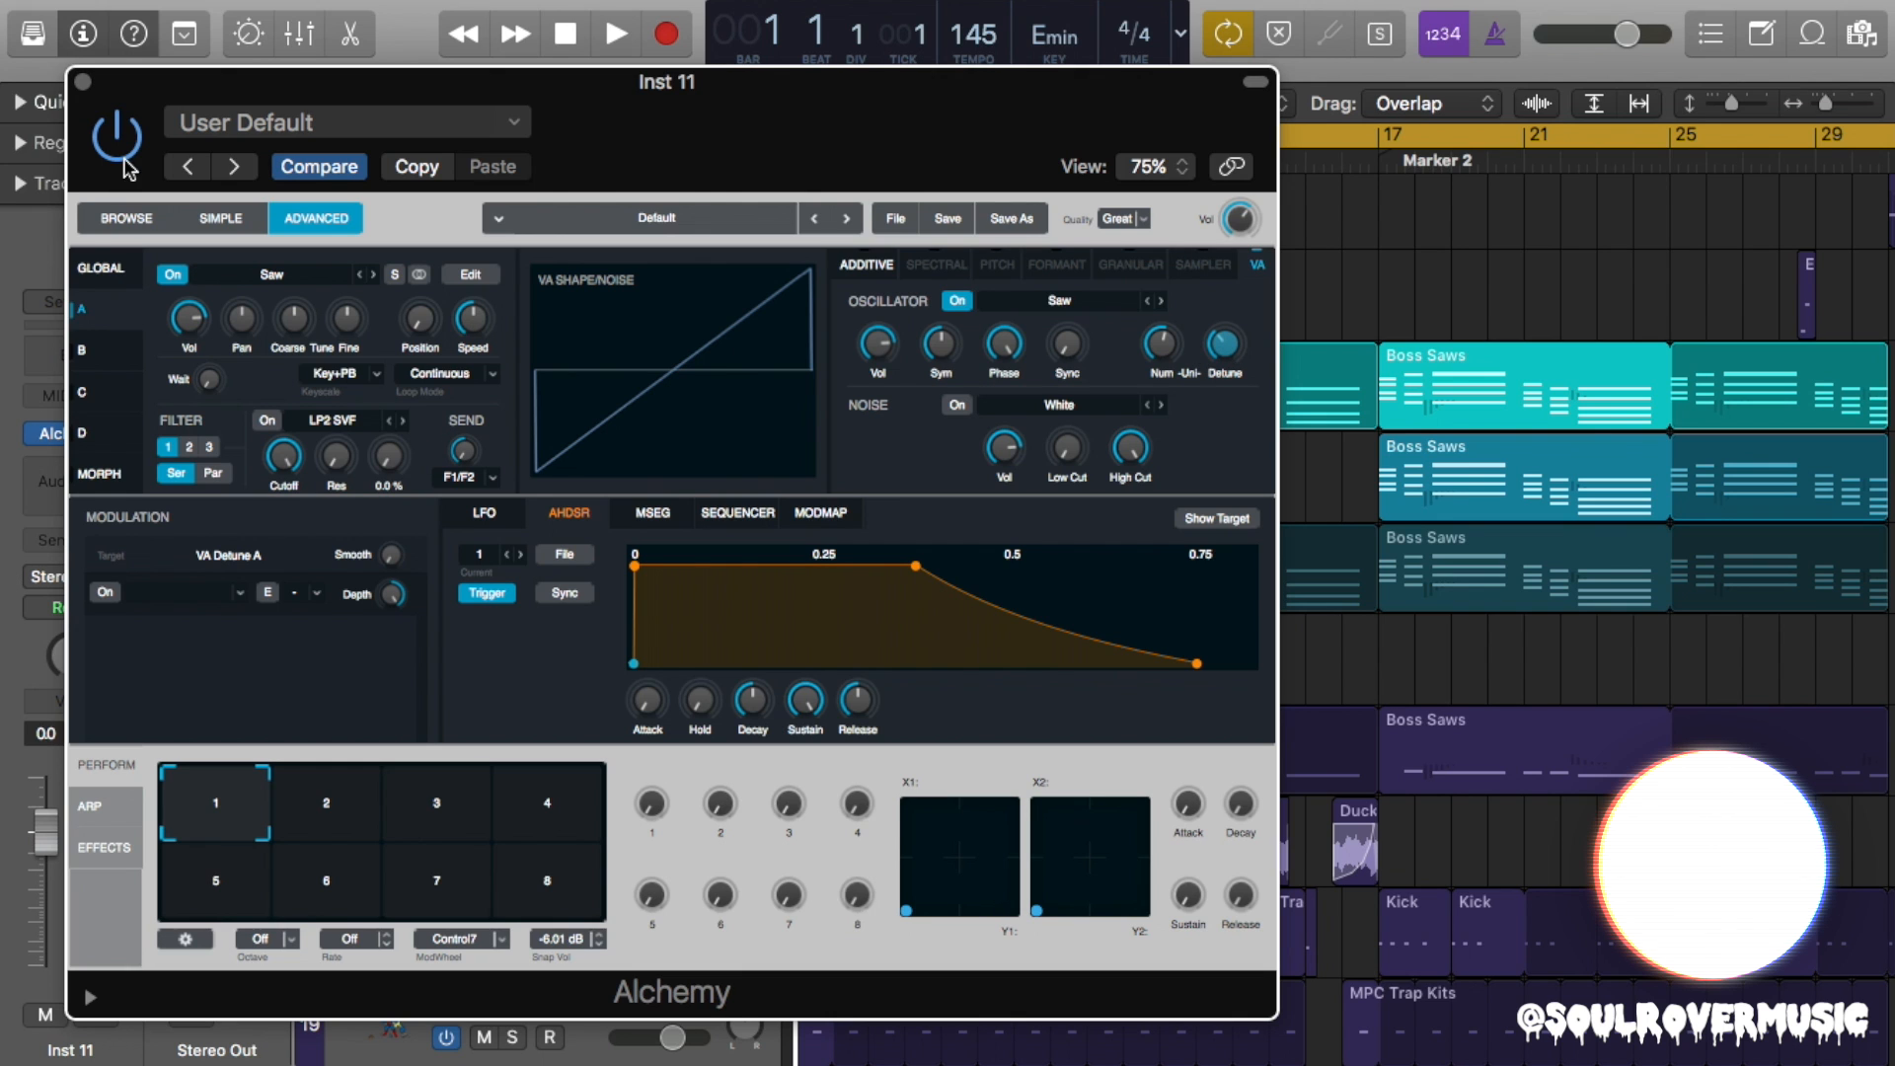
left_click(82, 81)
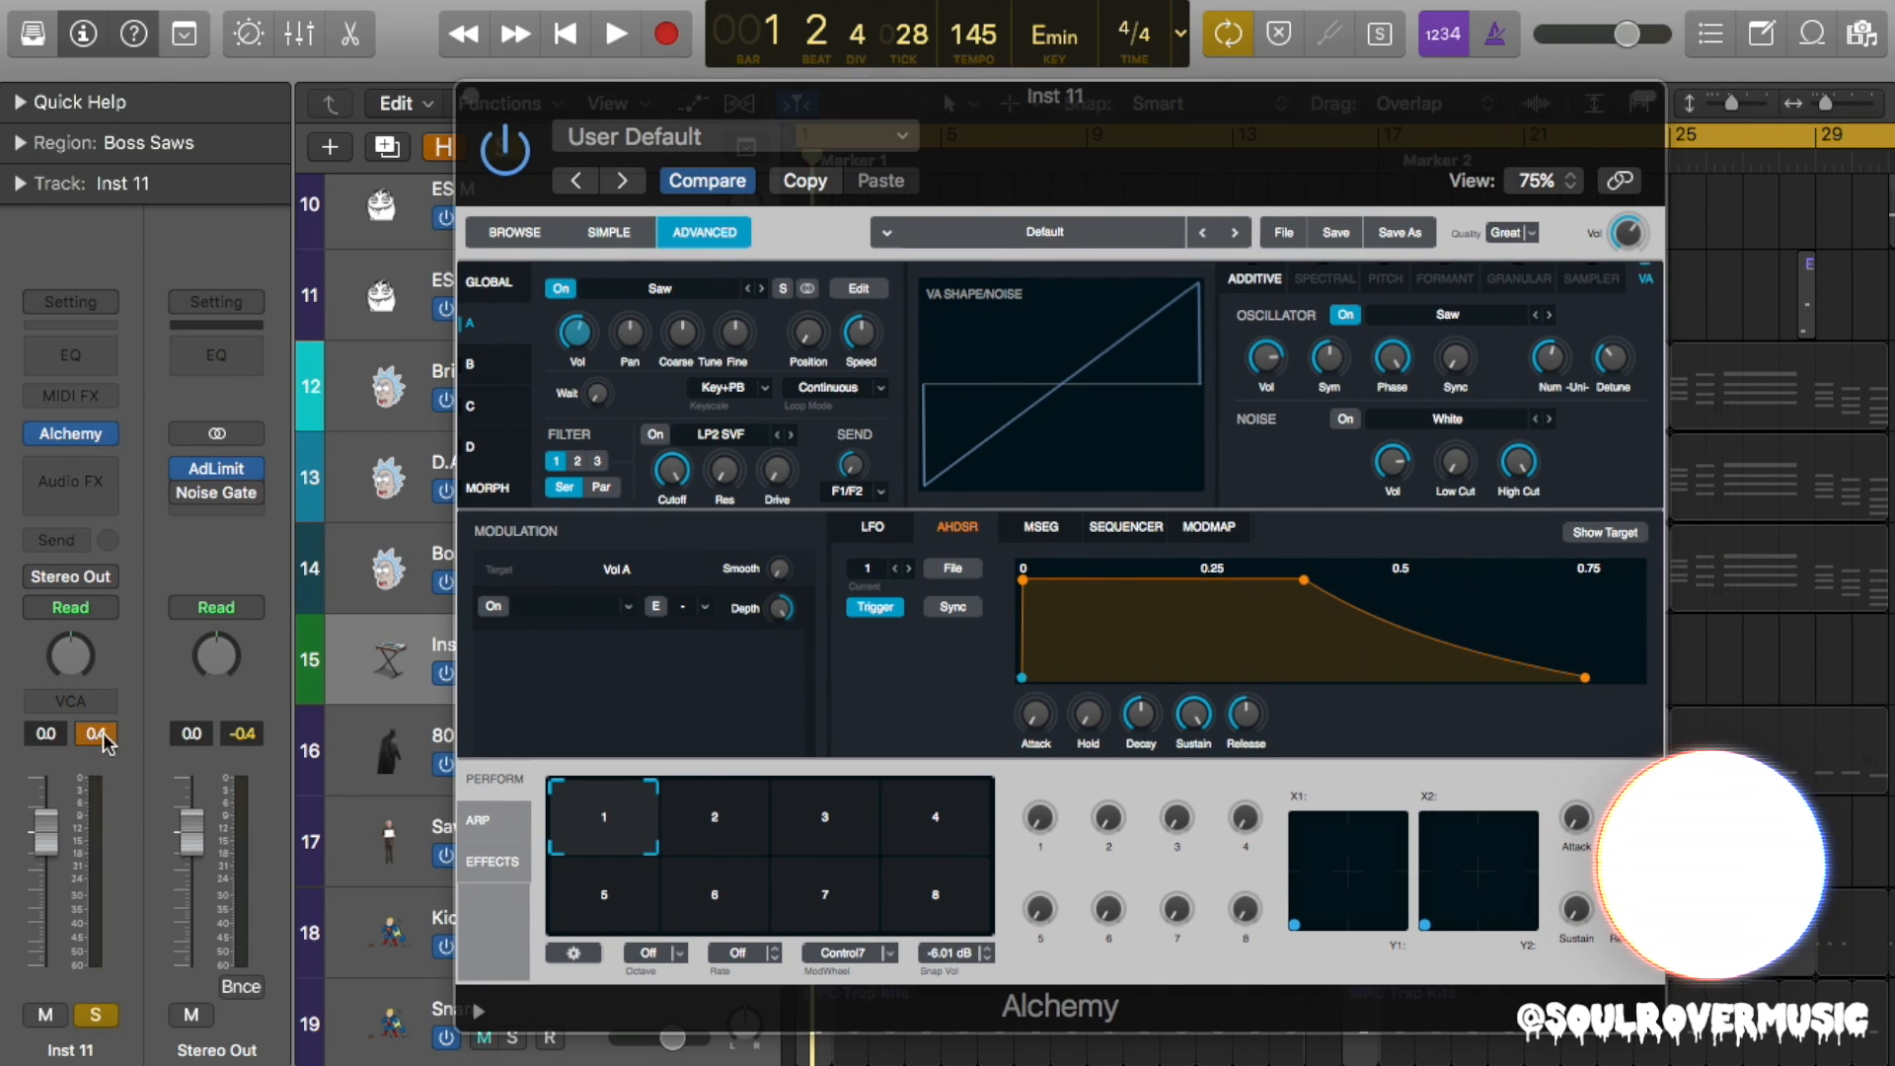
Lower Inst 11's volume and give source B six detuned unison saw voices.
left_click(614, 32)
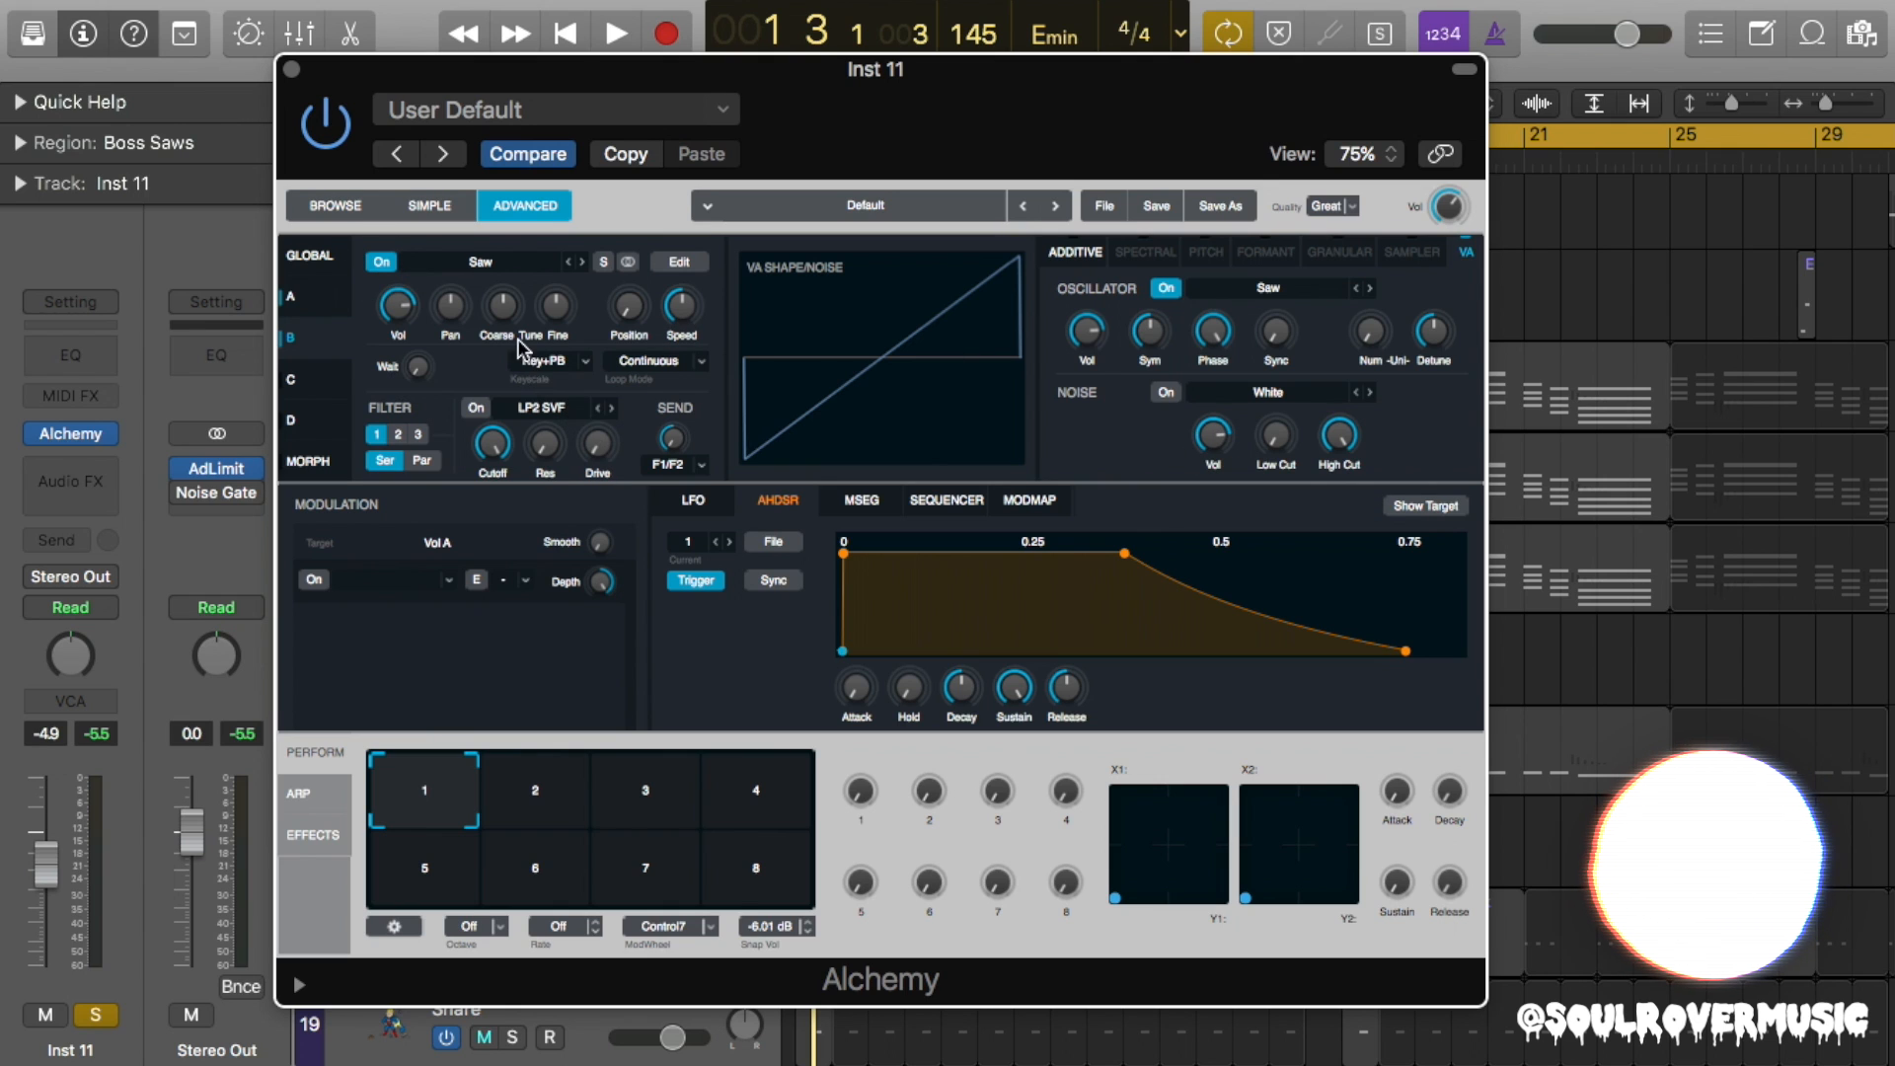
left_click_drag(501, 306, 500, 278)
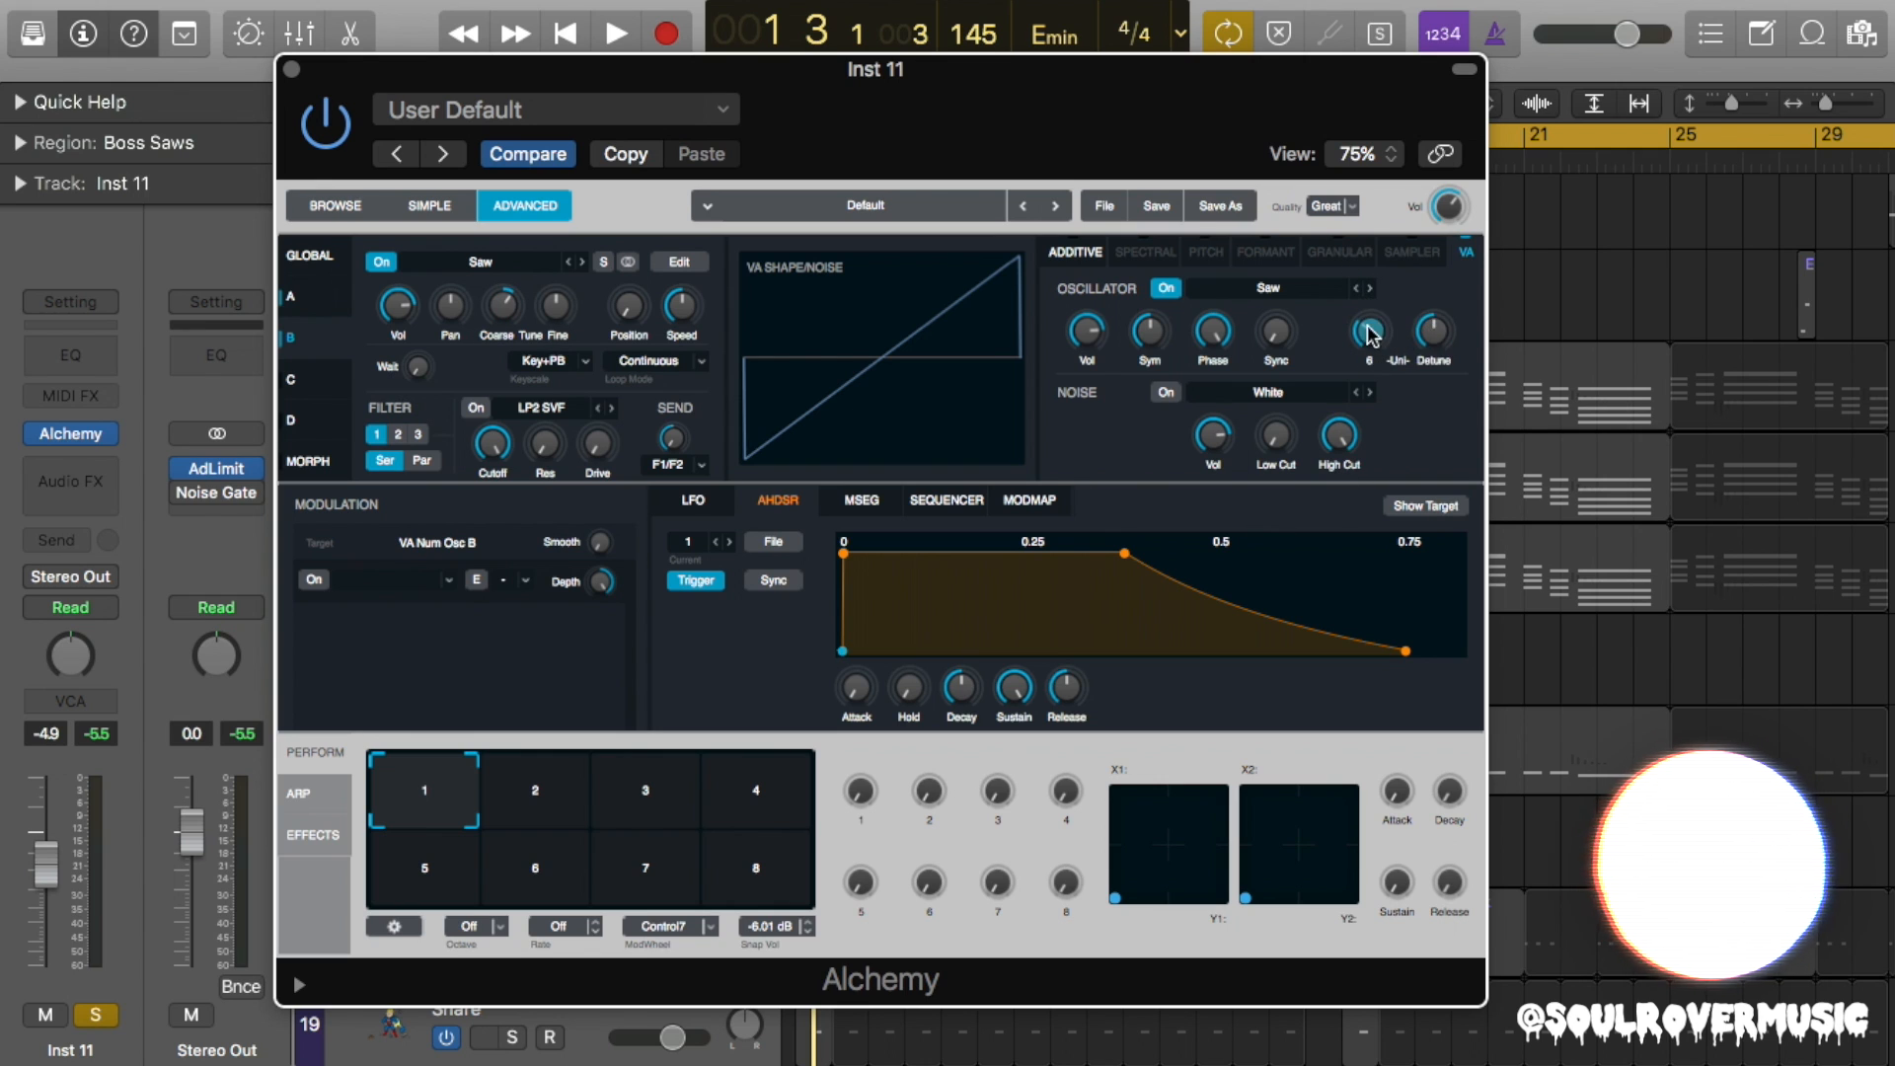
left_click_drag(1432, 336, 1444, 369)
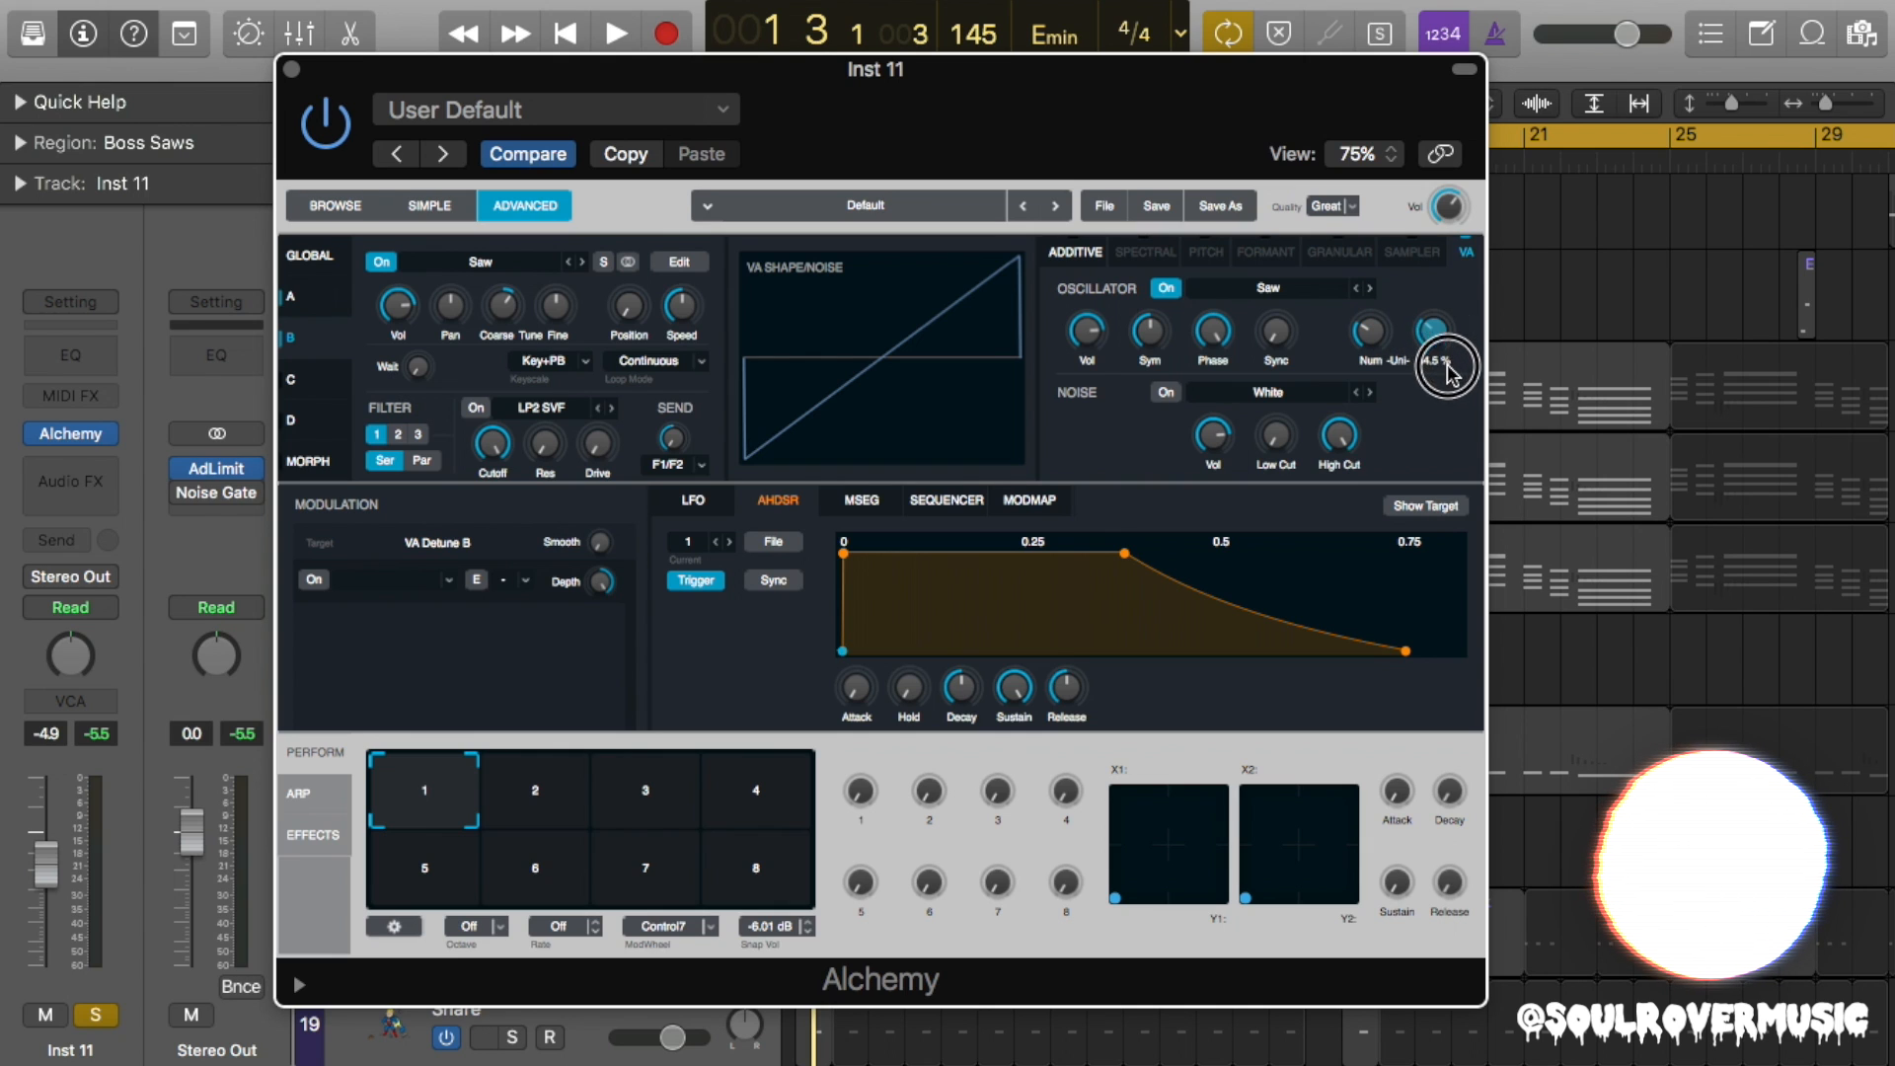
left_click_drag(1447, 368, 1457, 404)
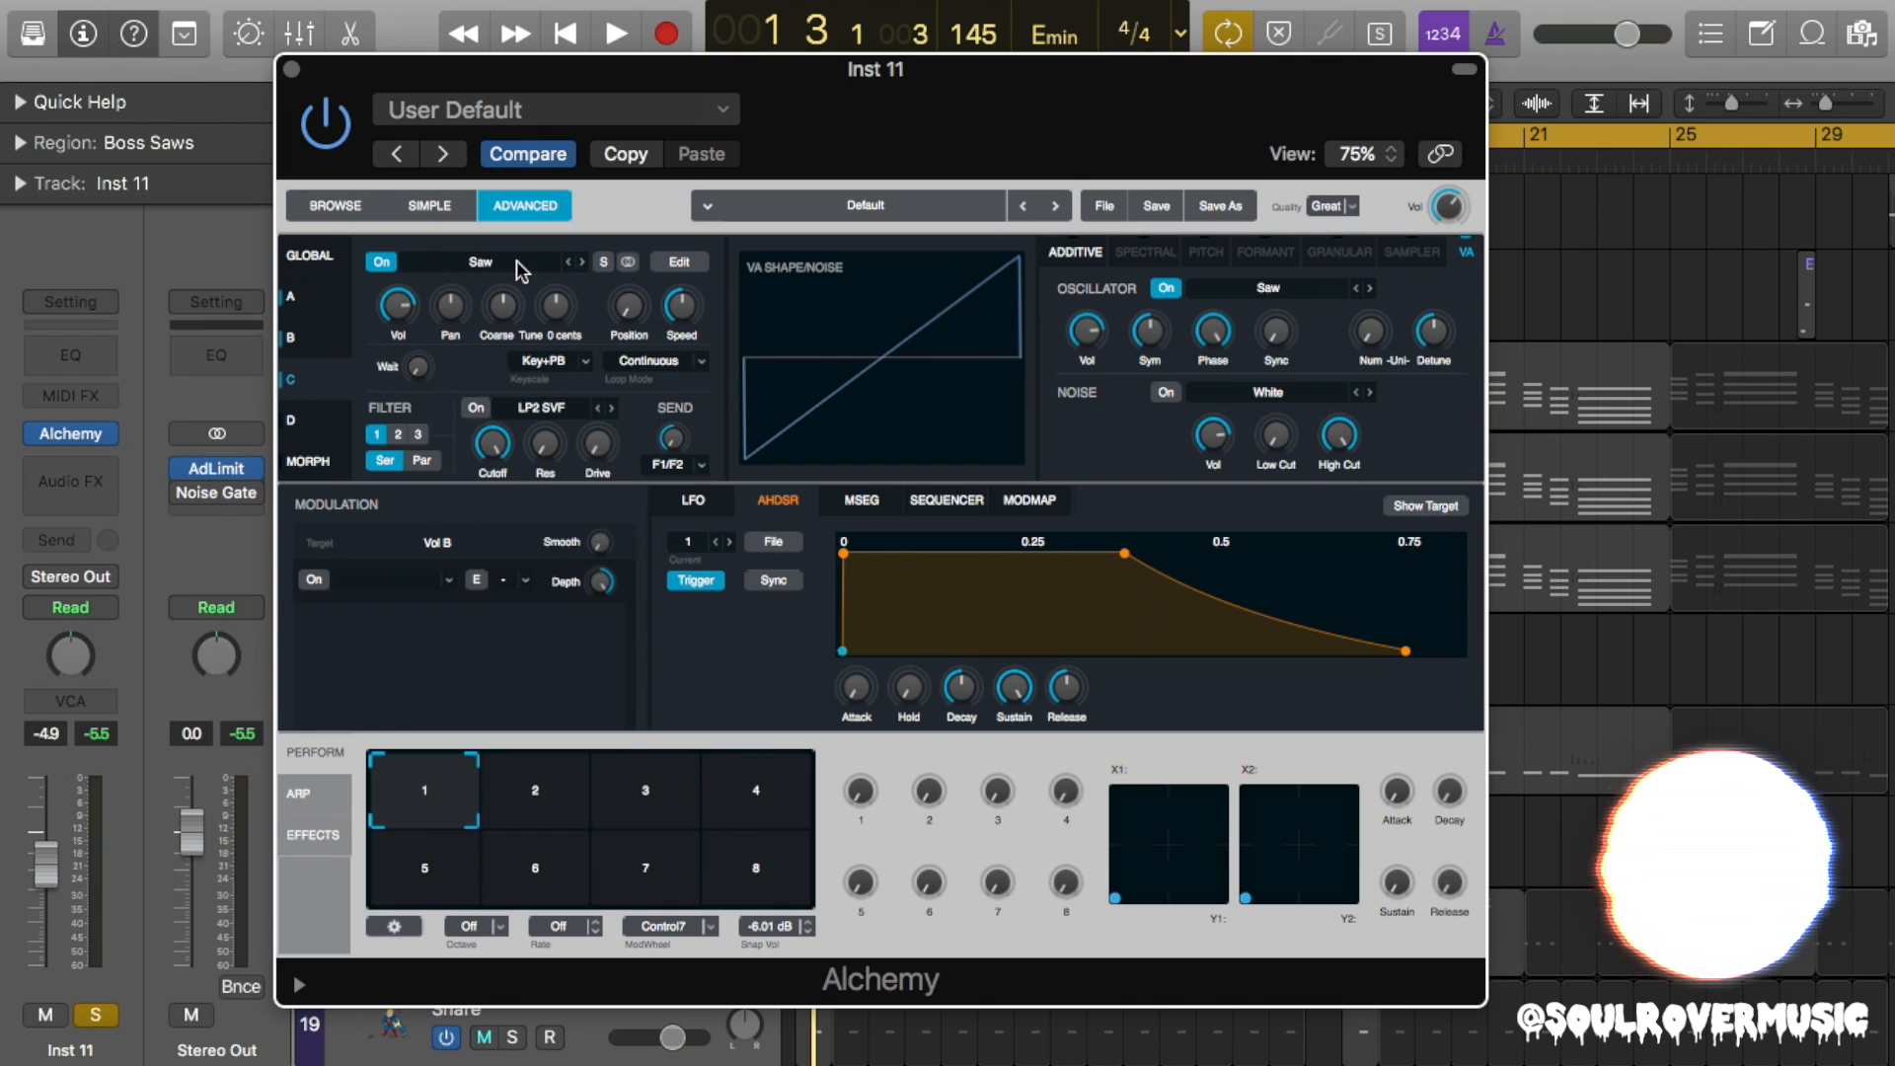
Load Saw - Vintage 1 into Alchemy source C and lower its volume.
right_click(481, 263)
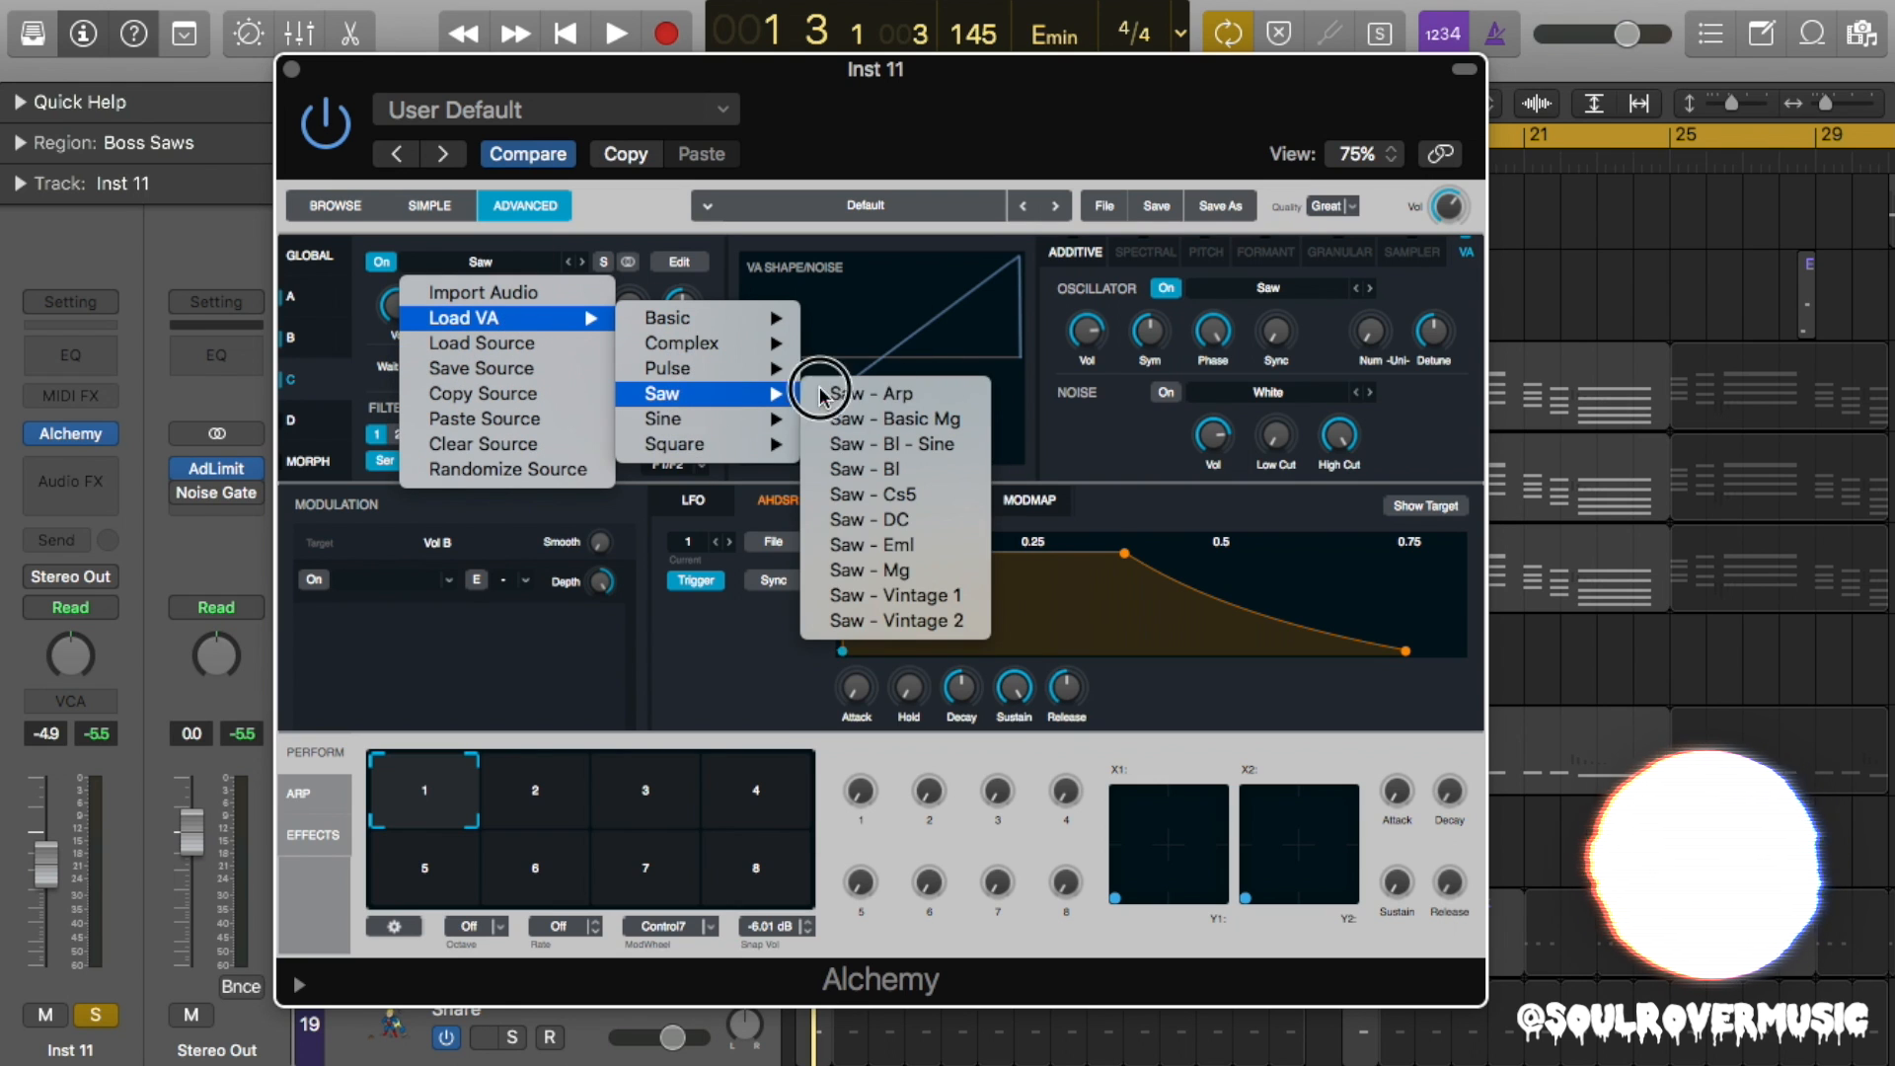
left_click(895, 594)
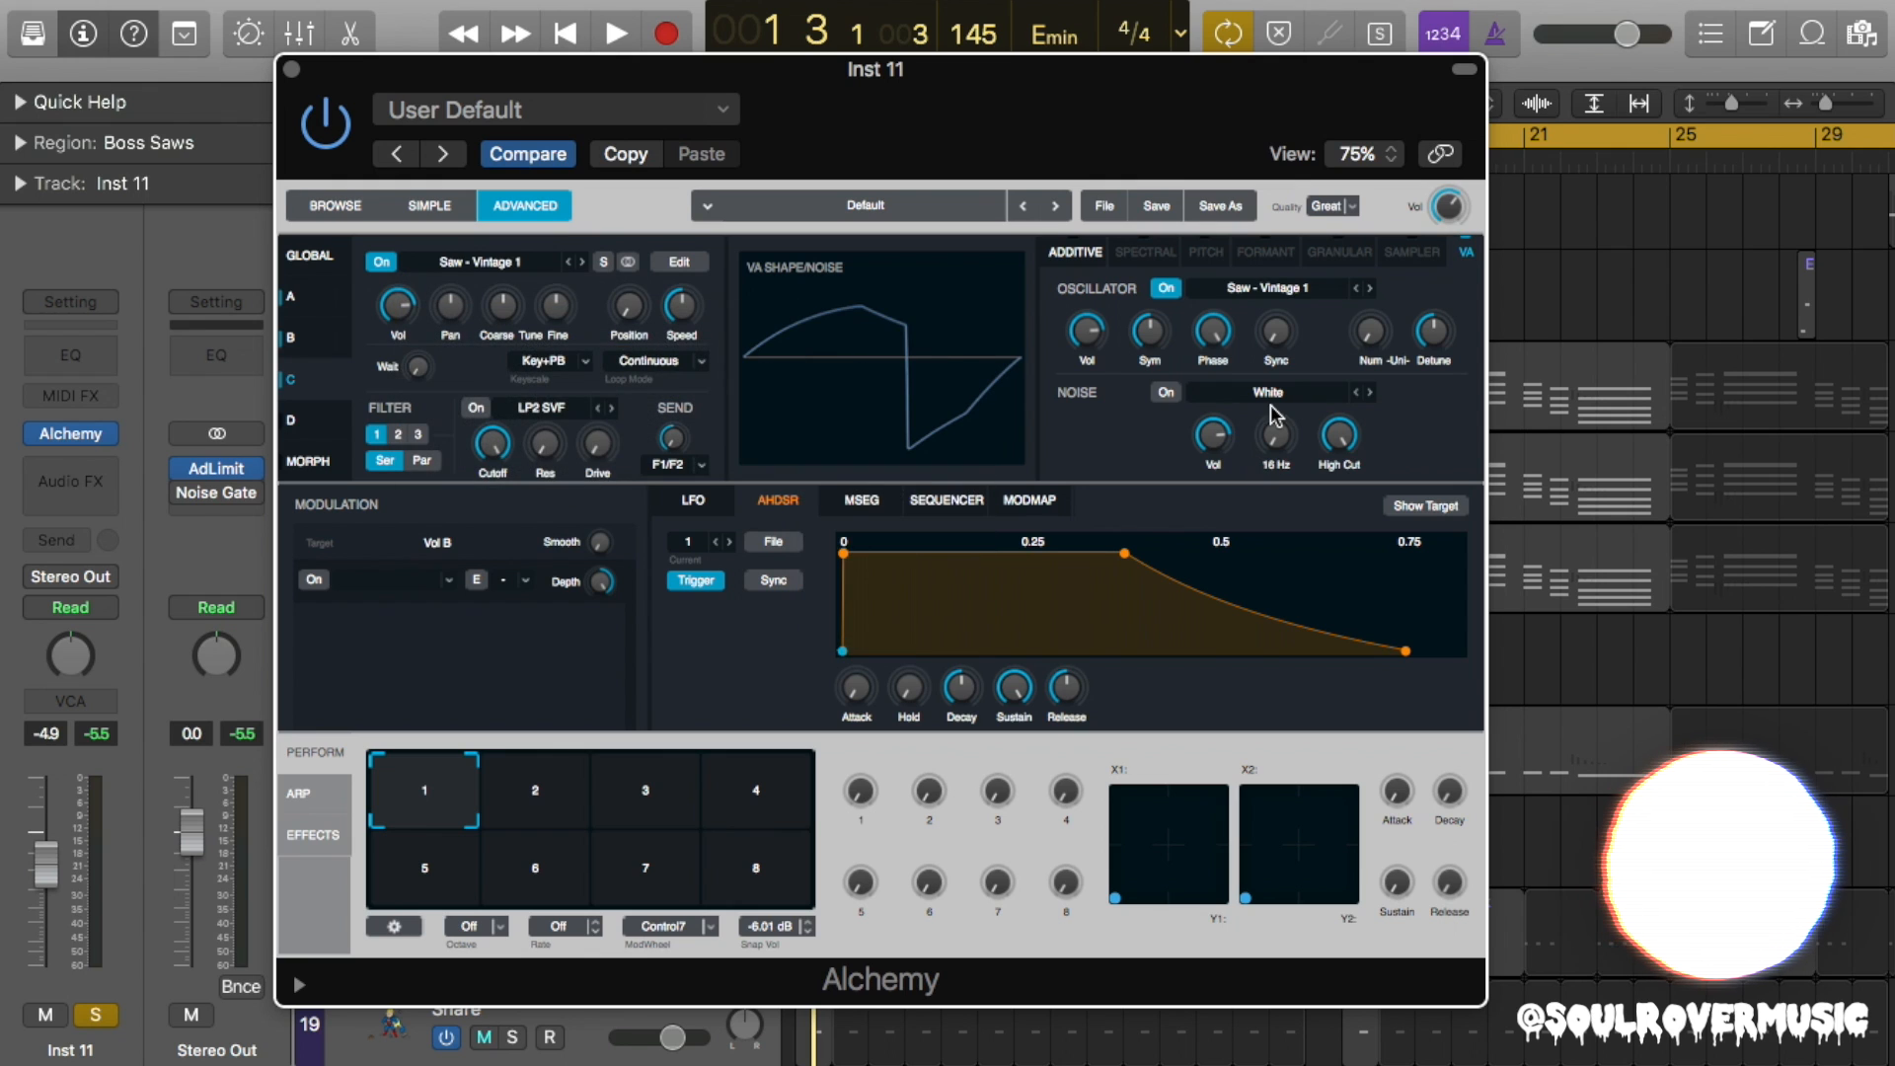
left_click_drag(395, 308, 399, 344)
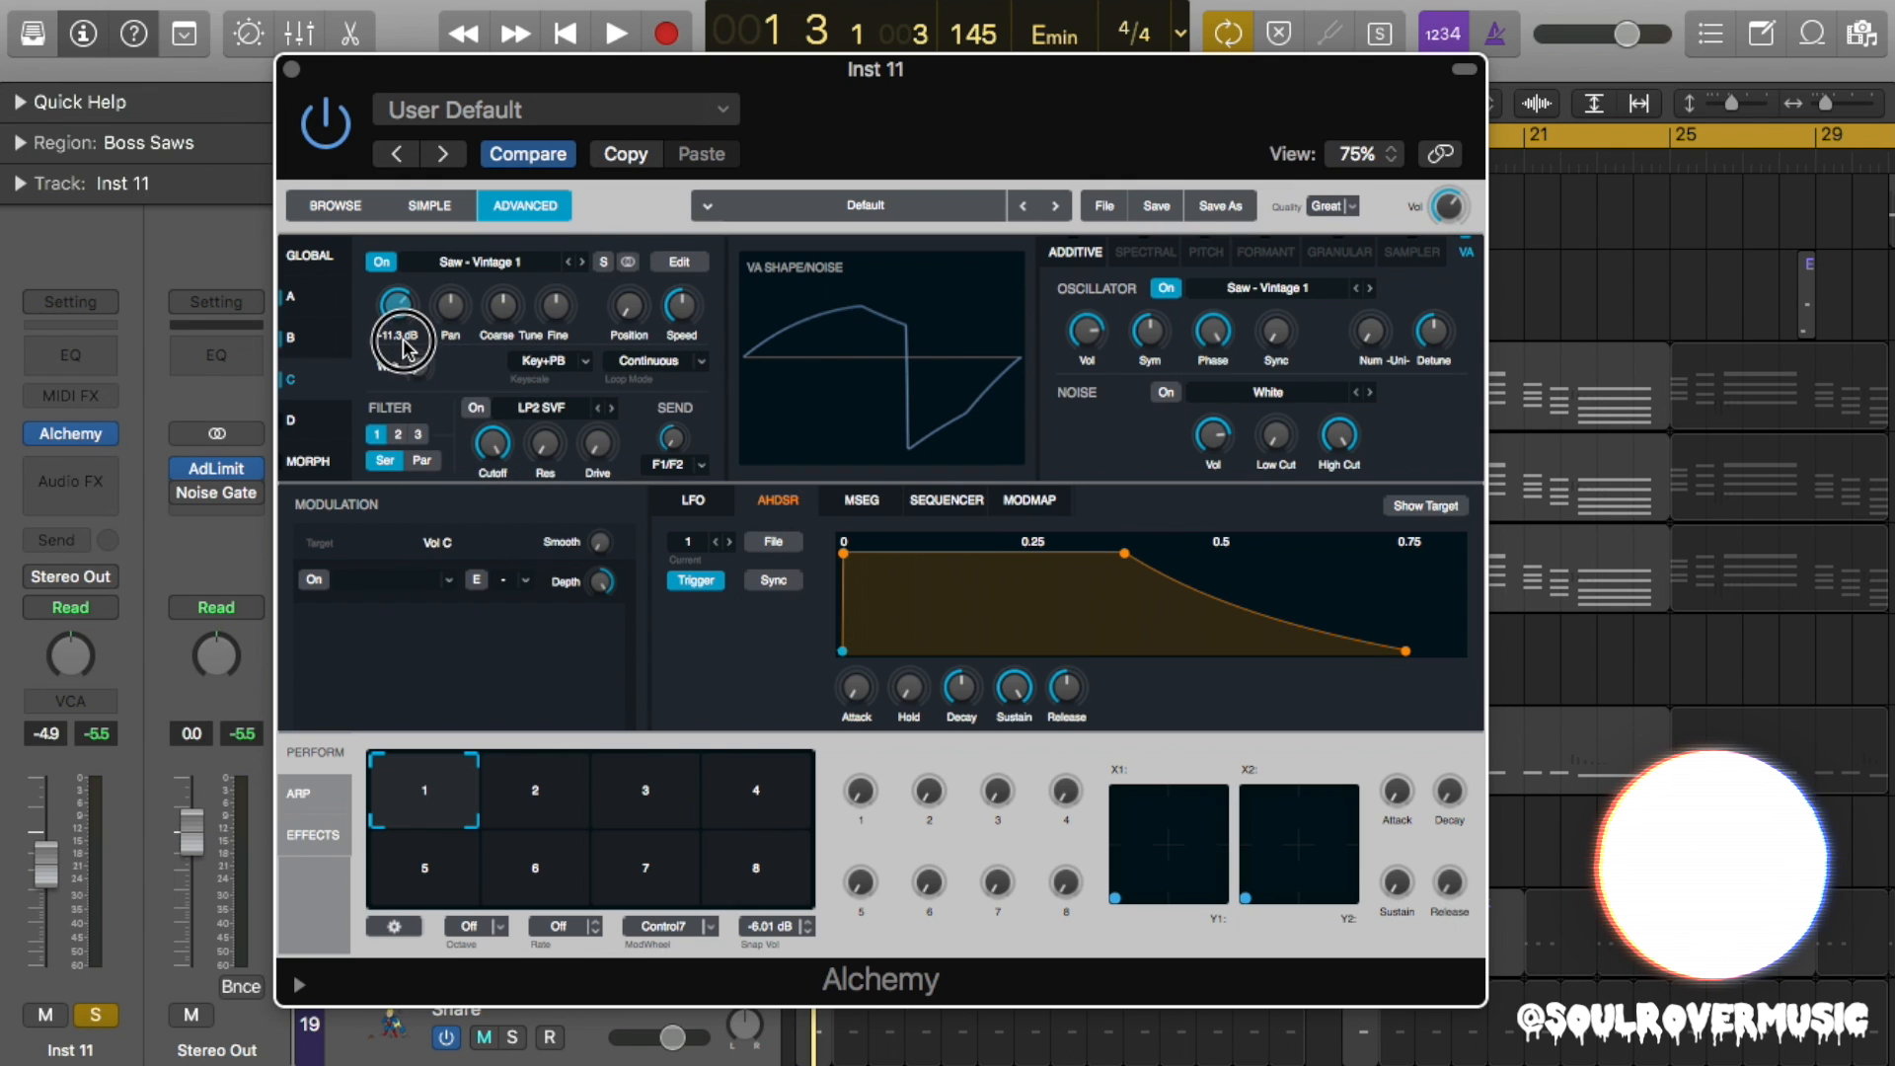
Reshape source C's amp envelope for a quick attack and close Alchemy.
left_click(614, 32)
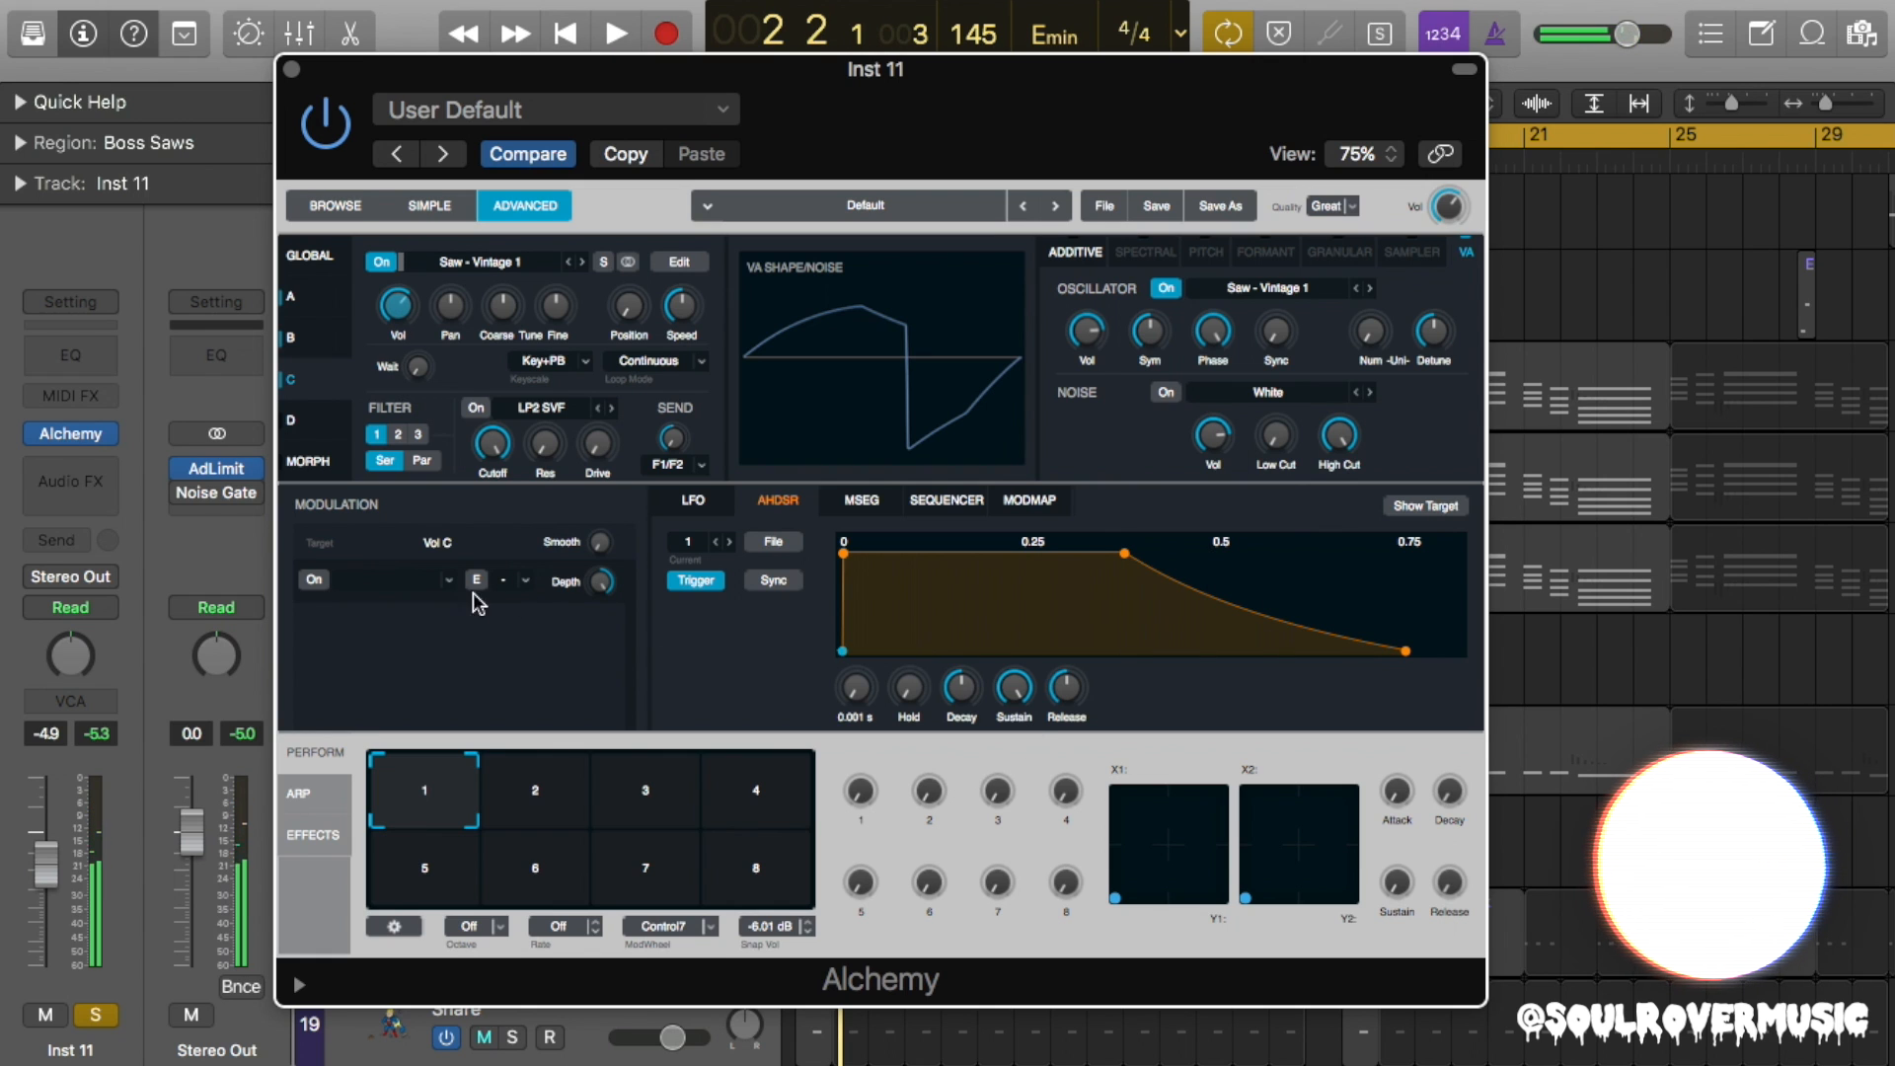
left_click_drag(1065, 689, 1065, 725)
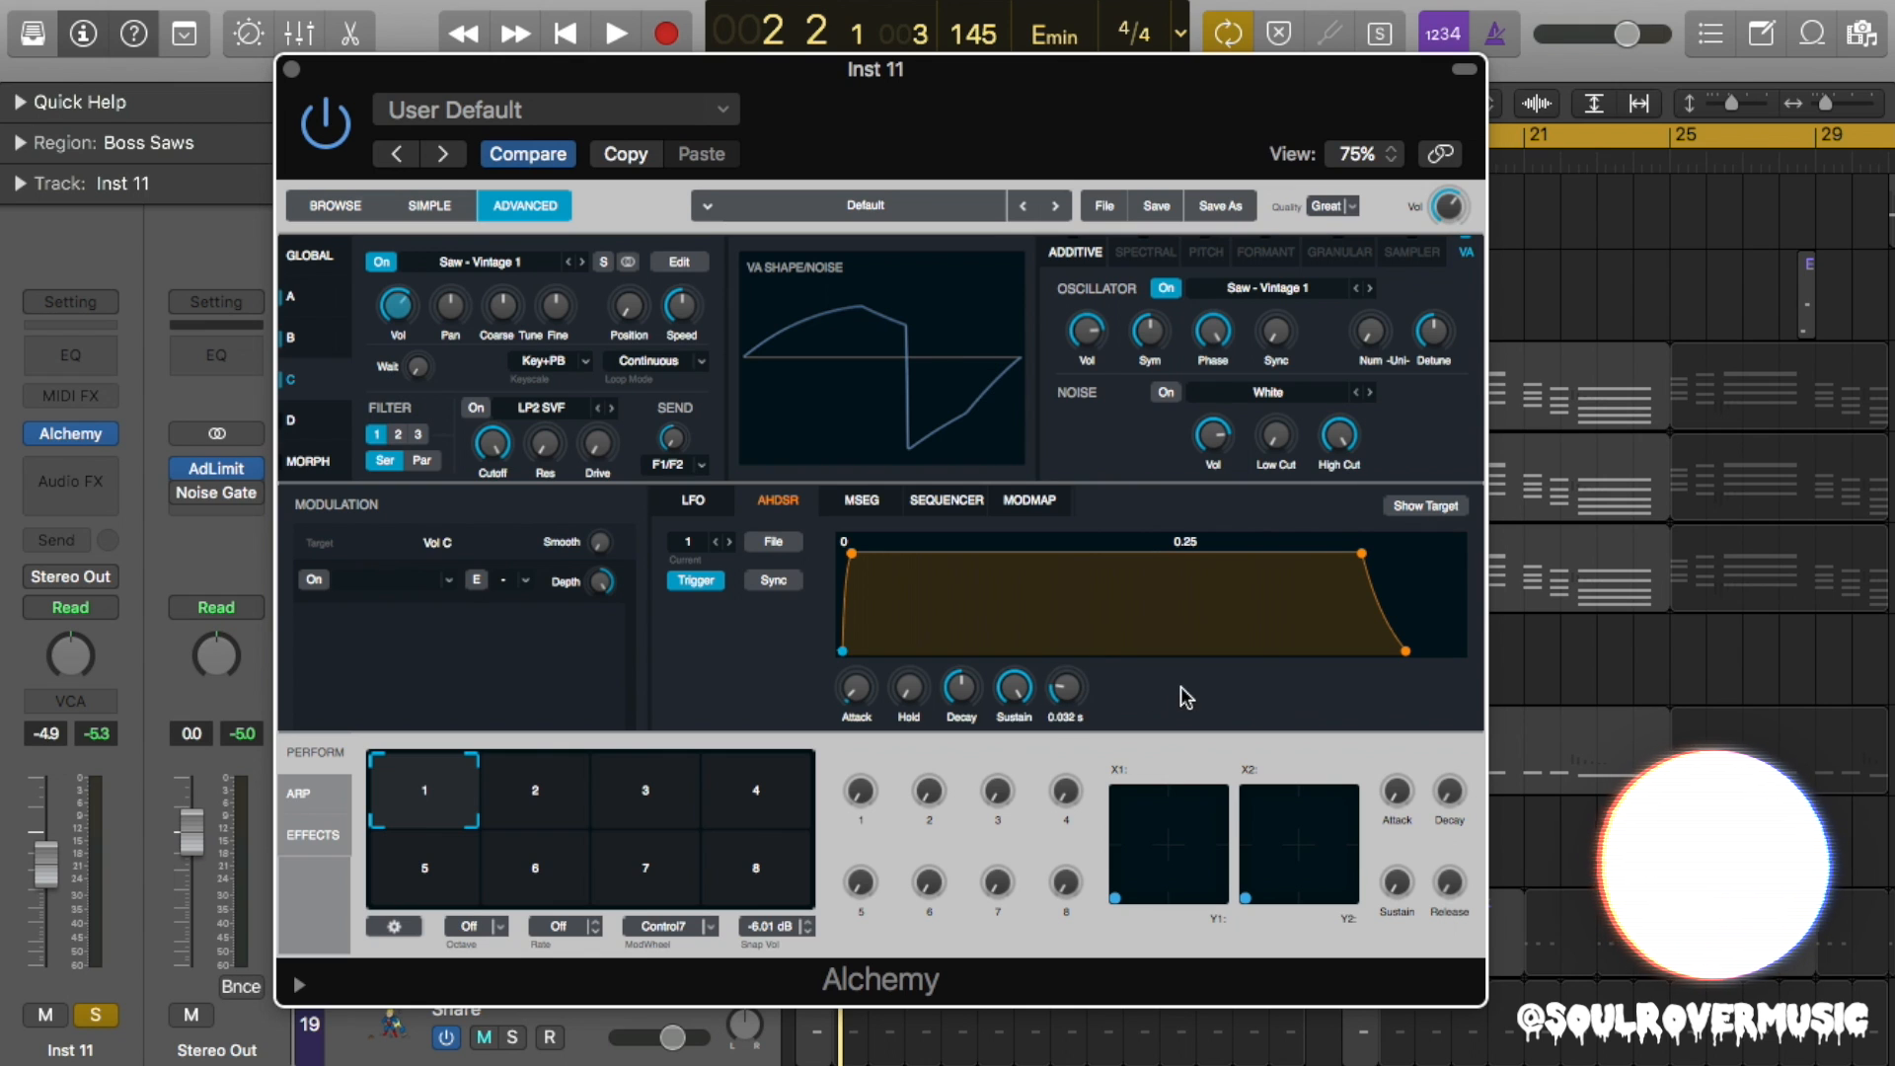
left_click(613, 33)
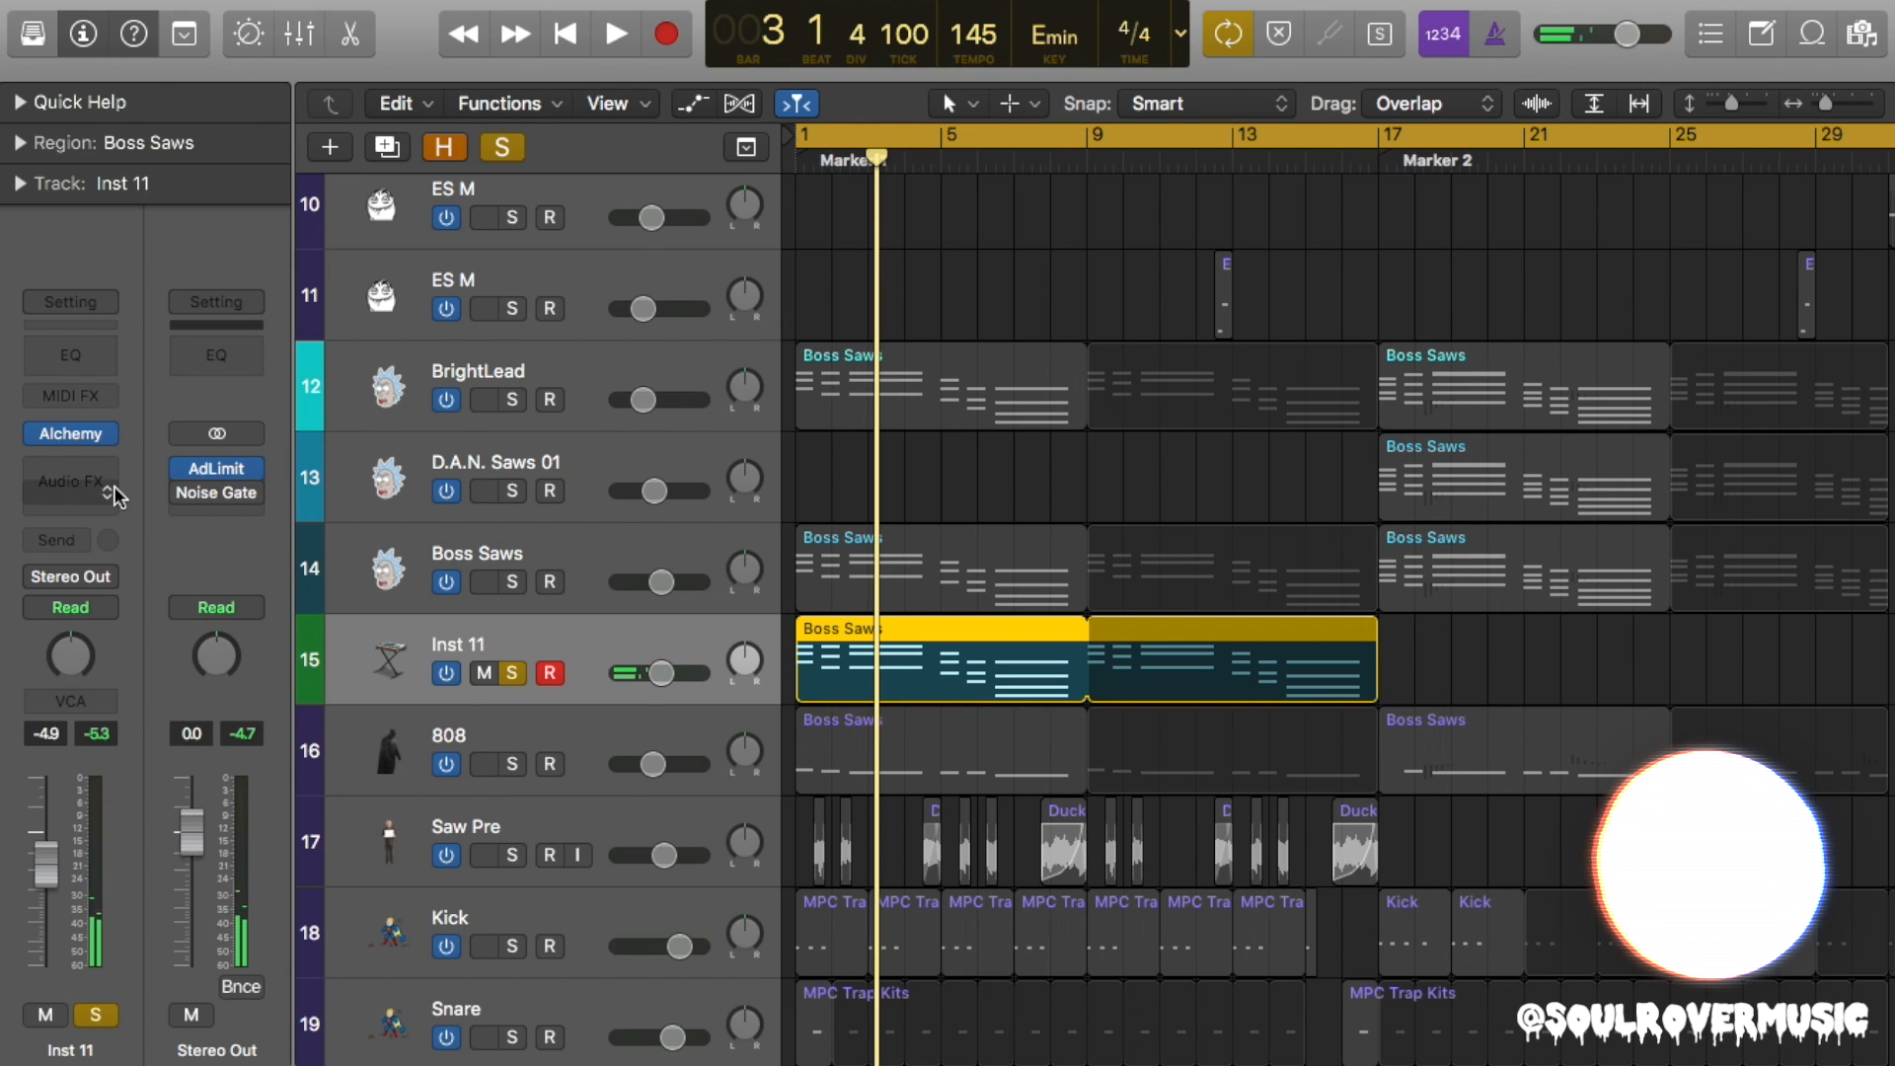
Insert Ensemble on Inst 11 with the Rich Modulation preset and 17% output mix.
left_click(69, 480)
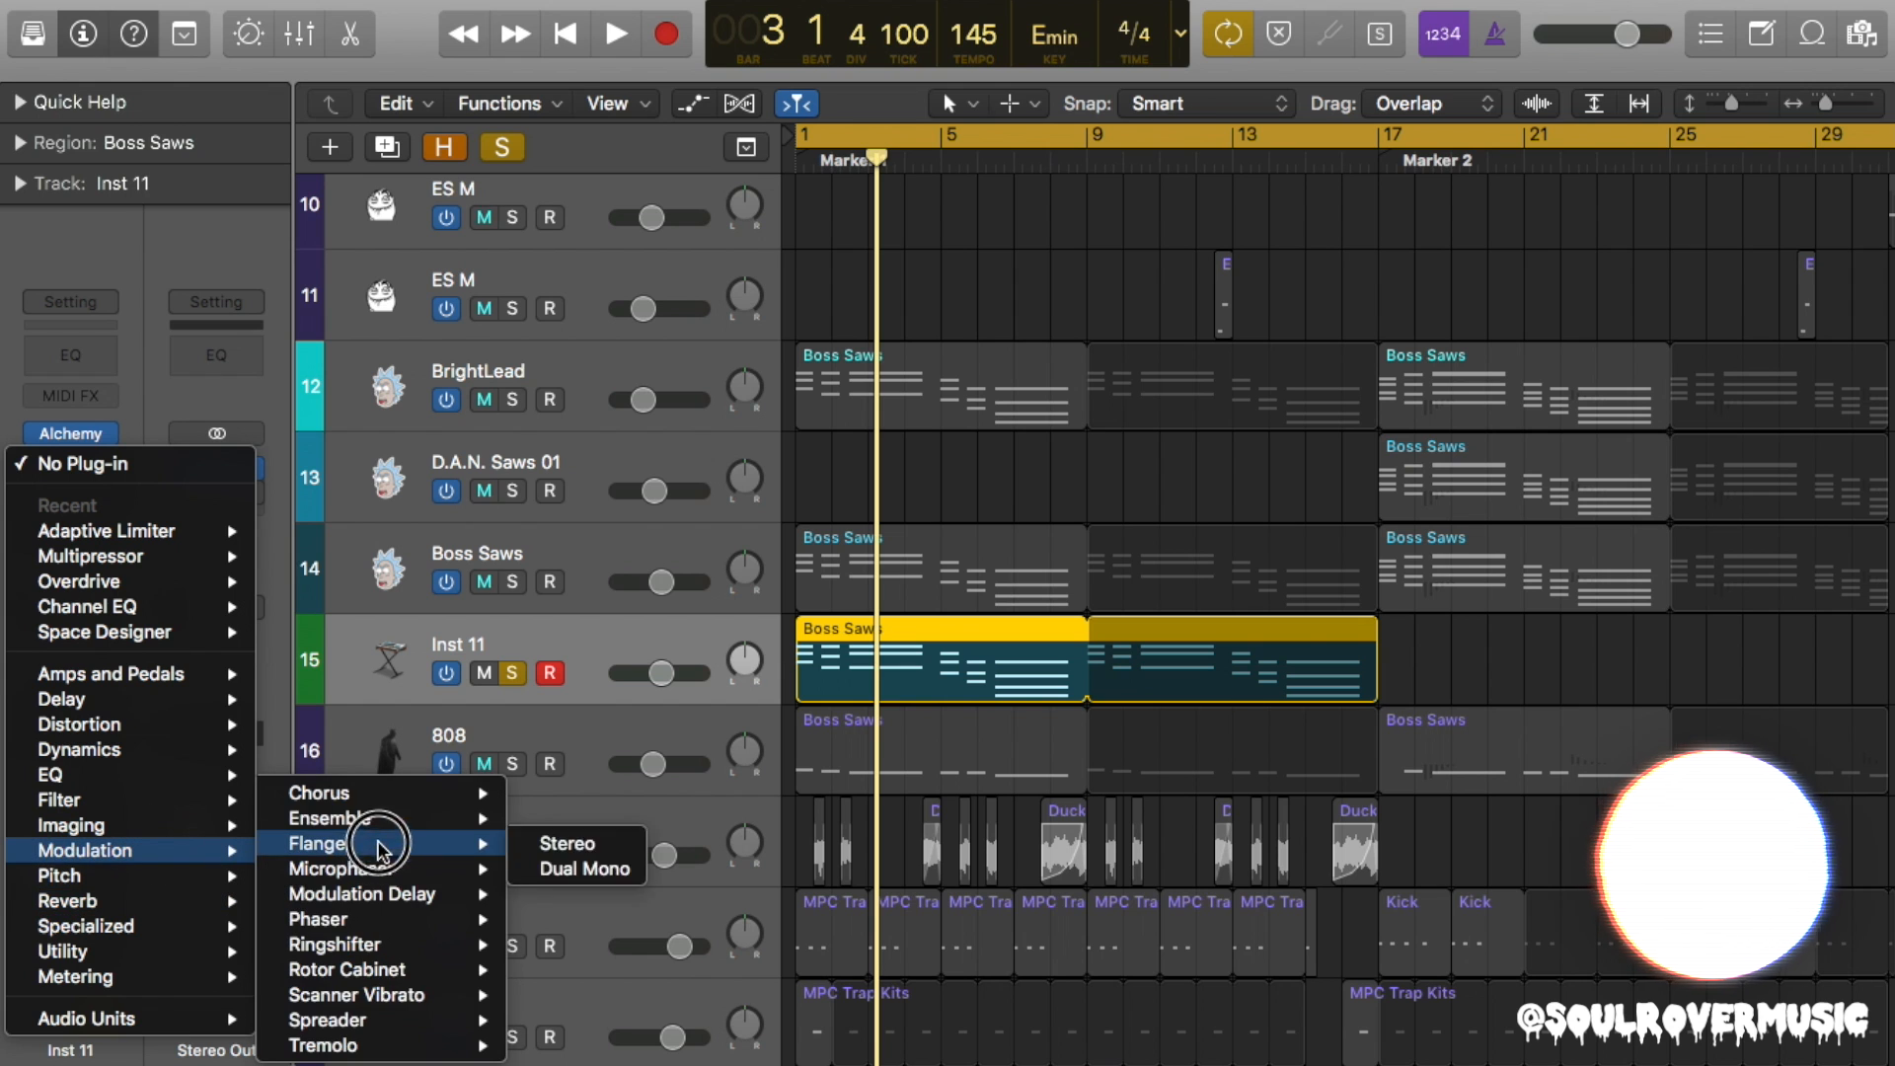
left_click(323, 819)
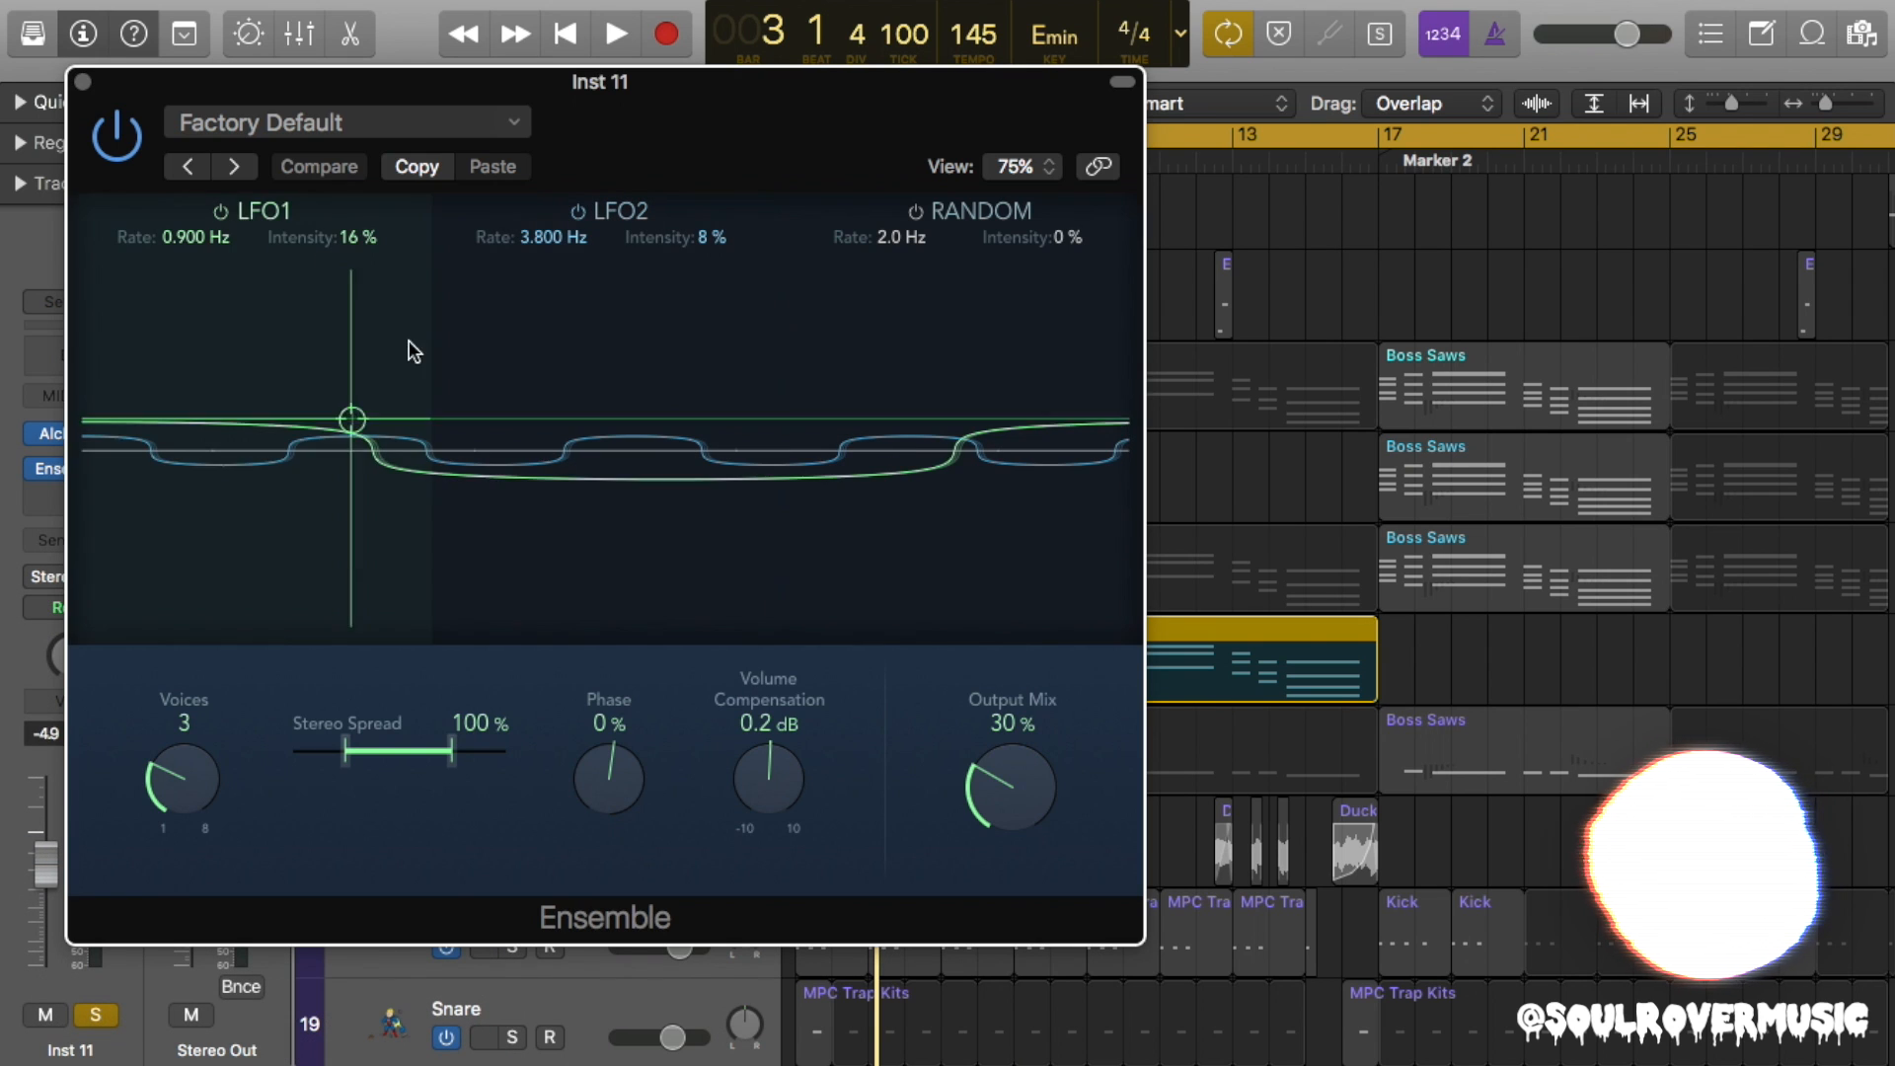
left_click(345, 121)
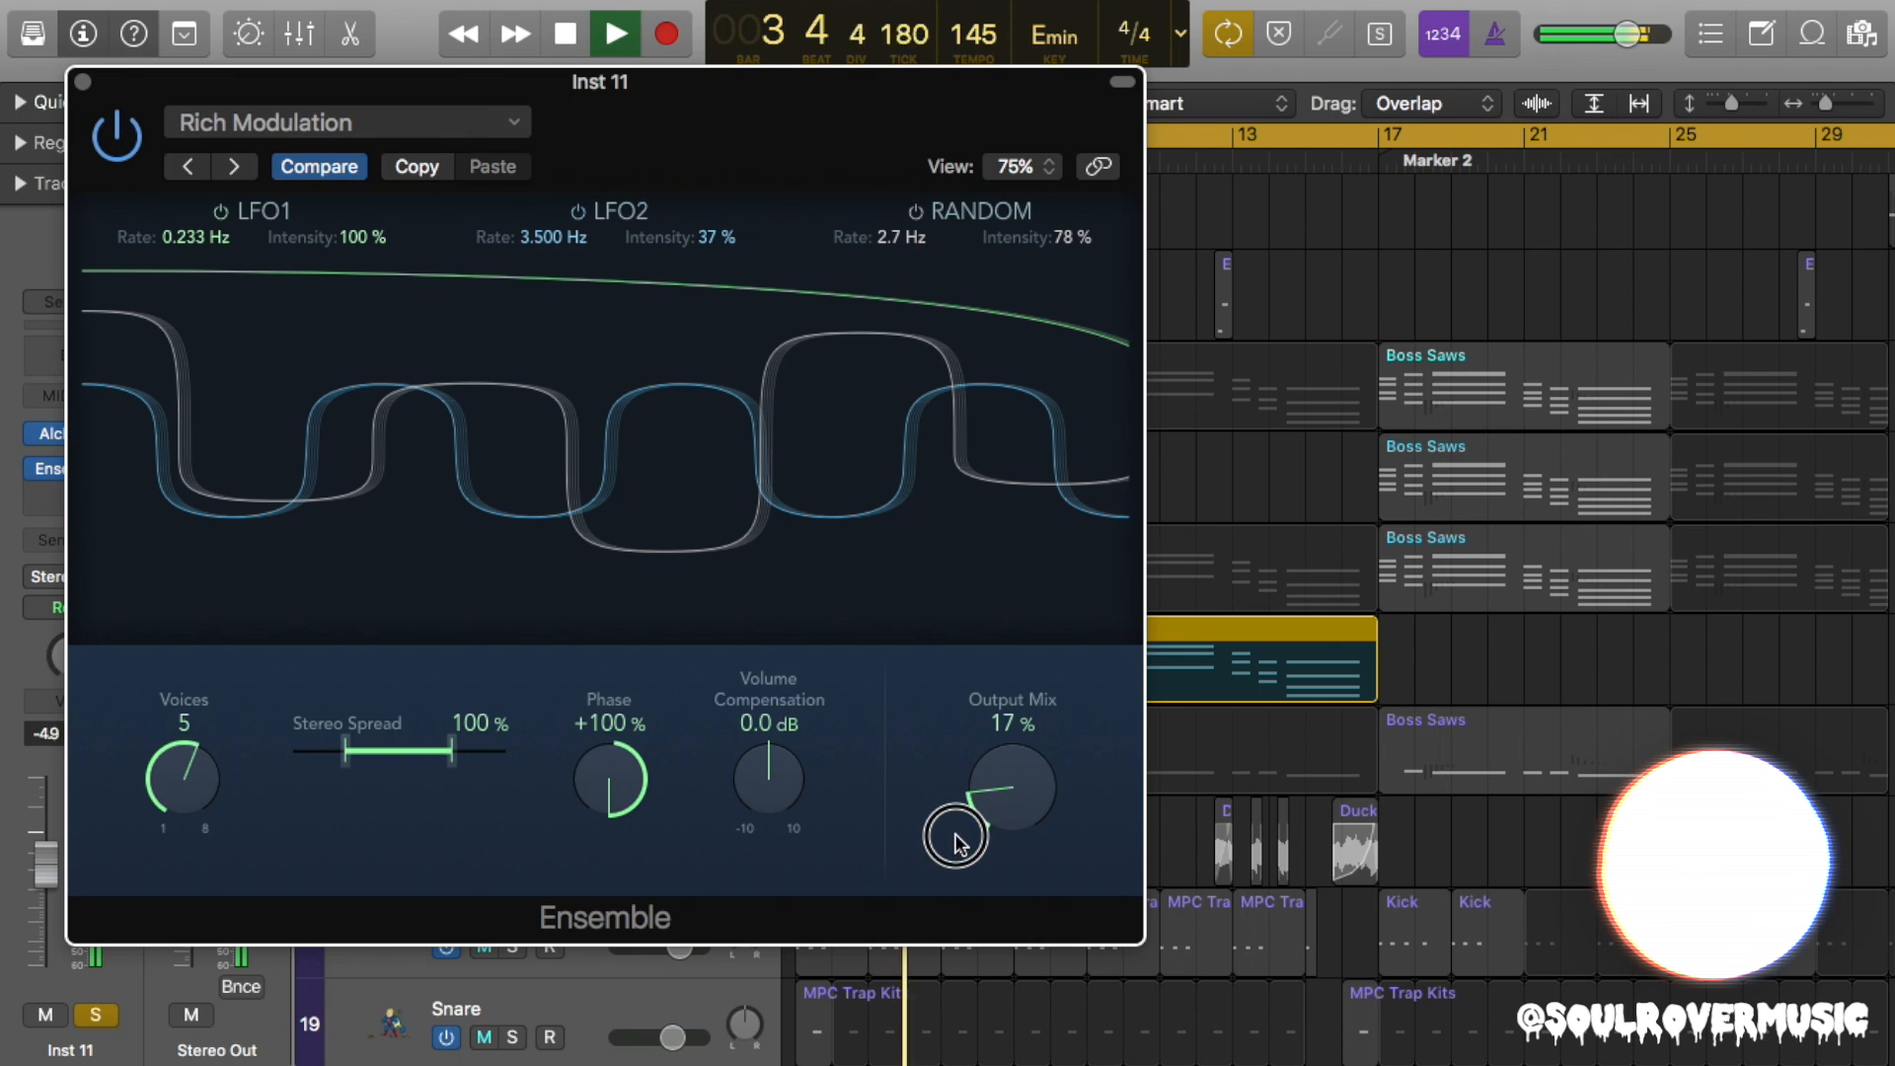
left_click_drag(958, 840, 991, 790)
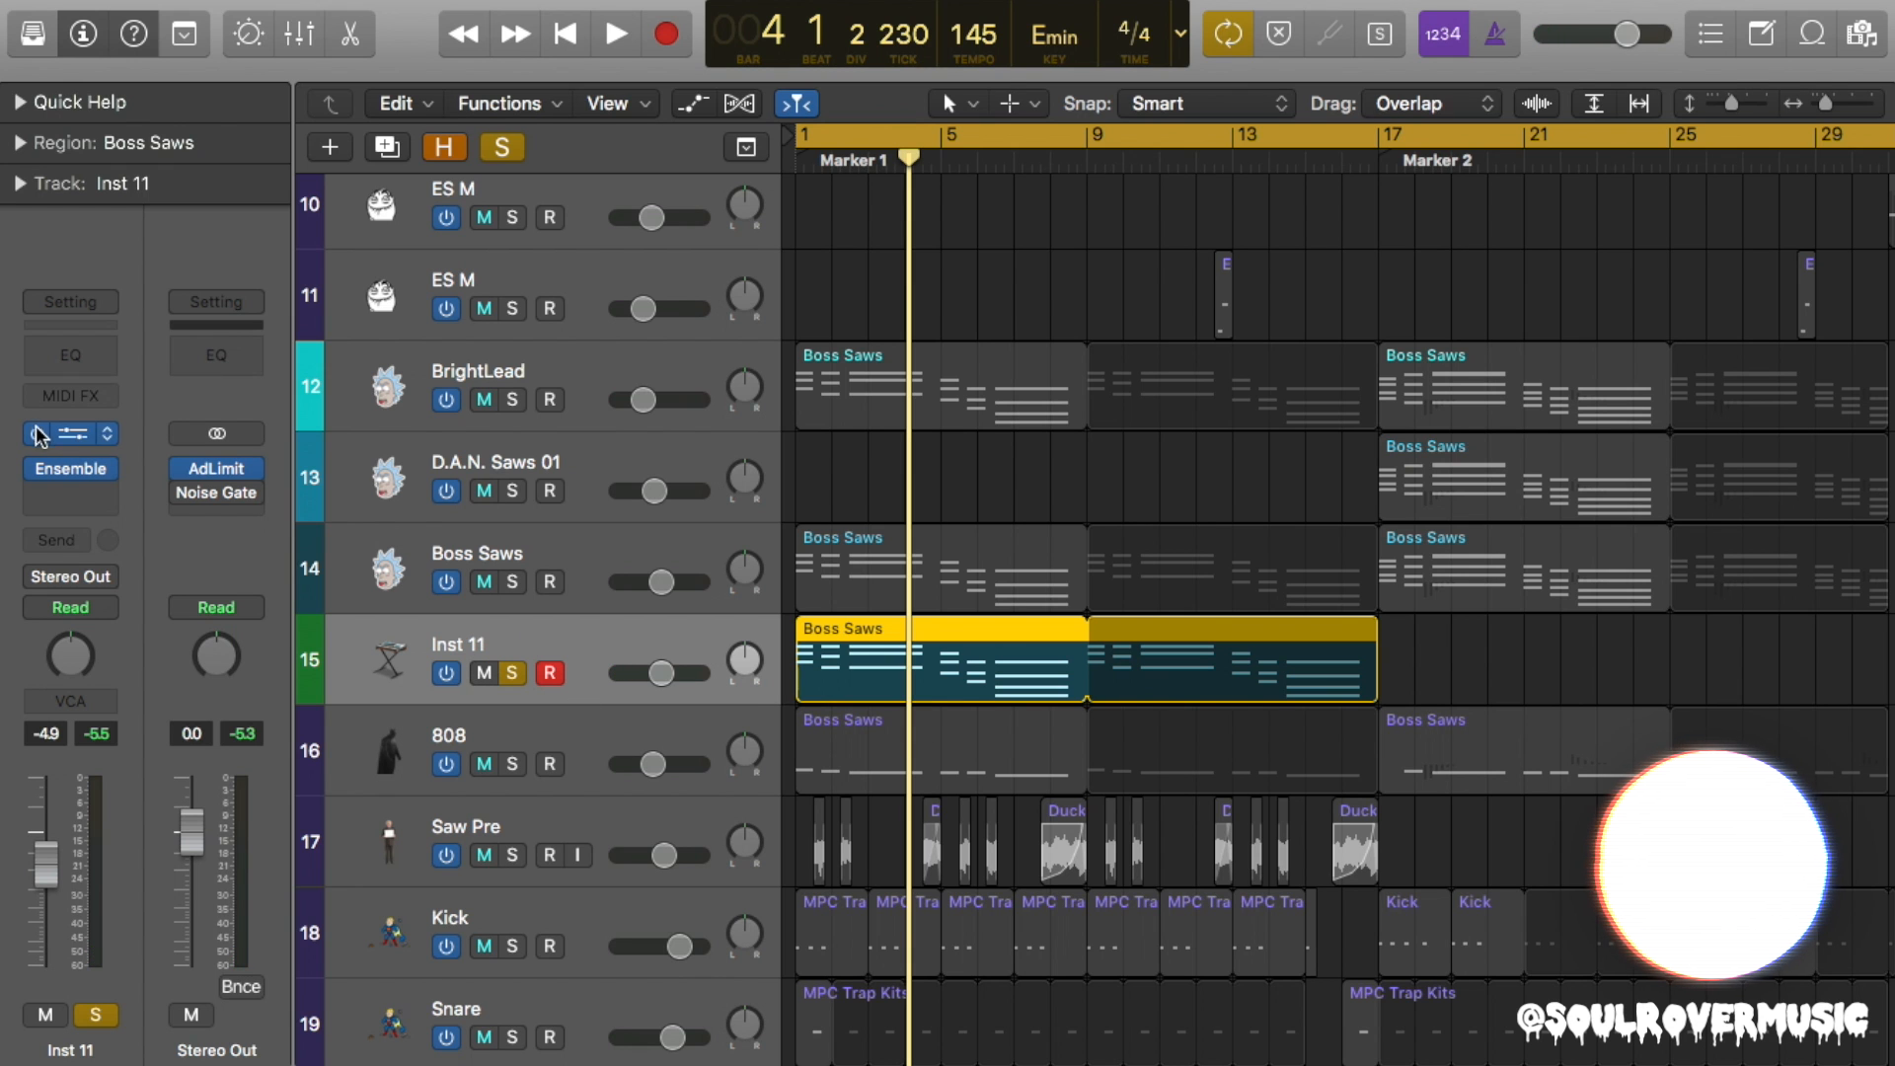
Load Alchemy on the new Inst 17 track and raise source A's unison detune.
scroll("down", 3)
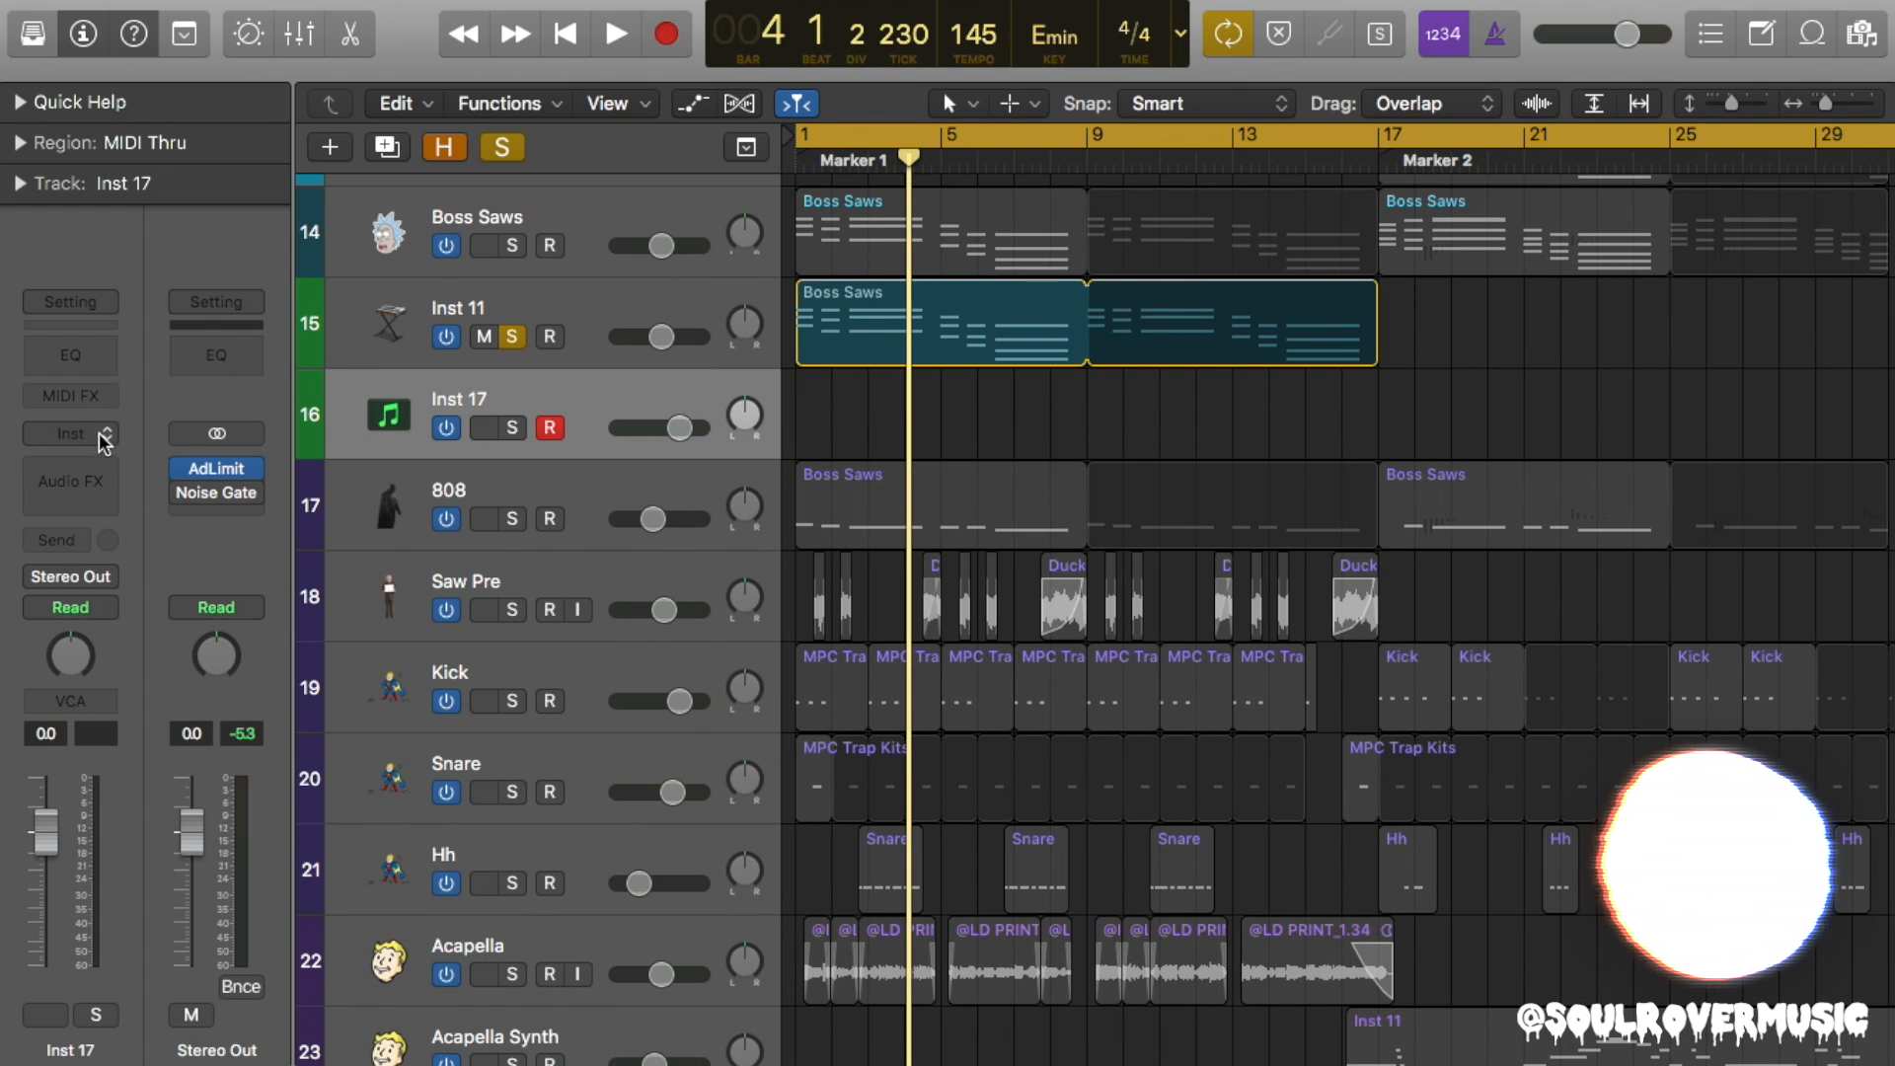
left_click(69, 435)
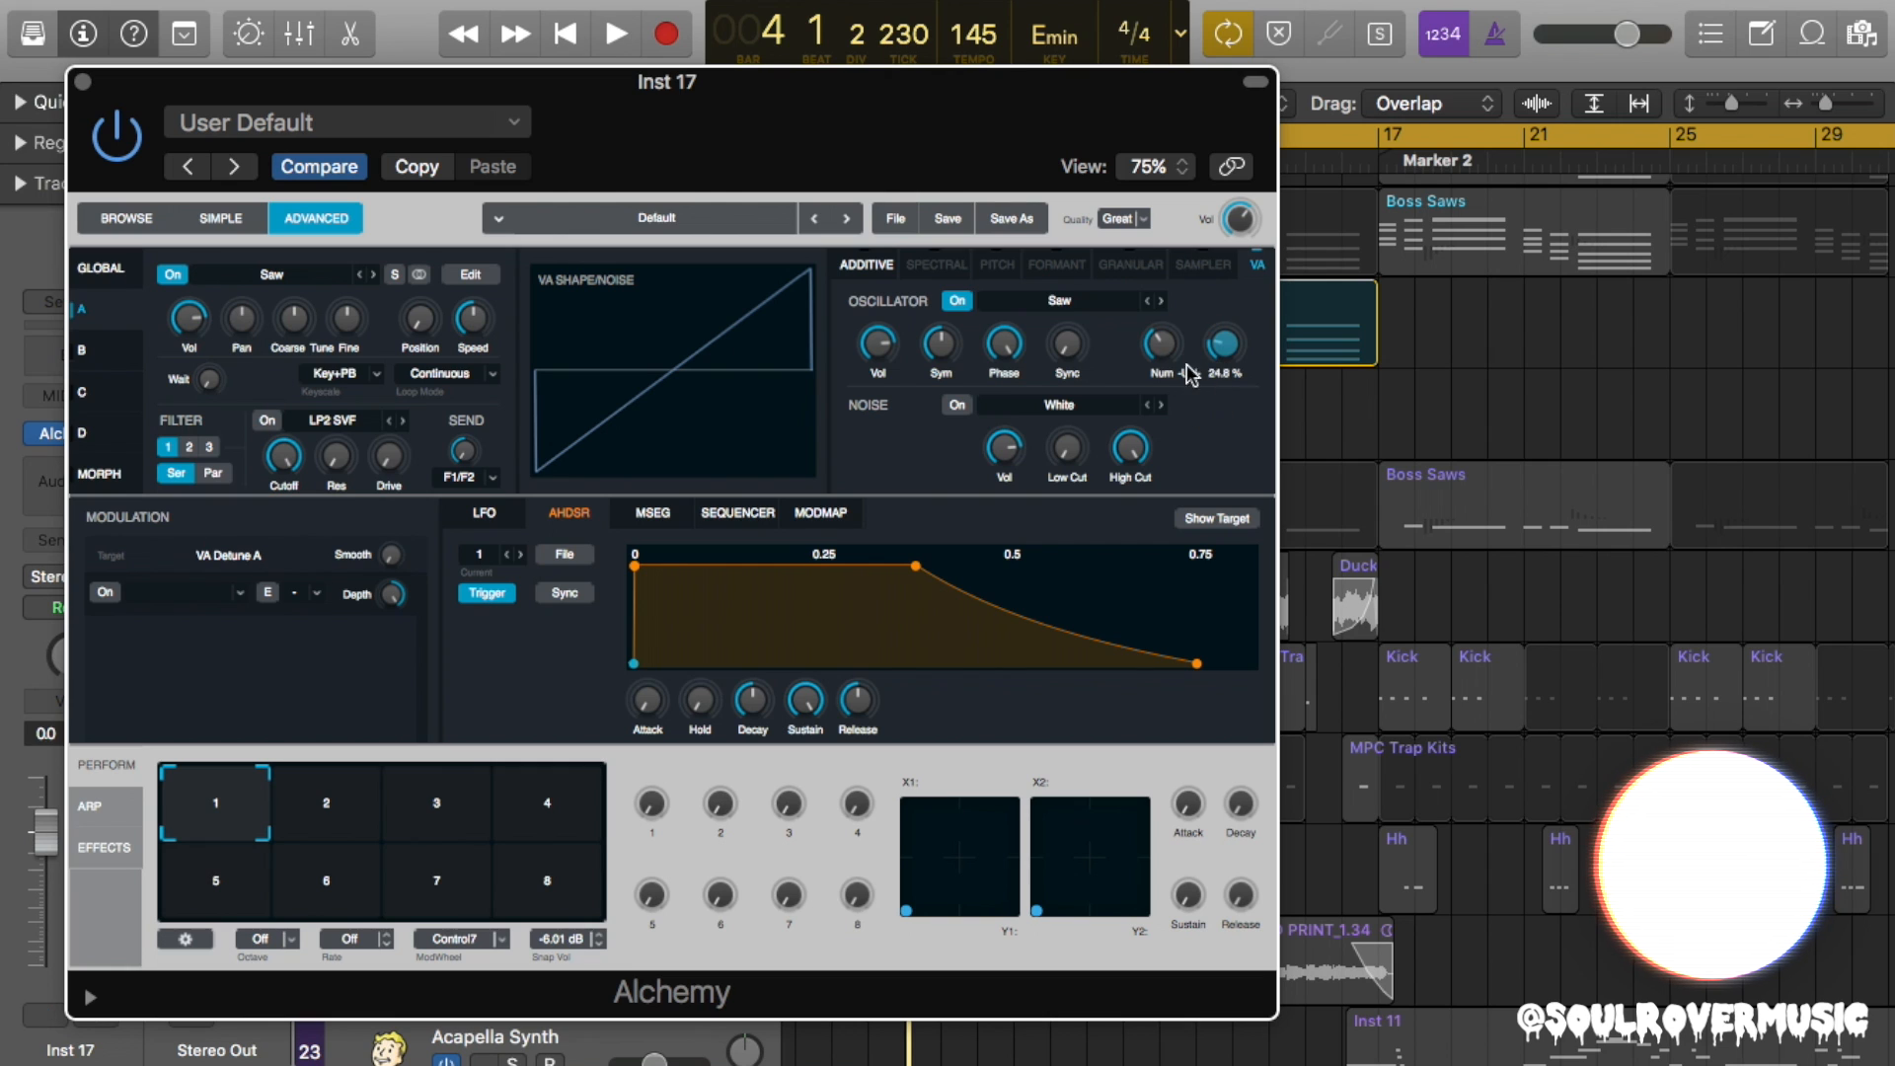
left_click_drag(1224, 344, 1224, 332)
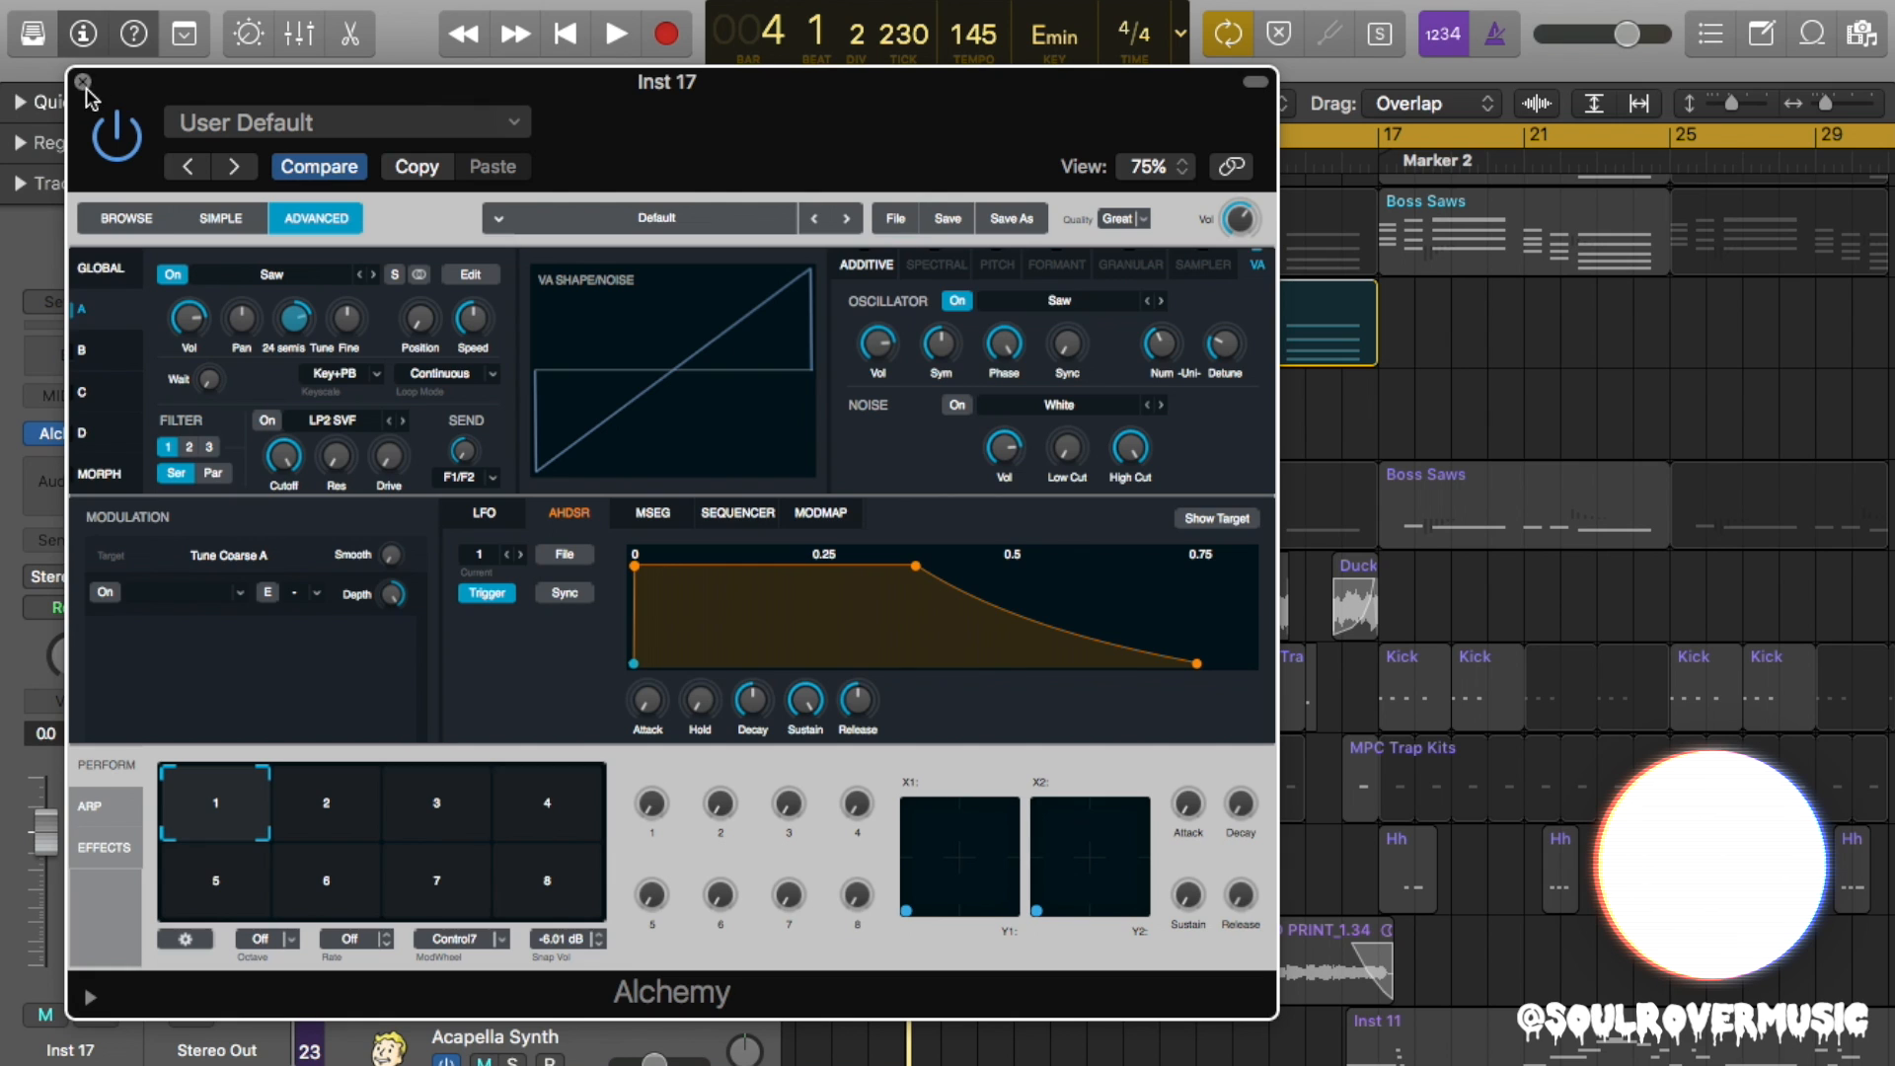
left_click(82, 82)
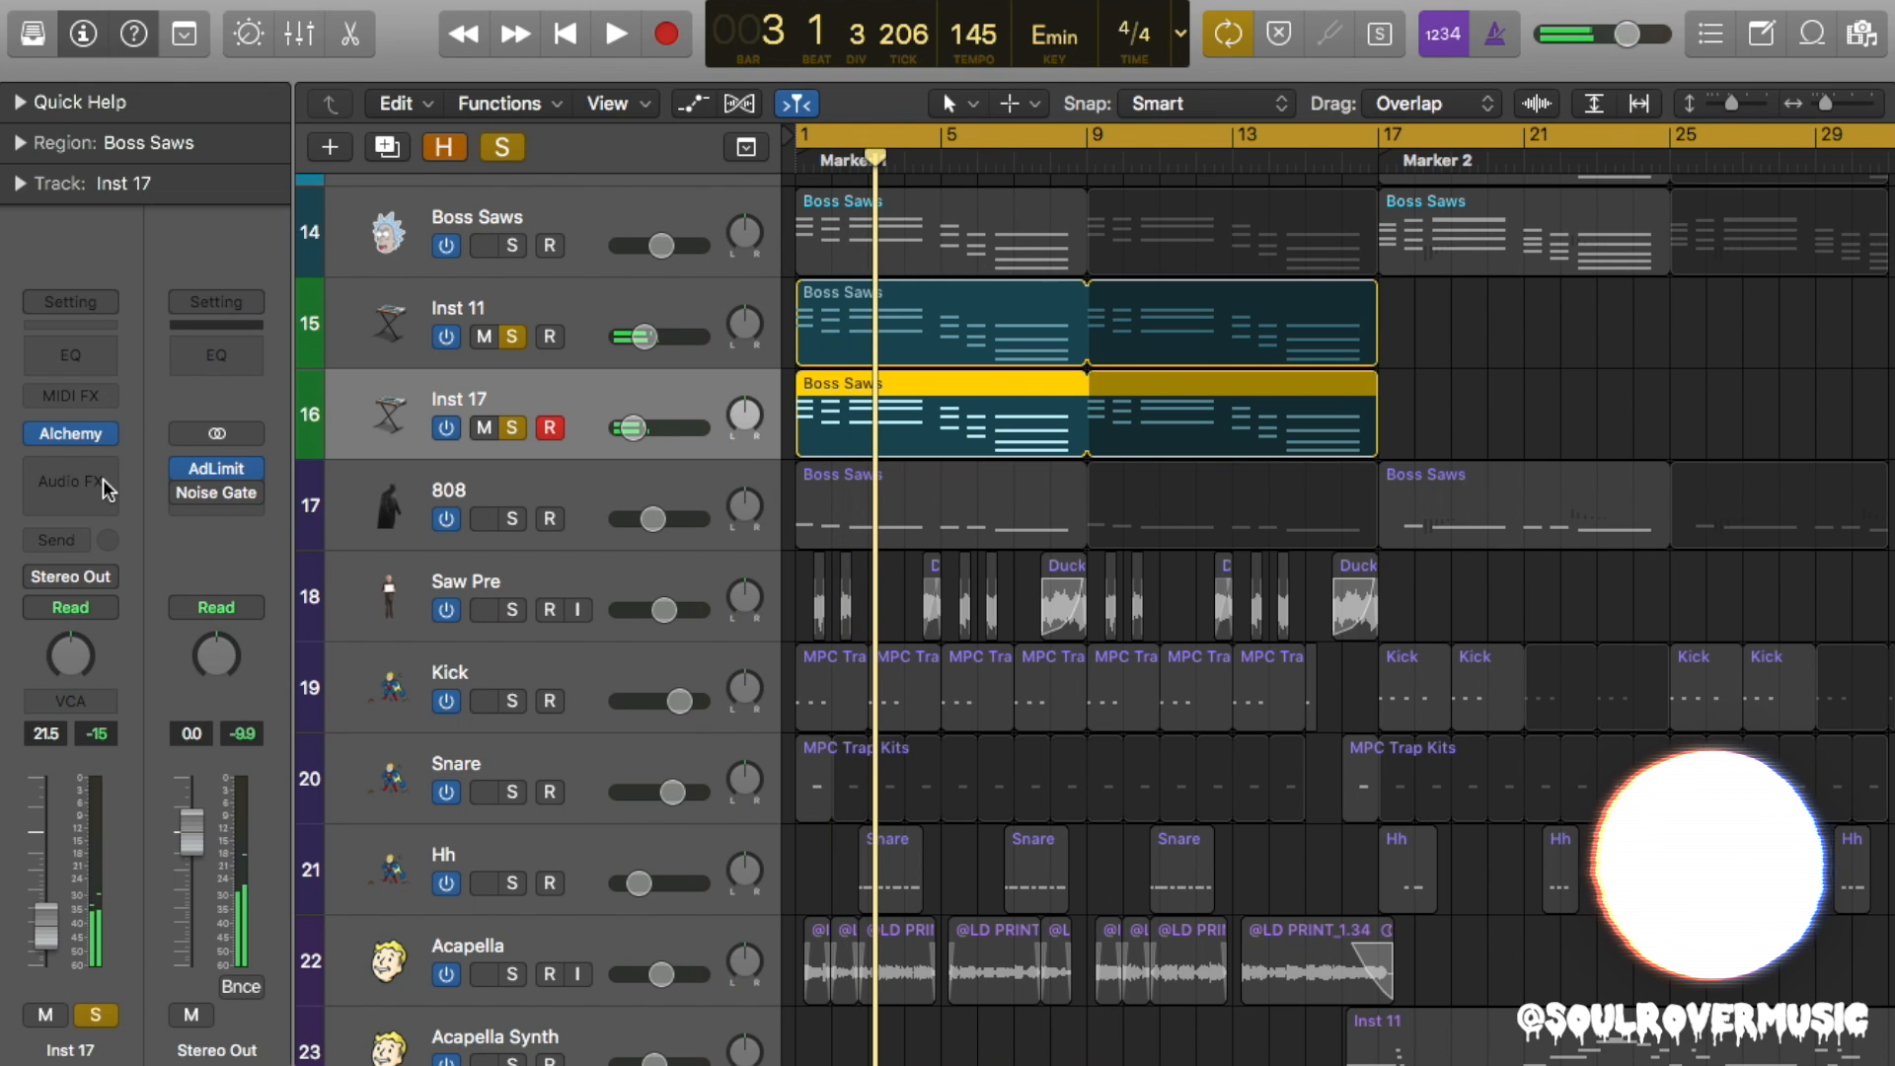
Add a default Chorus to Inst 17, then select the Inst 11 track.
left_click(70, 481)
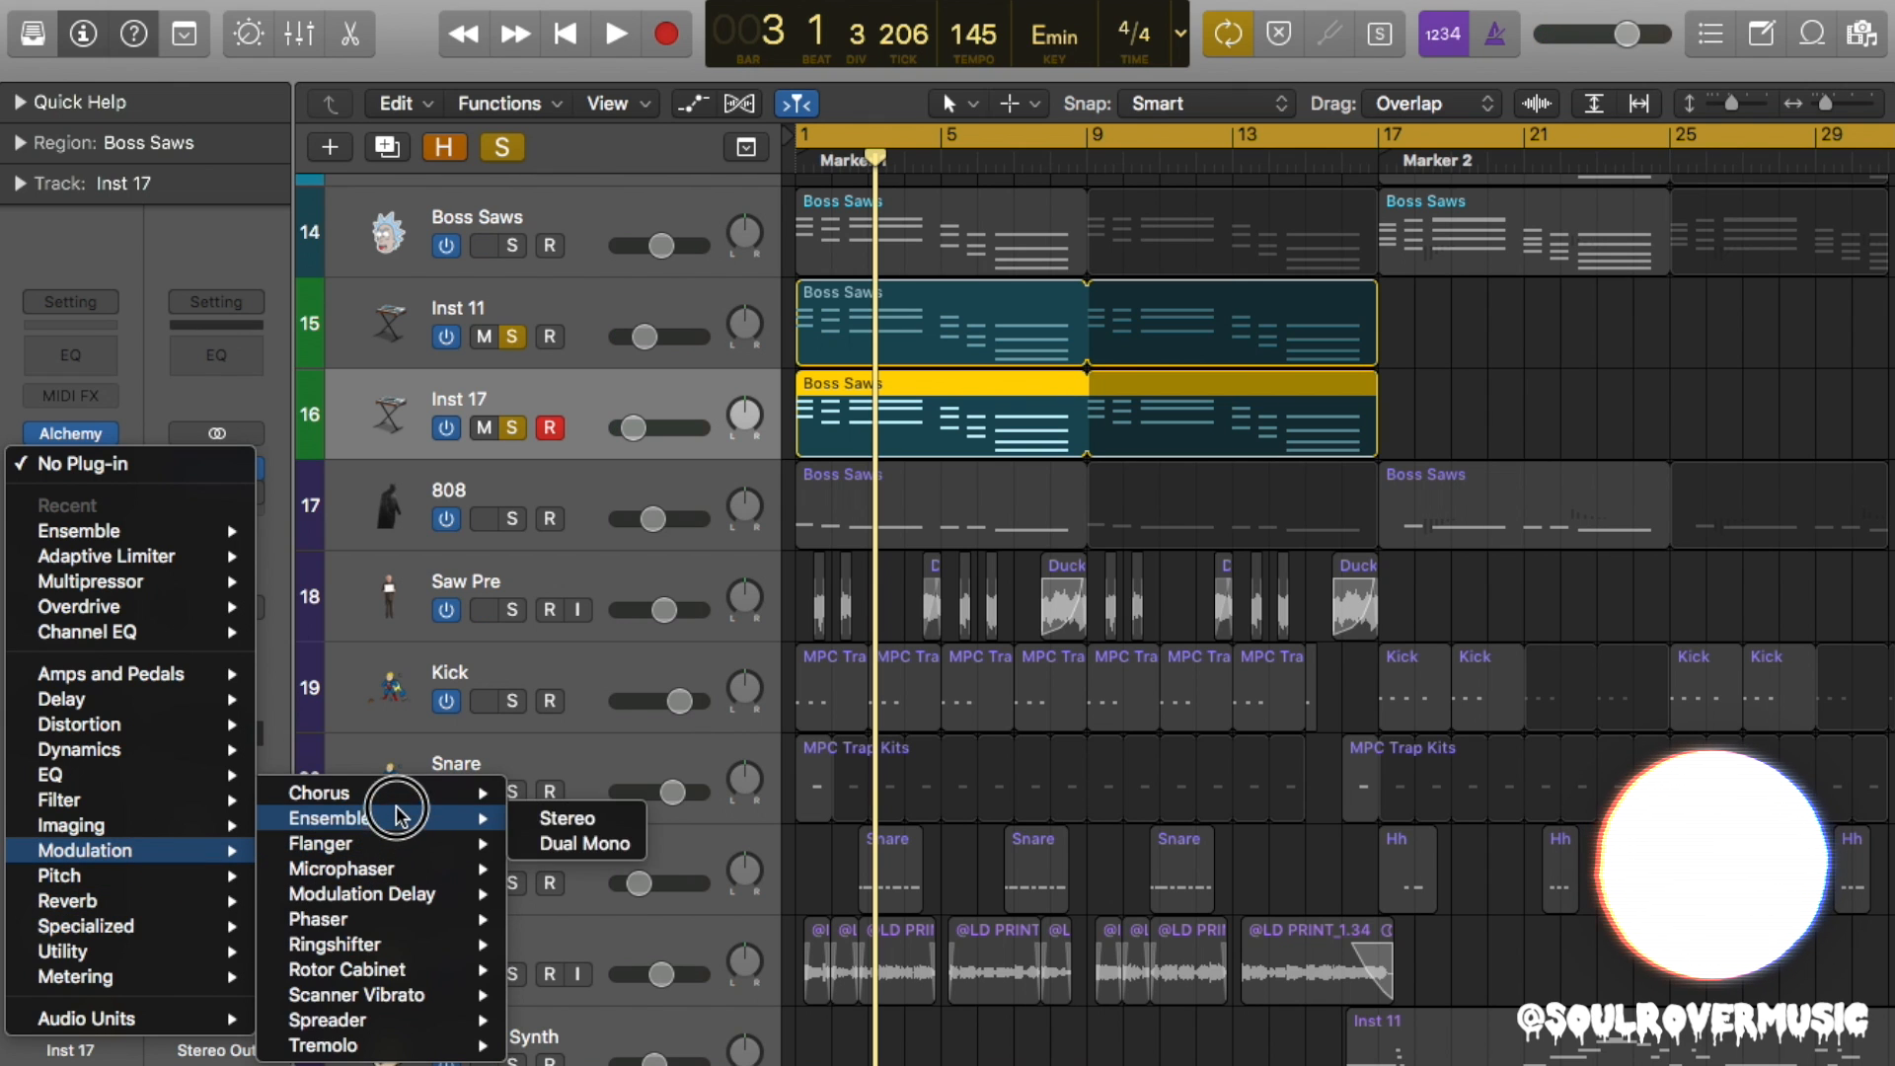
mouse_move(471, 560)
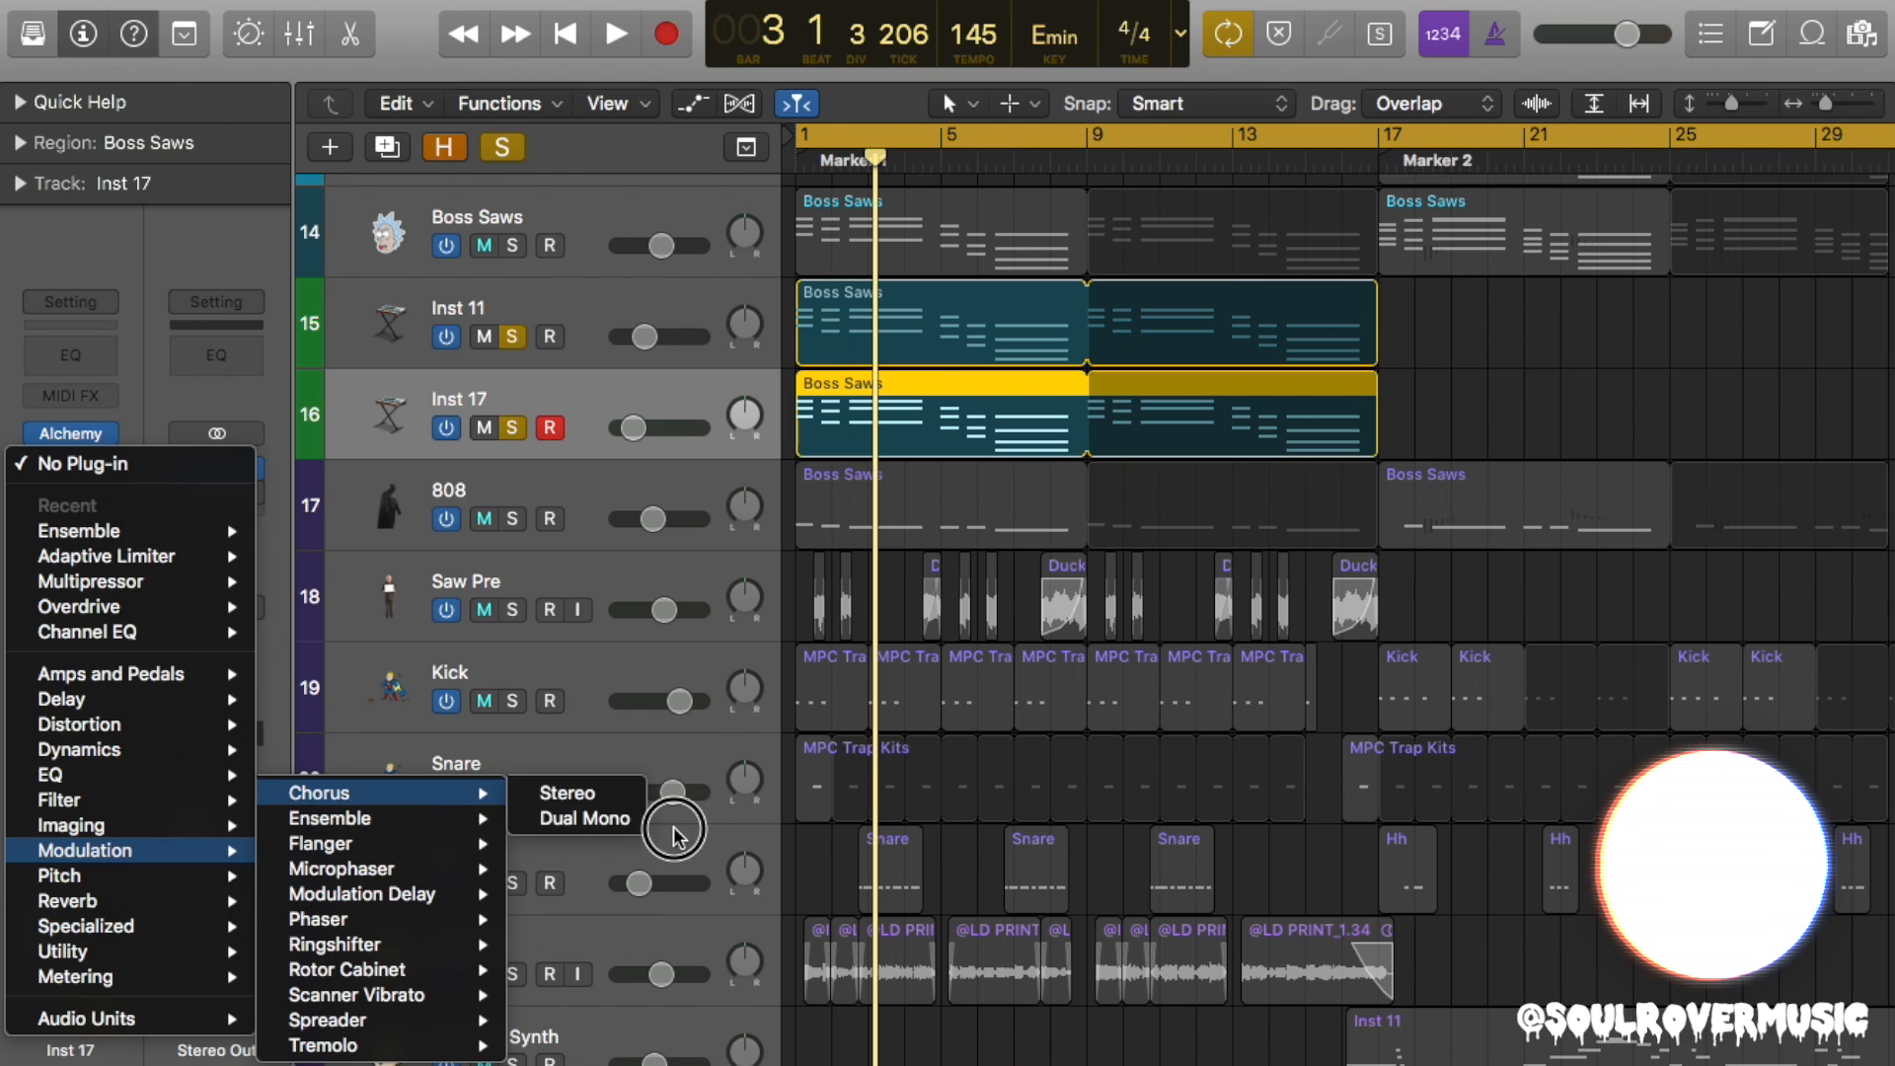
left_click(565, 792)
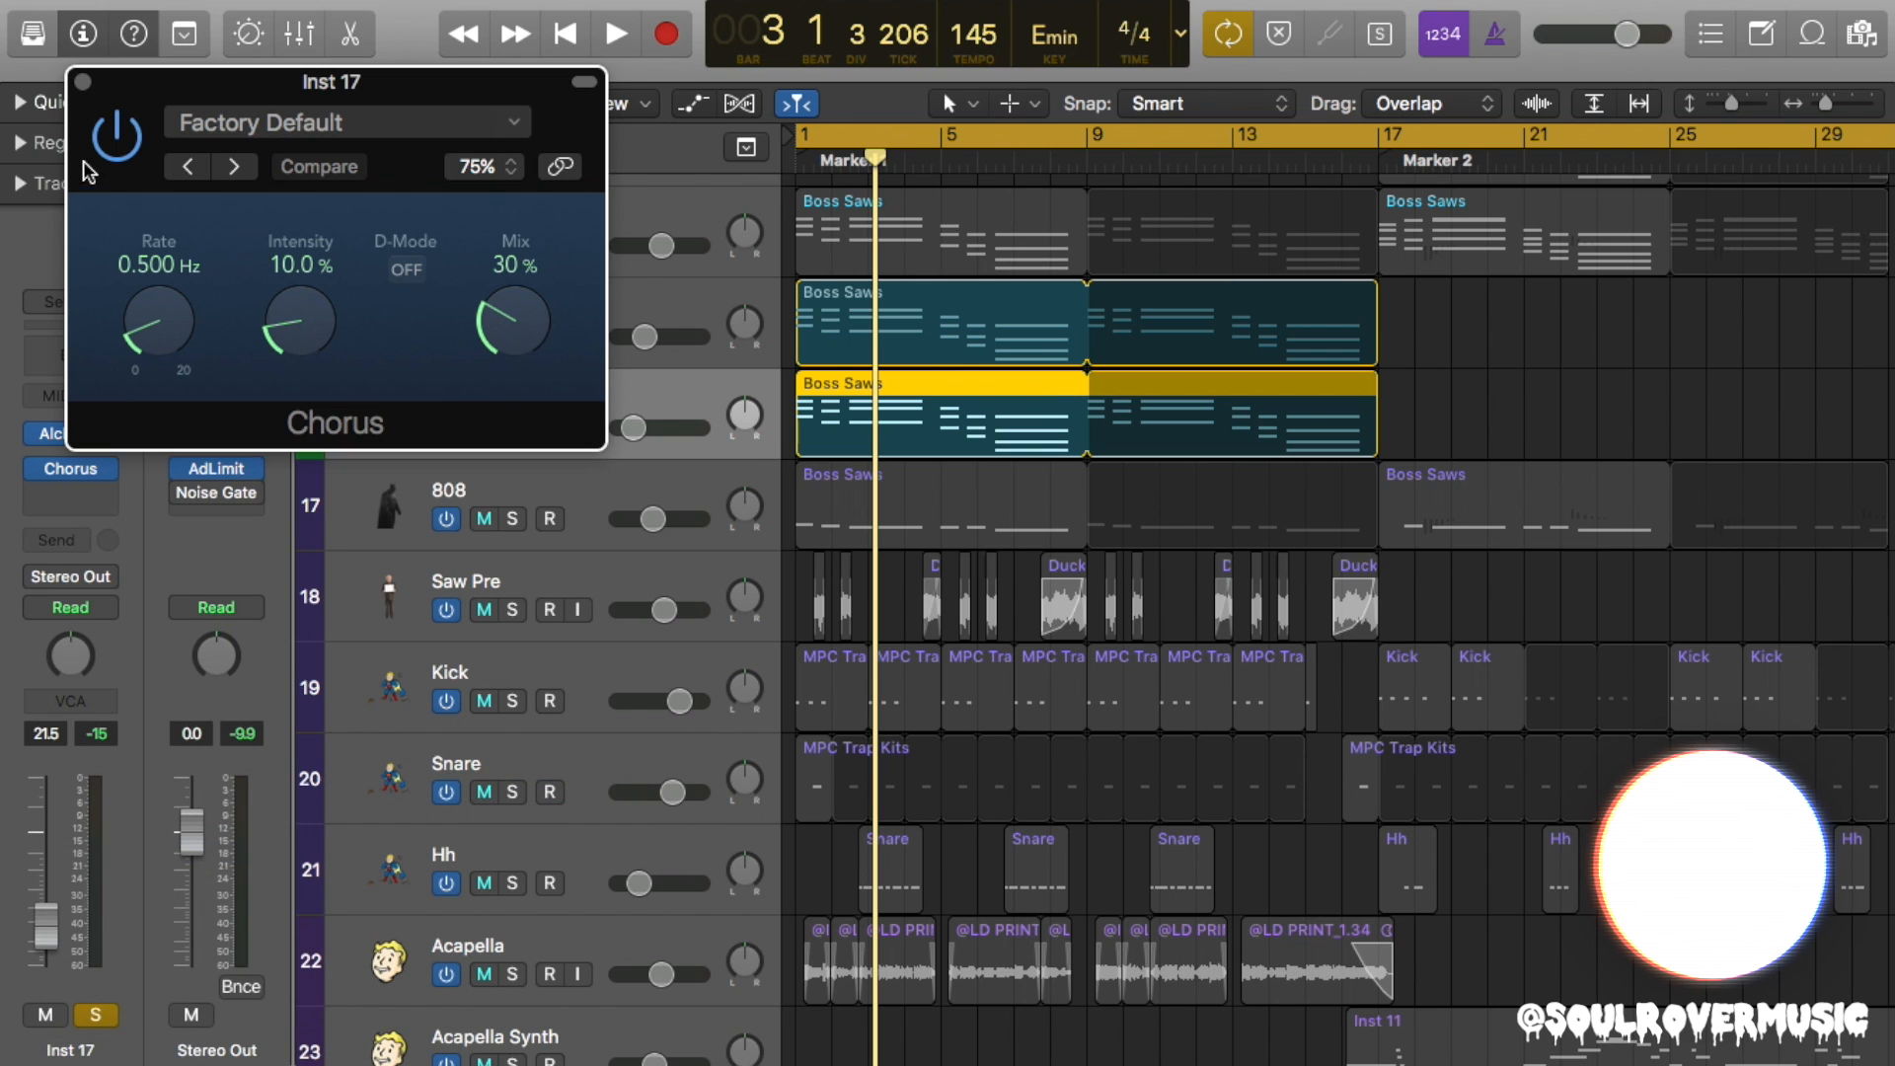
left_click(232, 166)
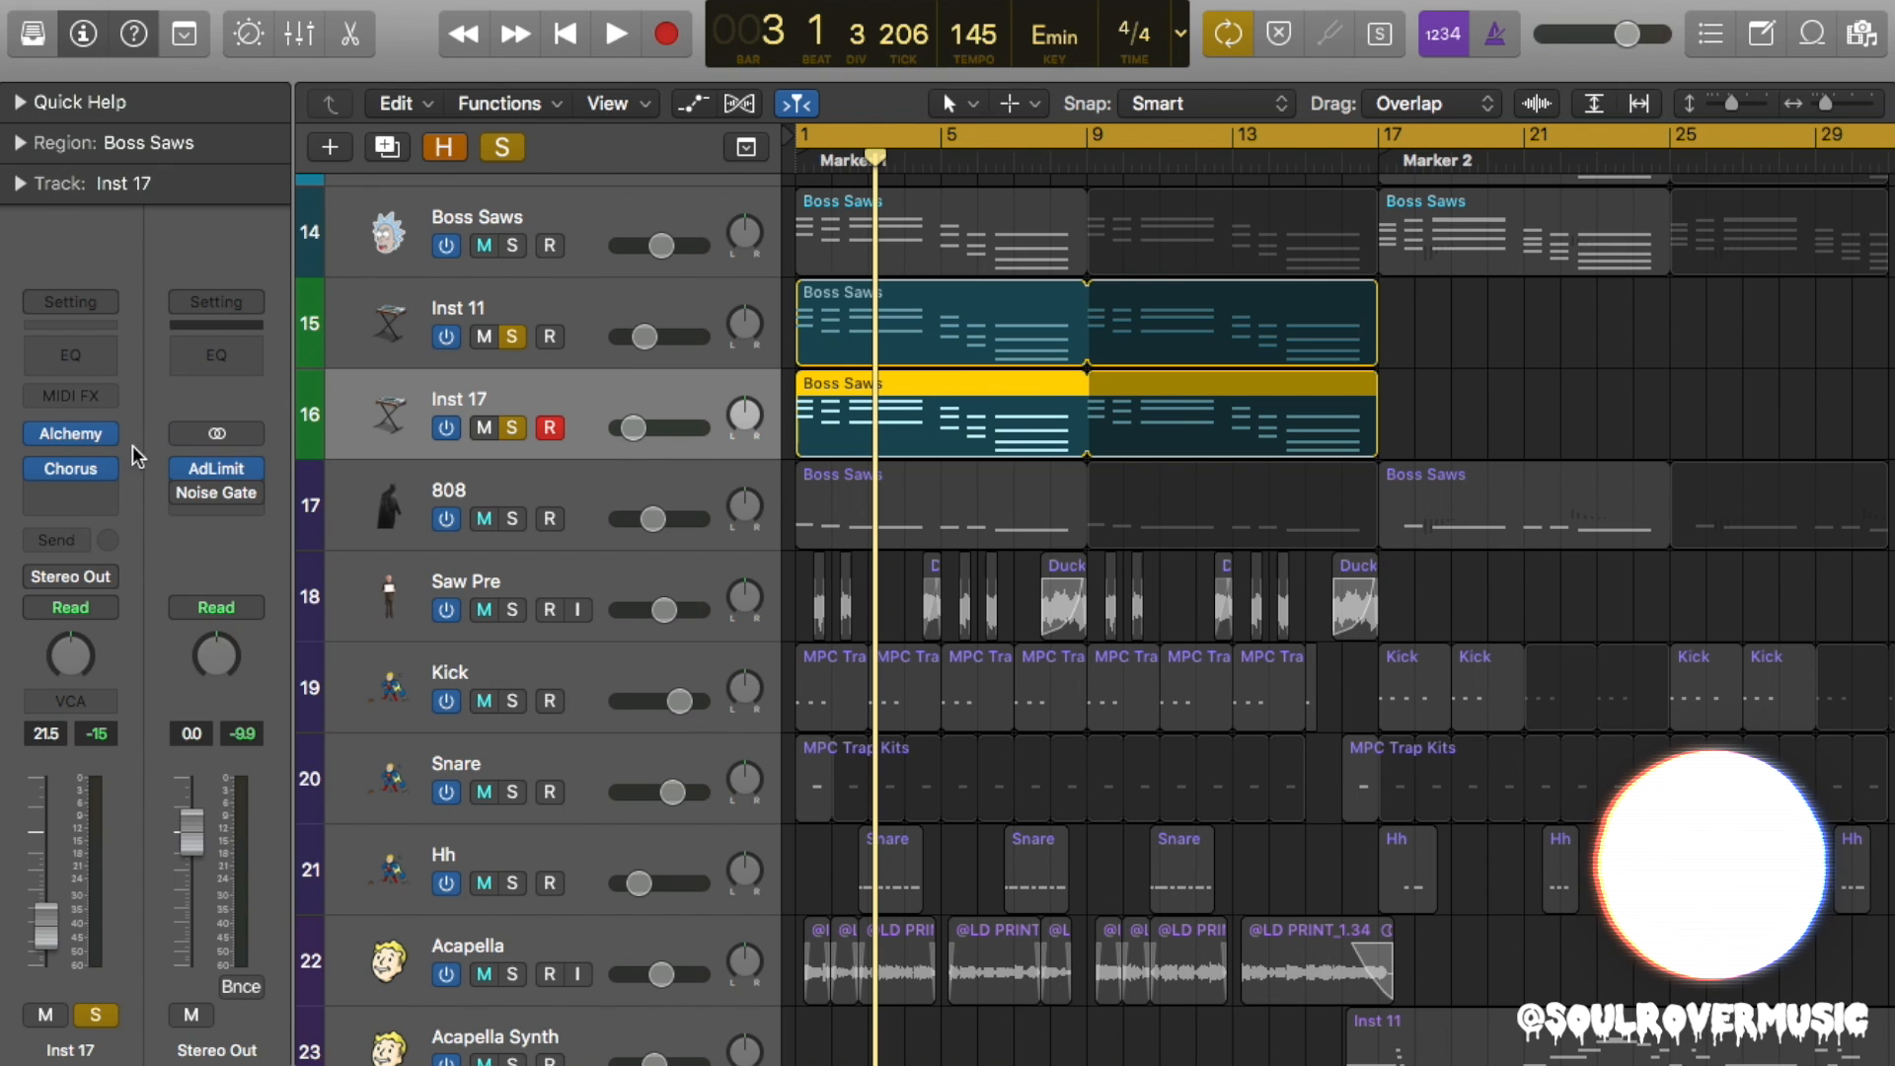
left_click(69, 432)
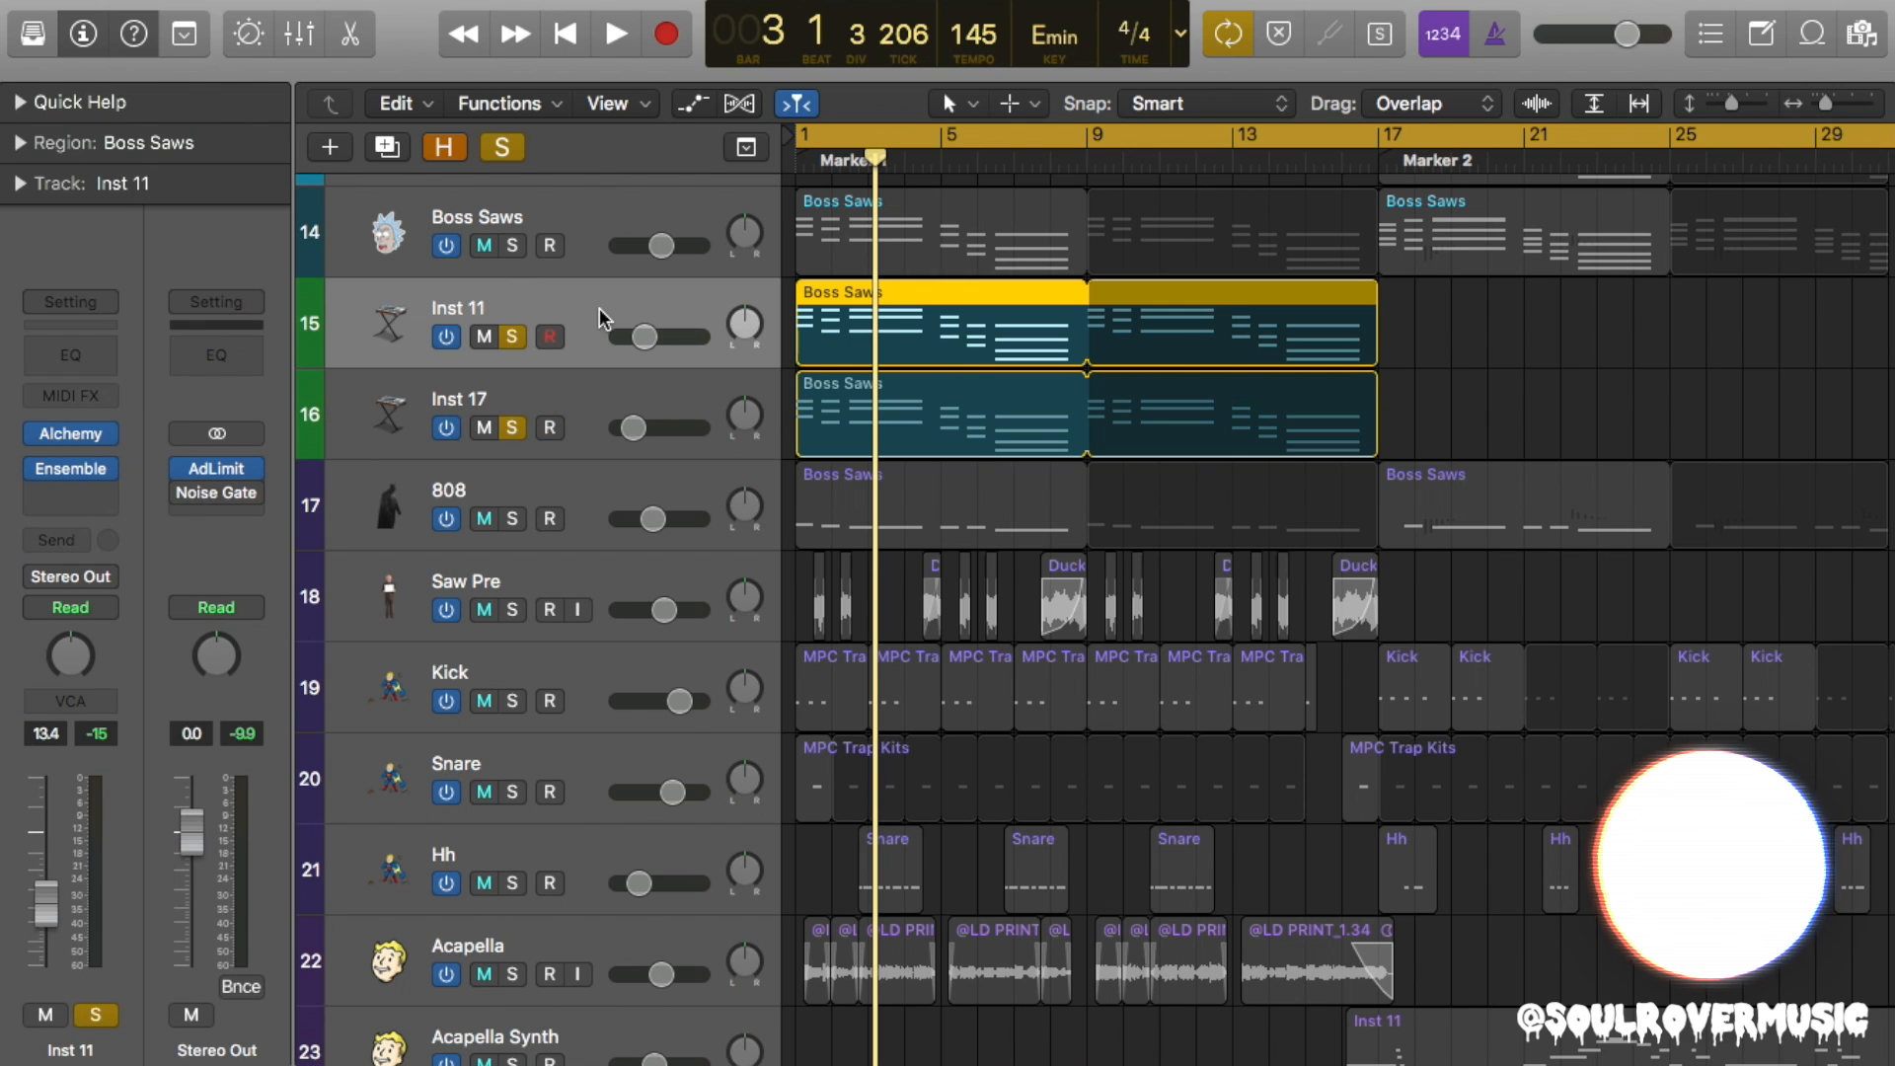
Rename the saw tracks 'Boss Main' and 'Boss High' and show the mixer.
double_click(457, 303)
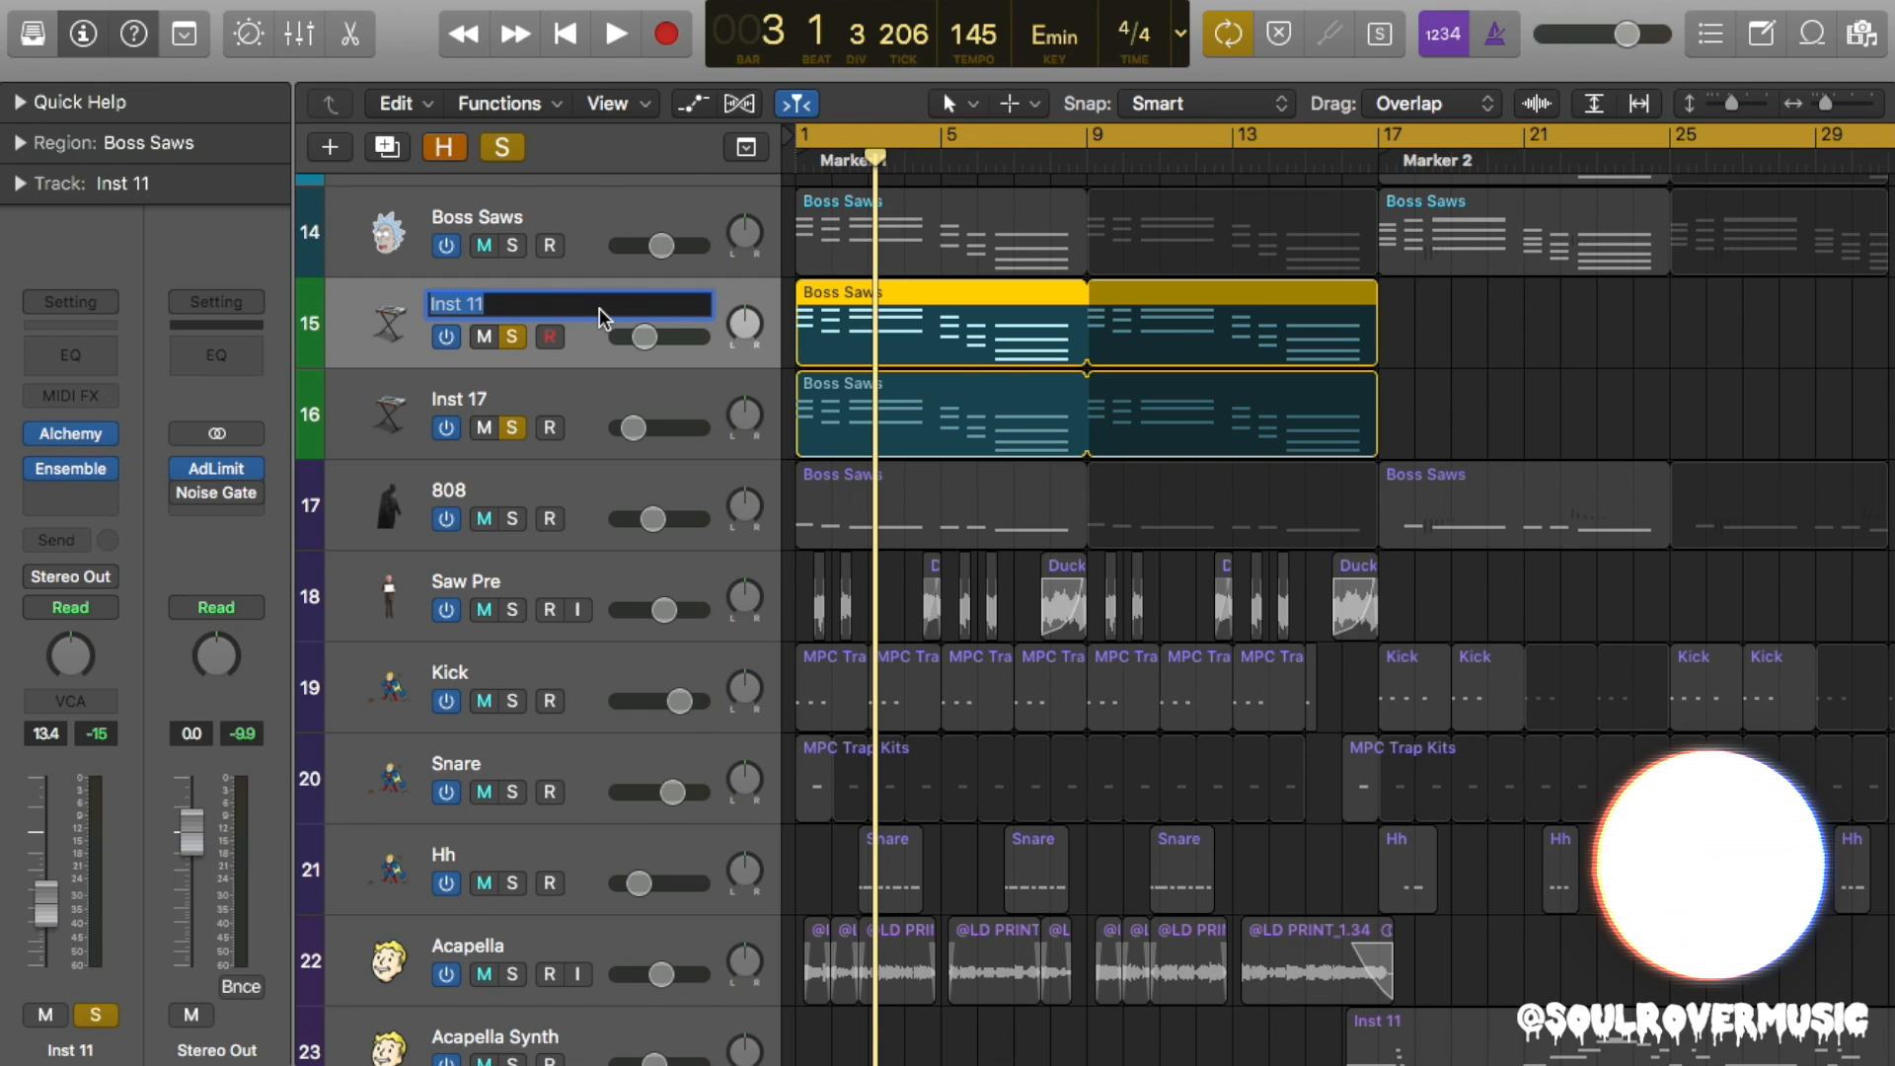
type("Boss Main")
left_click(569, 400)
type("Boss High")
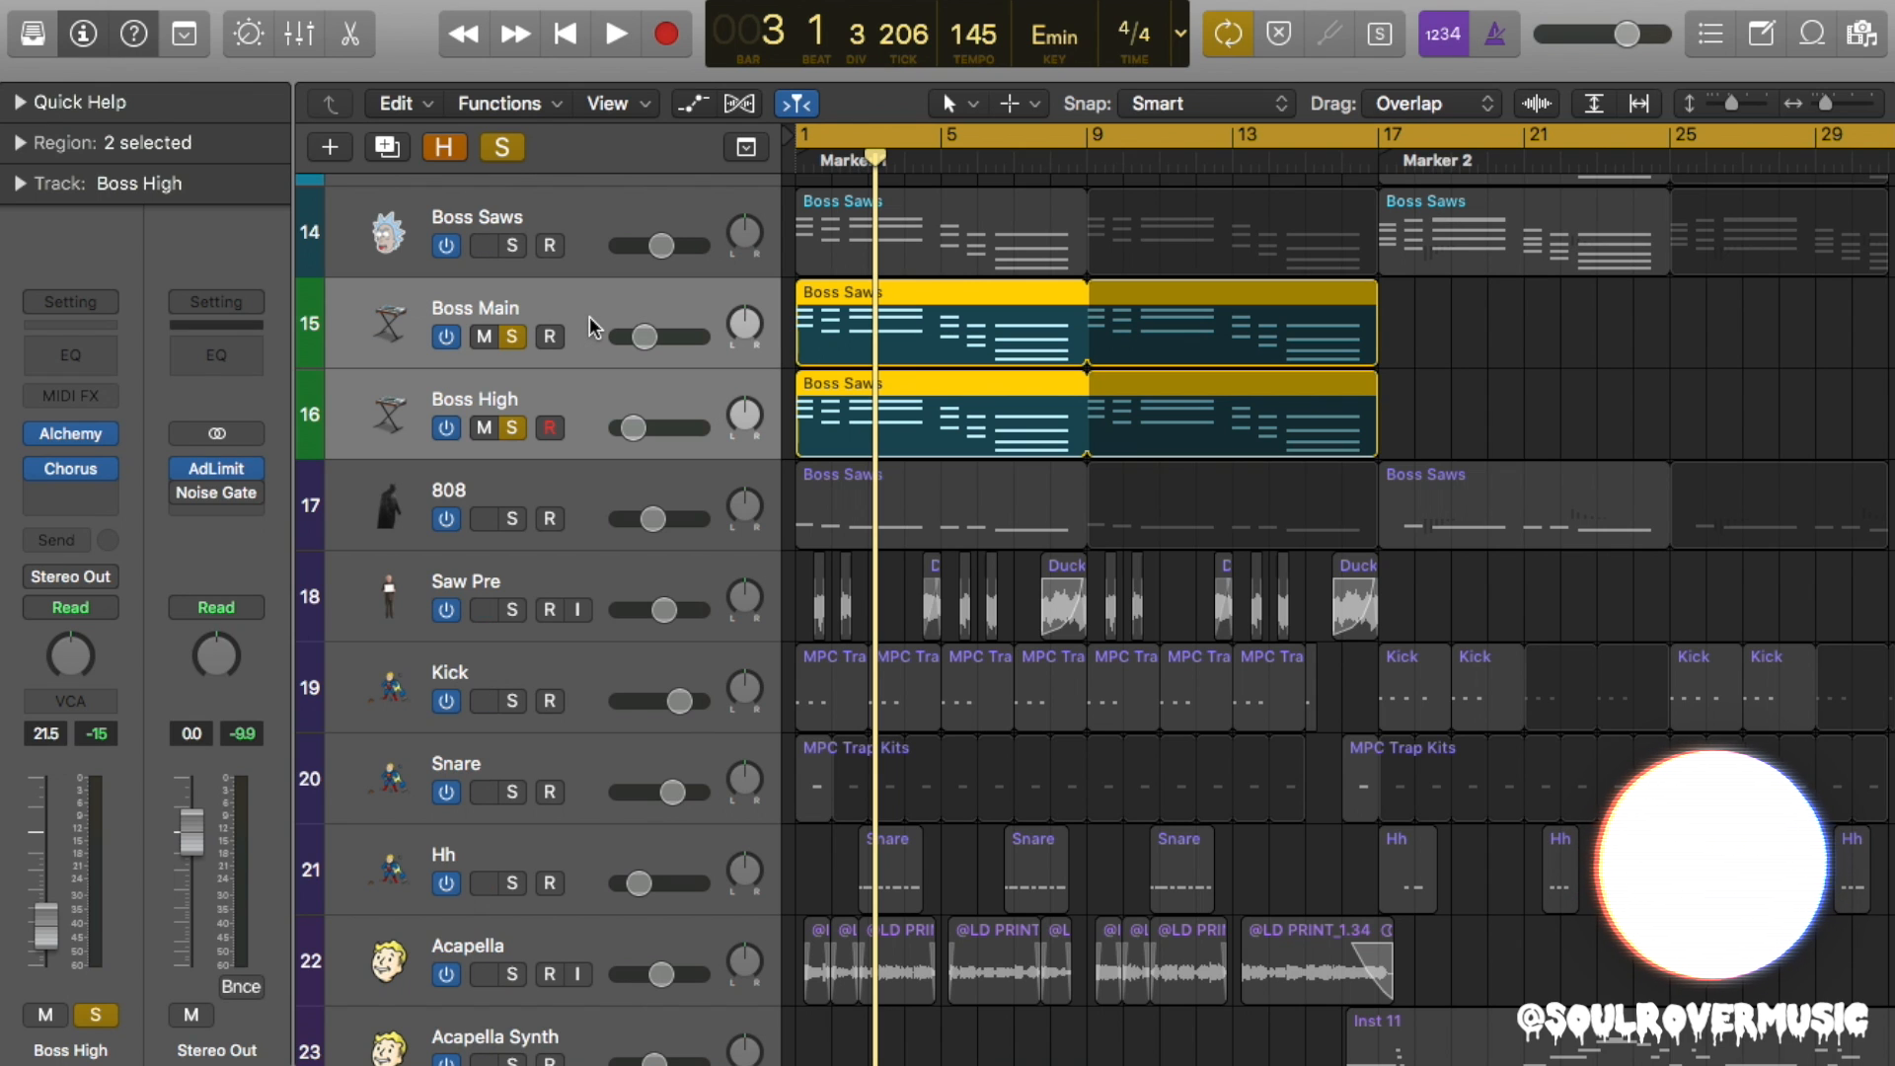
left_click(298, 32)
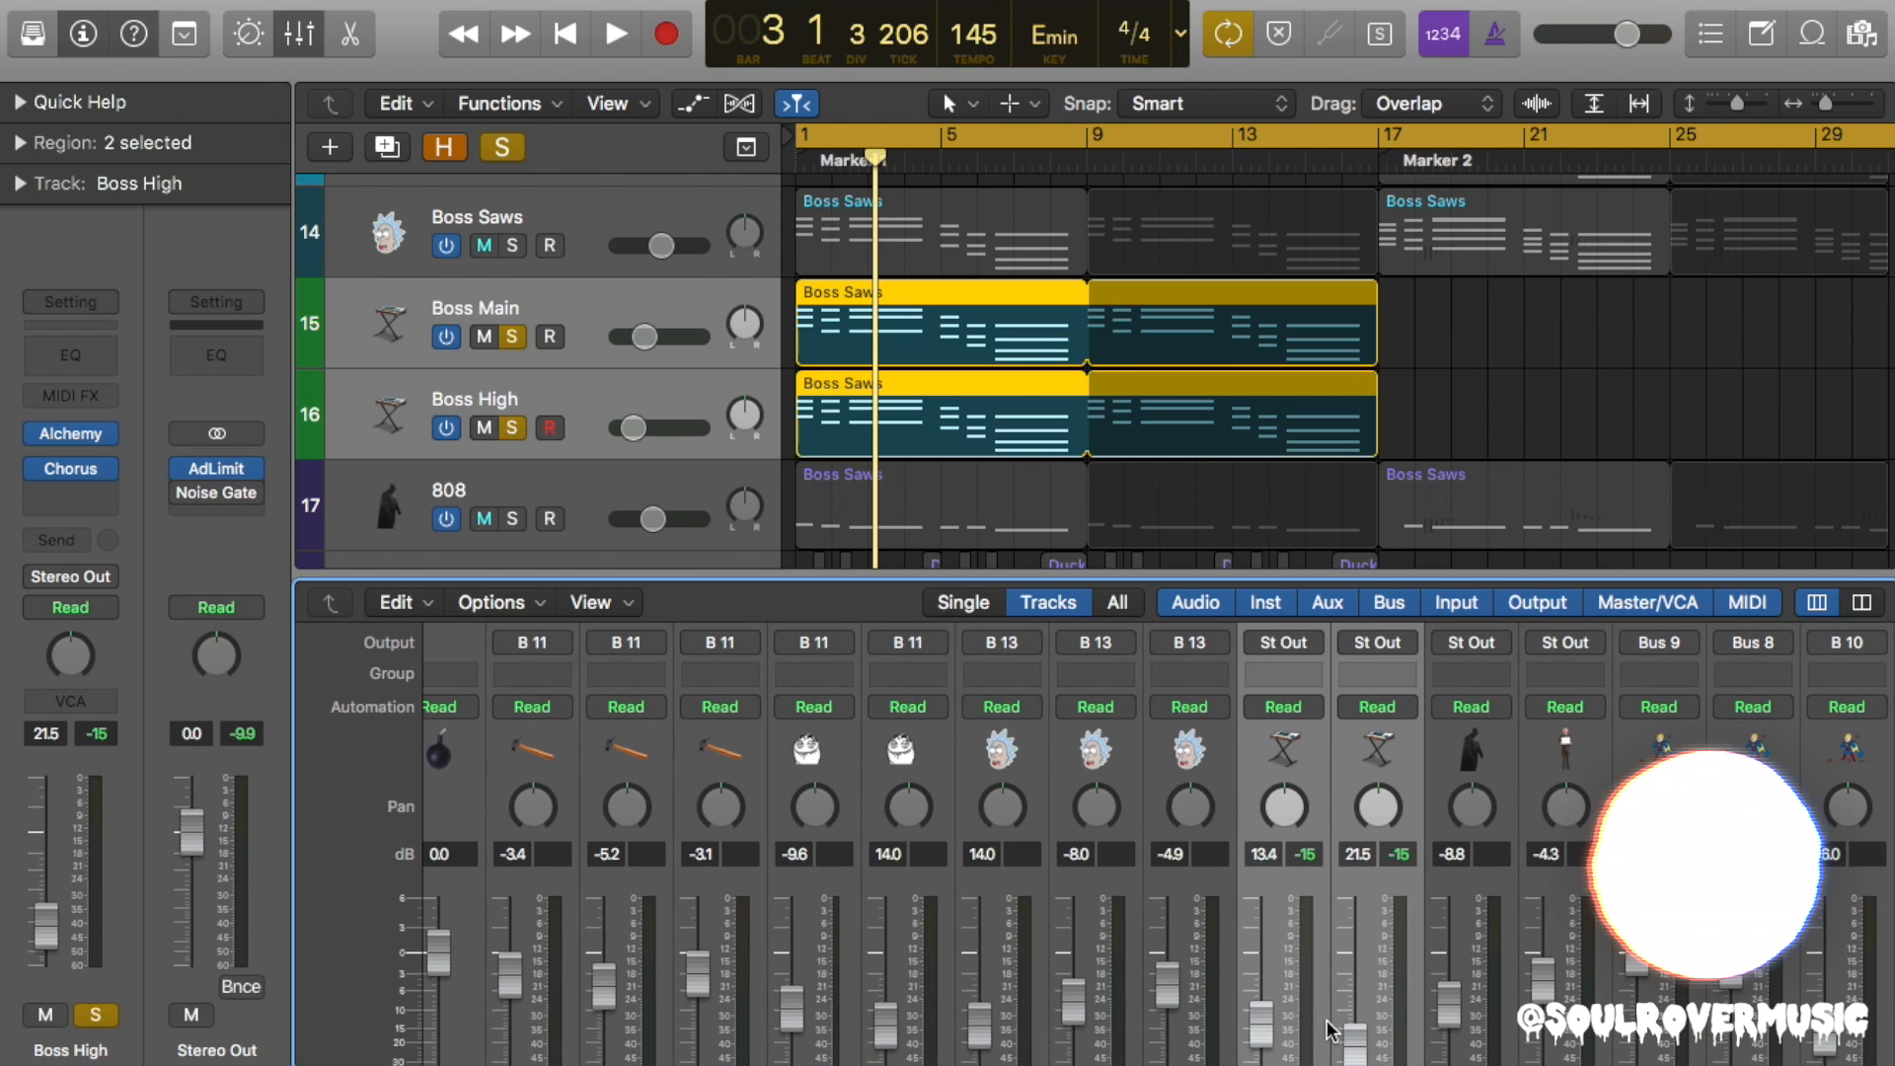
Route Boss Main and Boss High's output to Bus 20.
left_click(1283, 641)
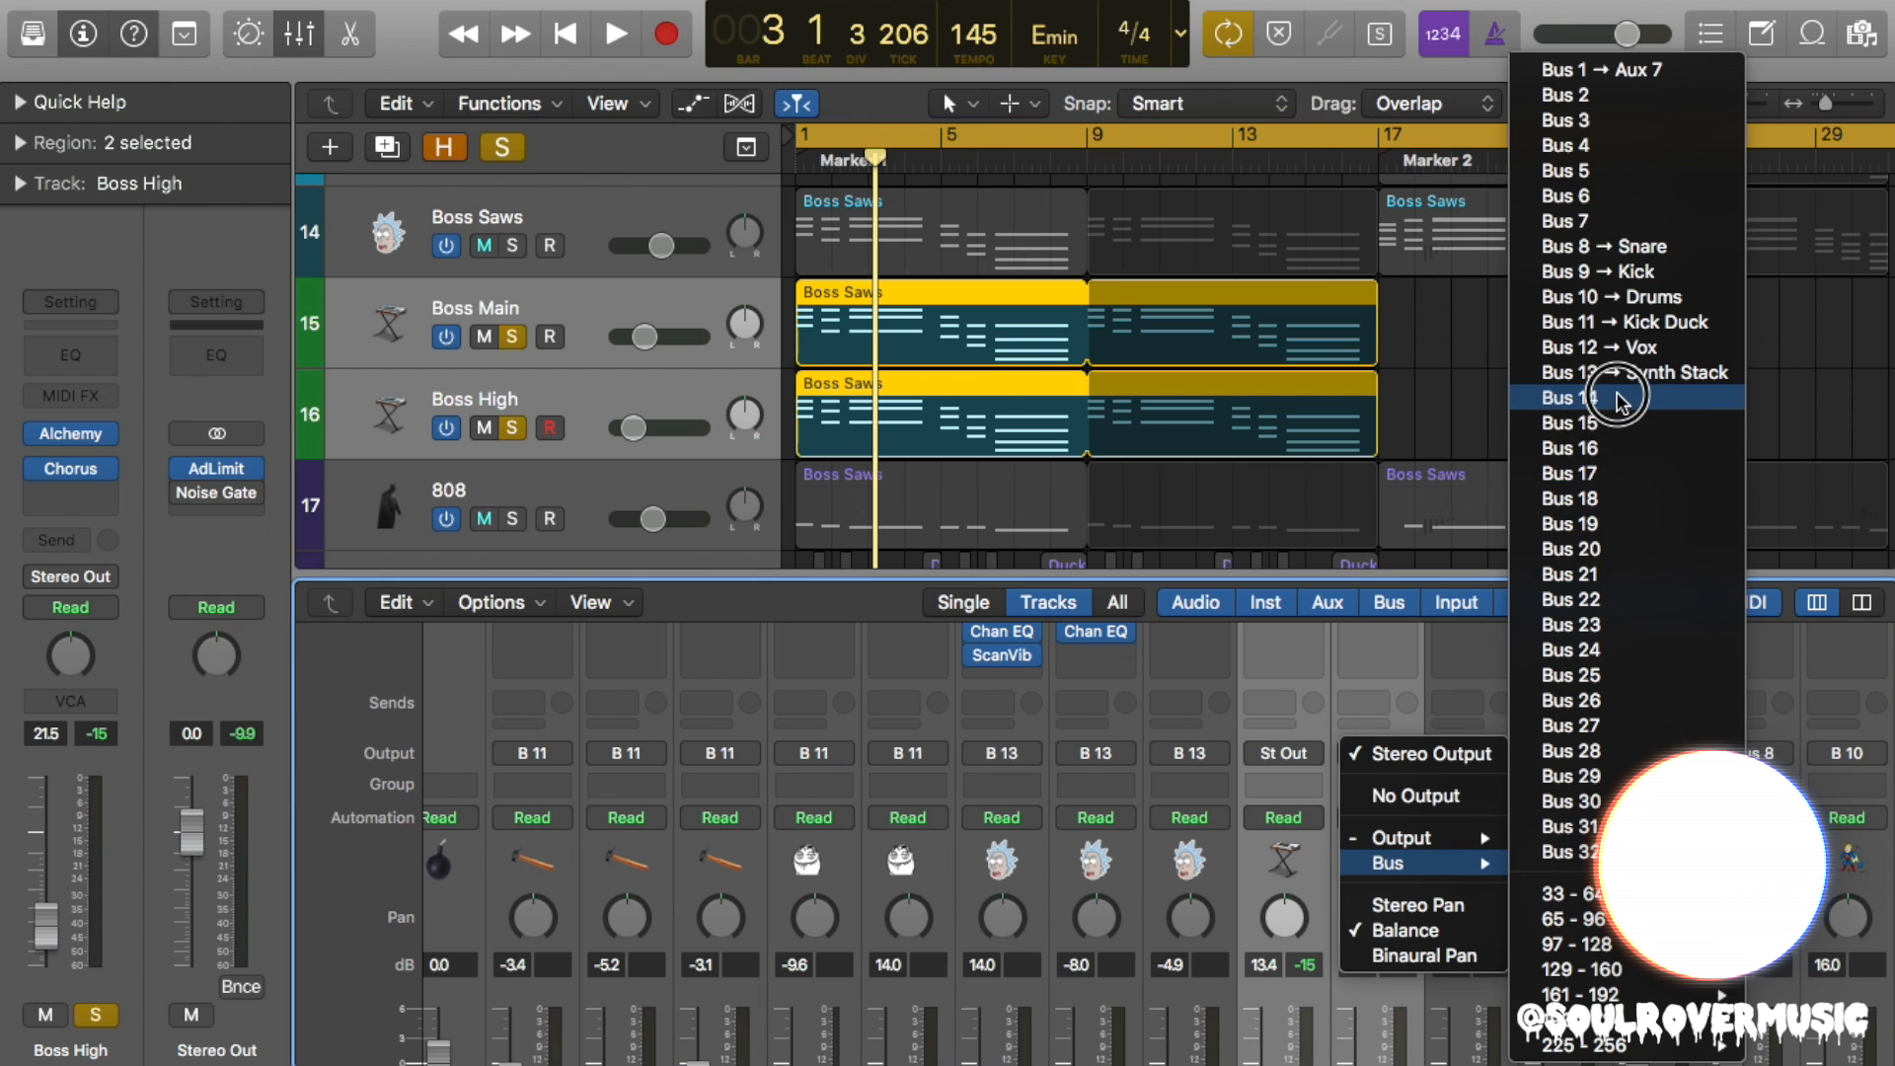
mouse_move(1627, 533)
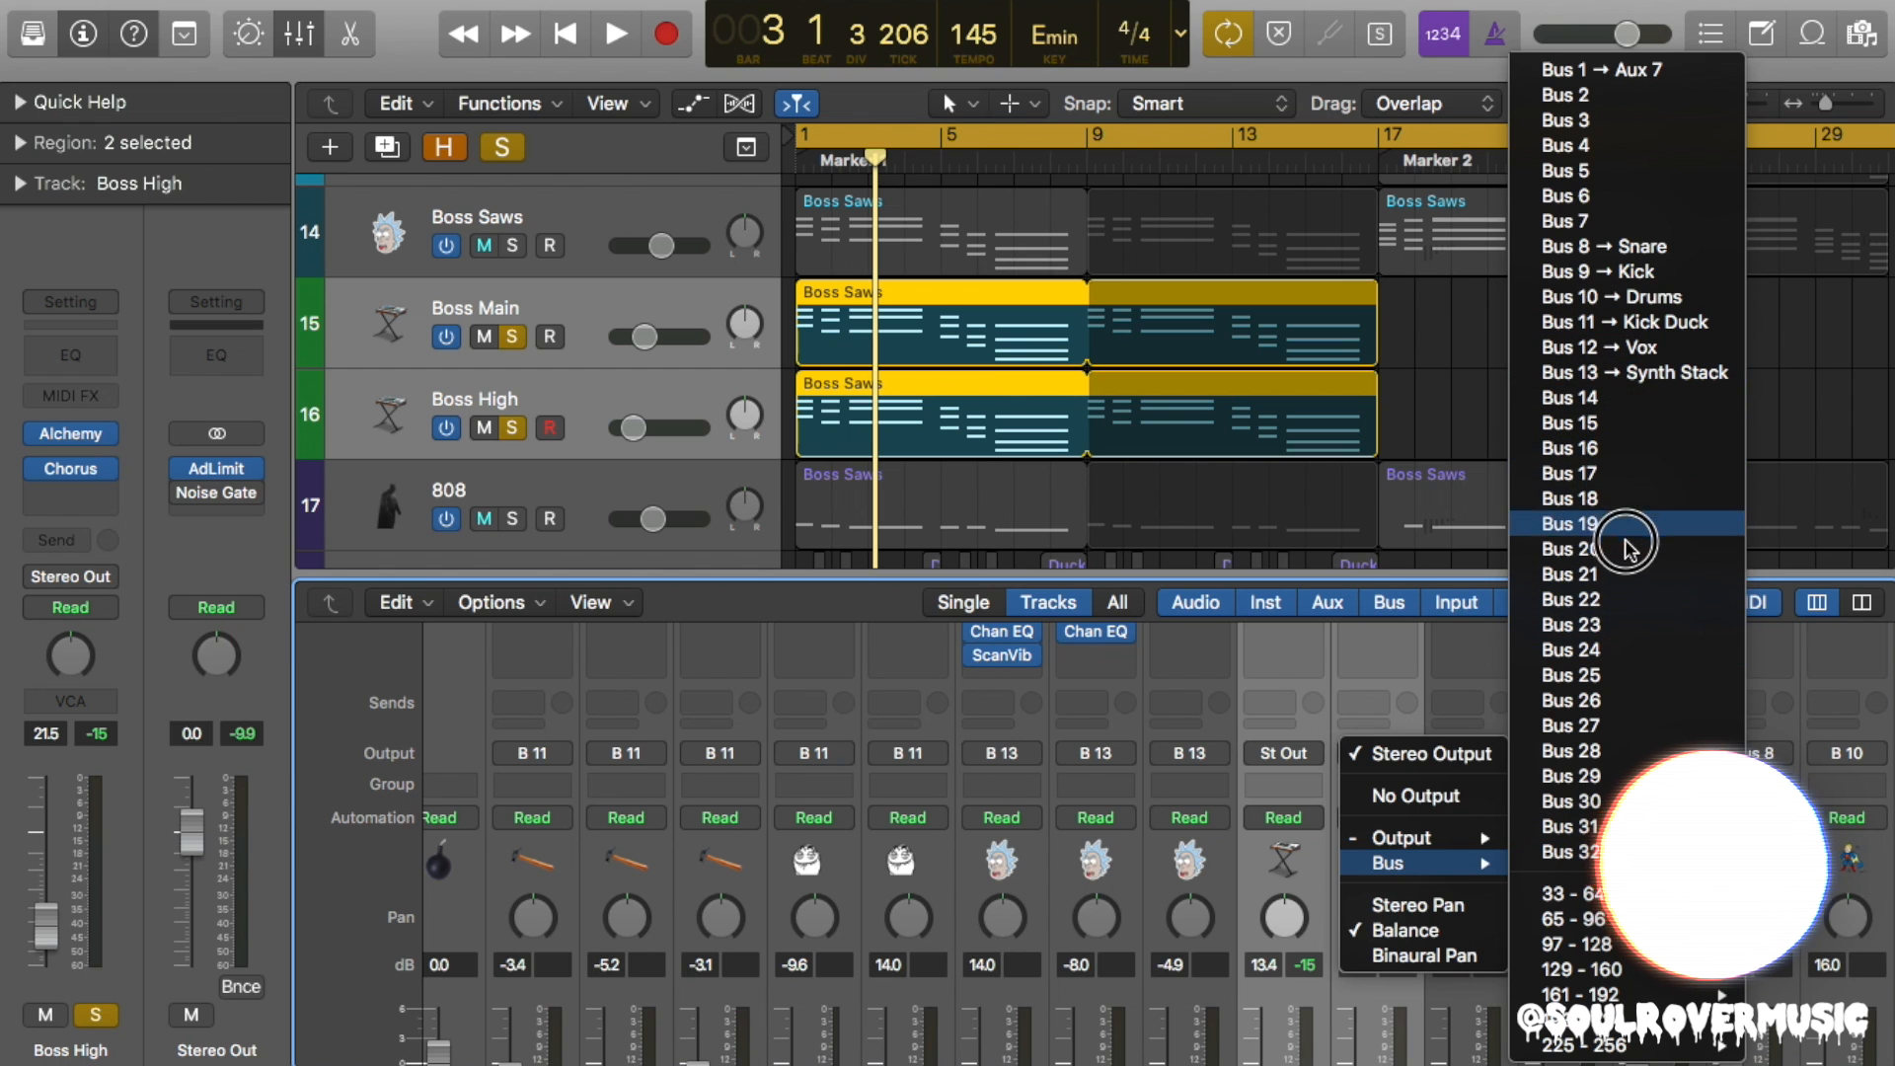
left_click(1573, 523)
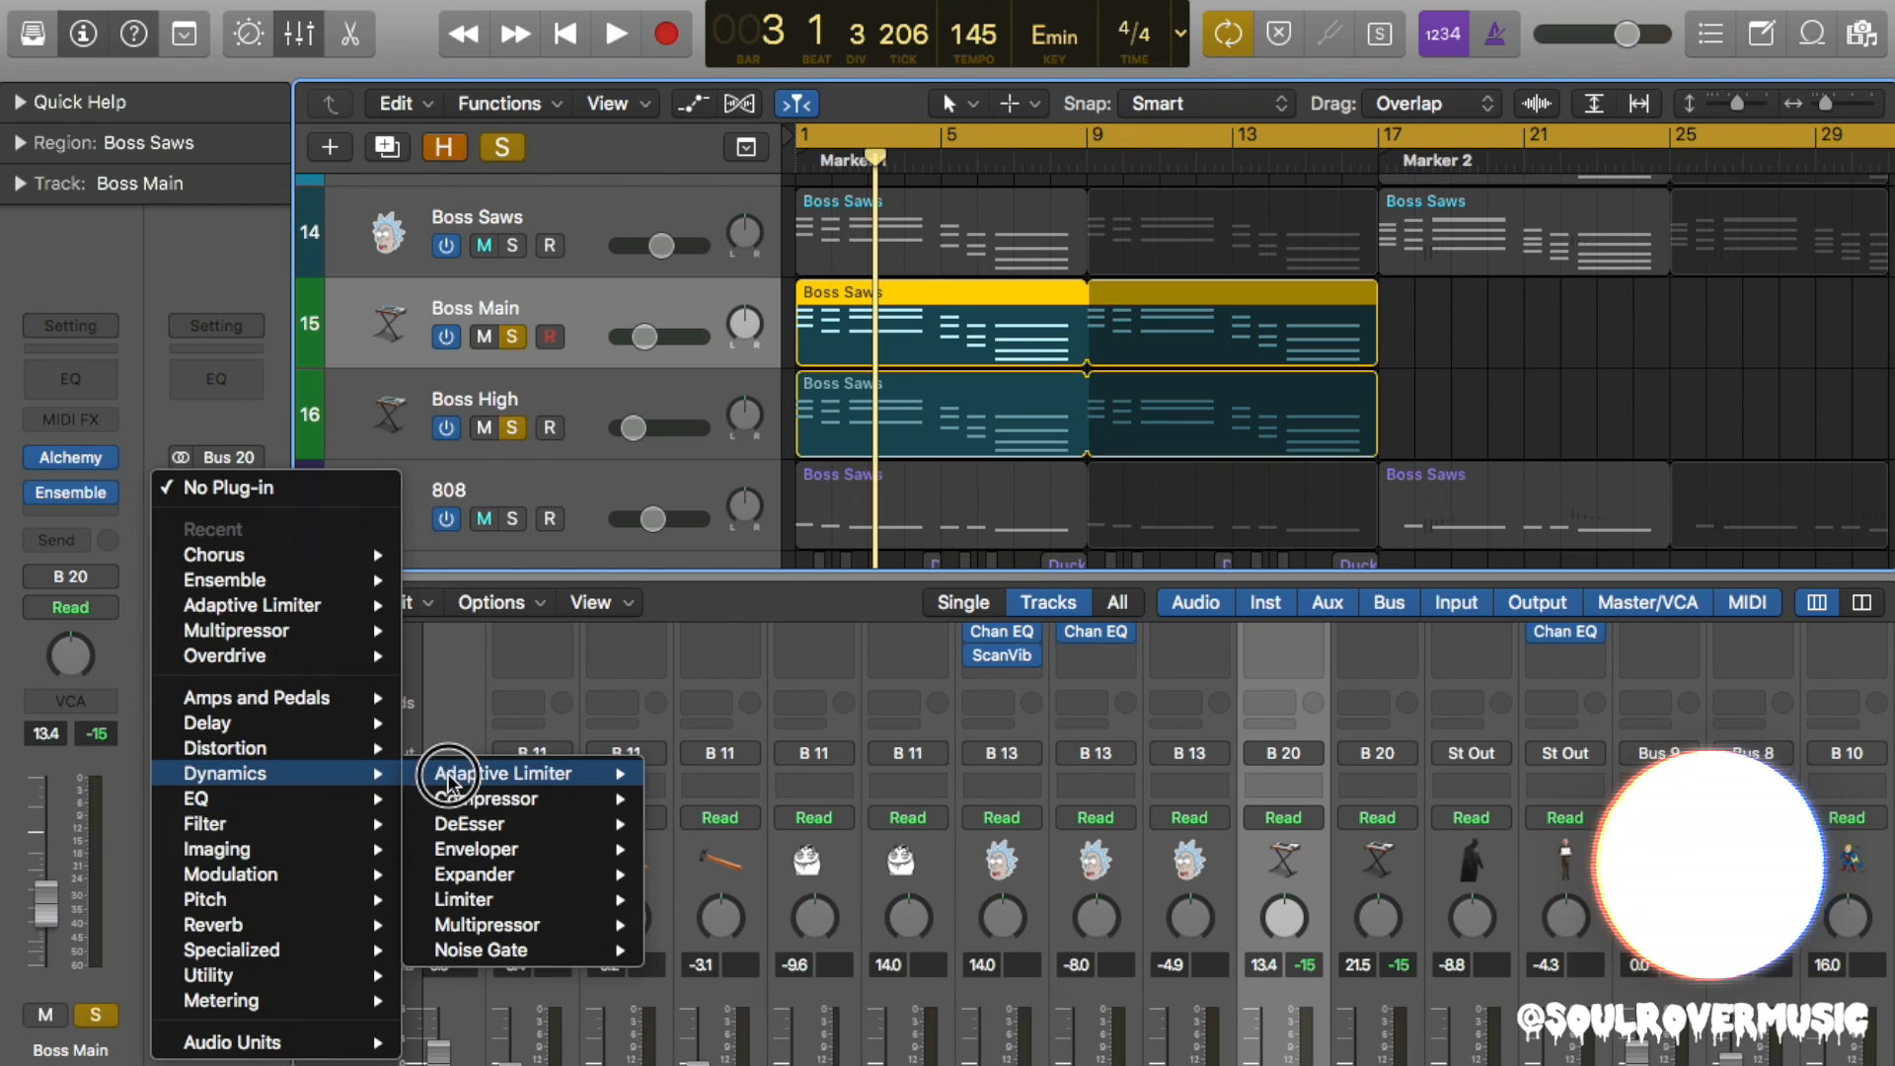
Insert a Compressor on the Saws aux channel and close its window.
left_click(480, 799)
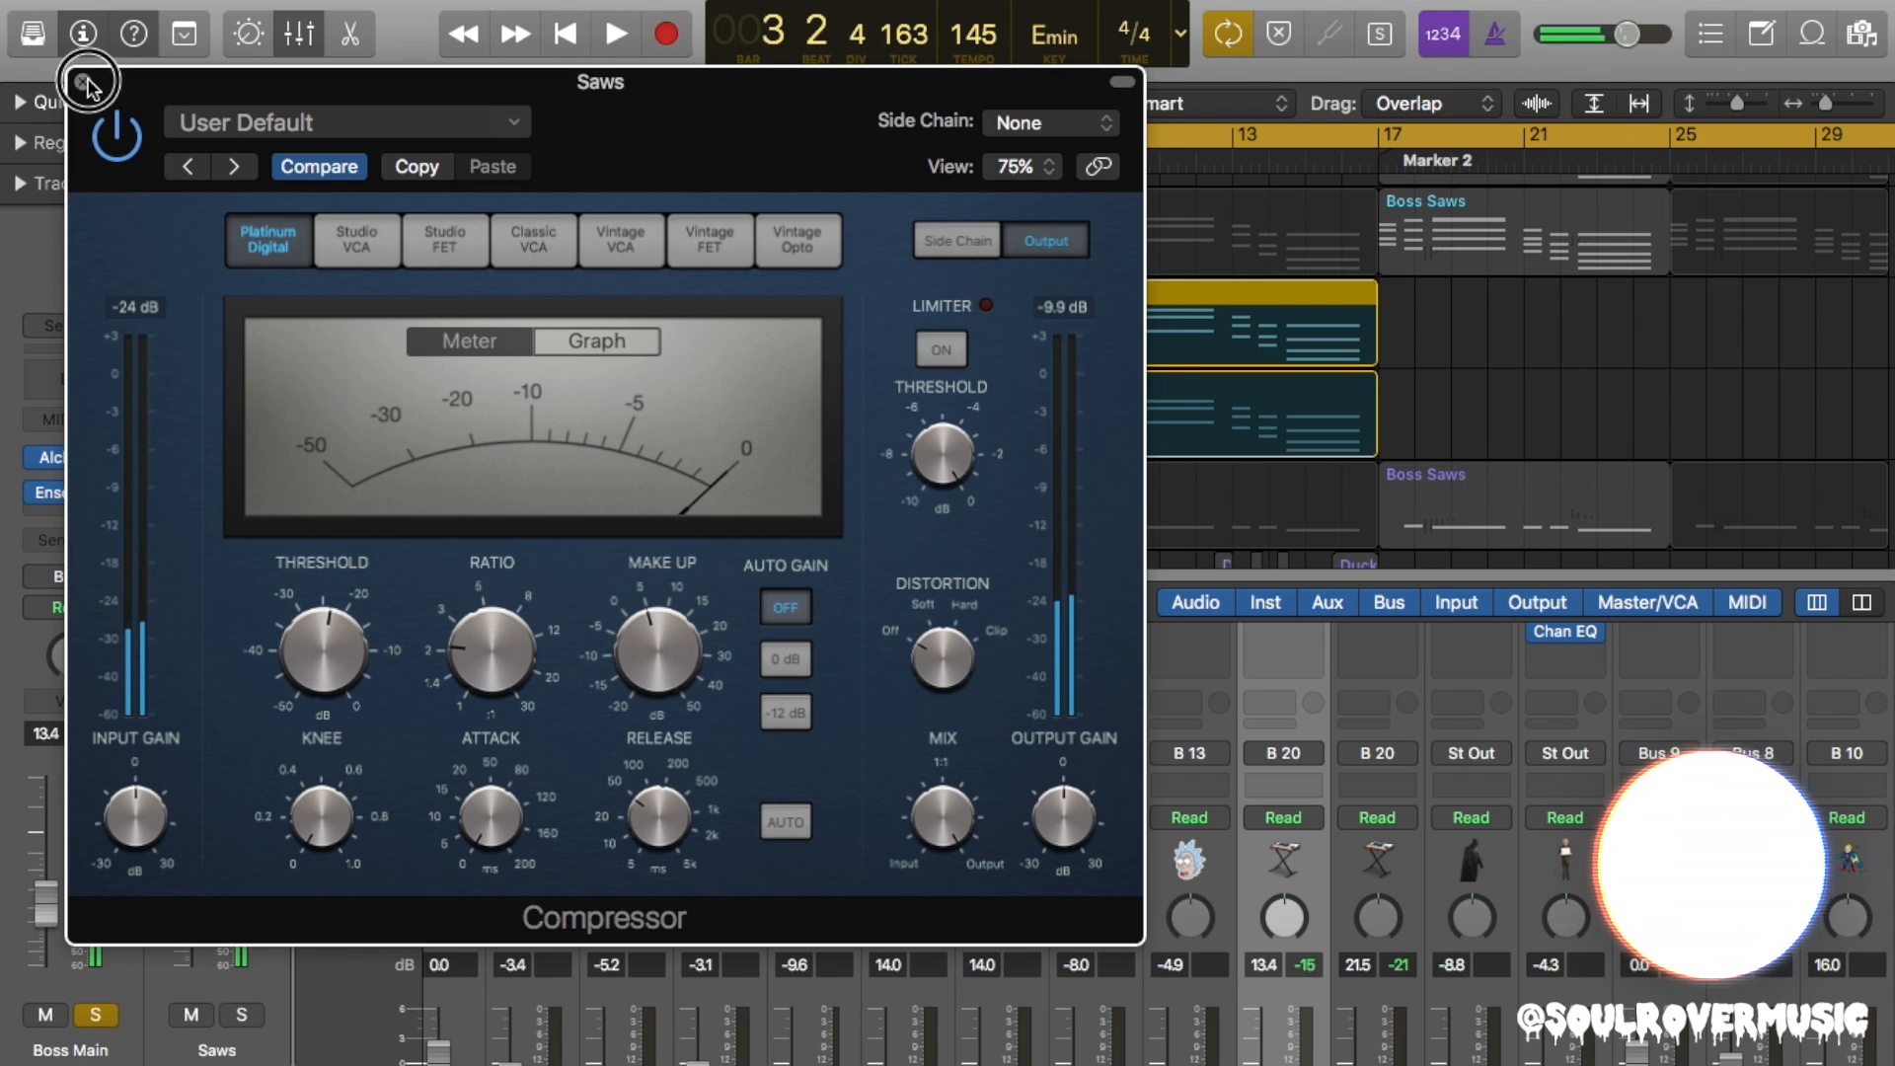
left_click(87, 82)
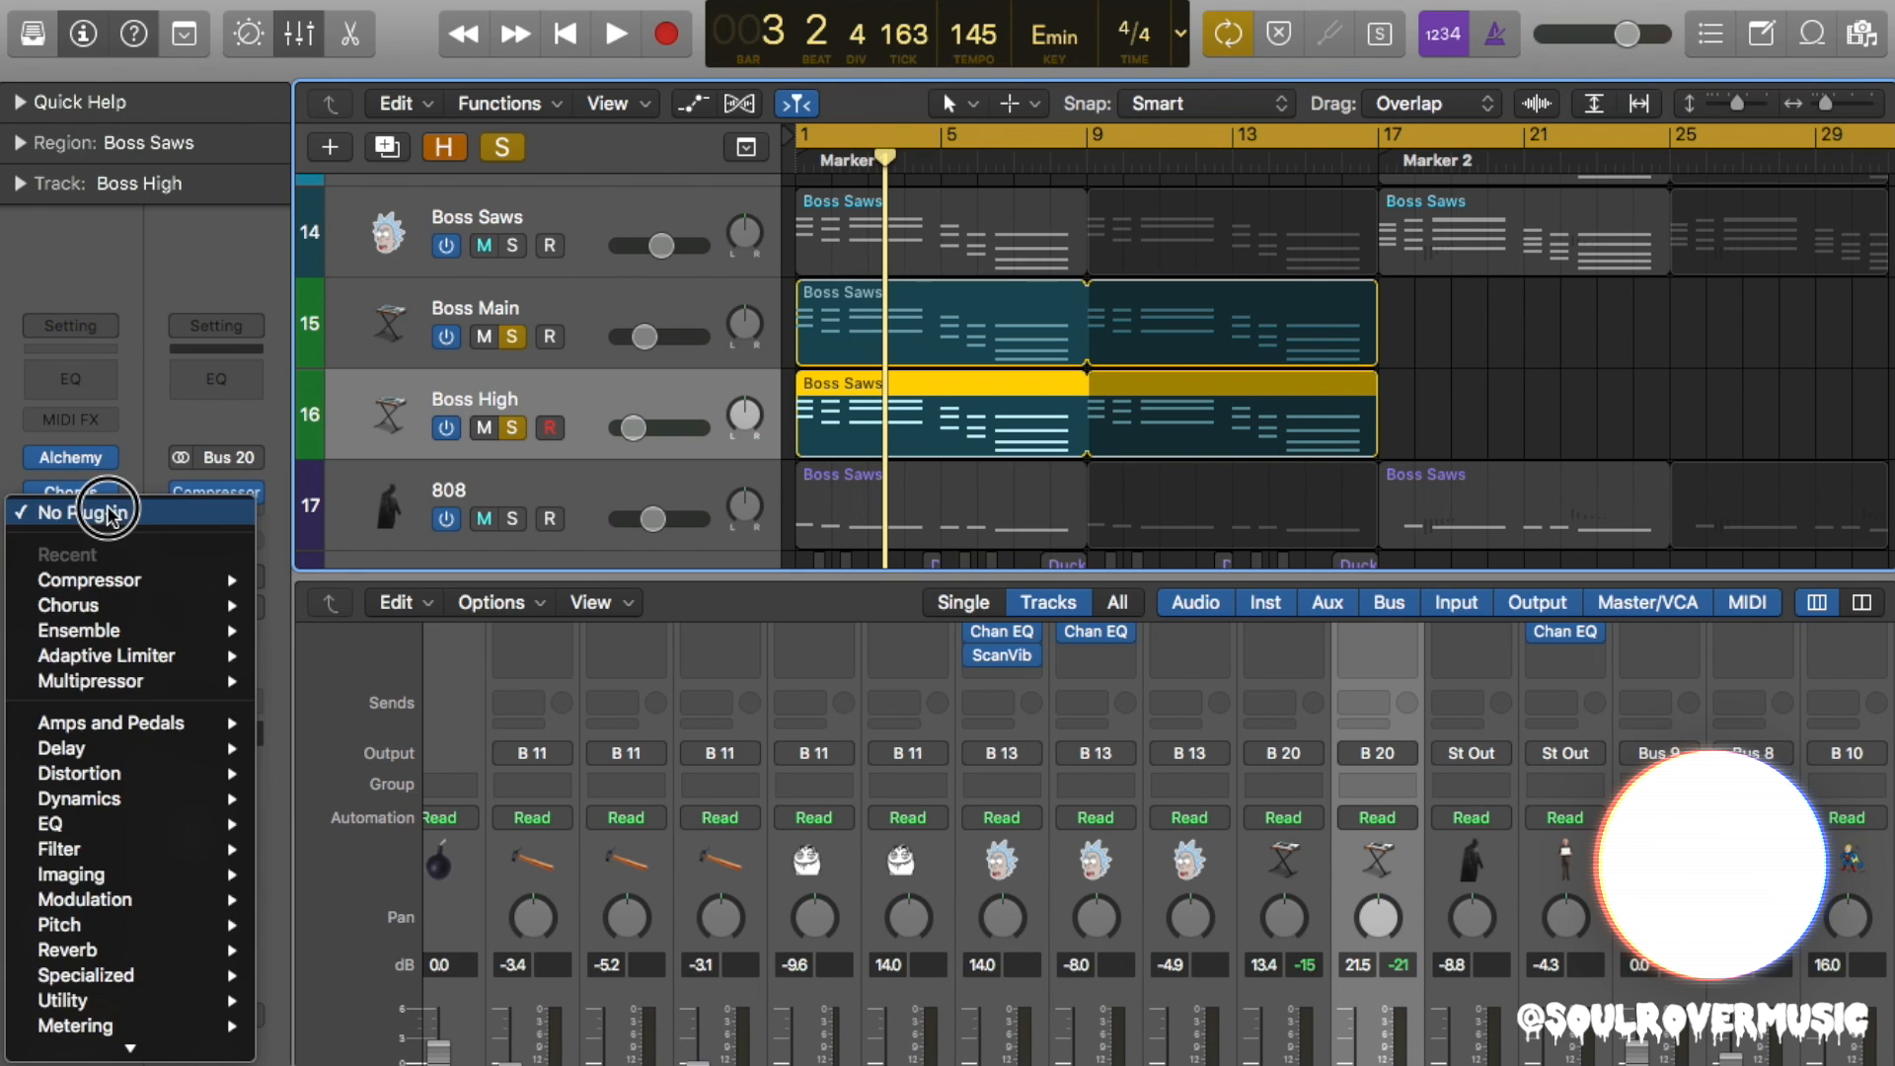
mouse_move(85, 877)
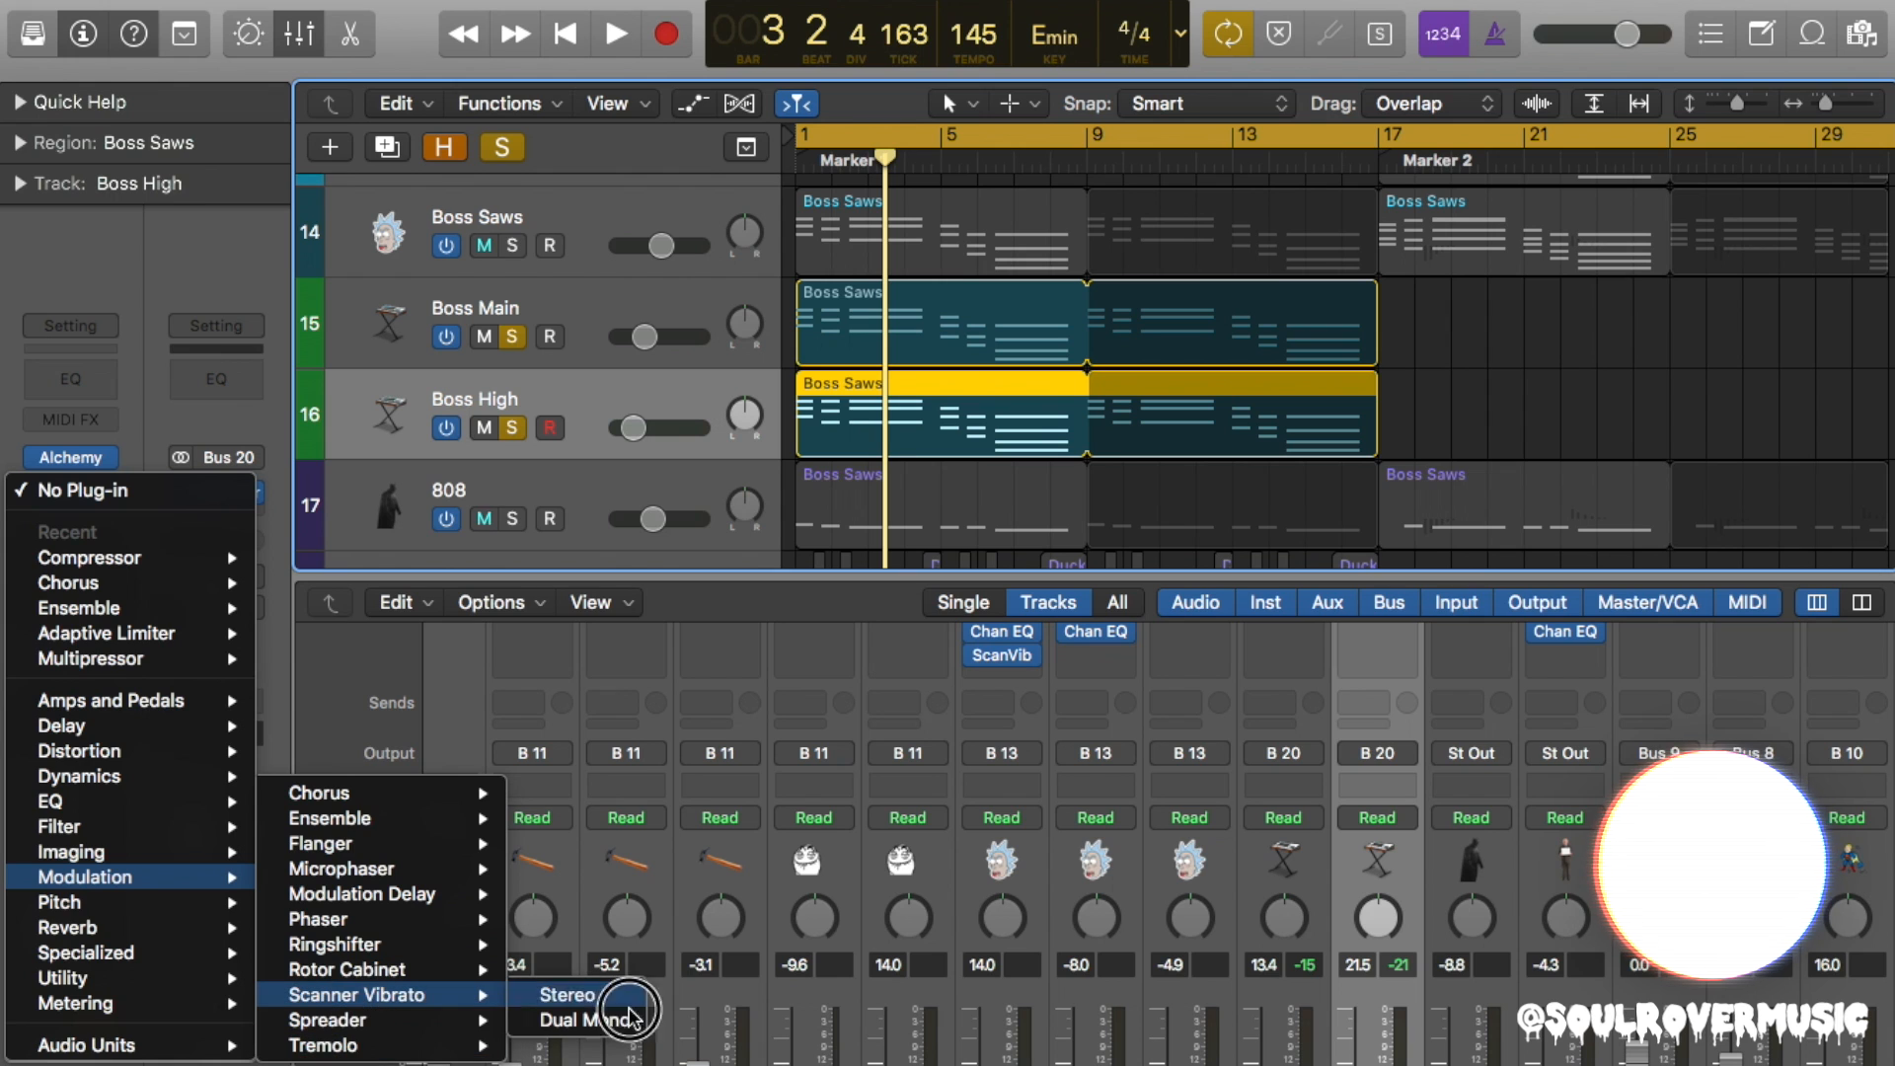
Insert a stereo Scanner Vibrato on Boss High and step back through three presets.
left_click(565, 995)
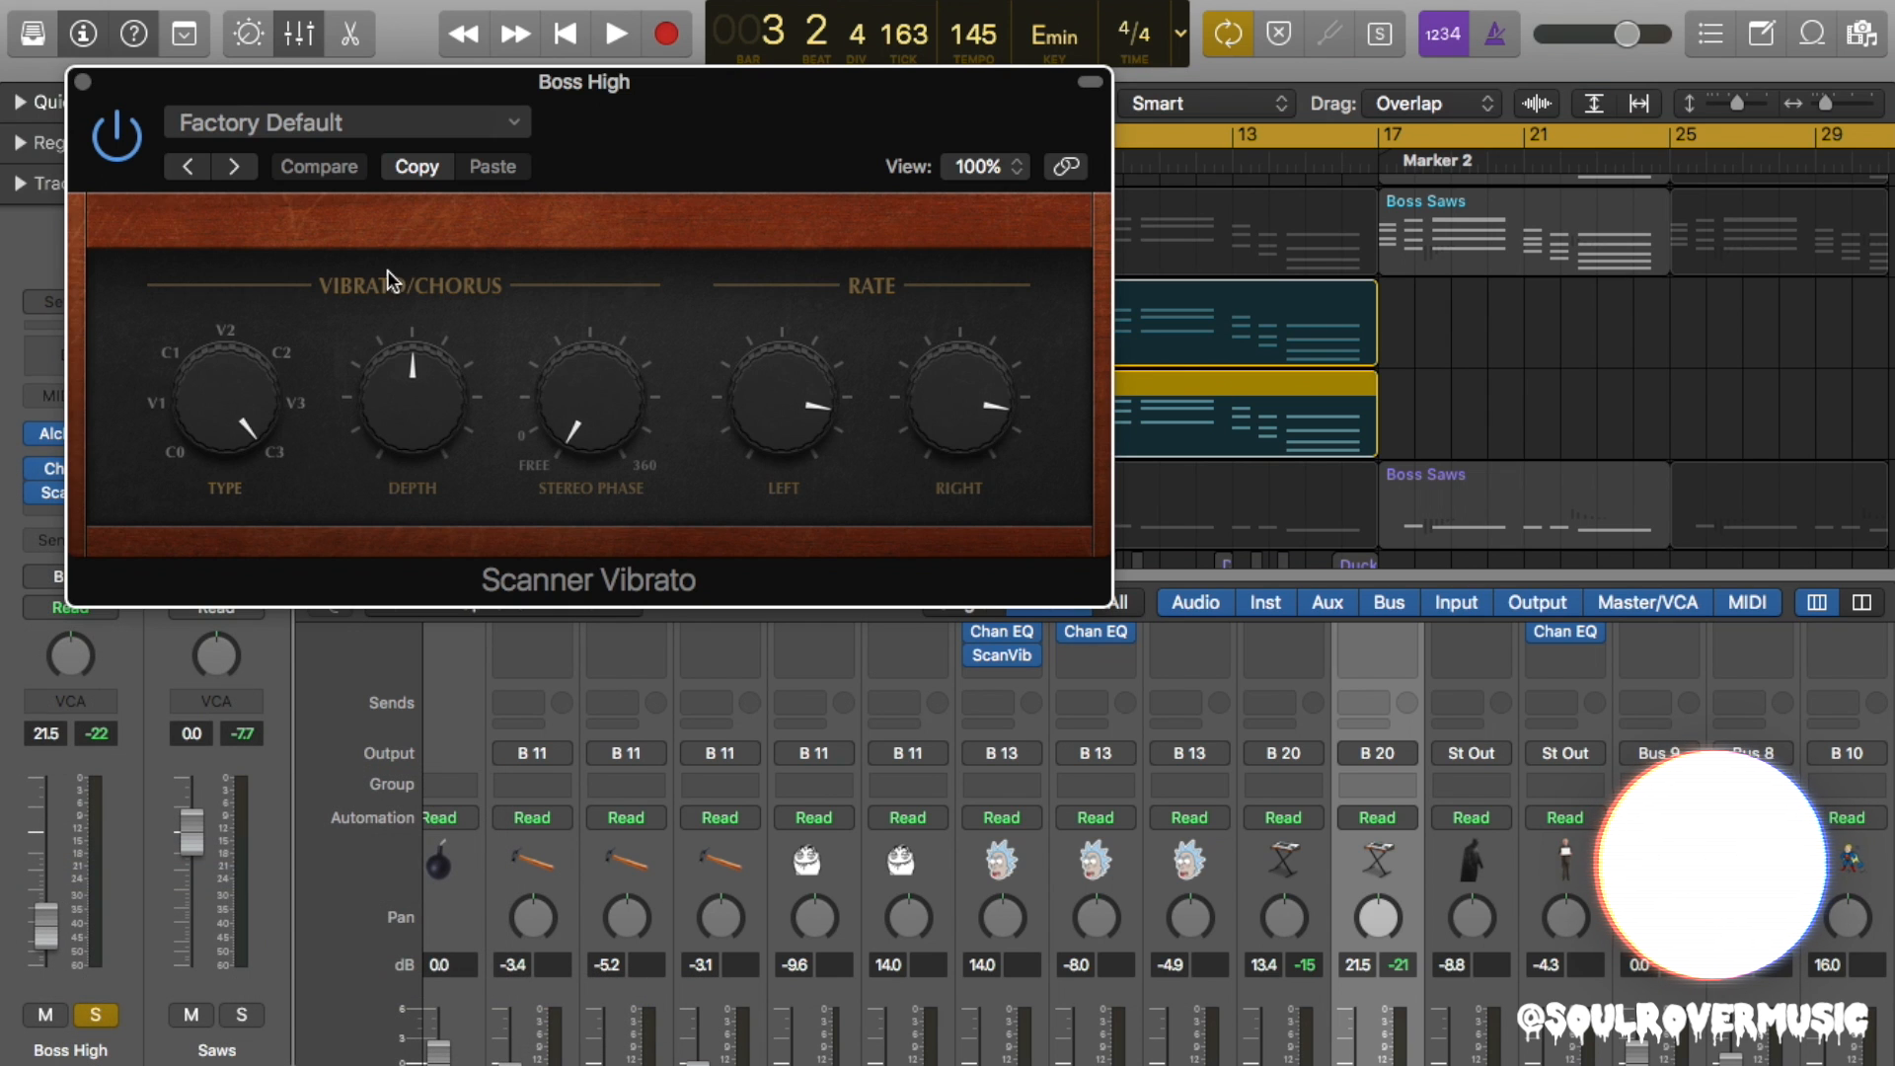
left_click(187, 166)
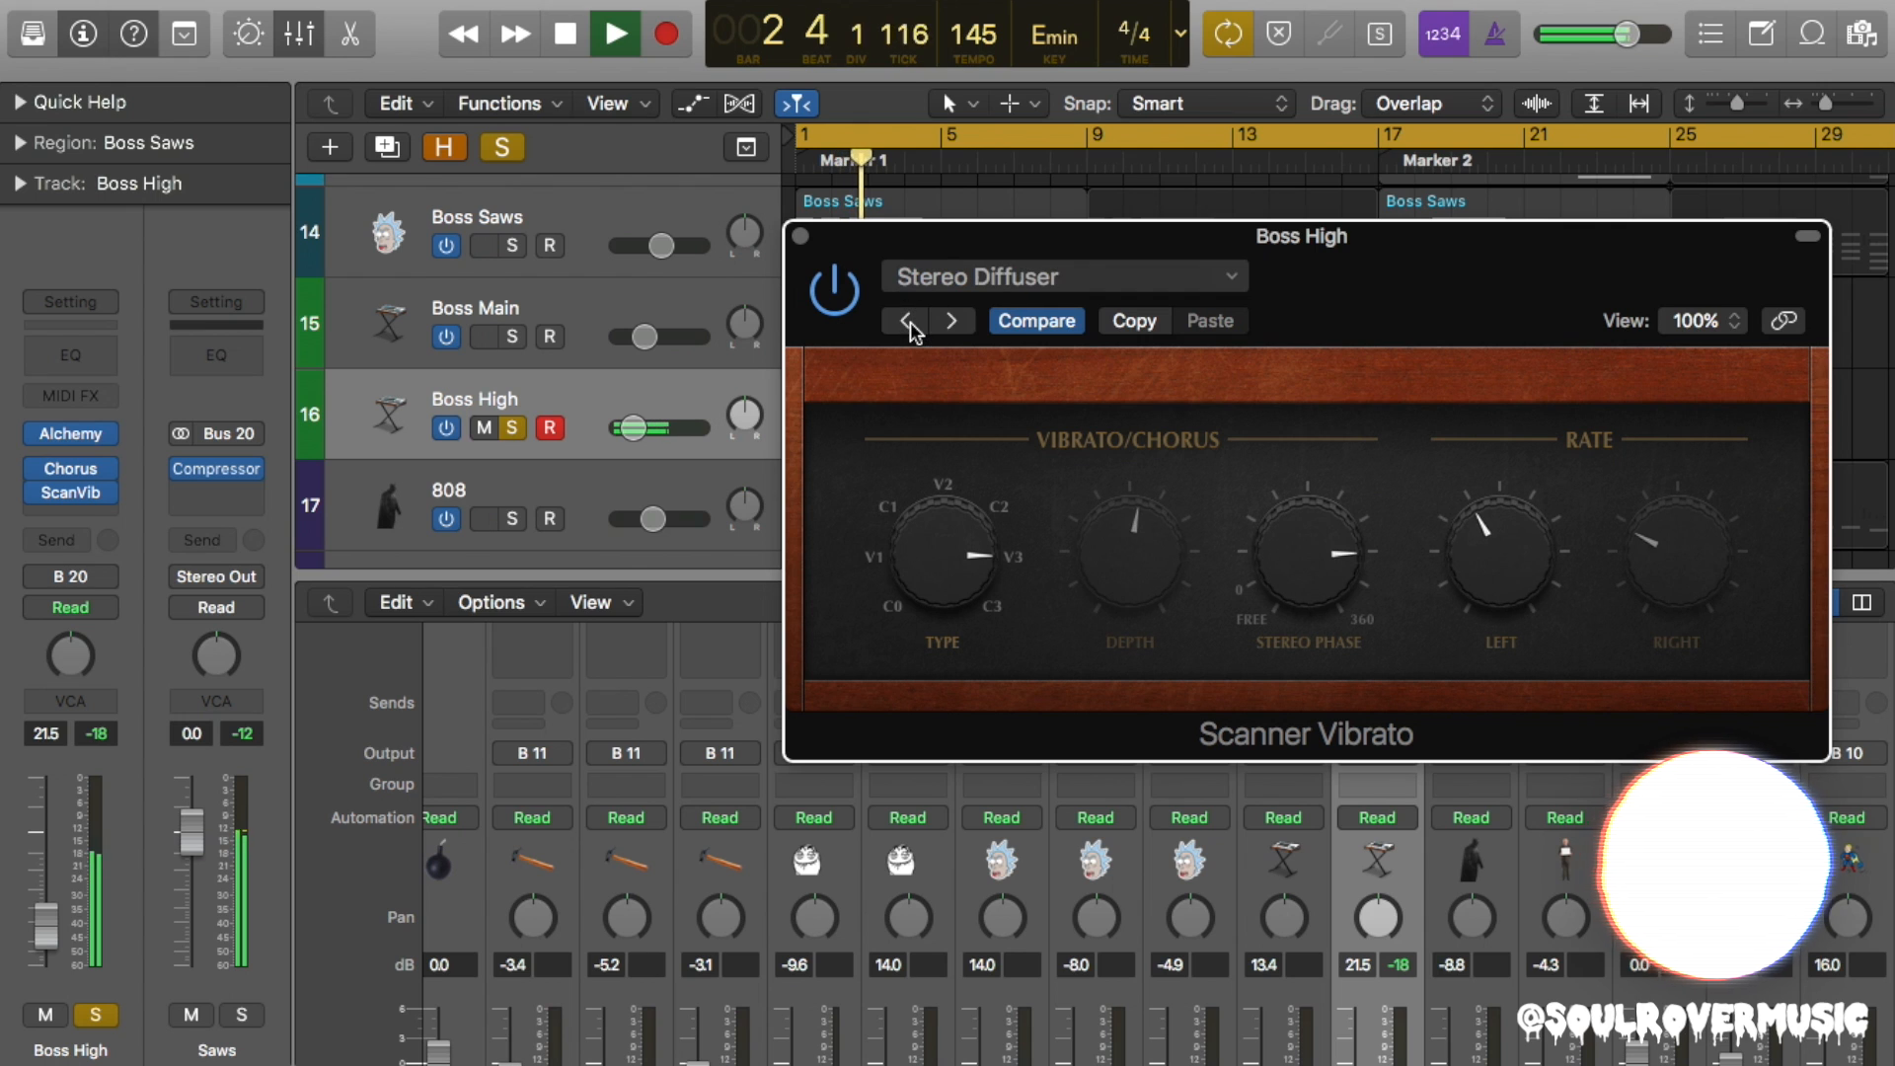
left_click(904, 322)
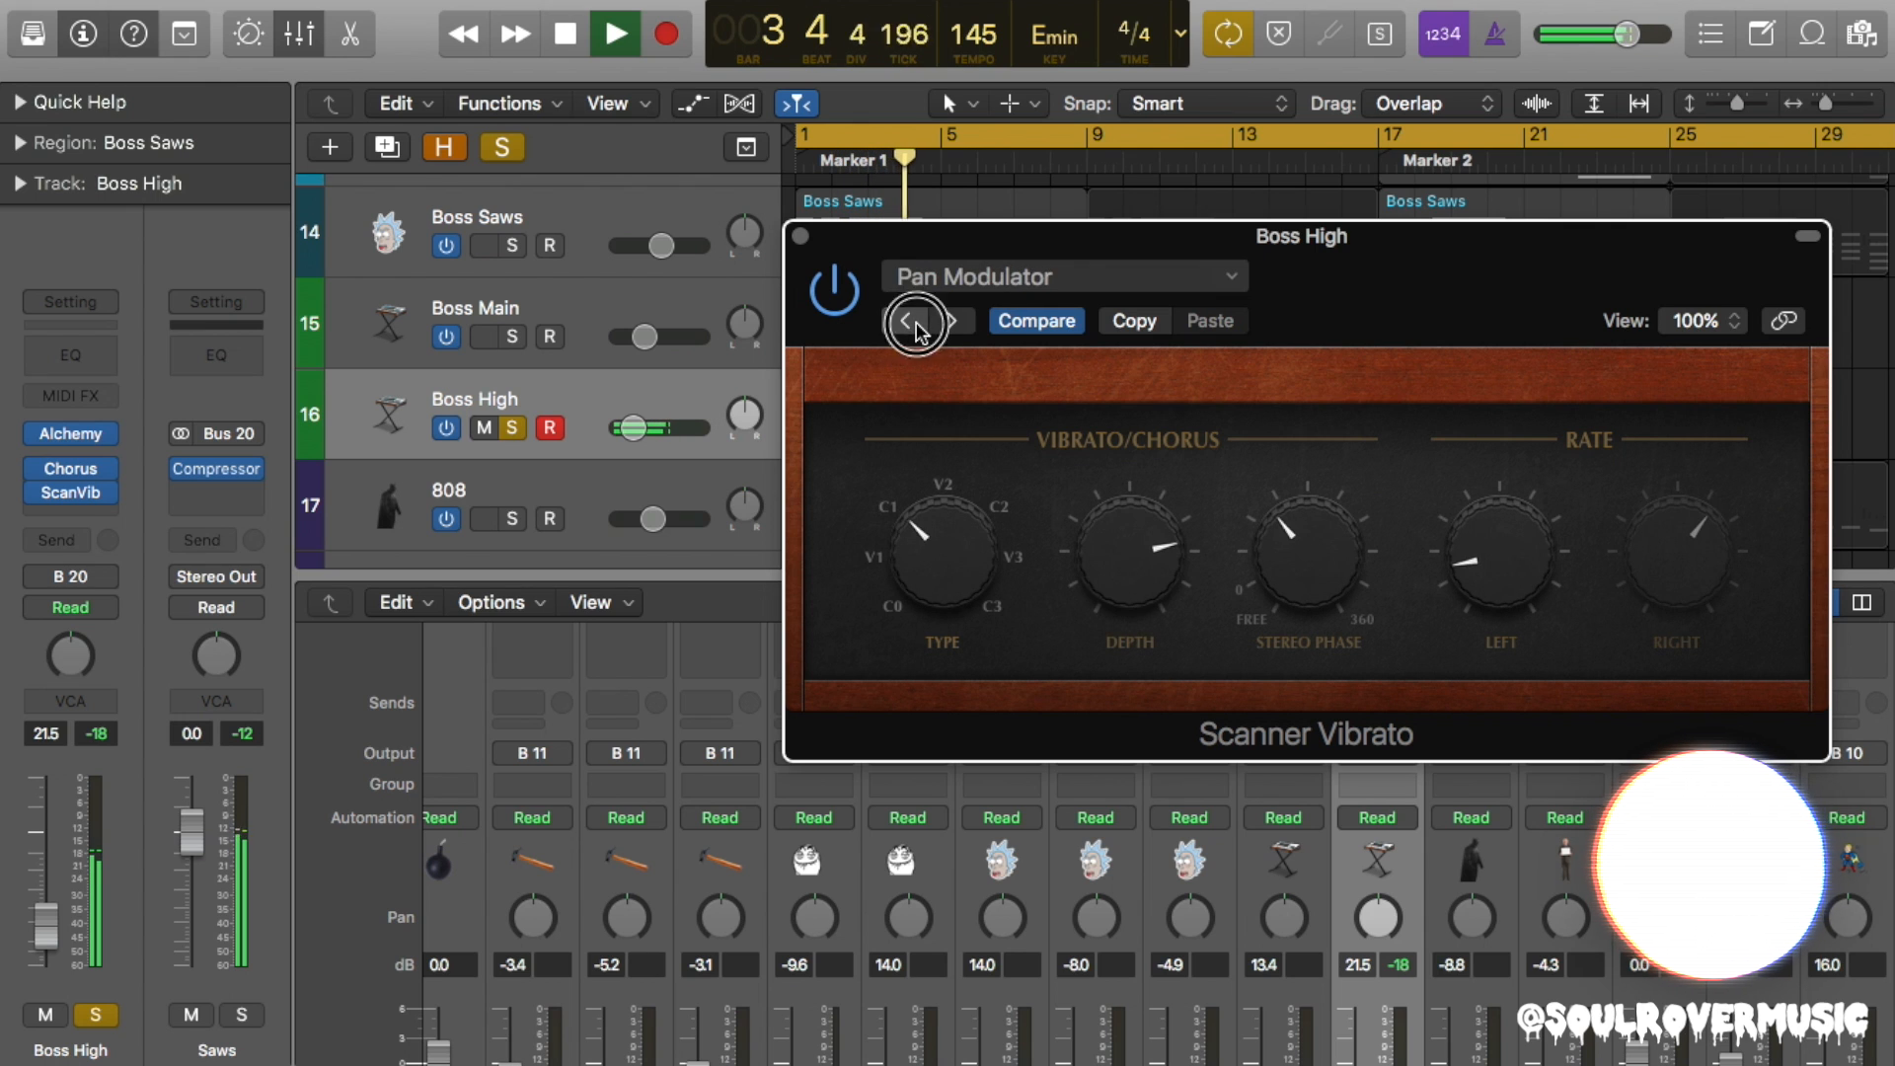
left_click(903, 319)
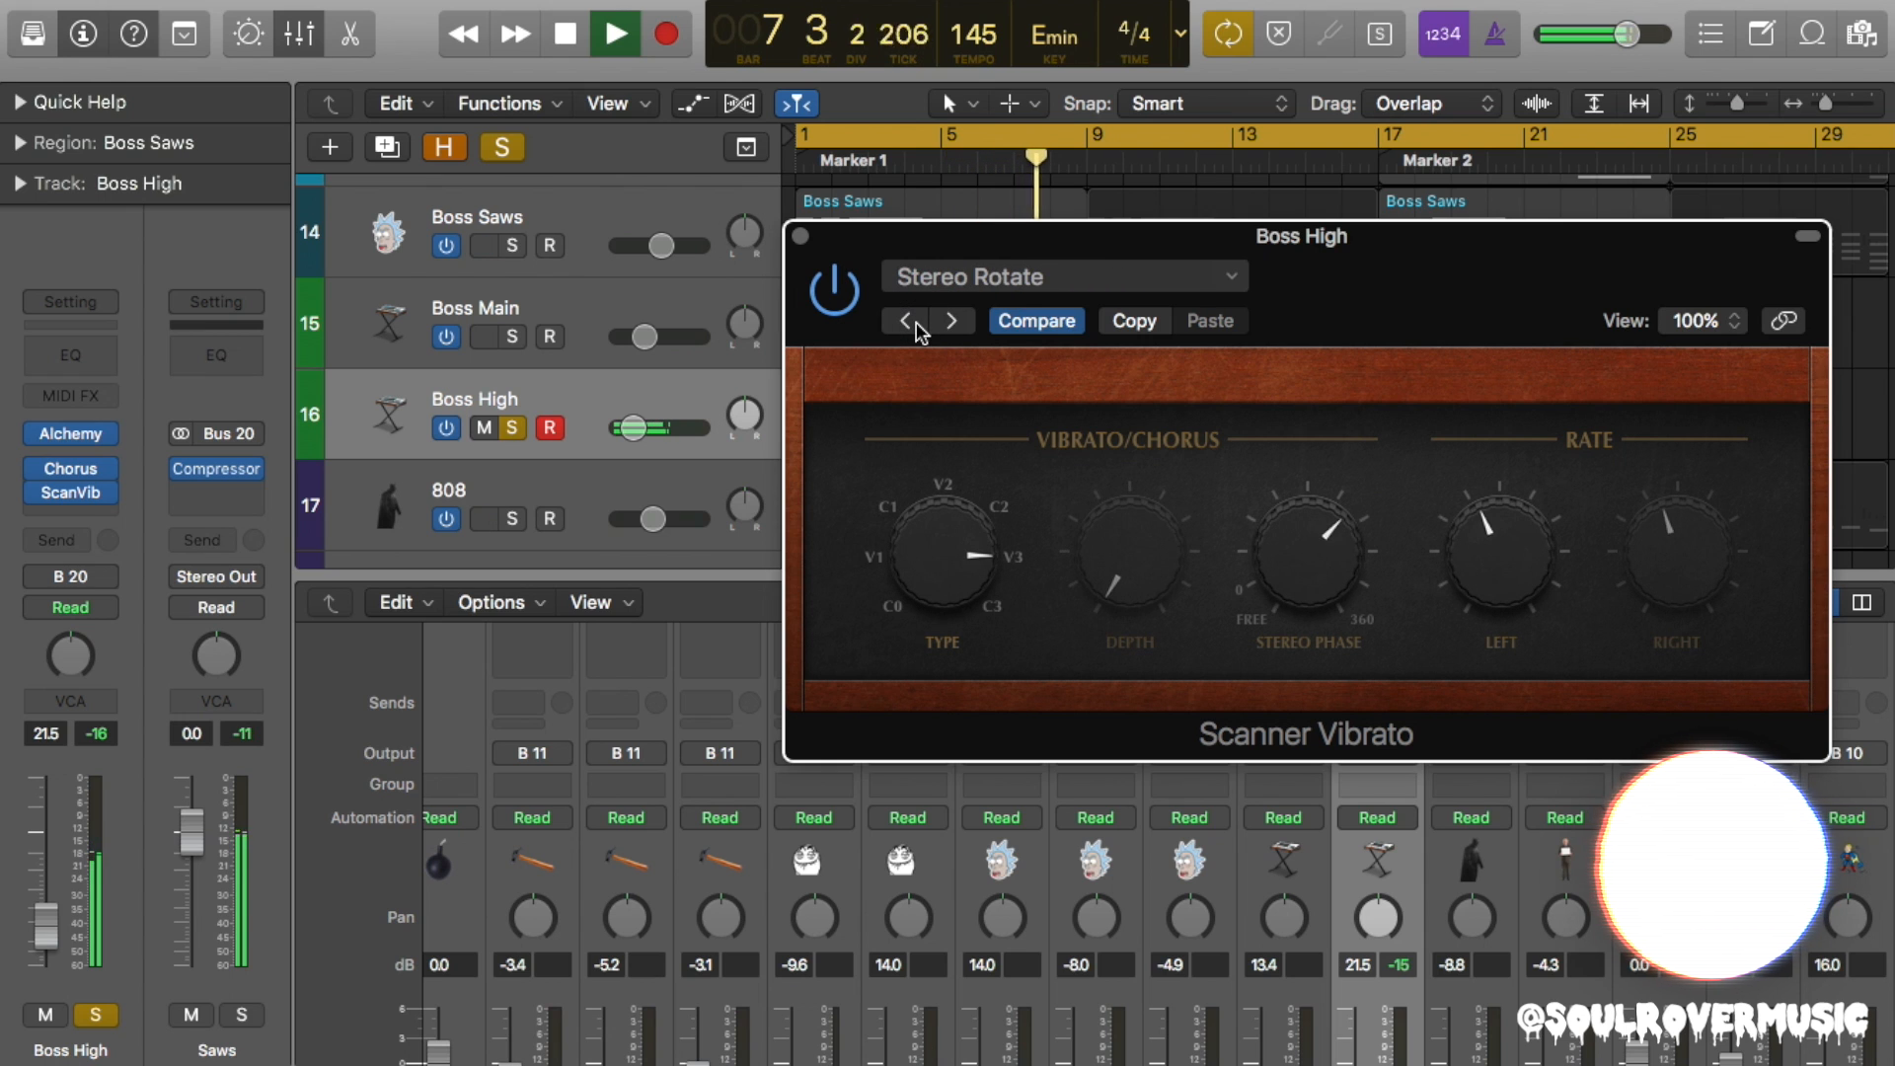
left_click(949, 320)
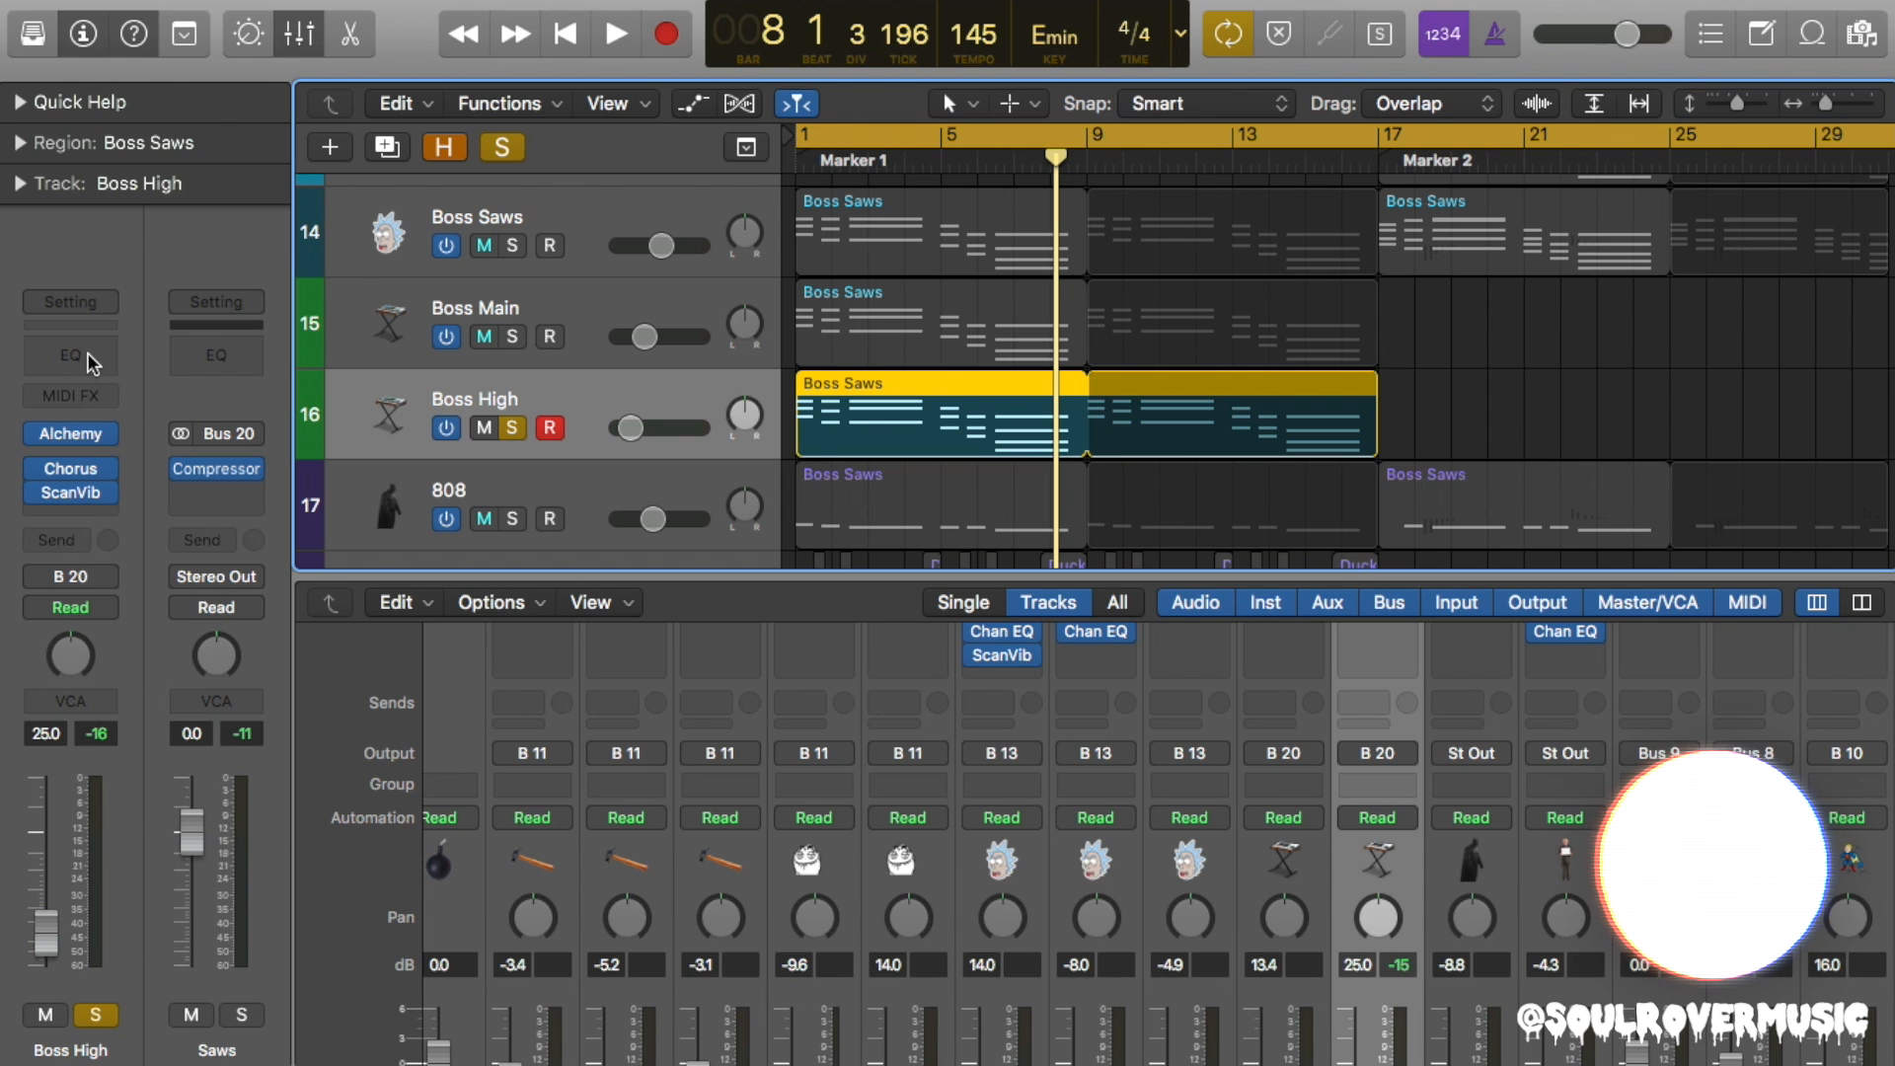
Insert Channel EQ on Boss High and Boss Main, raising Boss Main's low cut to 78 Hz.
left_click(69, 355)
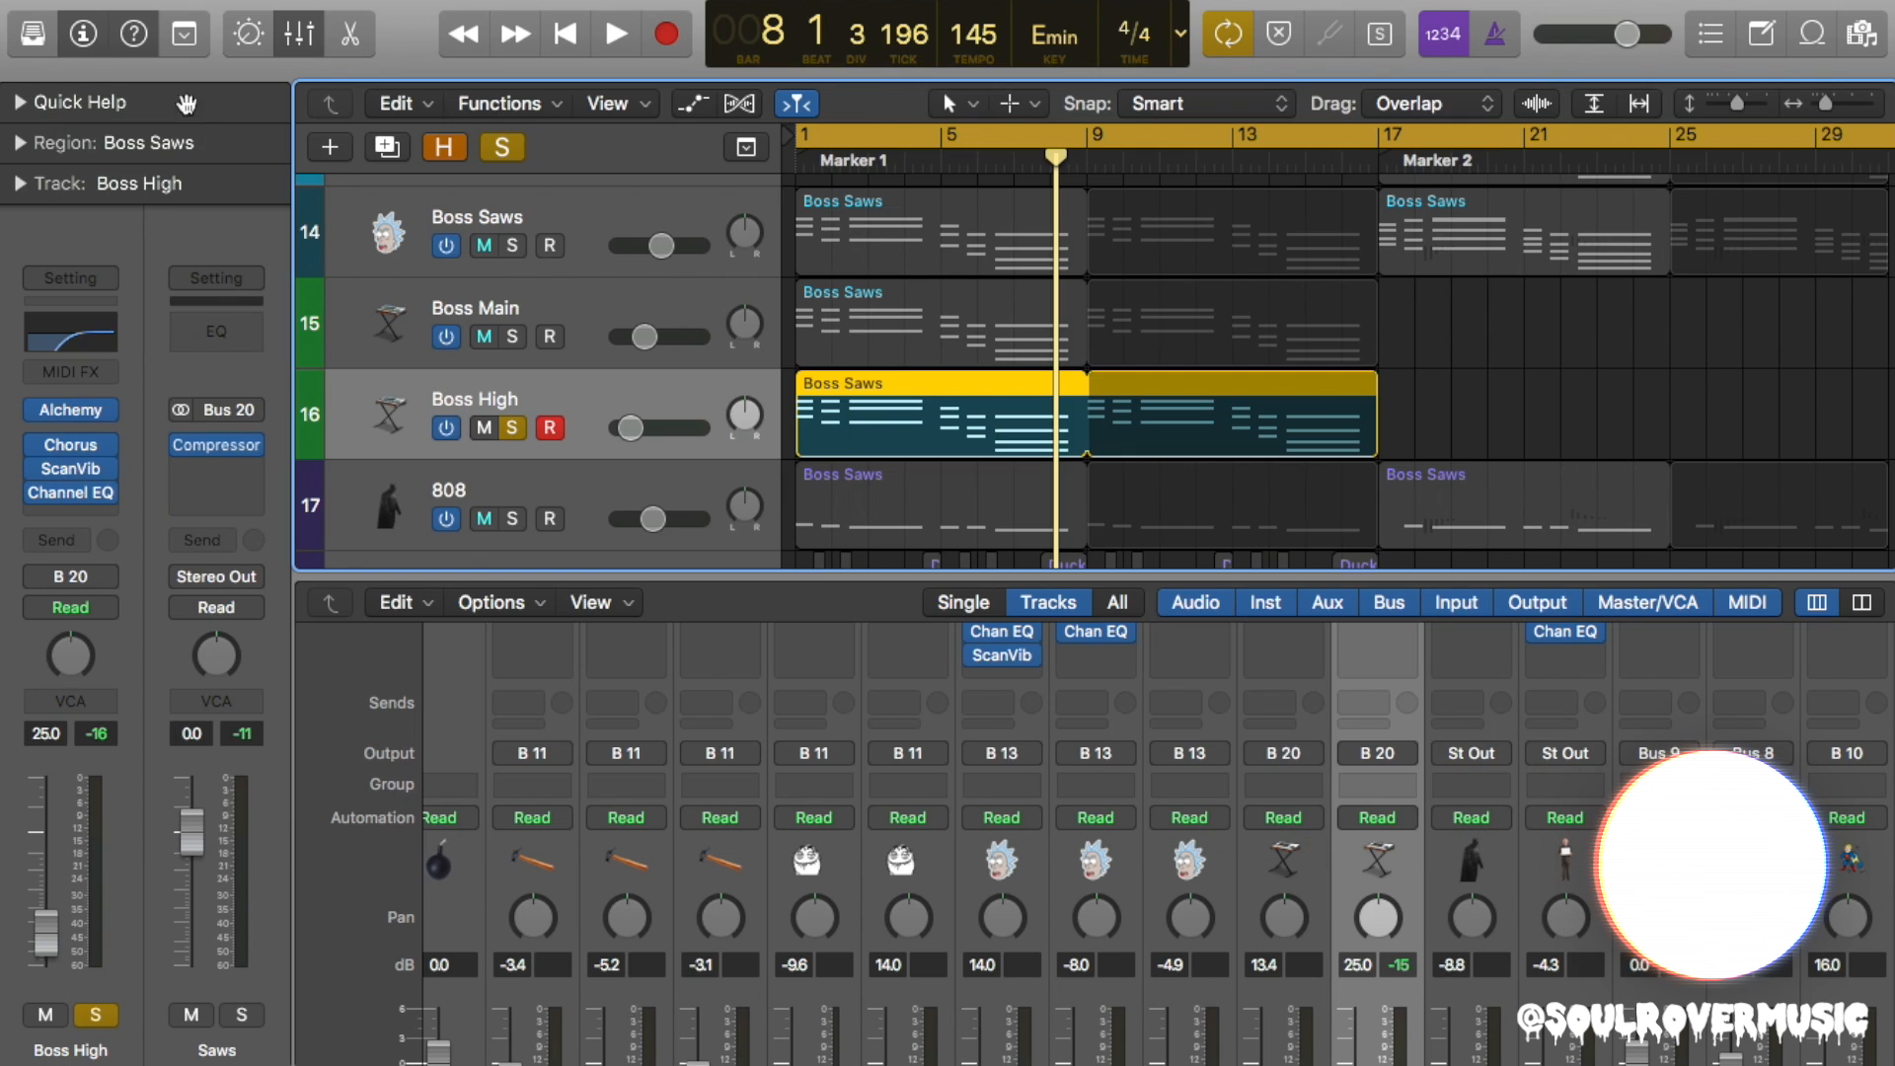
left_click(474, 307)
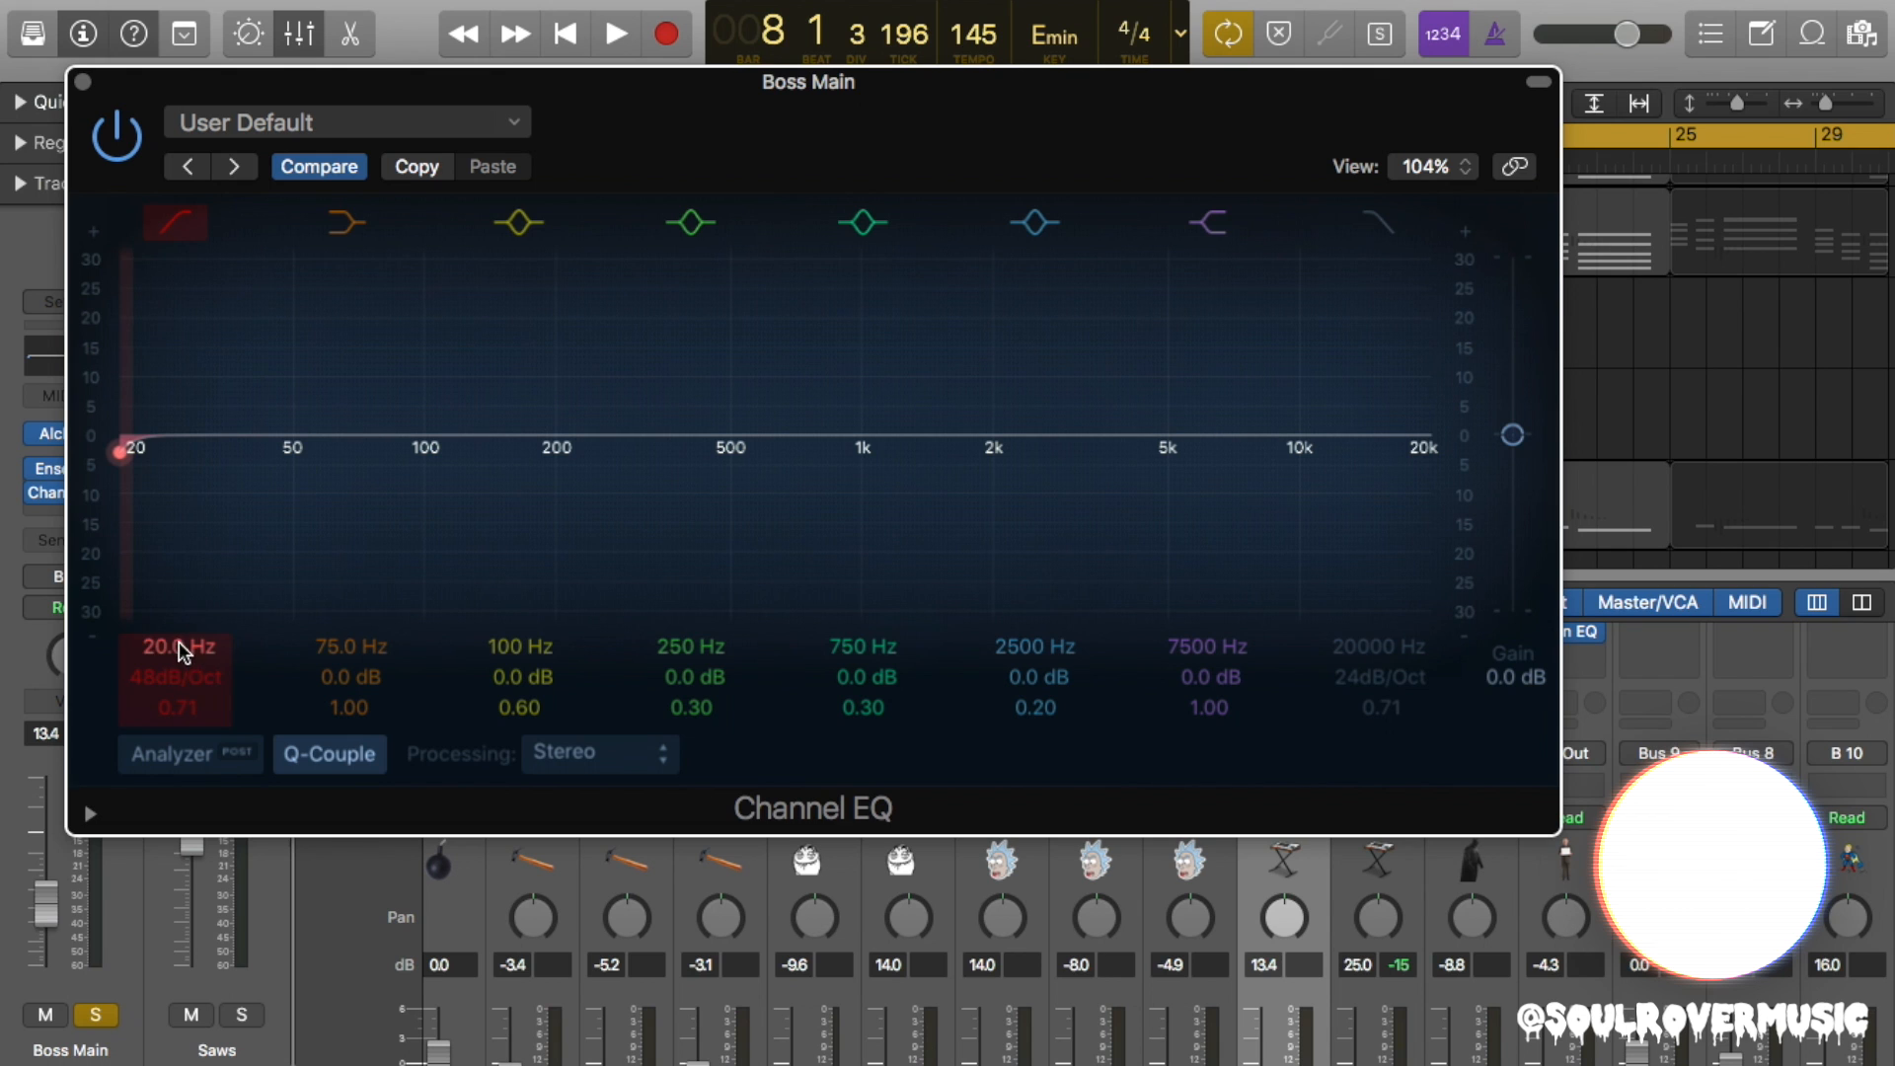
left_click_drag(120, 452, 264, 452)
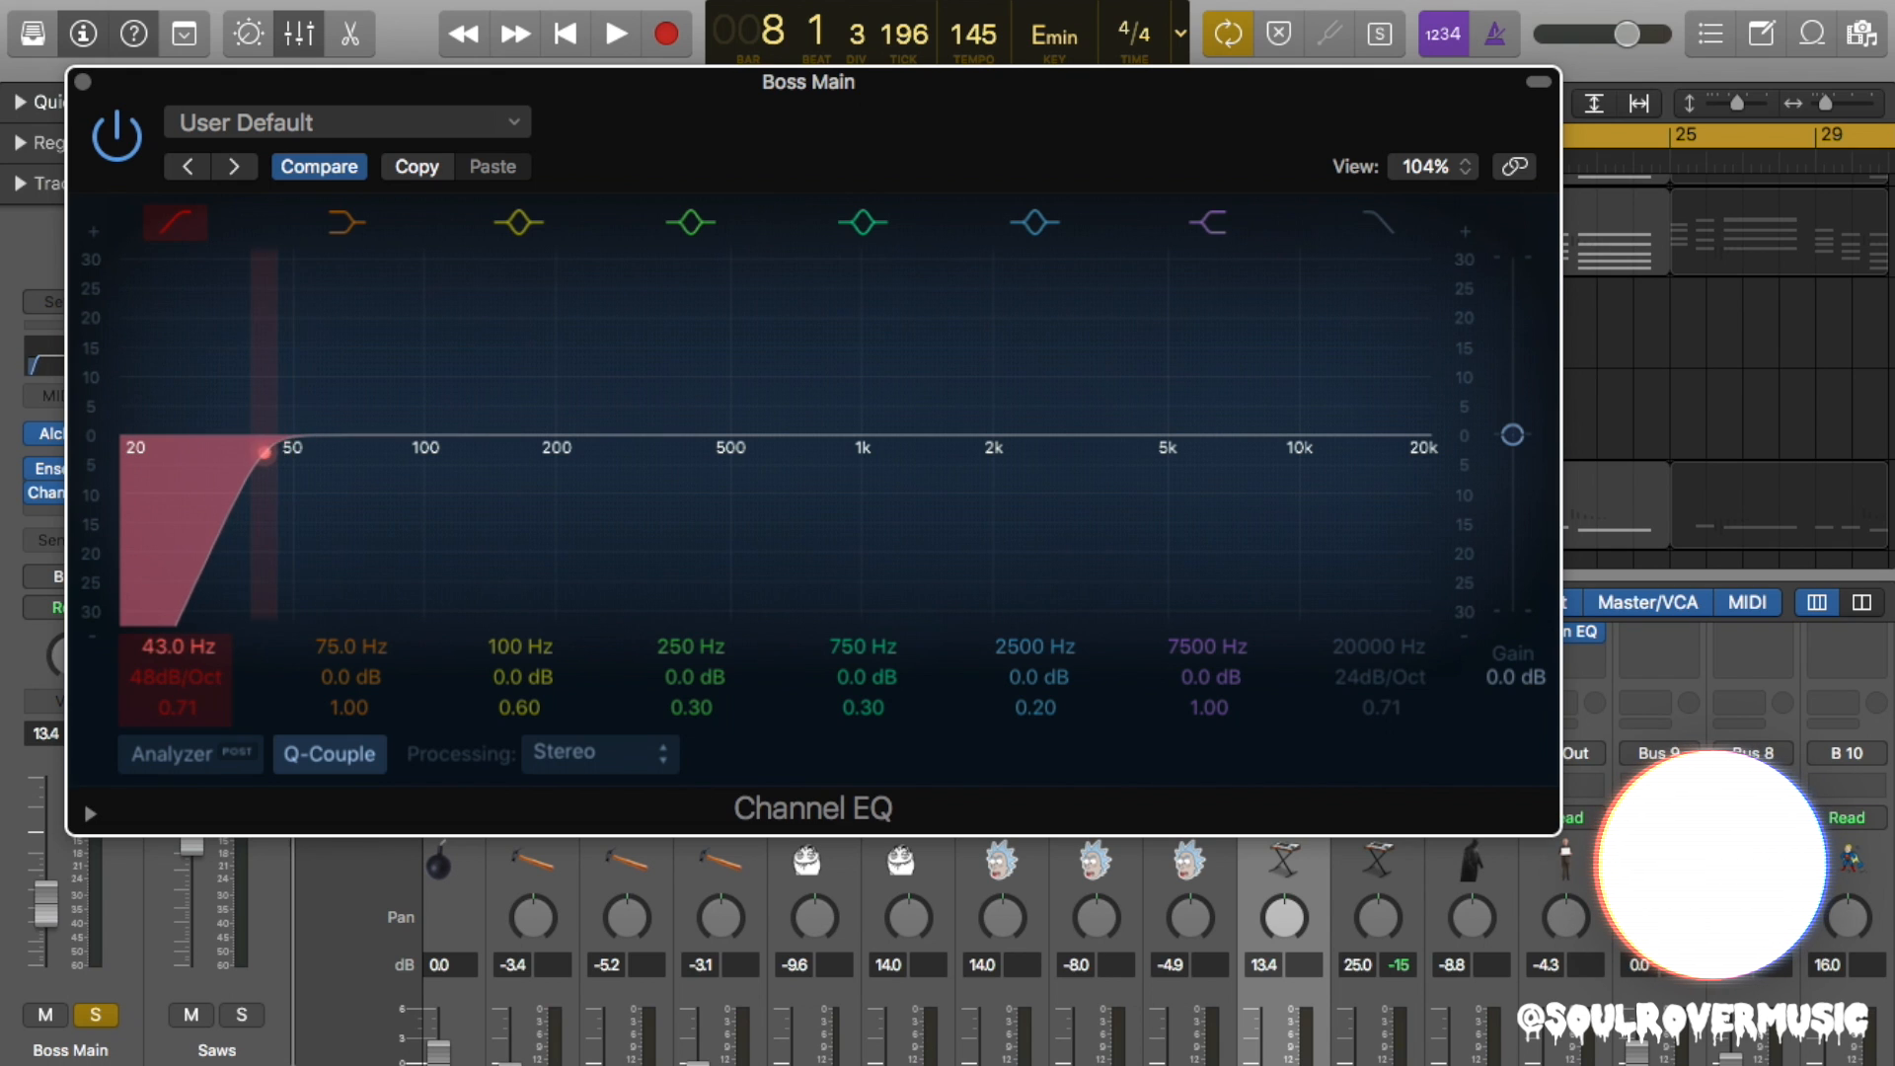
left_click_drag(260, 453, 375, 453)
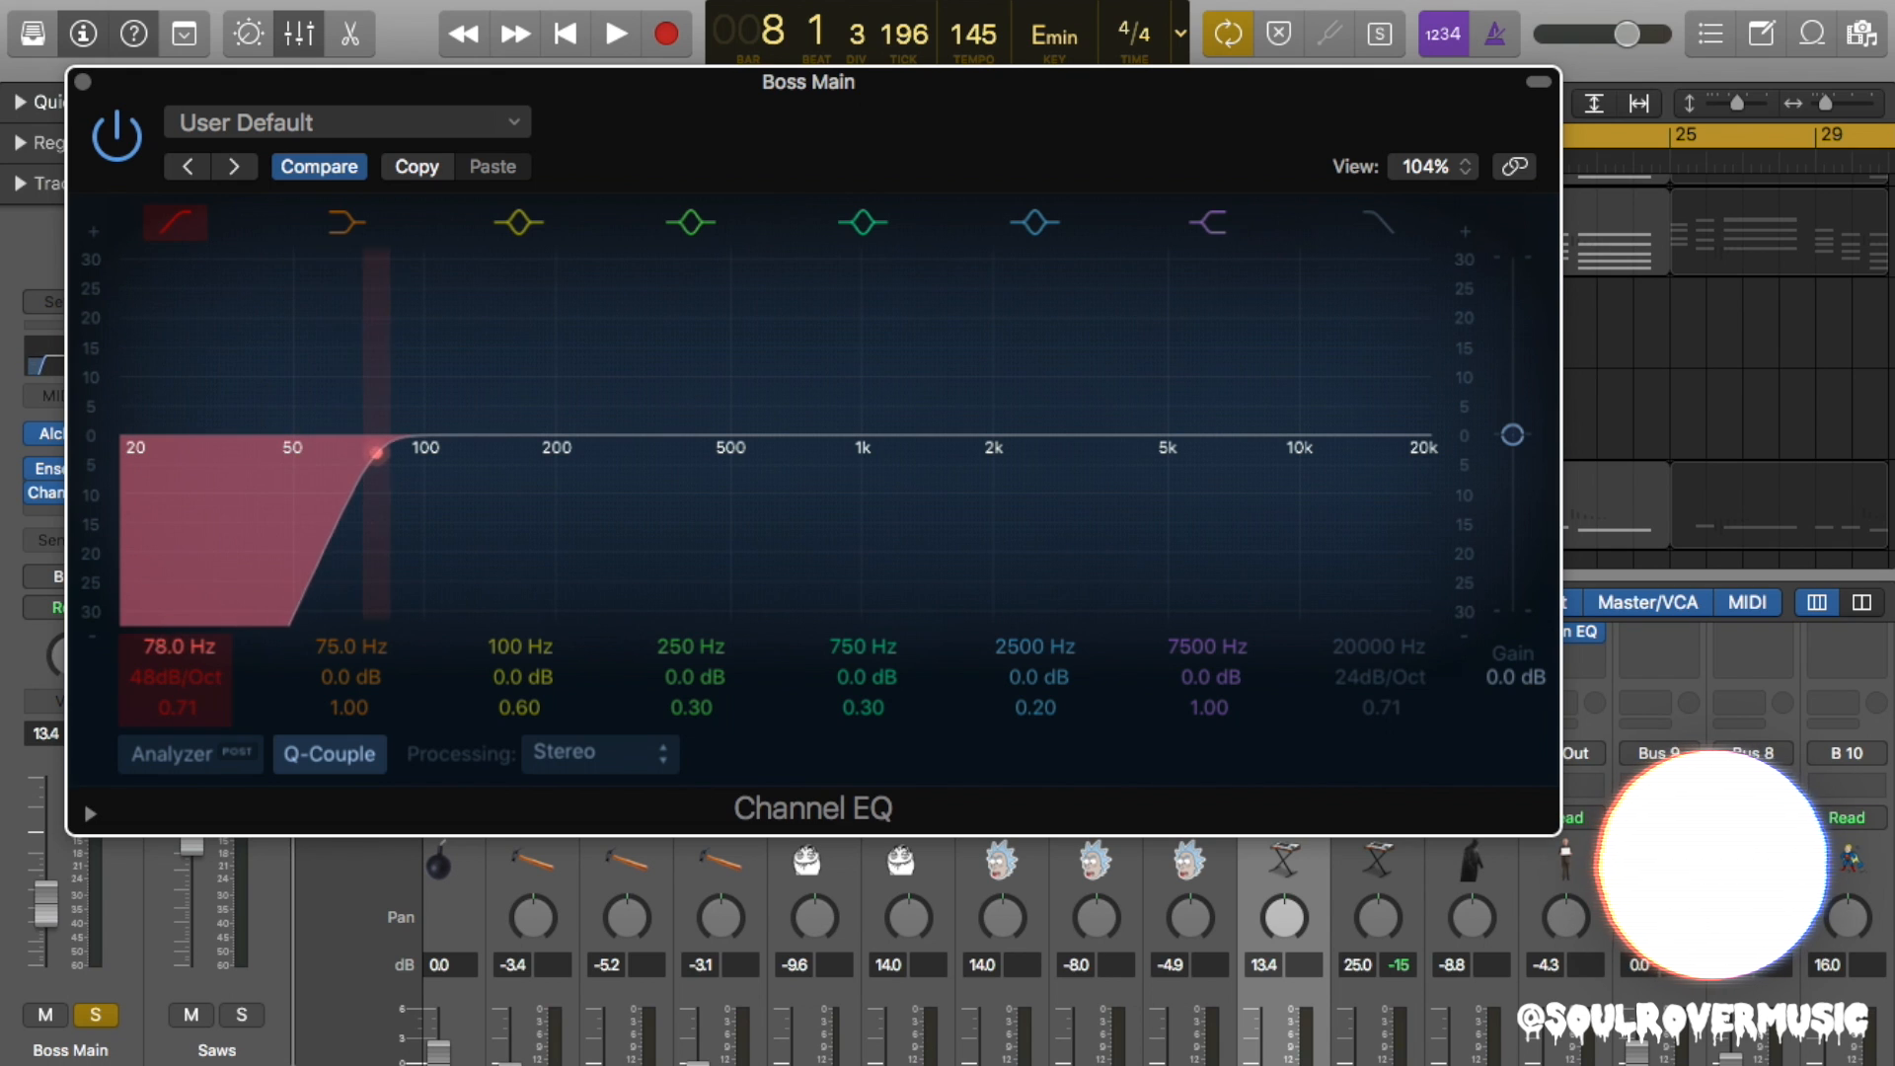
left_click_drag(375, 456, 416, 451)
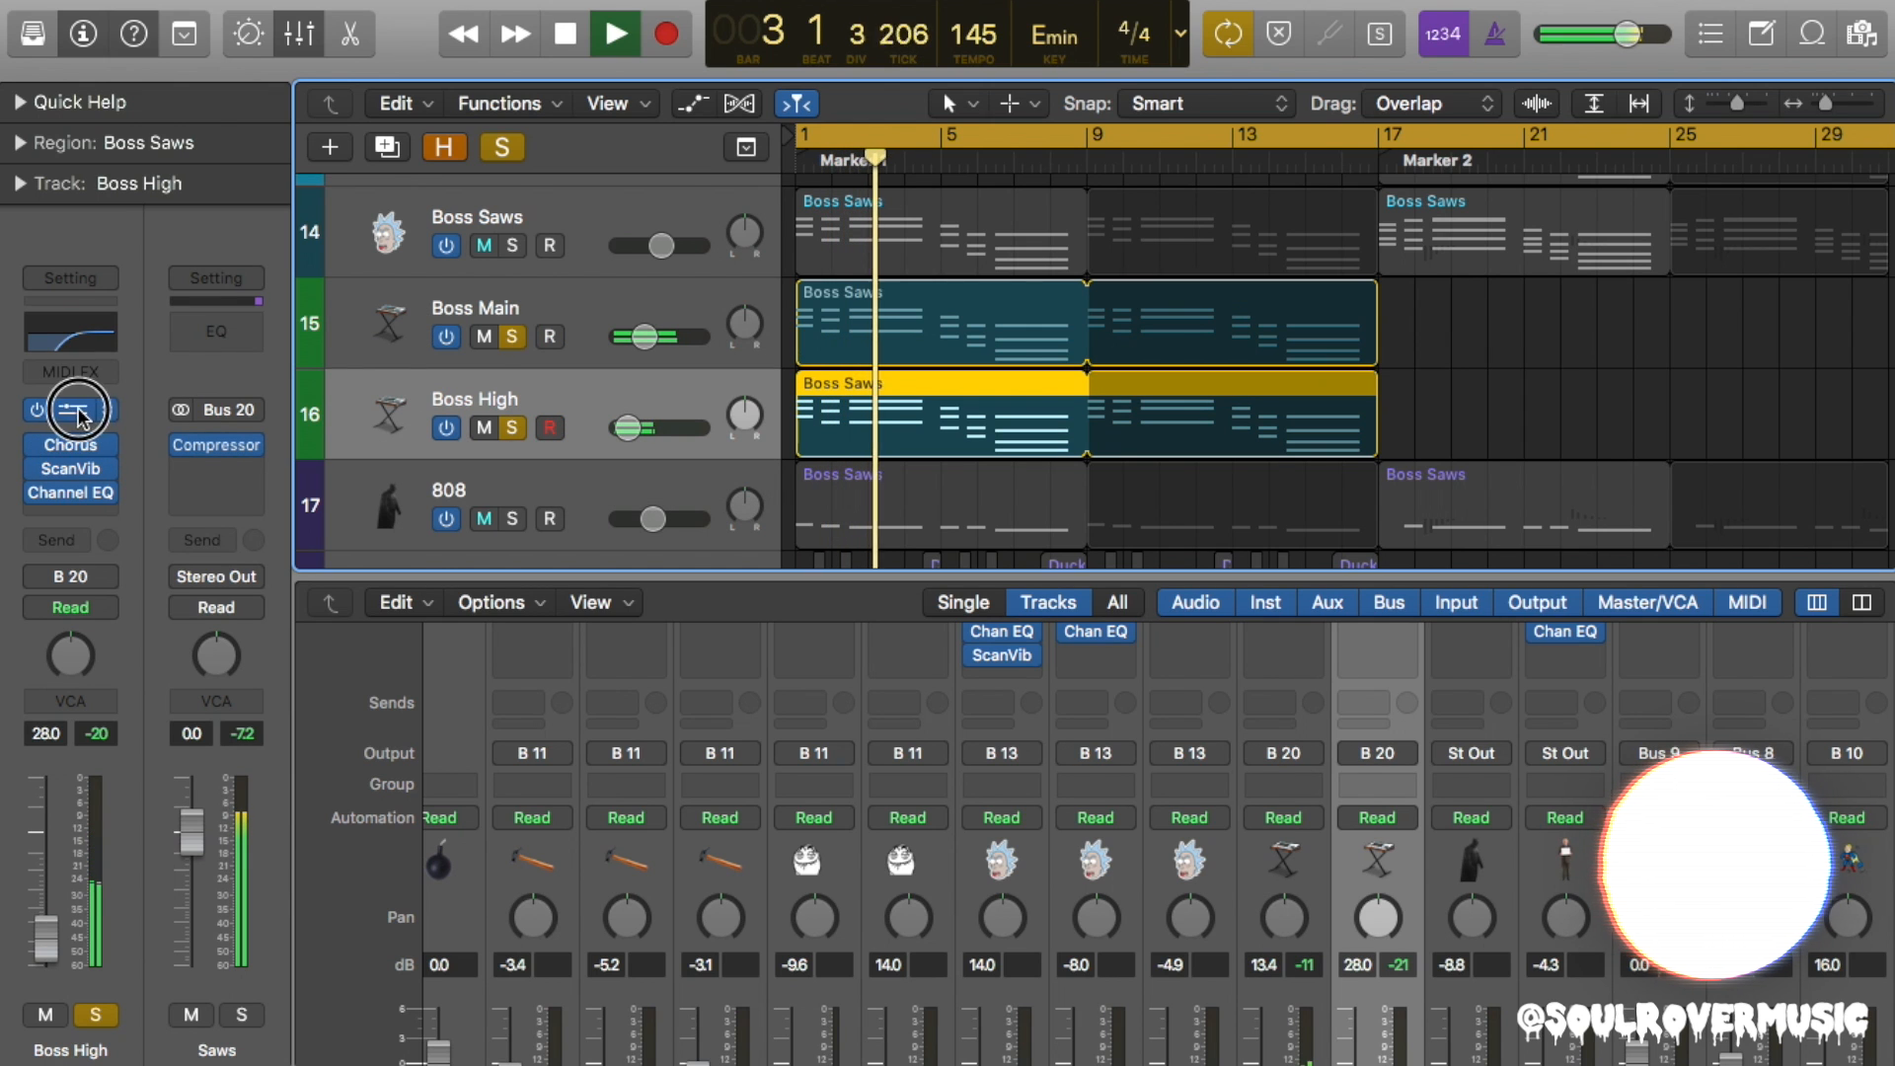
Lower Alchemy source A volume on Boss High to -13.9 dB and close the synth window.
left_click(75, 410)
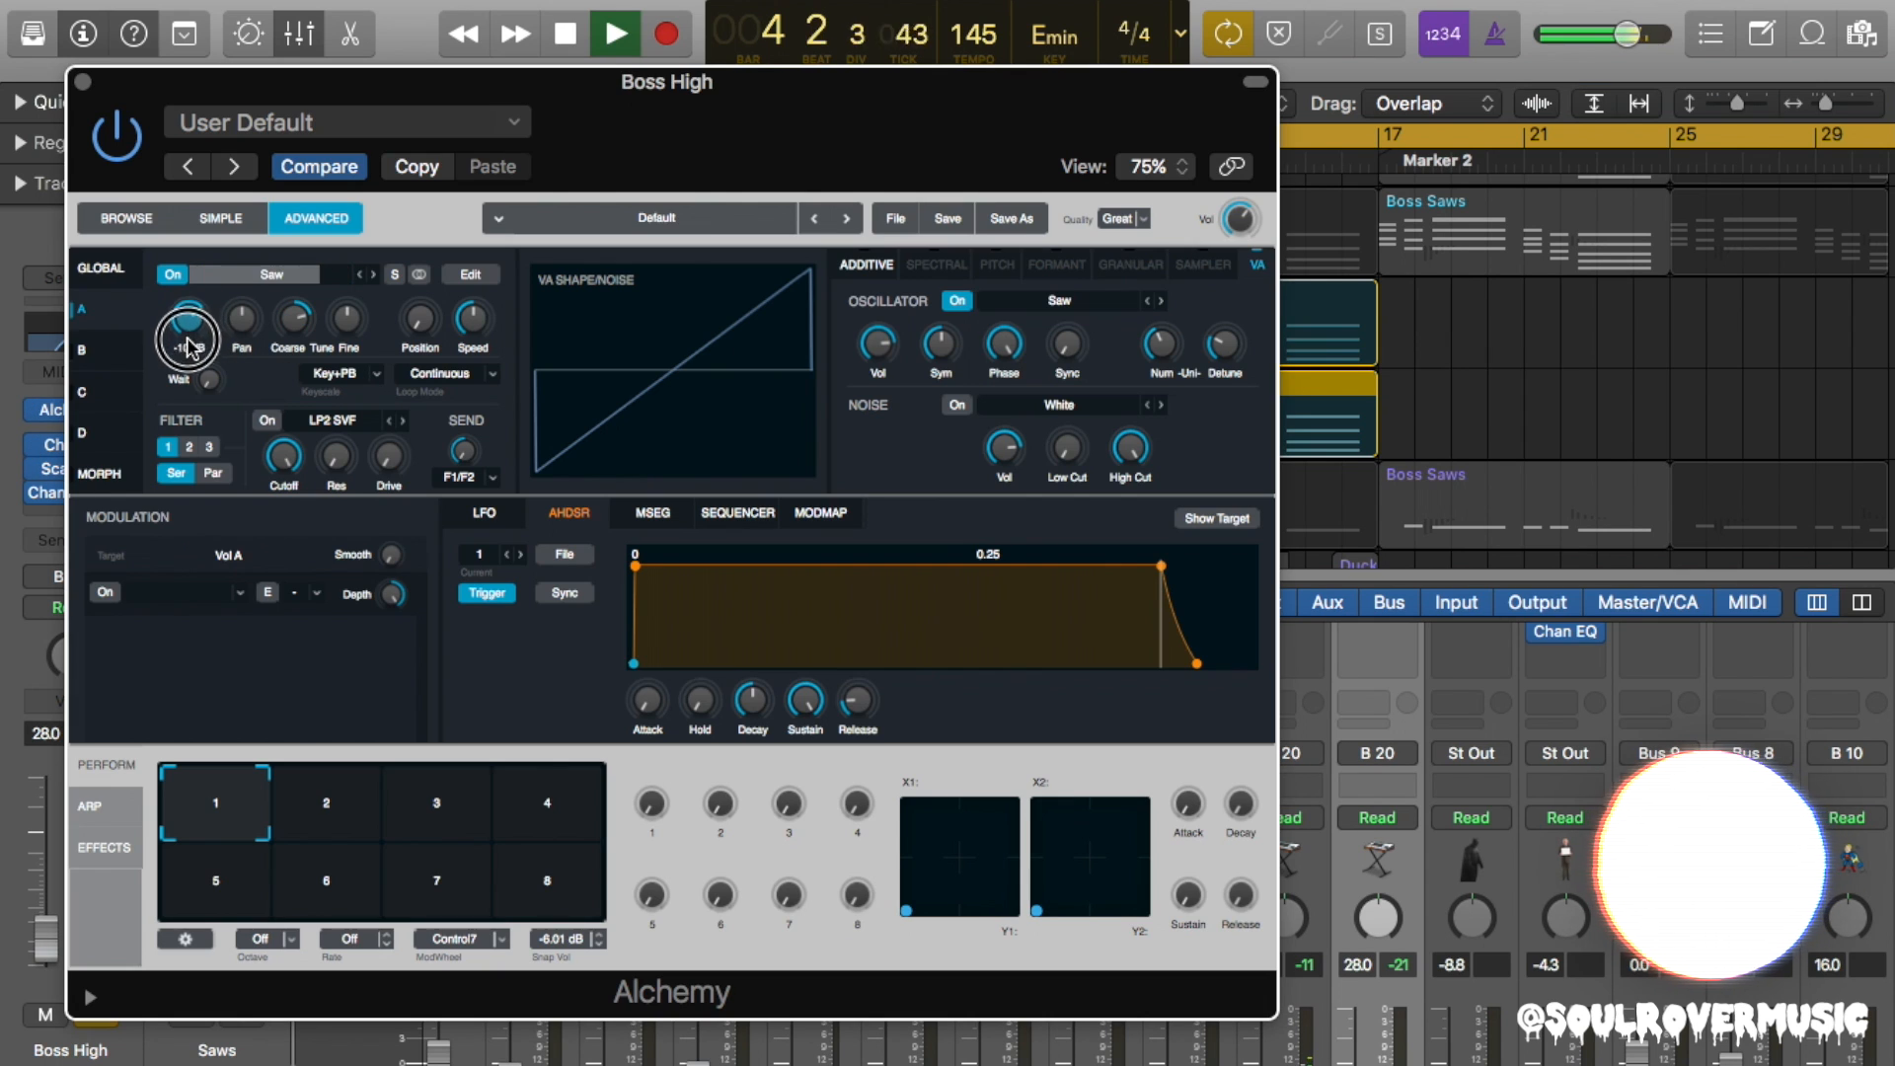
left_click_drag(188, 336, 188, 356)
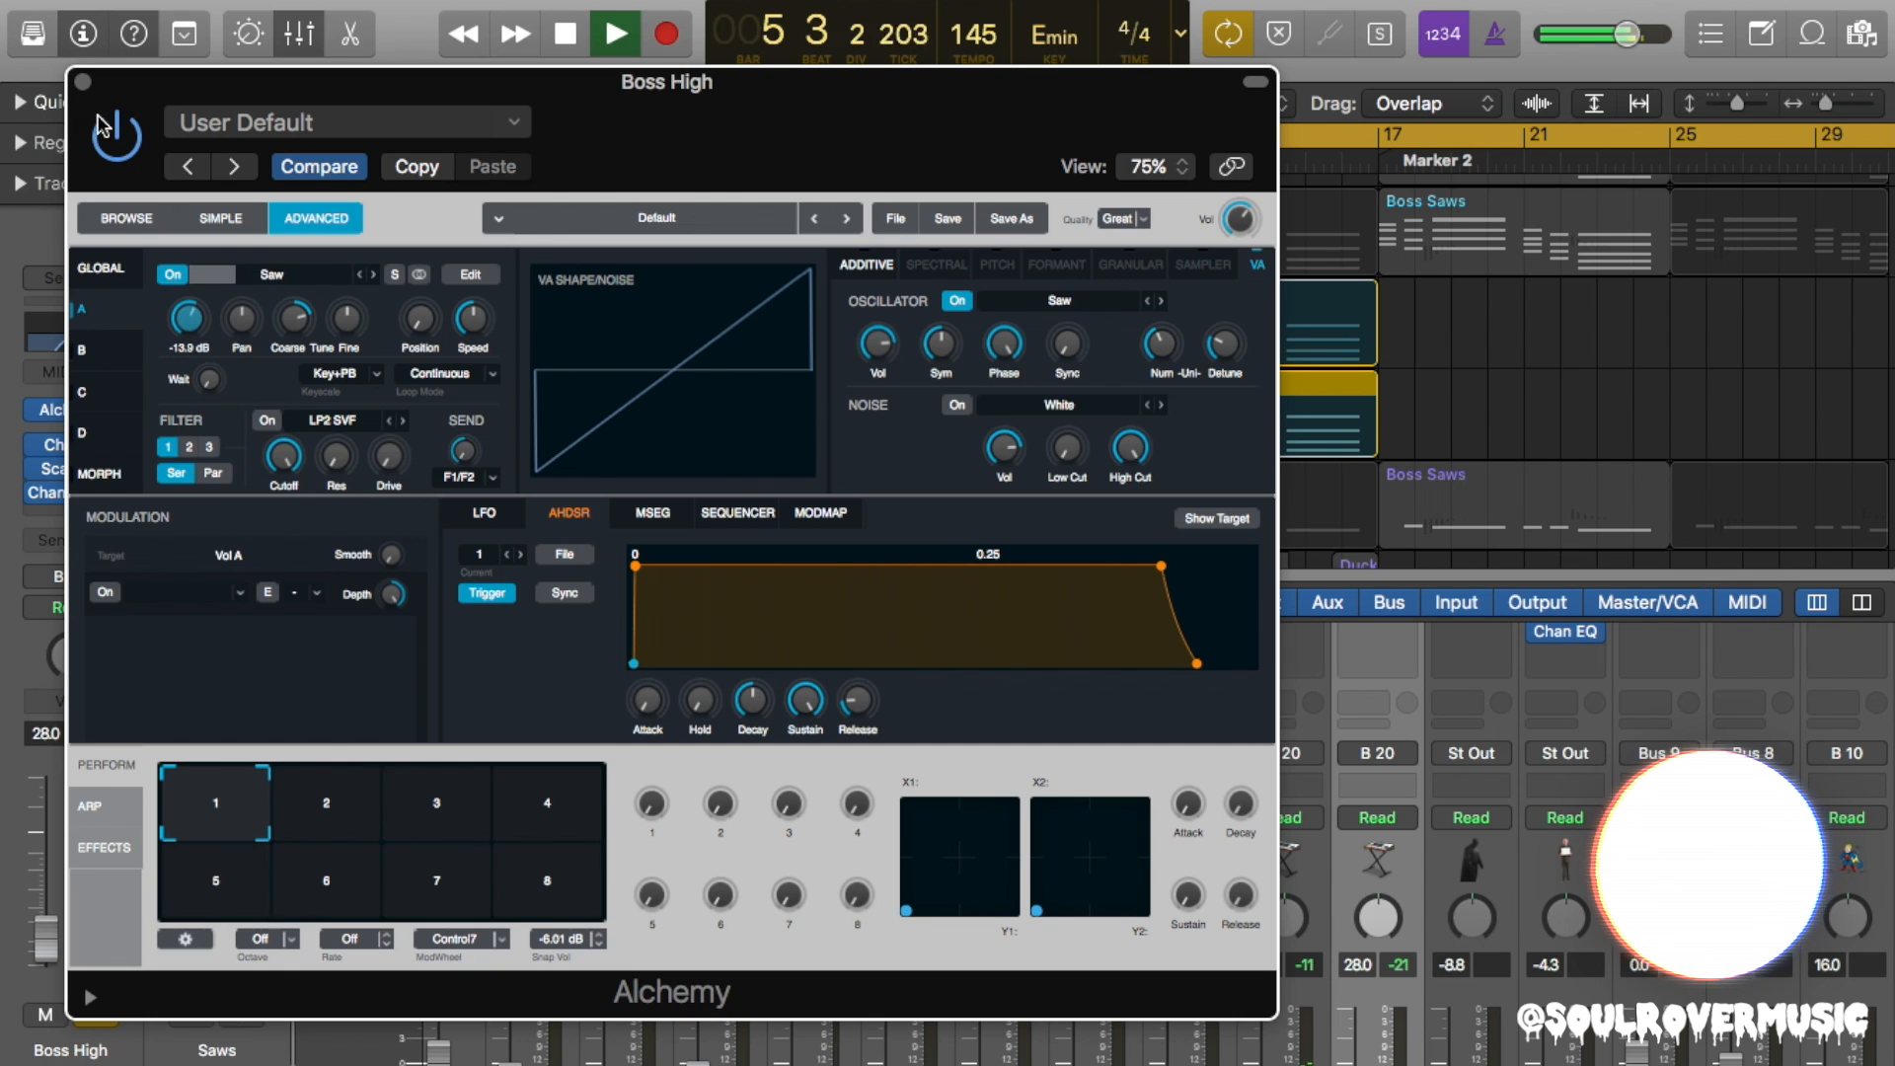
left_click(81, 80)
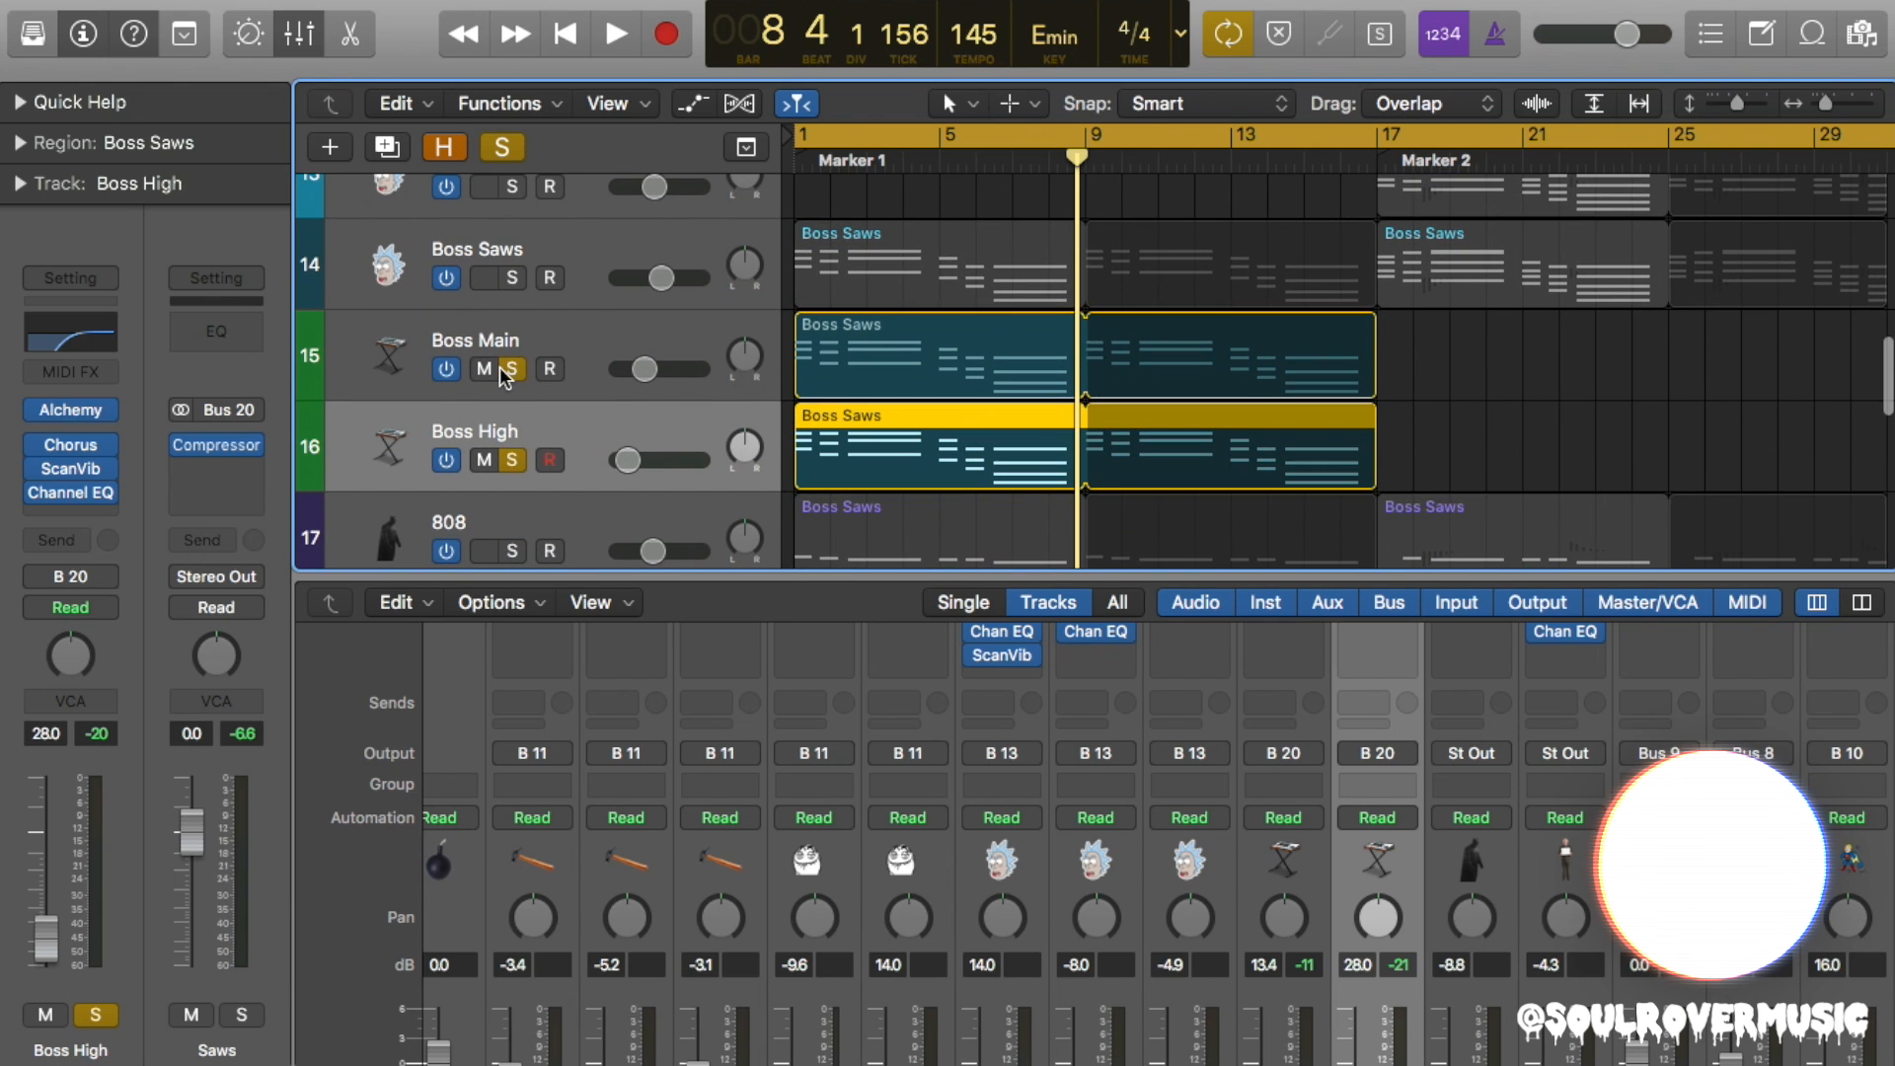
Mute Boss Main and Boss High, hide the Mixer, and play through the full arrangement.
left_click(483, 461)
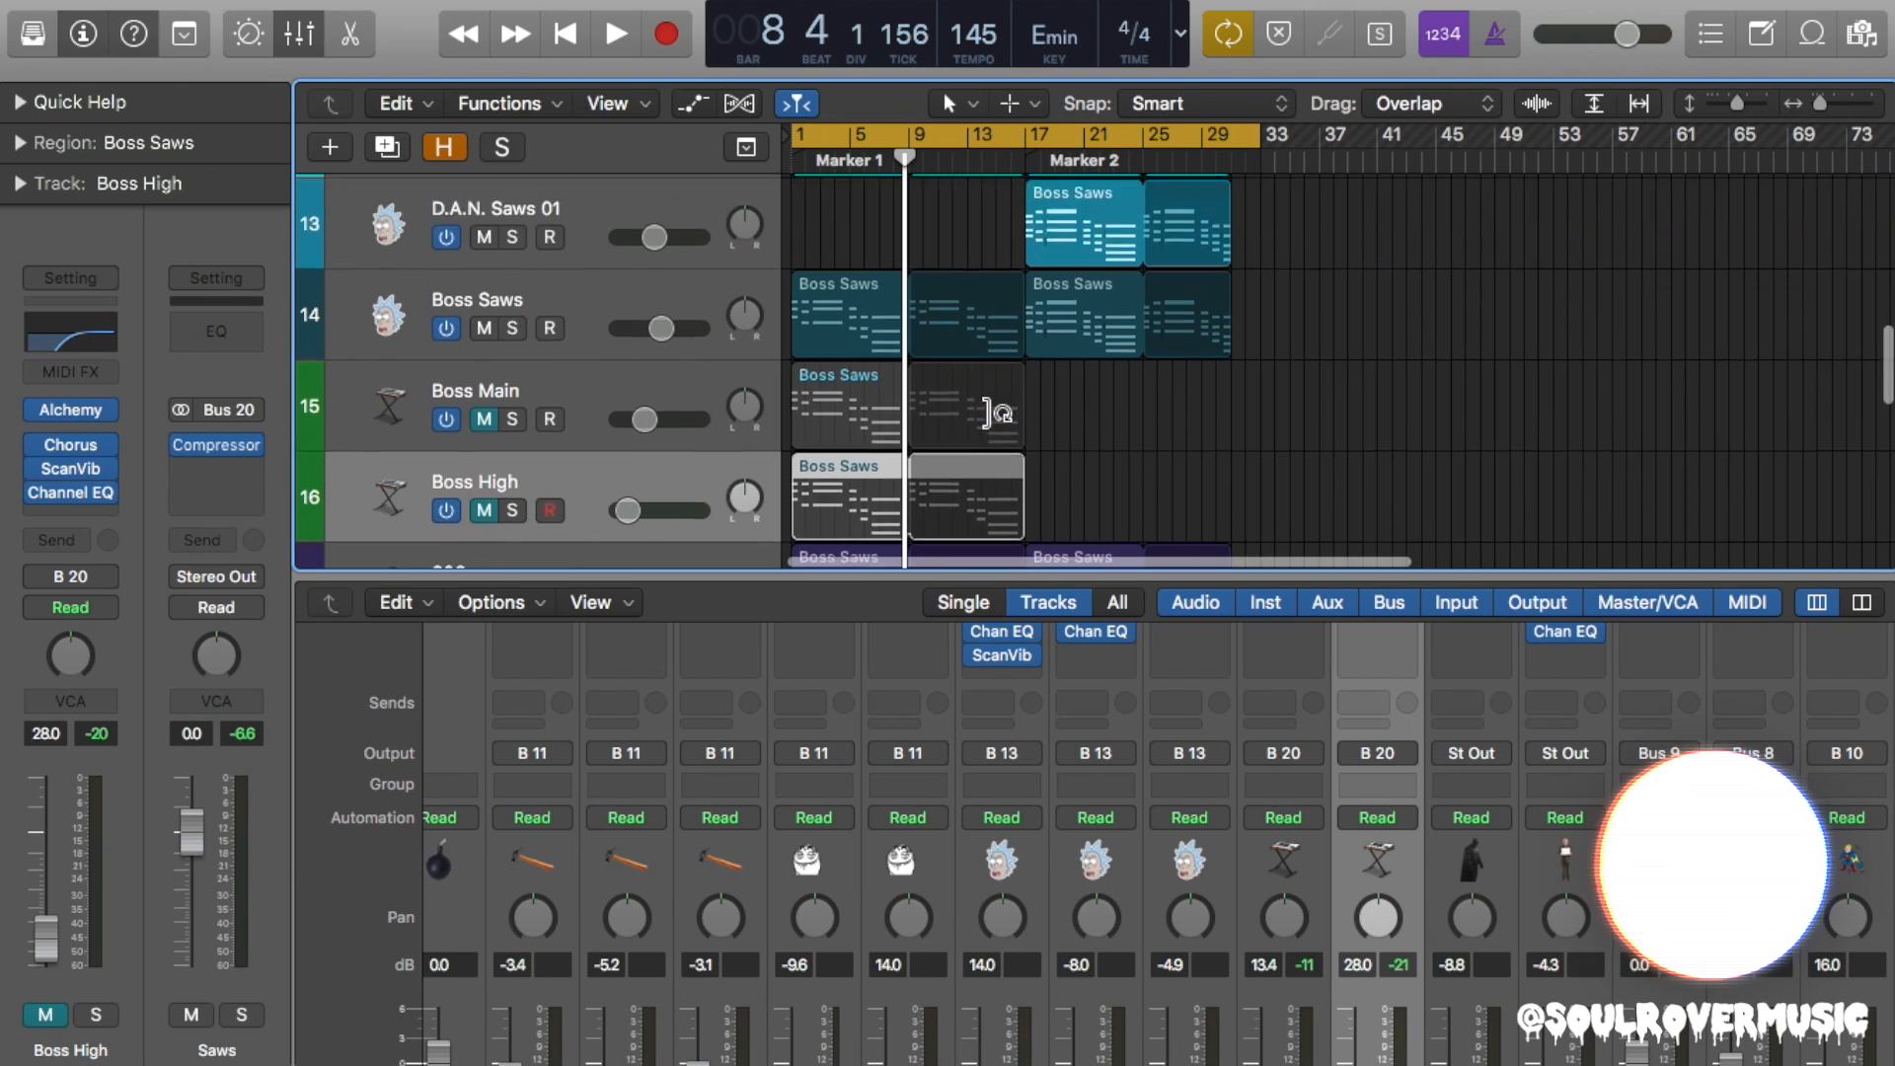
left_click(613, 32)
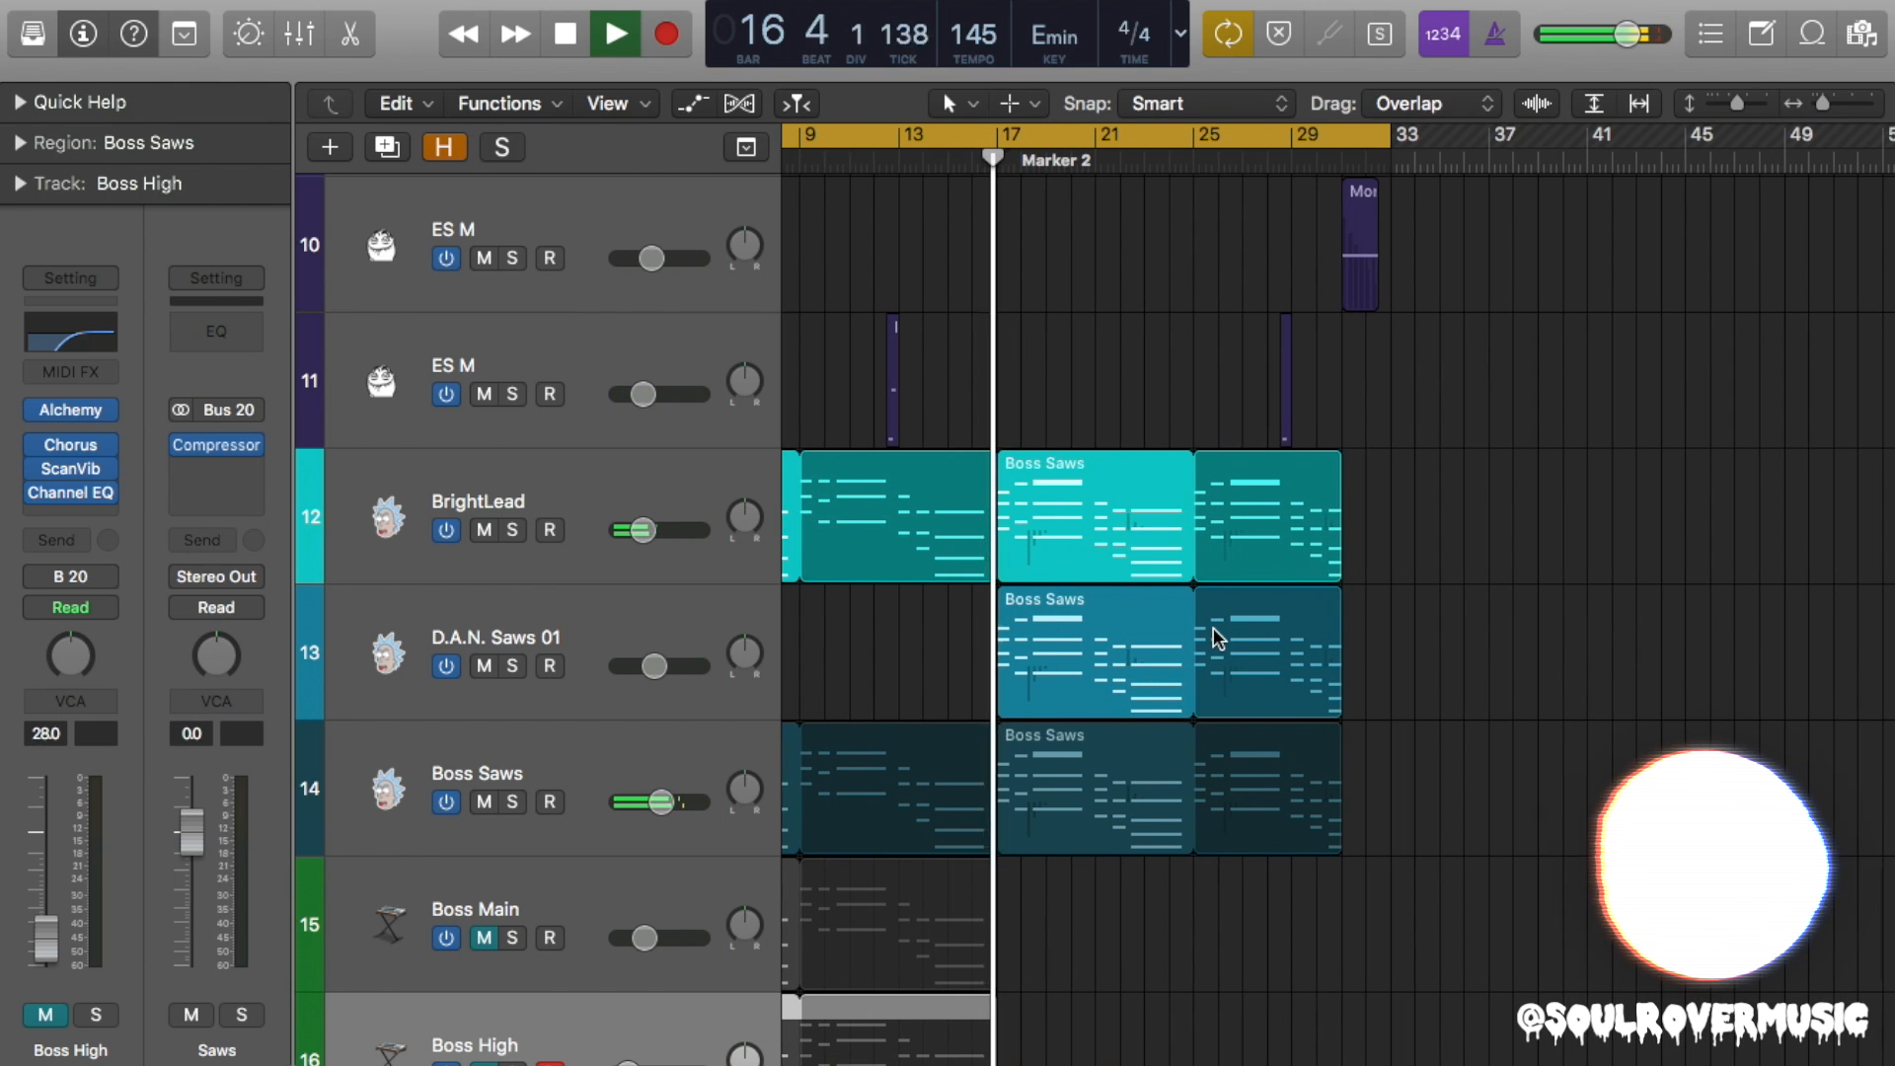
scroll("down", 3)
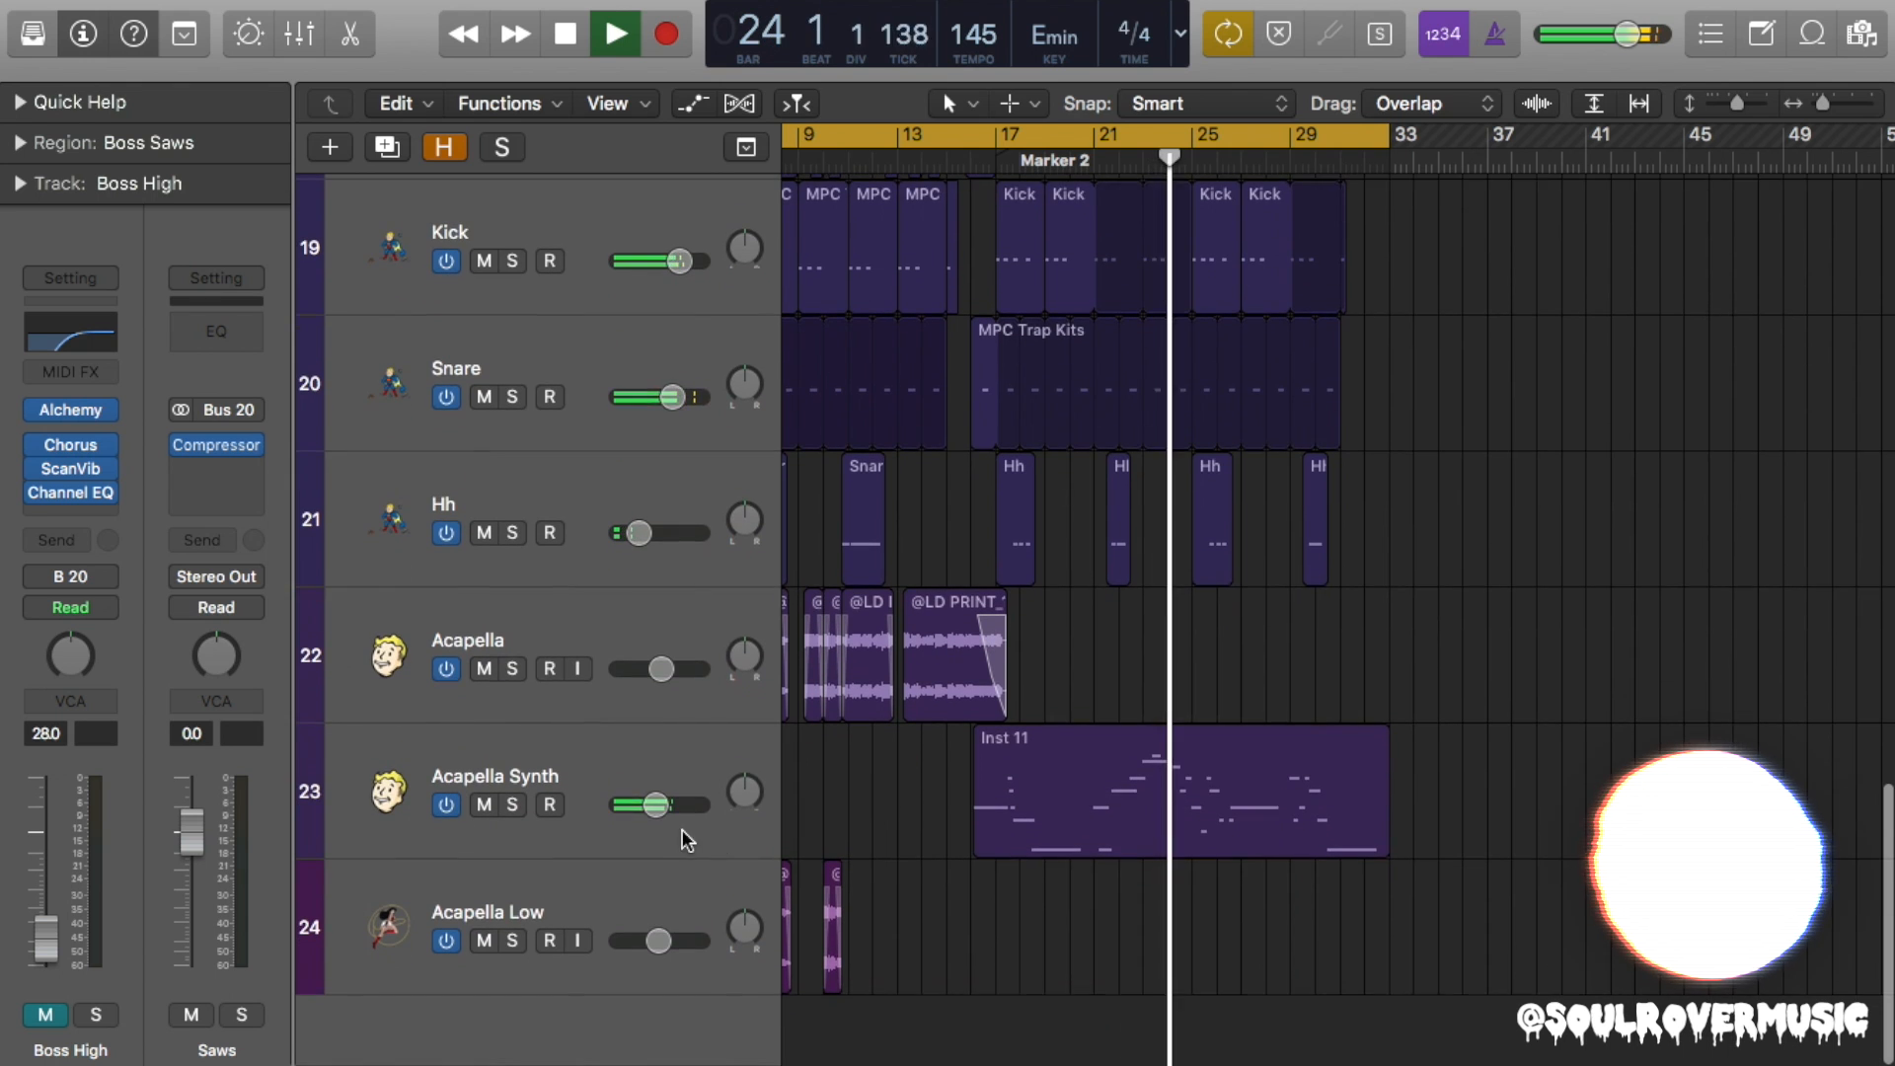
left_click(691, 102)
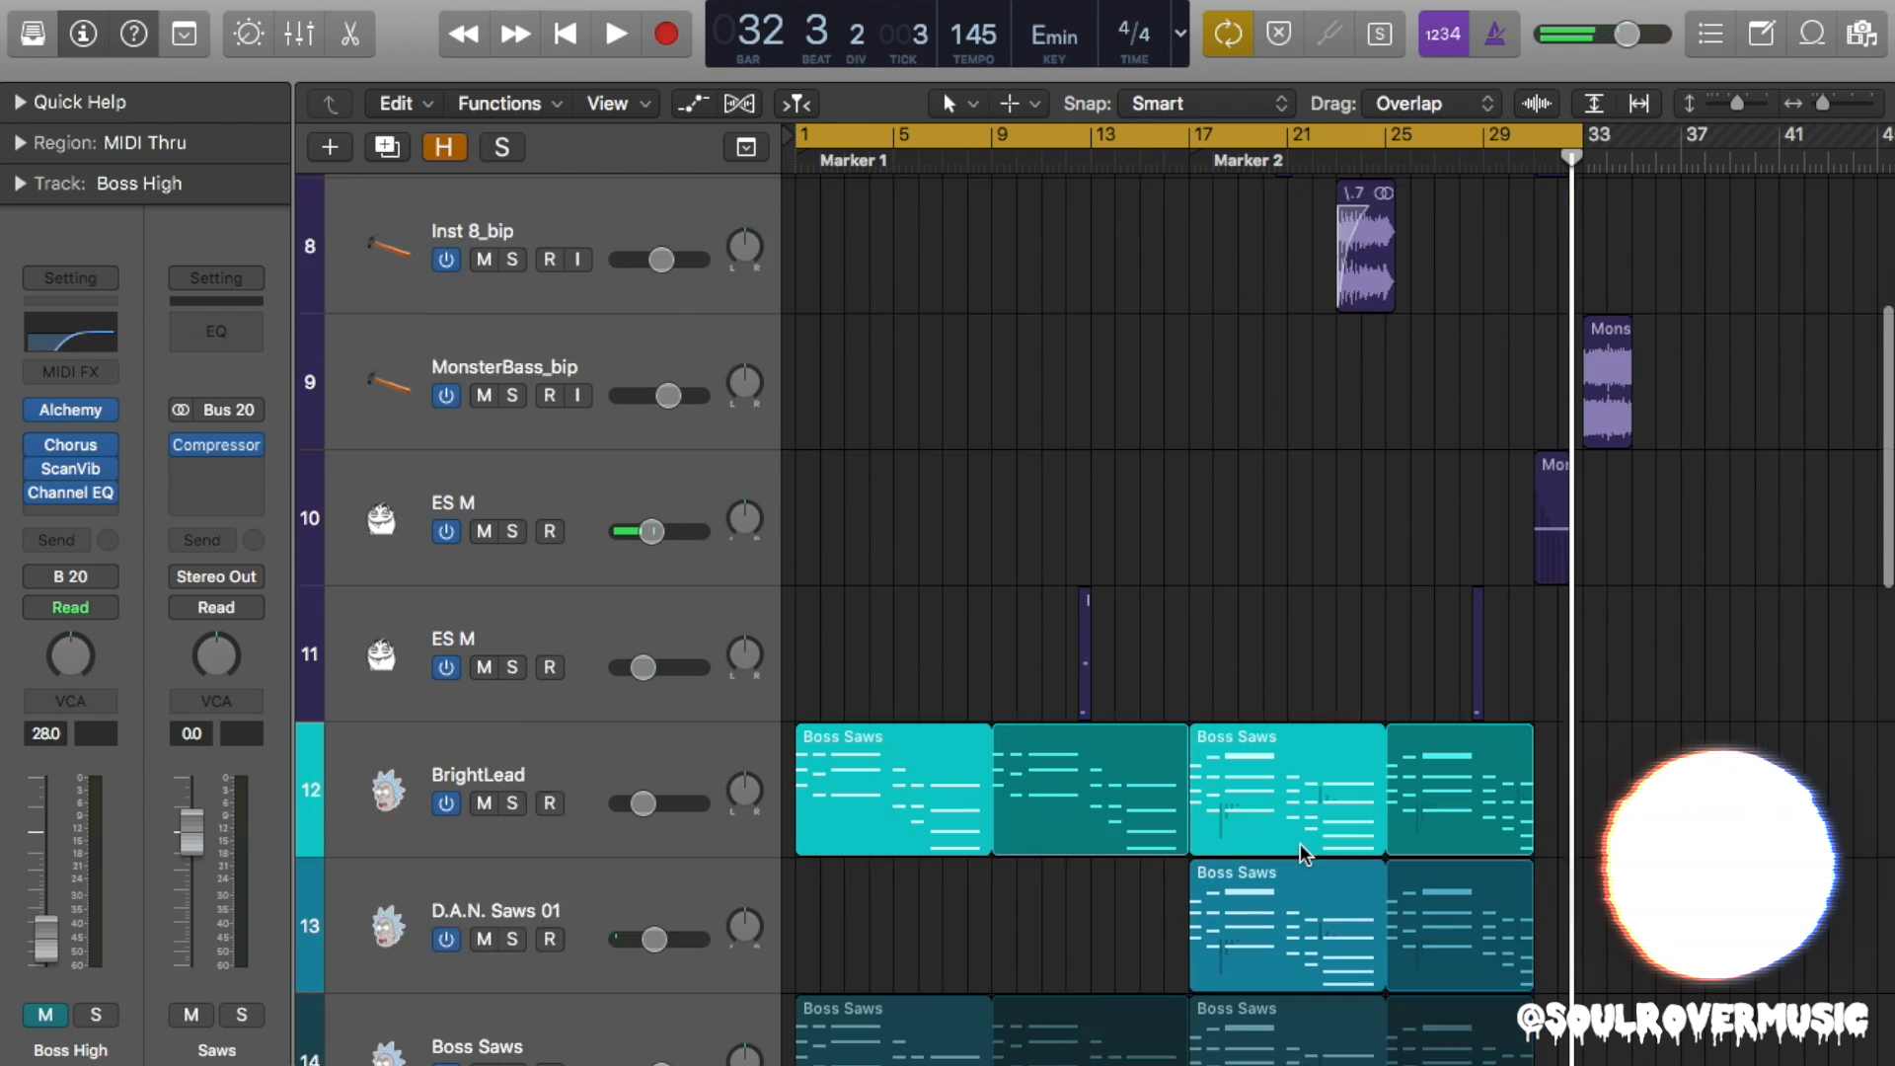
scroll("down", 3)
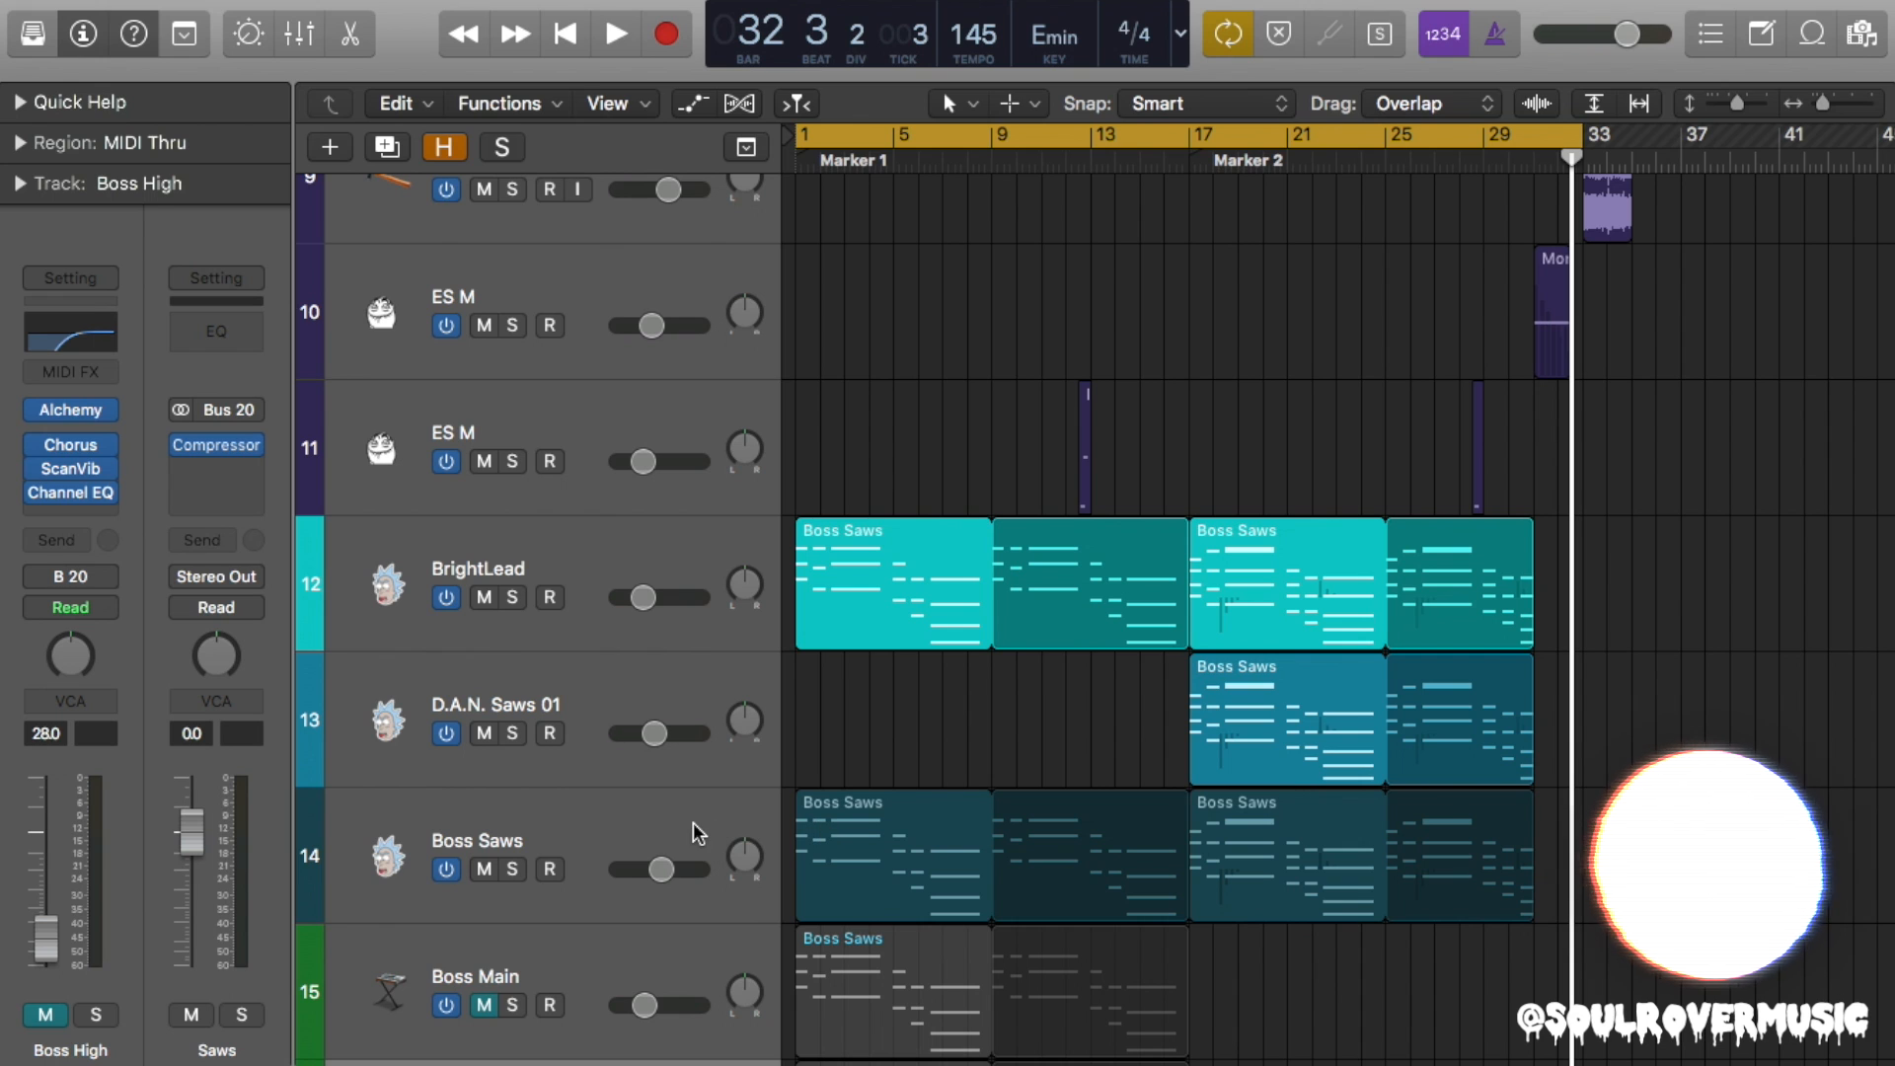
mouse_move(674, 819)
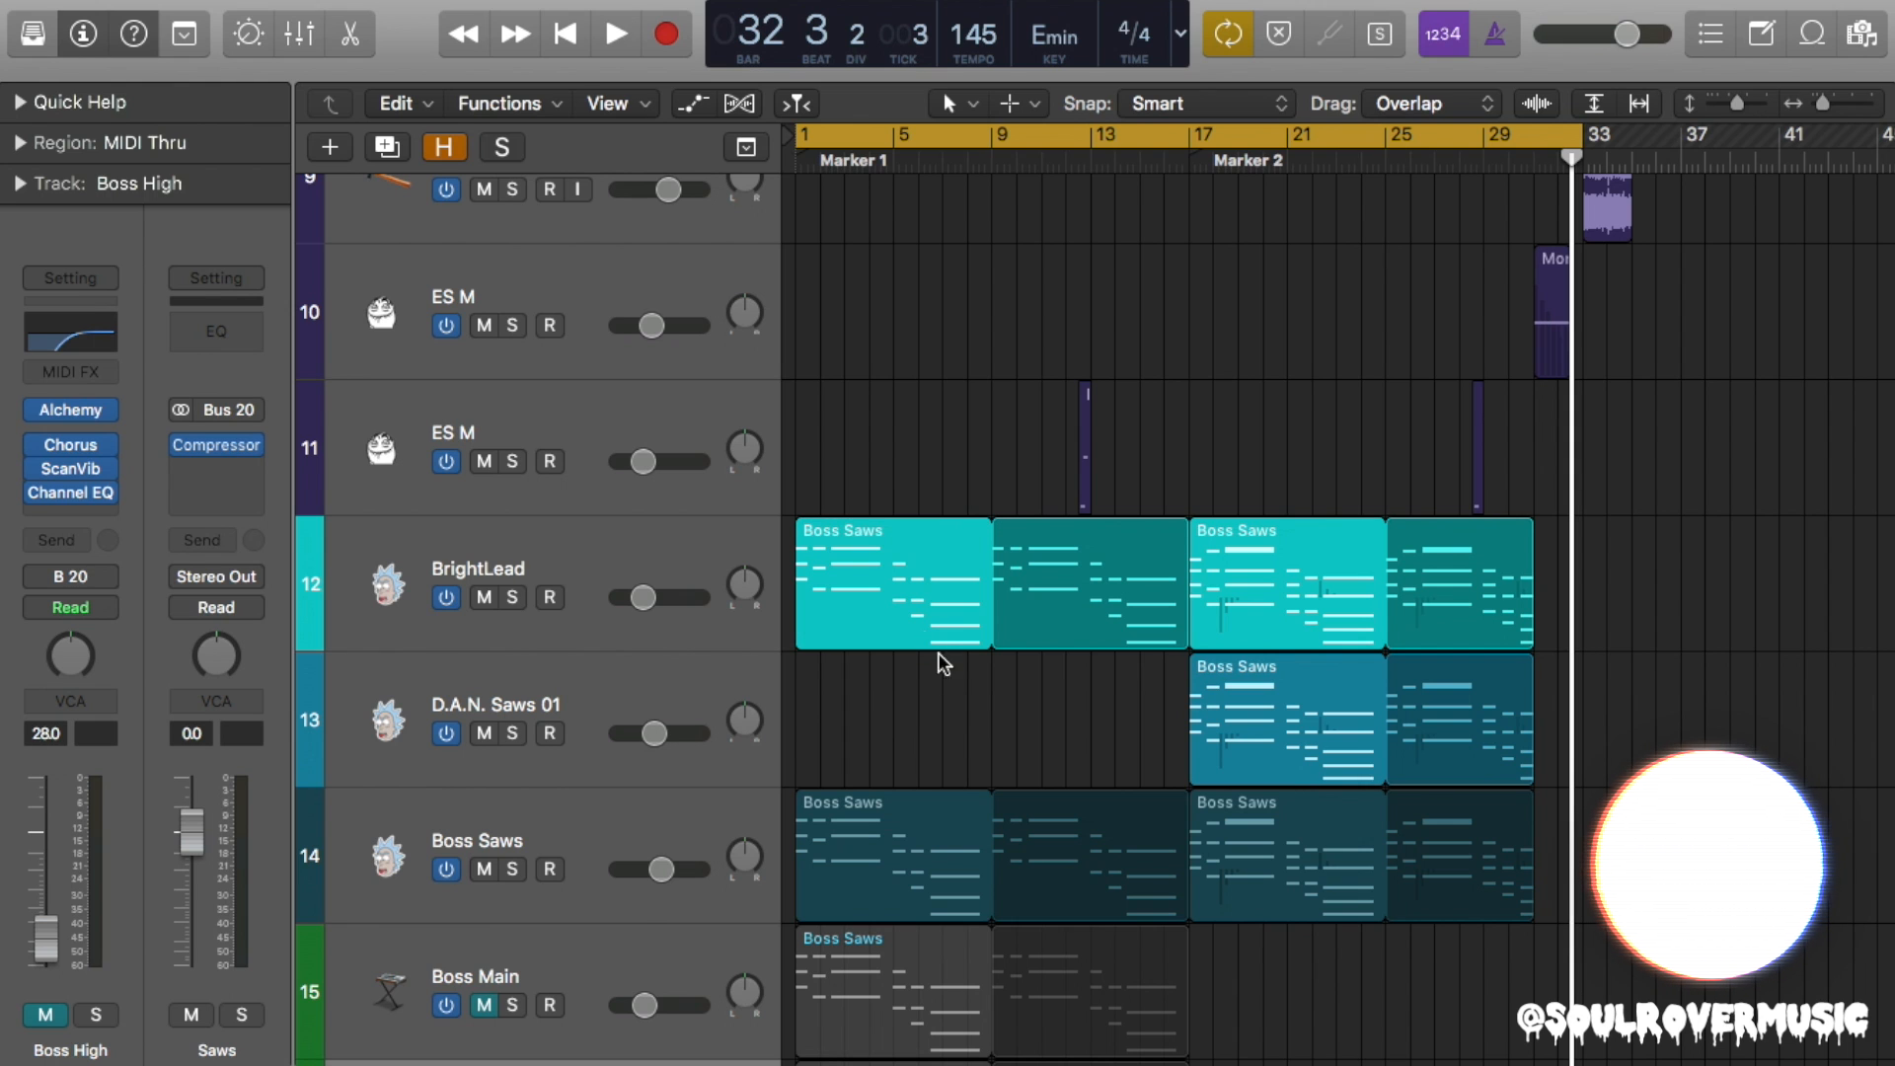
mouse_move(1302, 877)
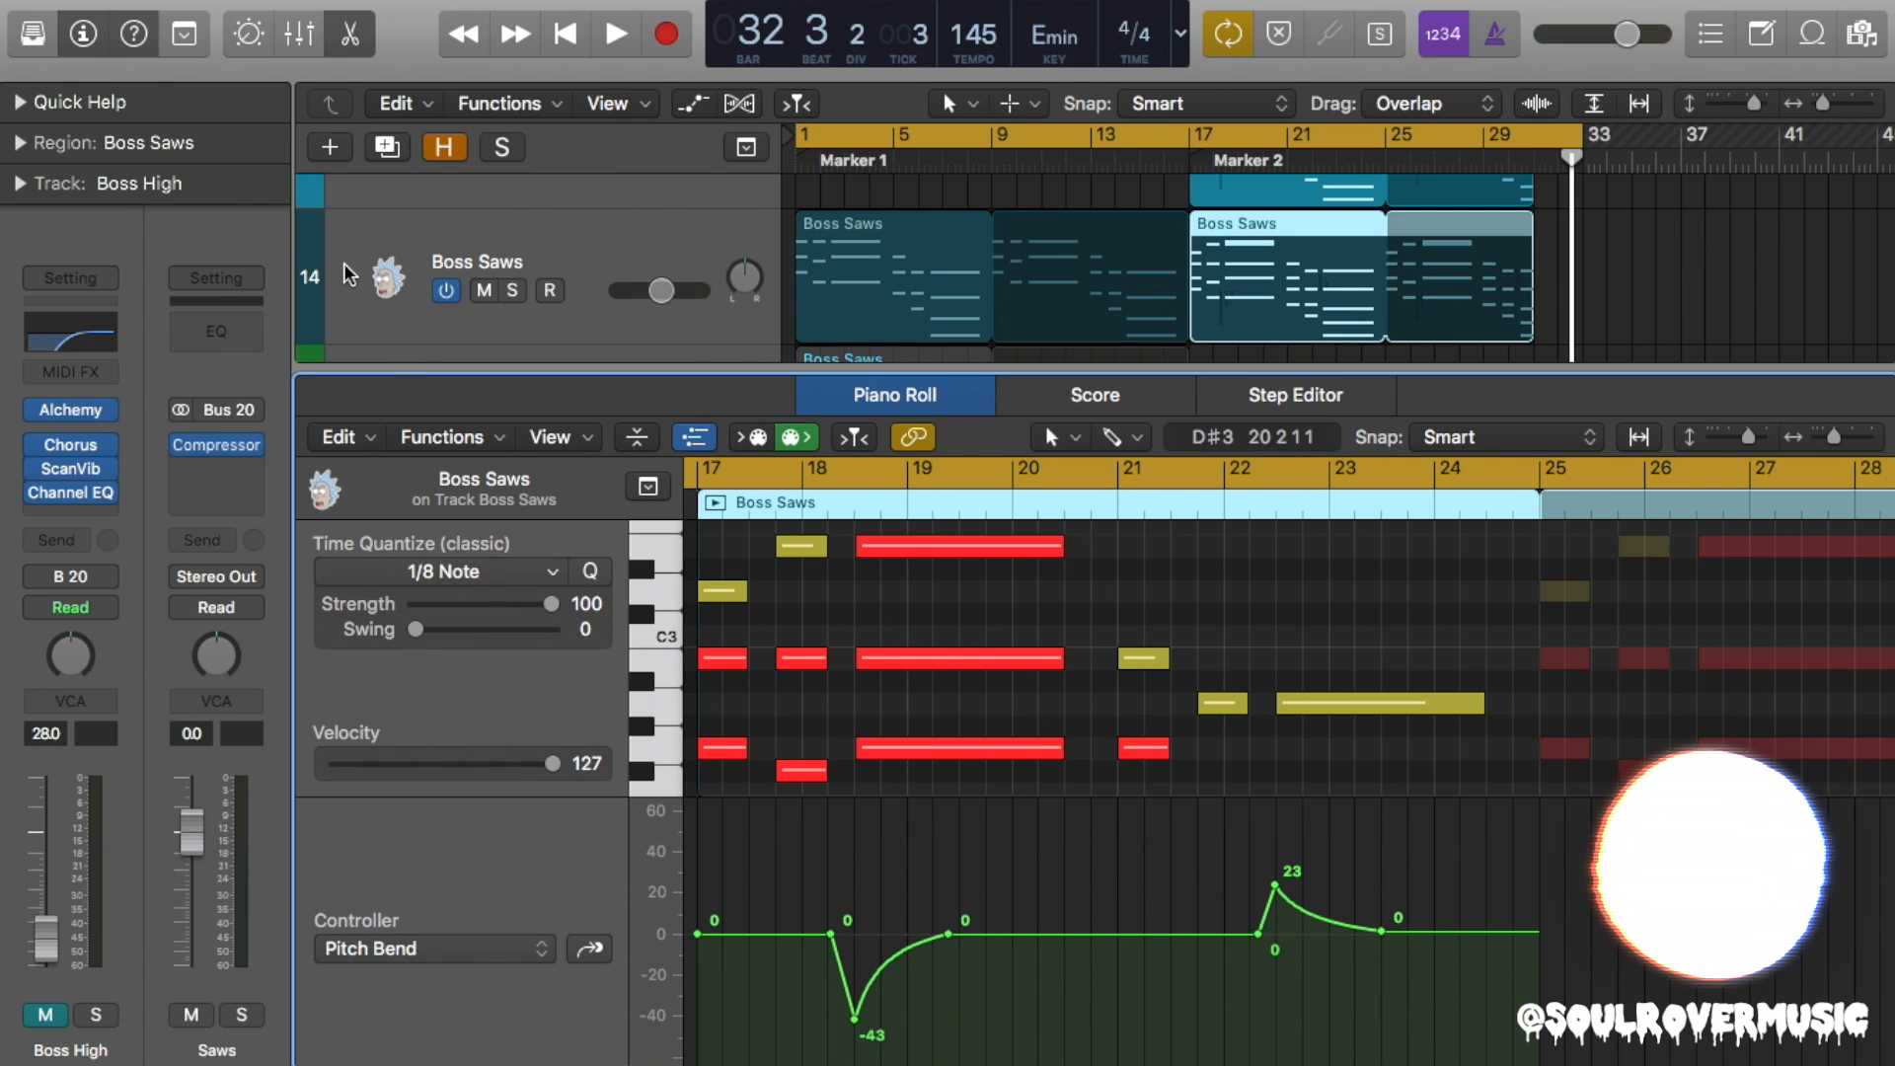
Insert a Tremolo after the Compressor on the Saws bus with Rate set to 1/2.
left_click(215, 445)
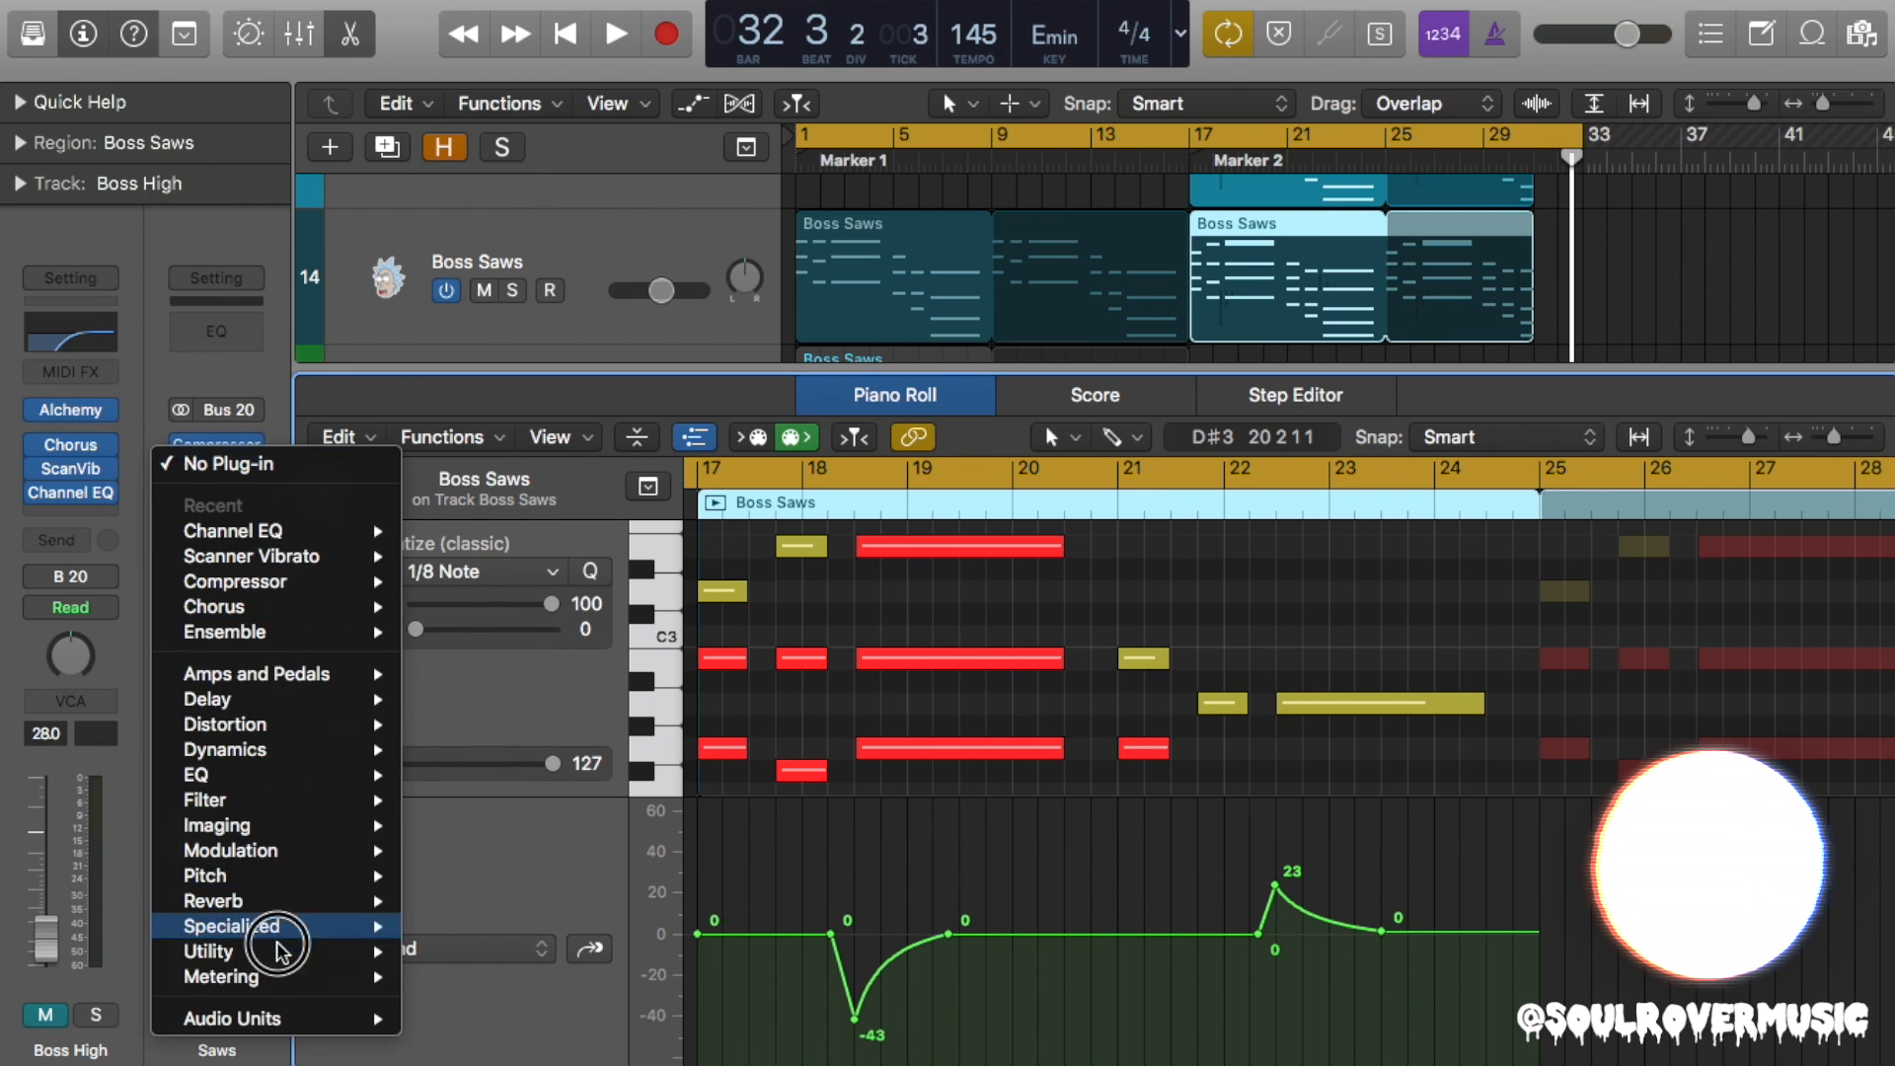
mouse_move(230, 849)
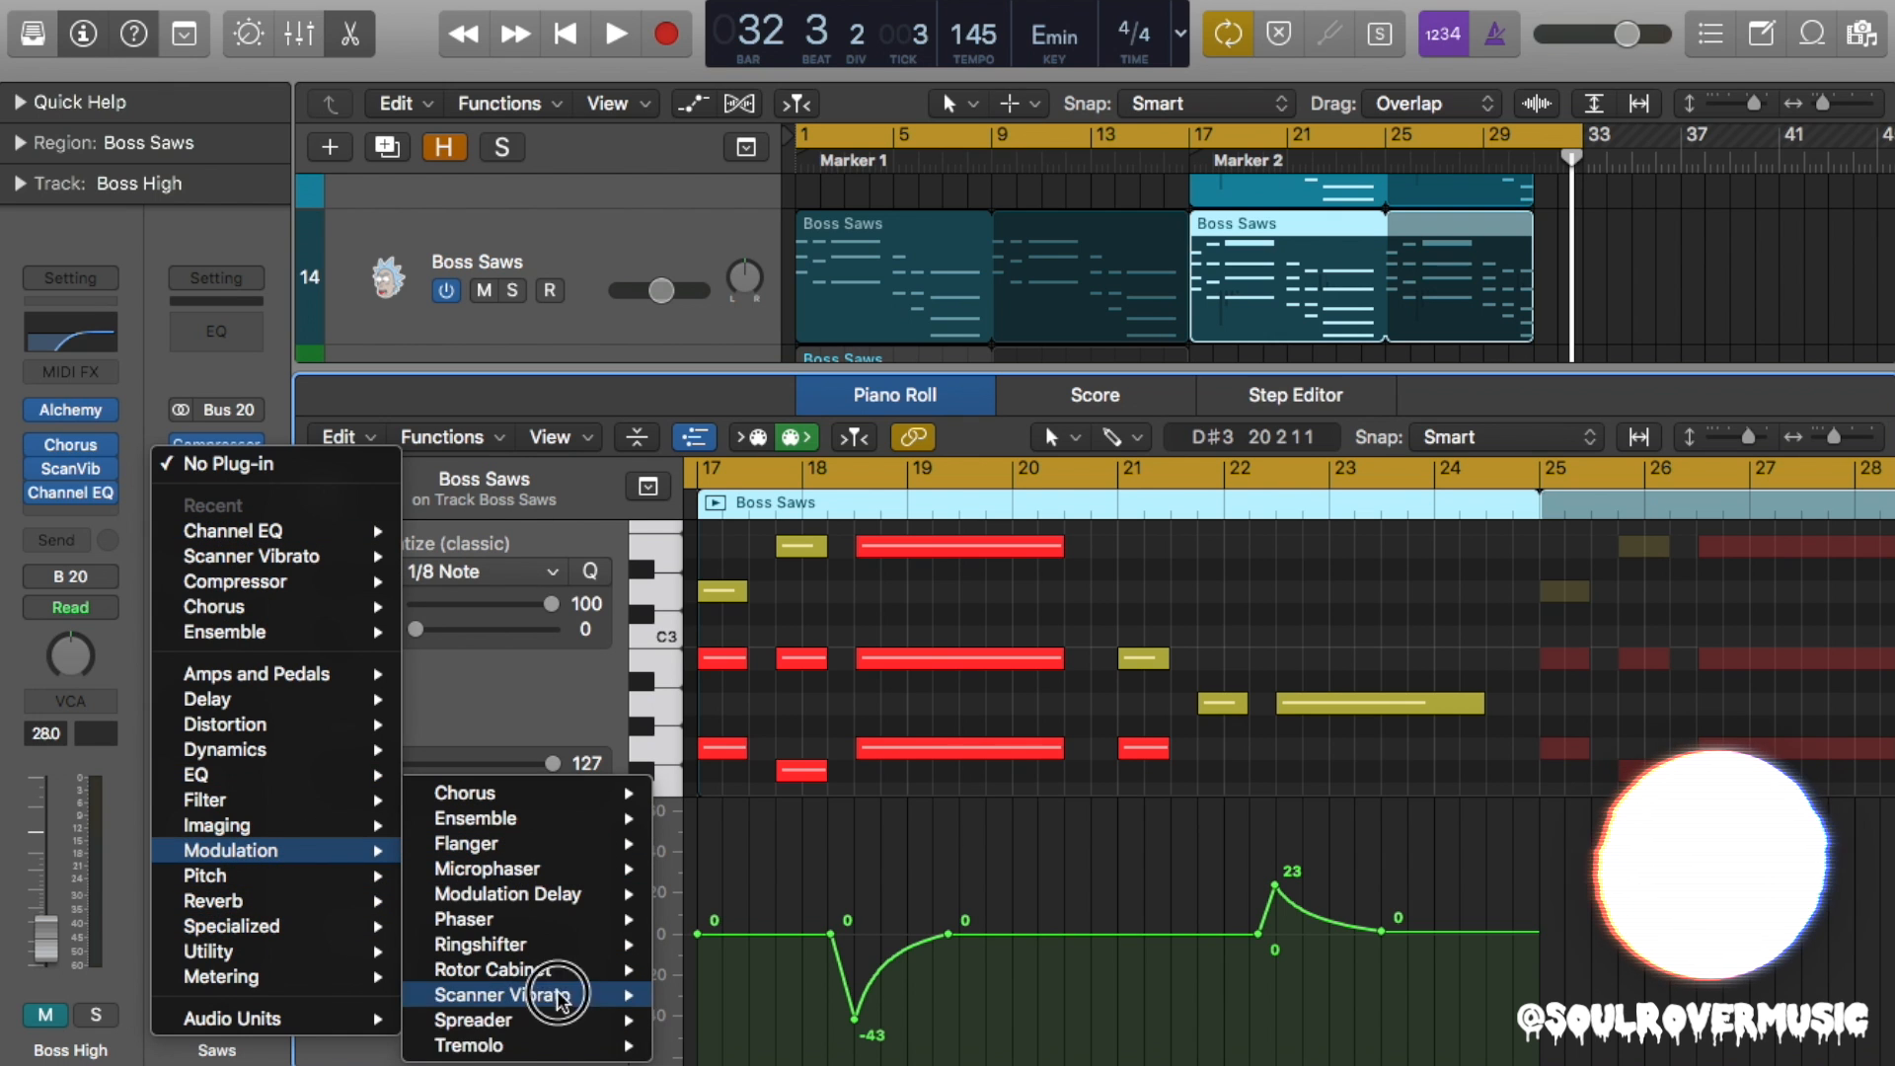
left_click(469, 1044)
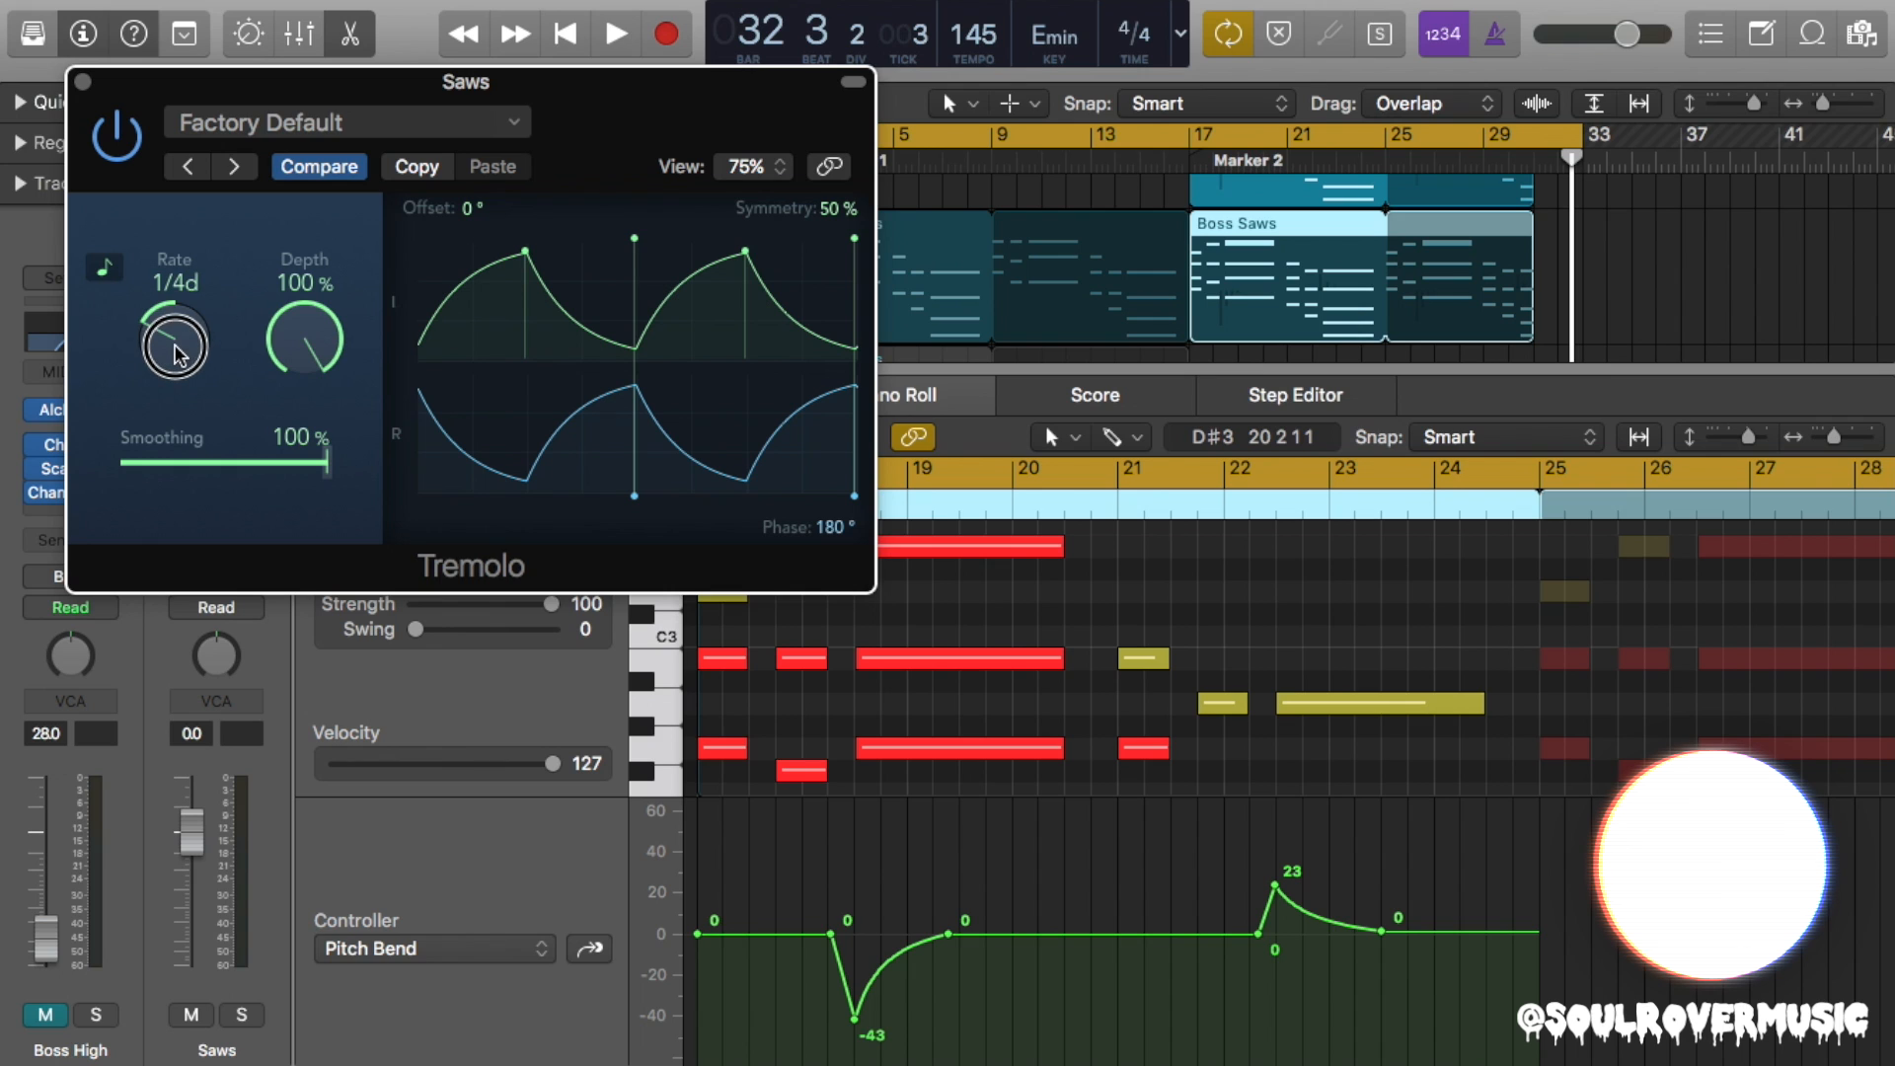
left_click_drag(174, 339, 174, 314)
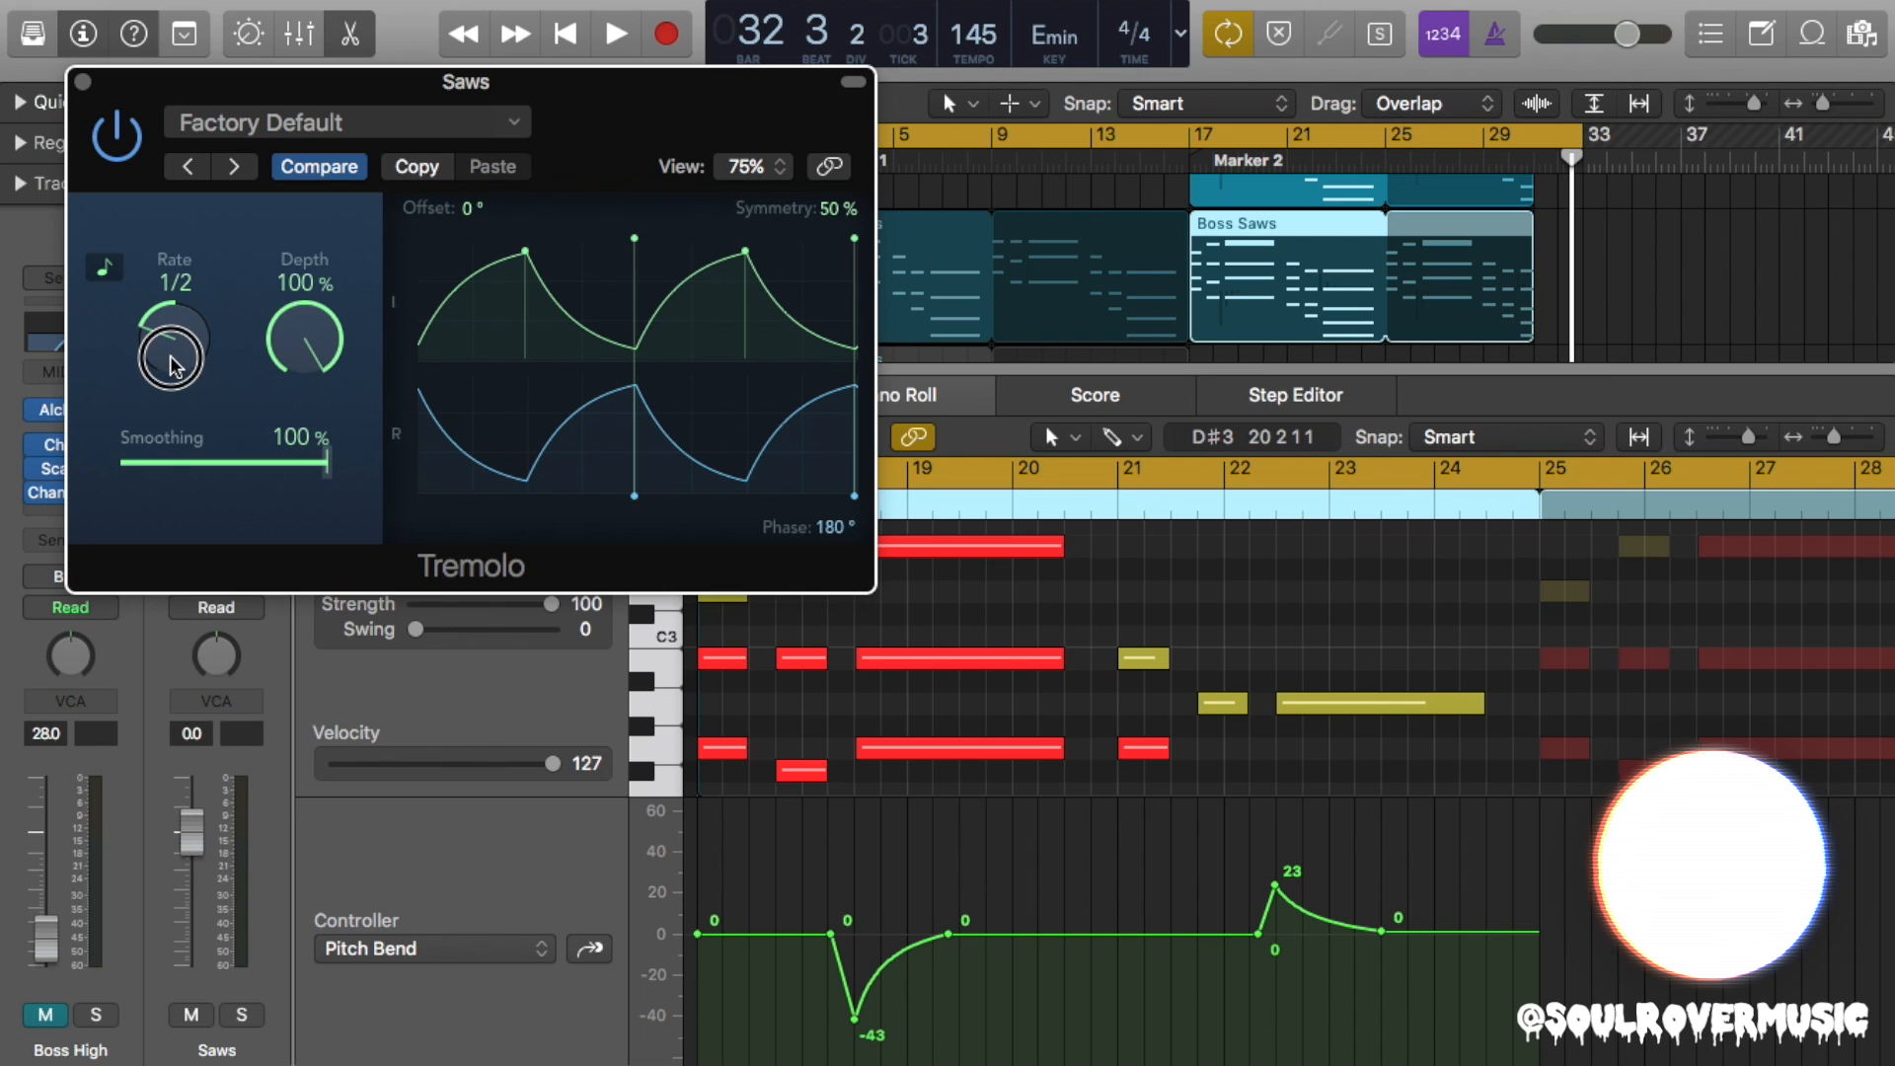
left_click_drag(327, 461, 273, 465)
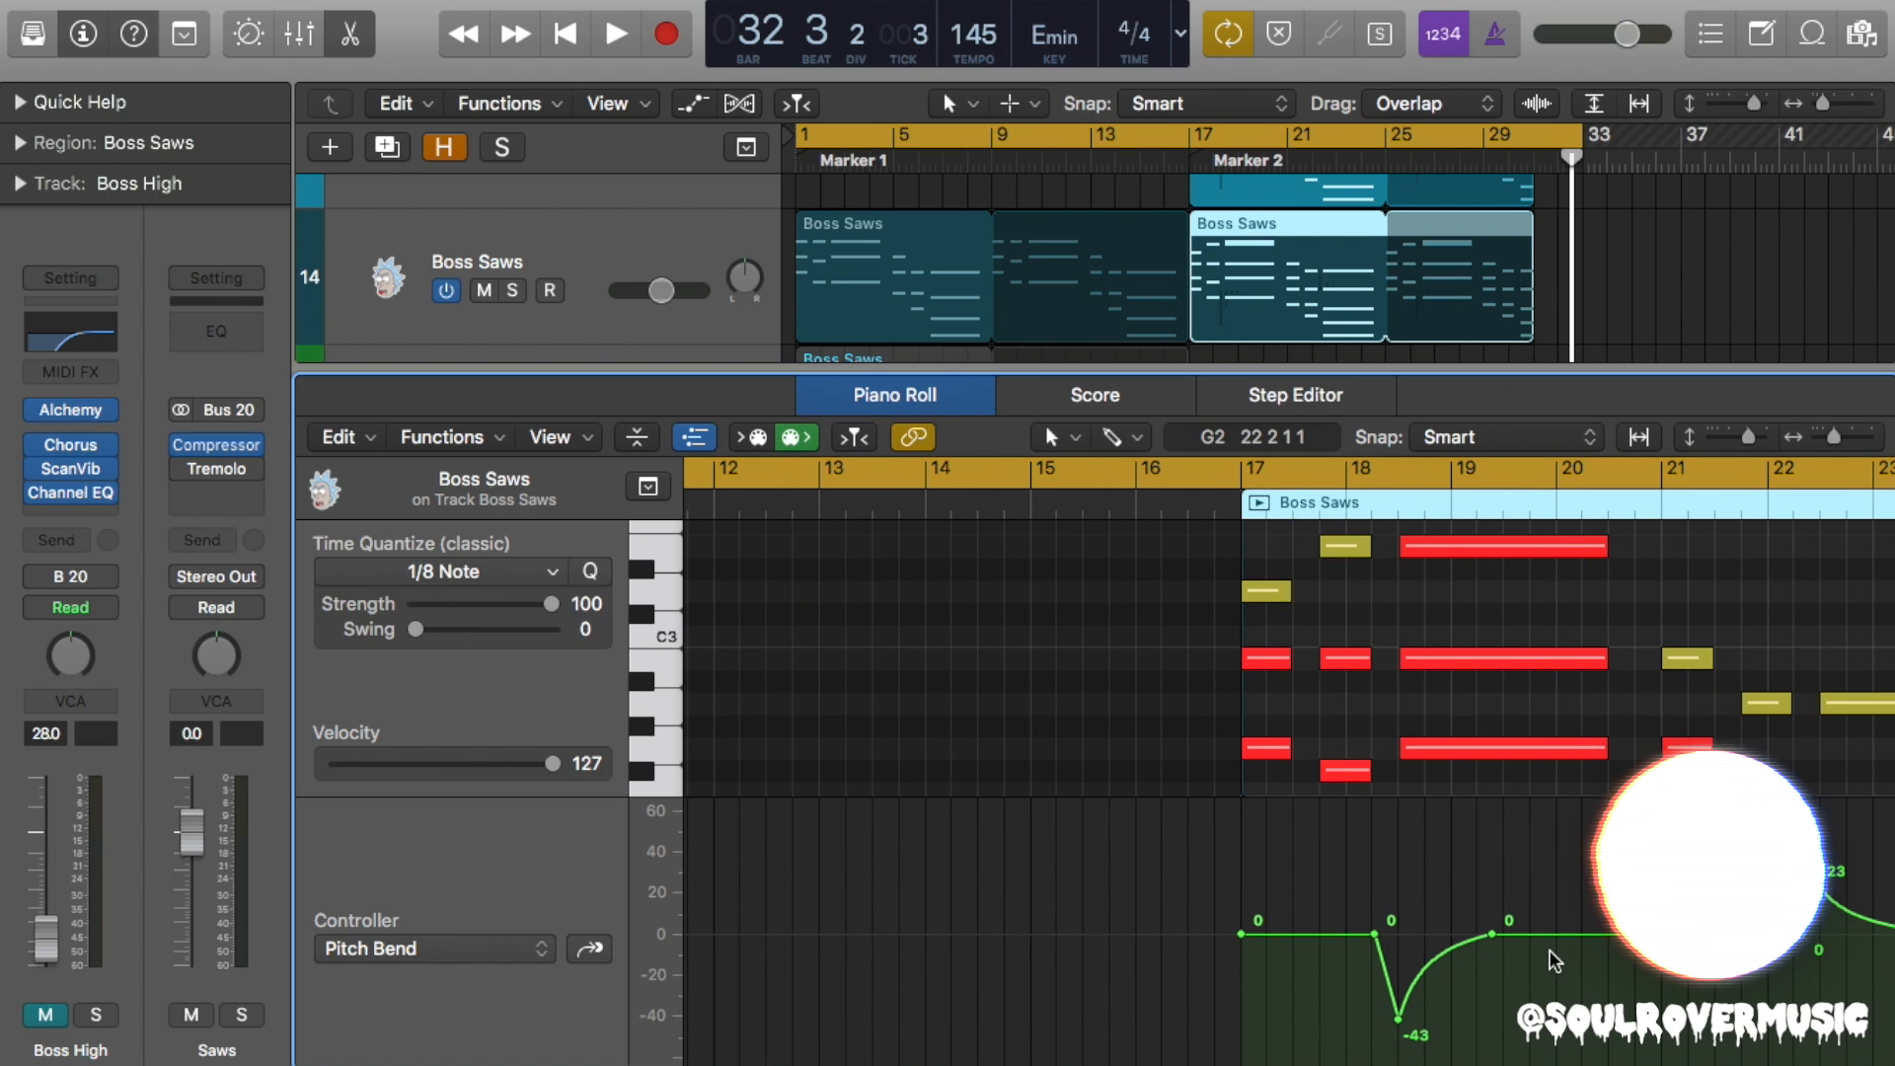
mouse_move(1193, 672)
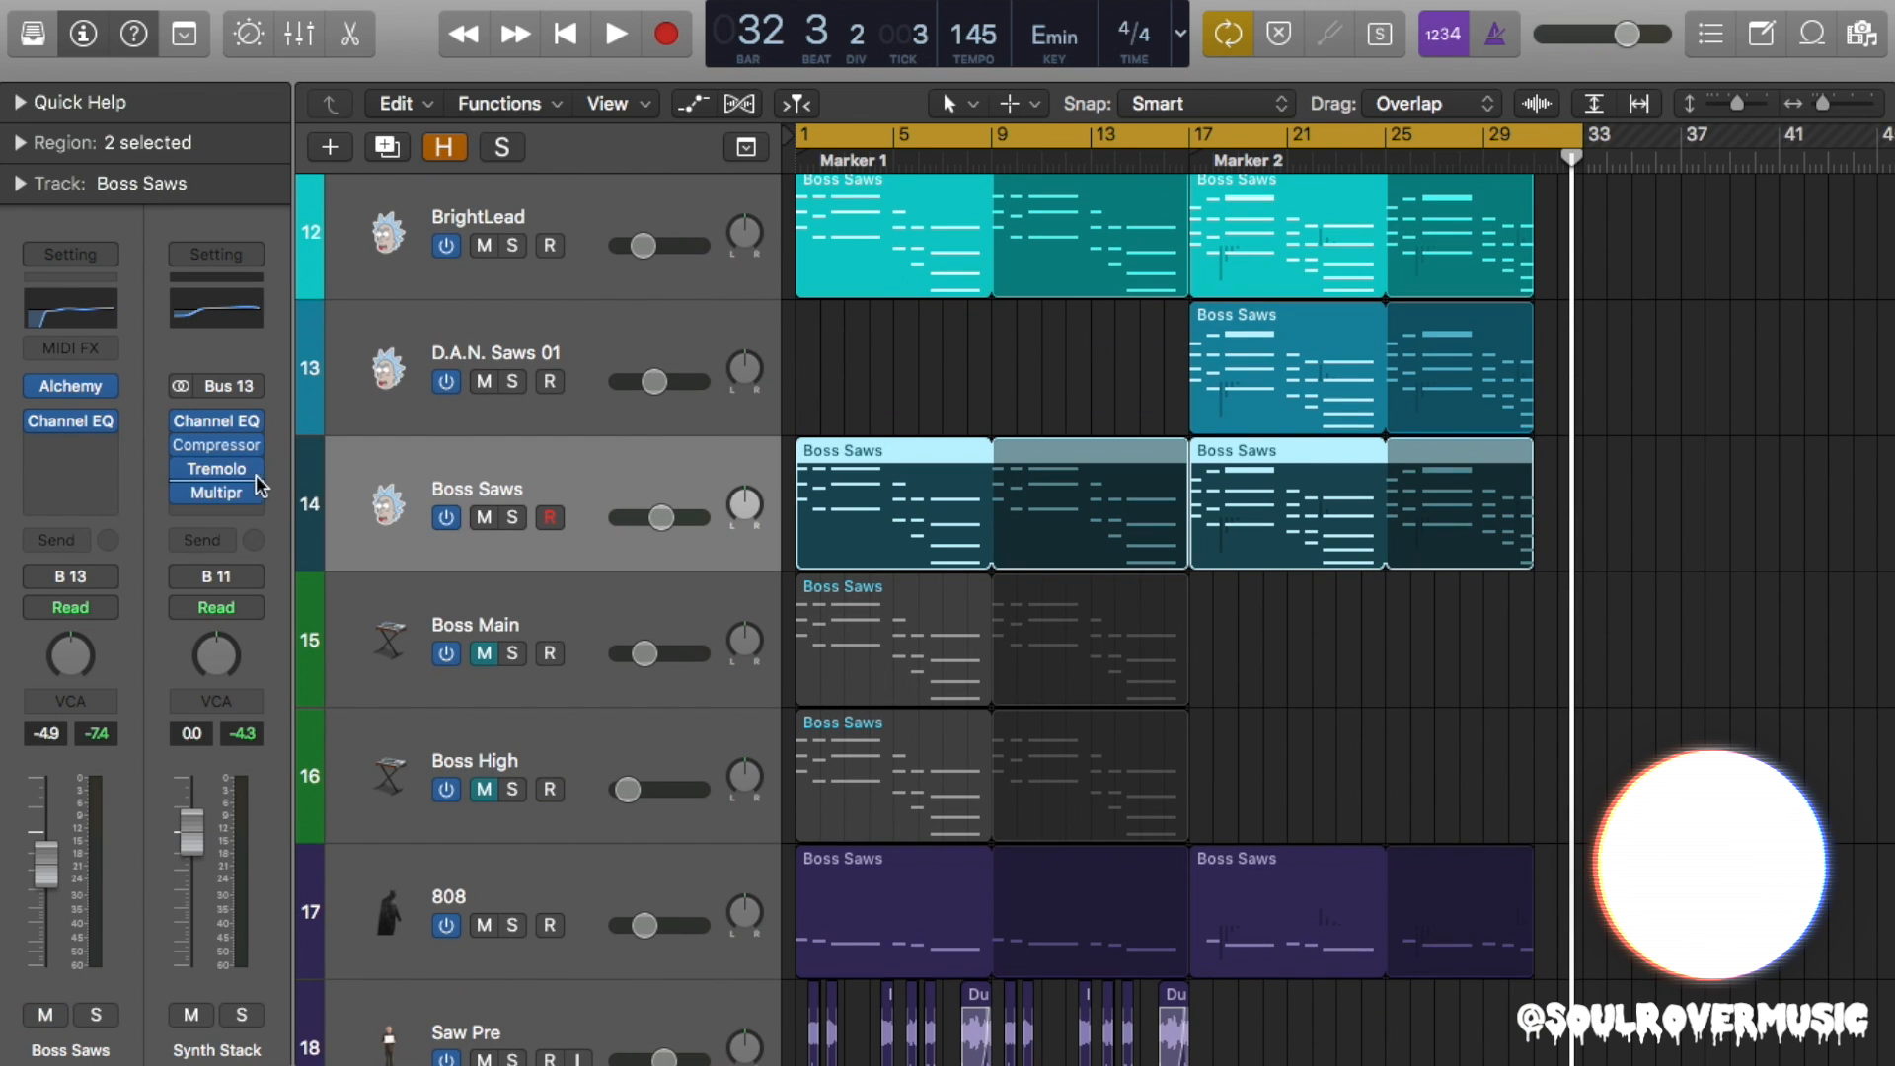
Unmute the Boss Main track.
left_click(215, 469)
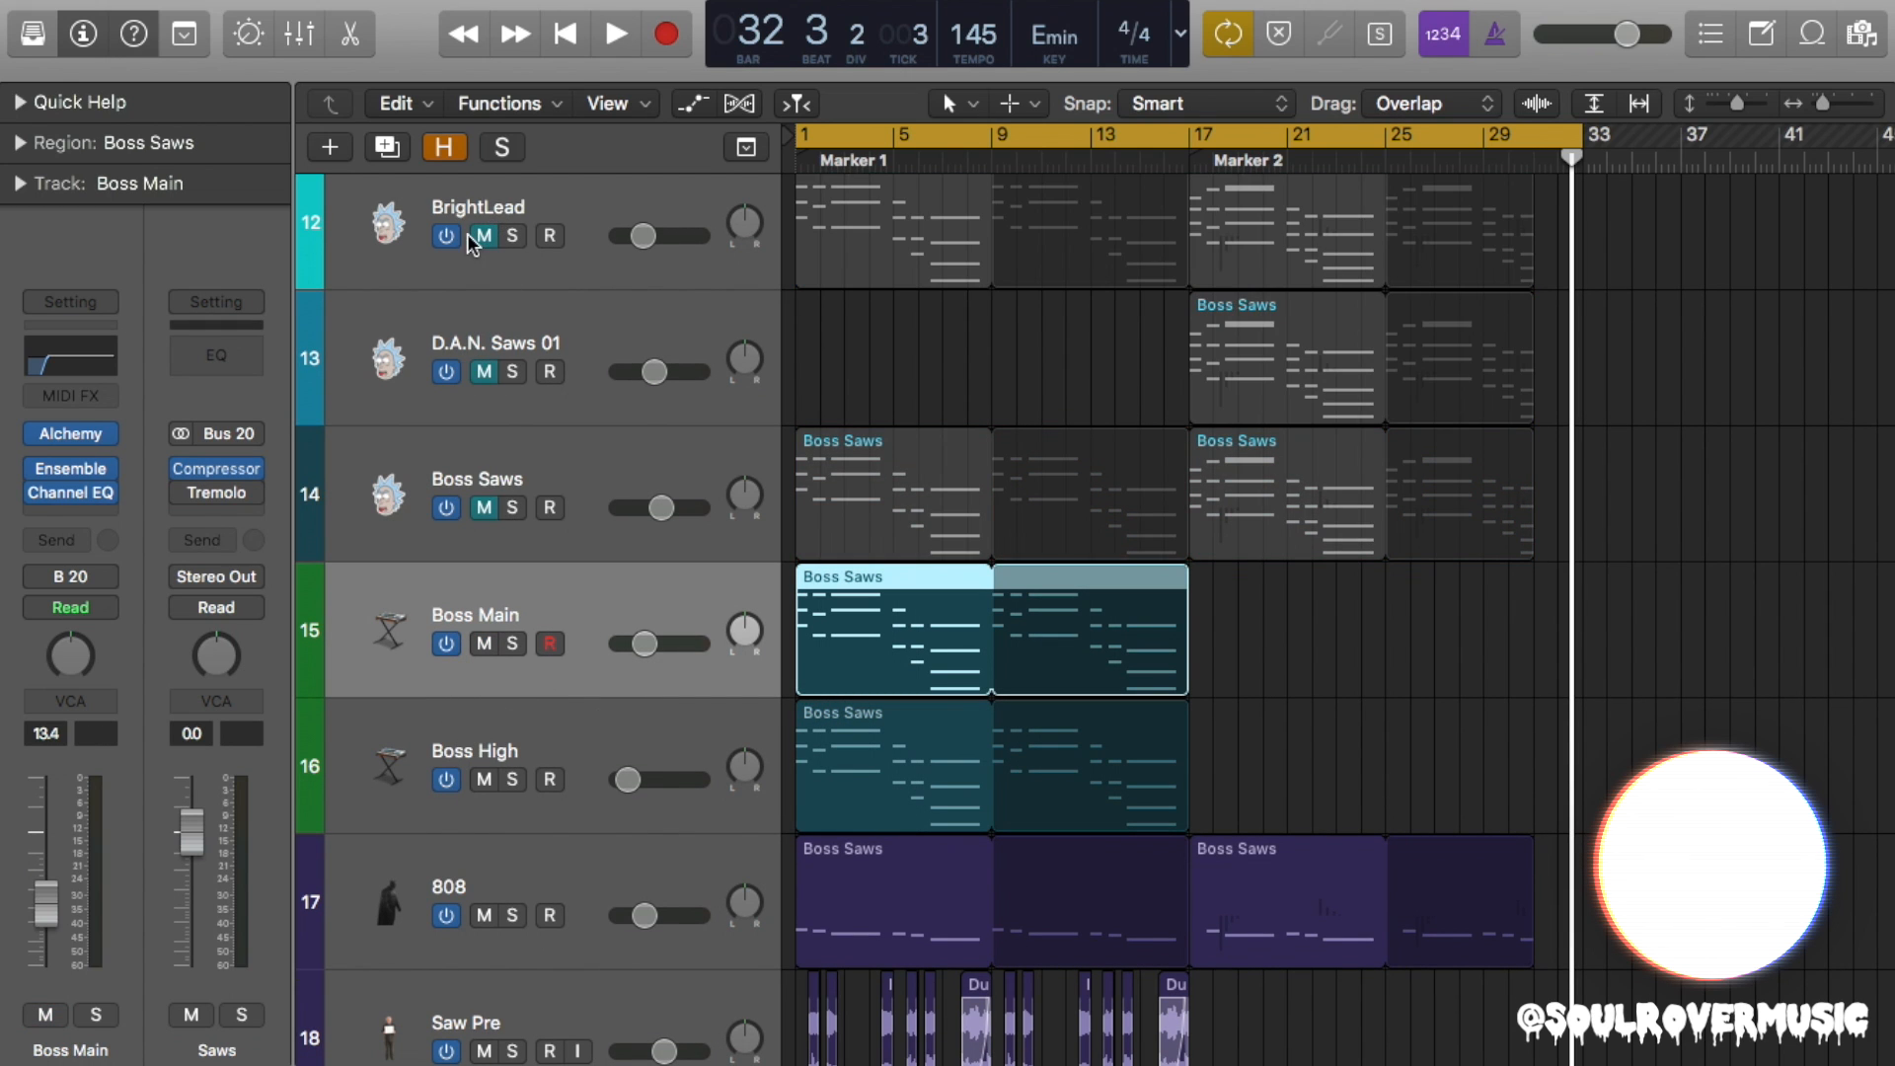
left_click(215, 491)
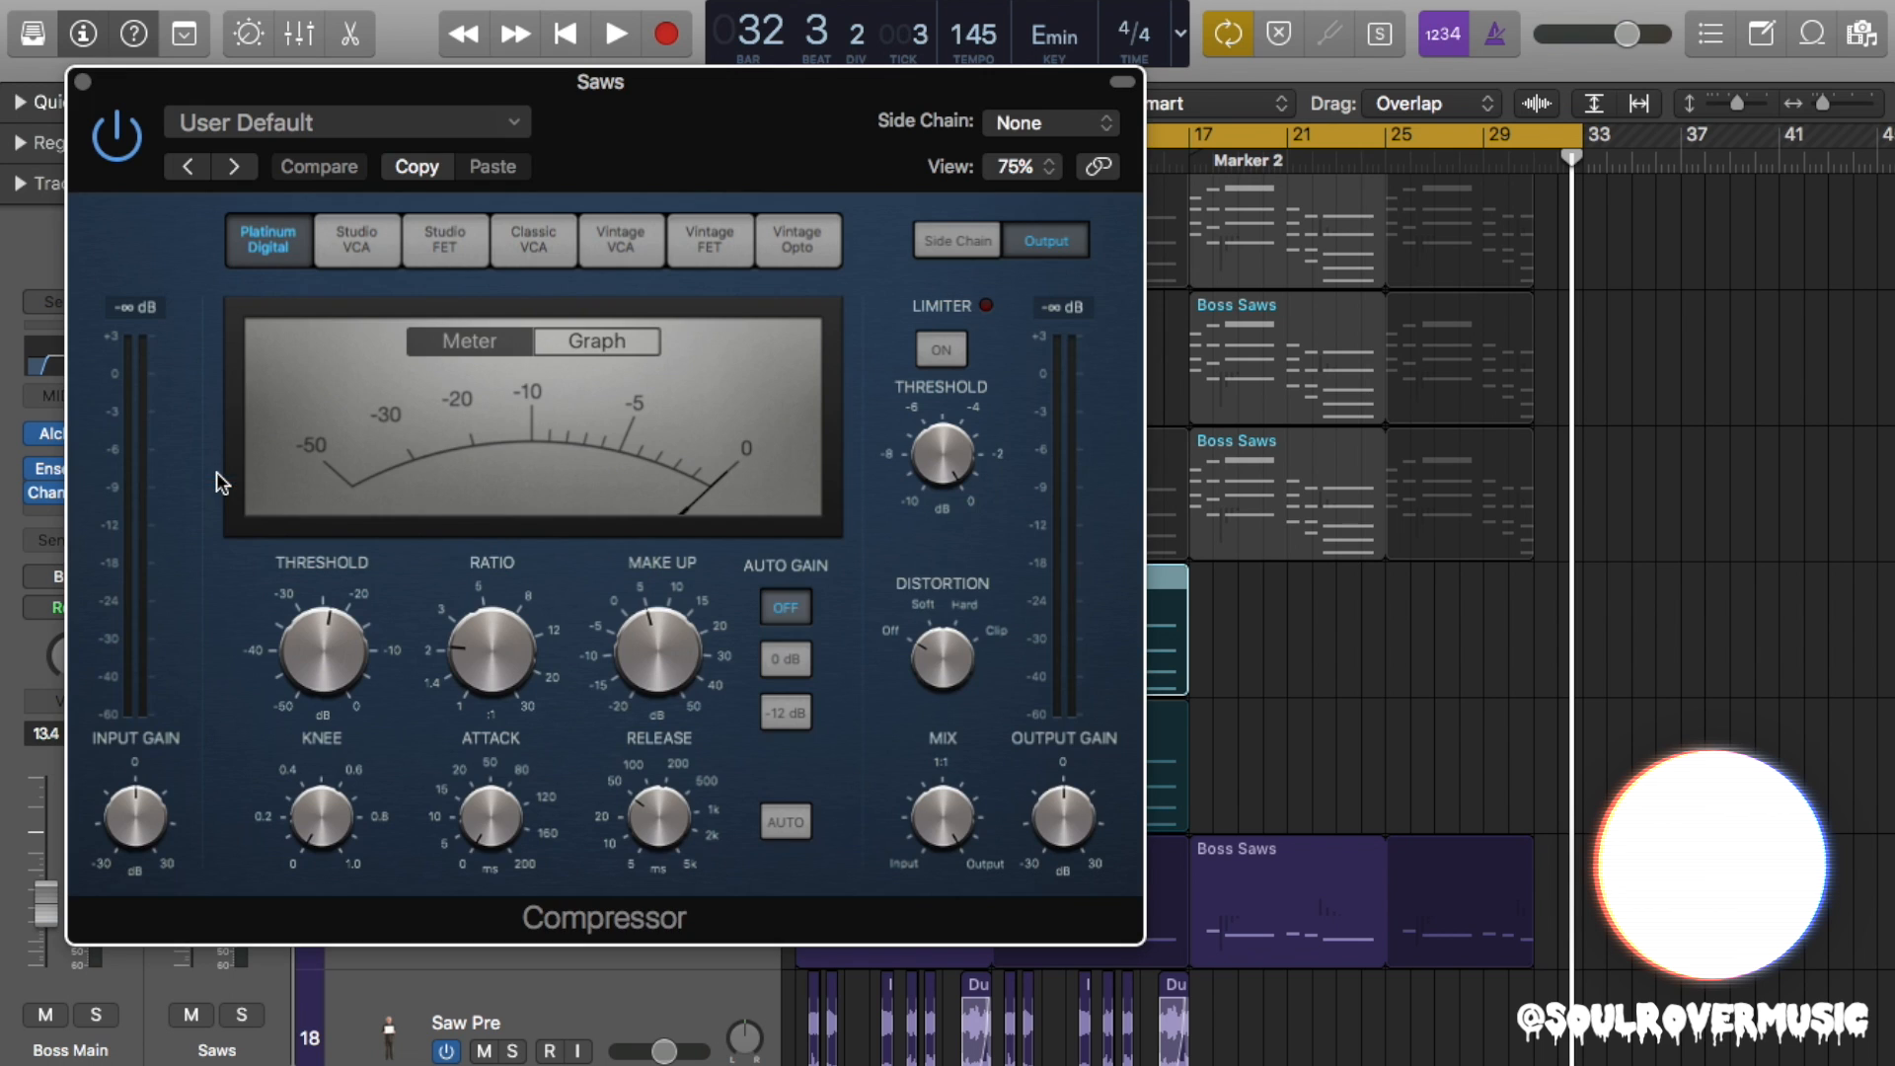
mouse_move(113, 124)
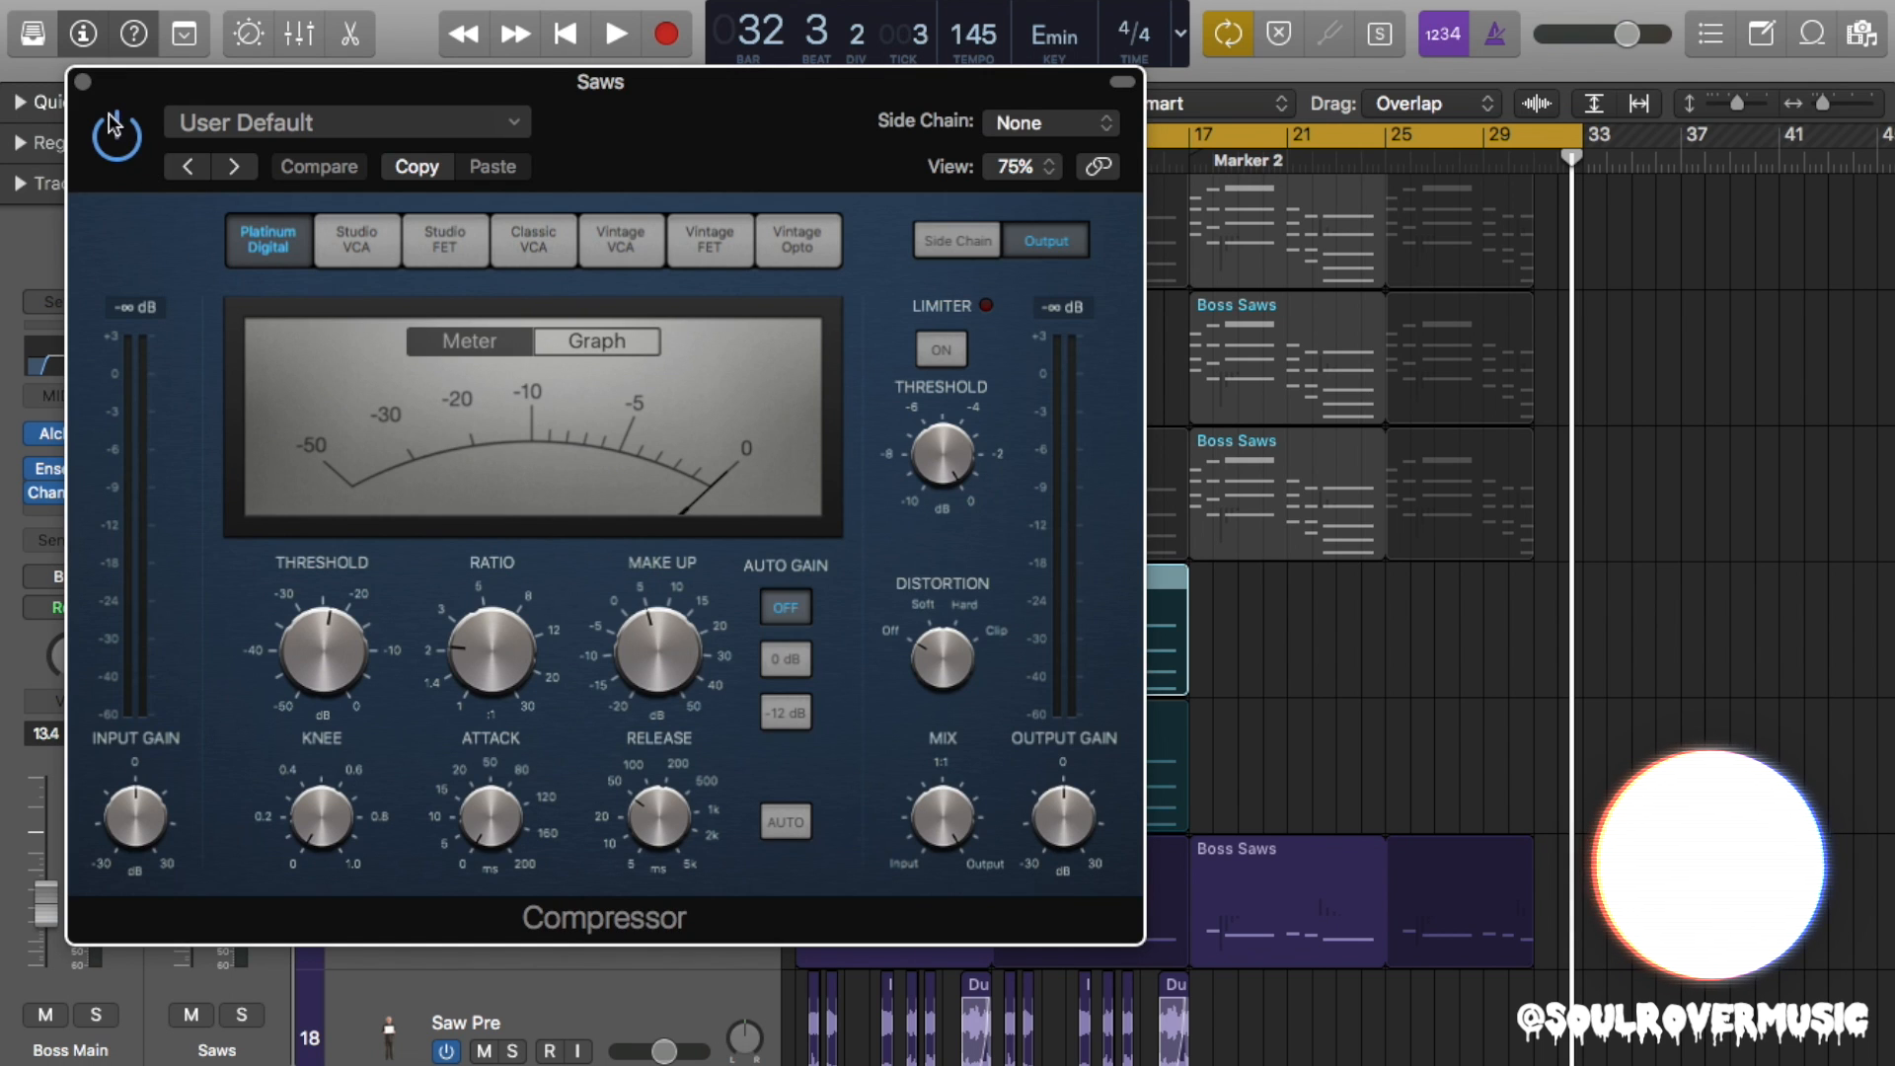
left_click(85, 80)
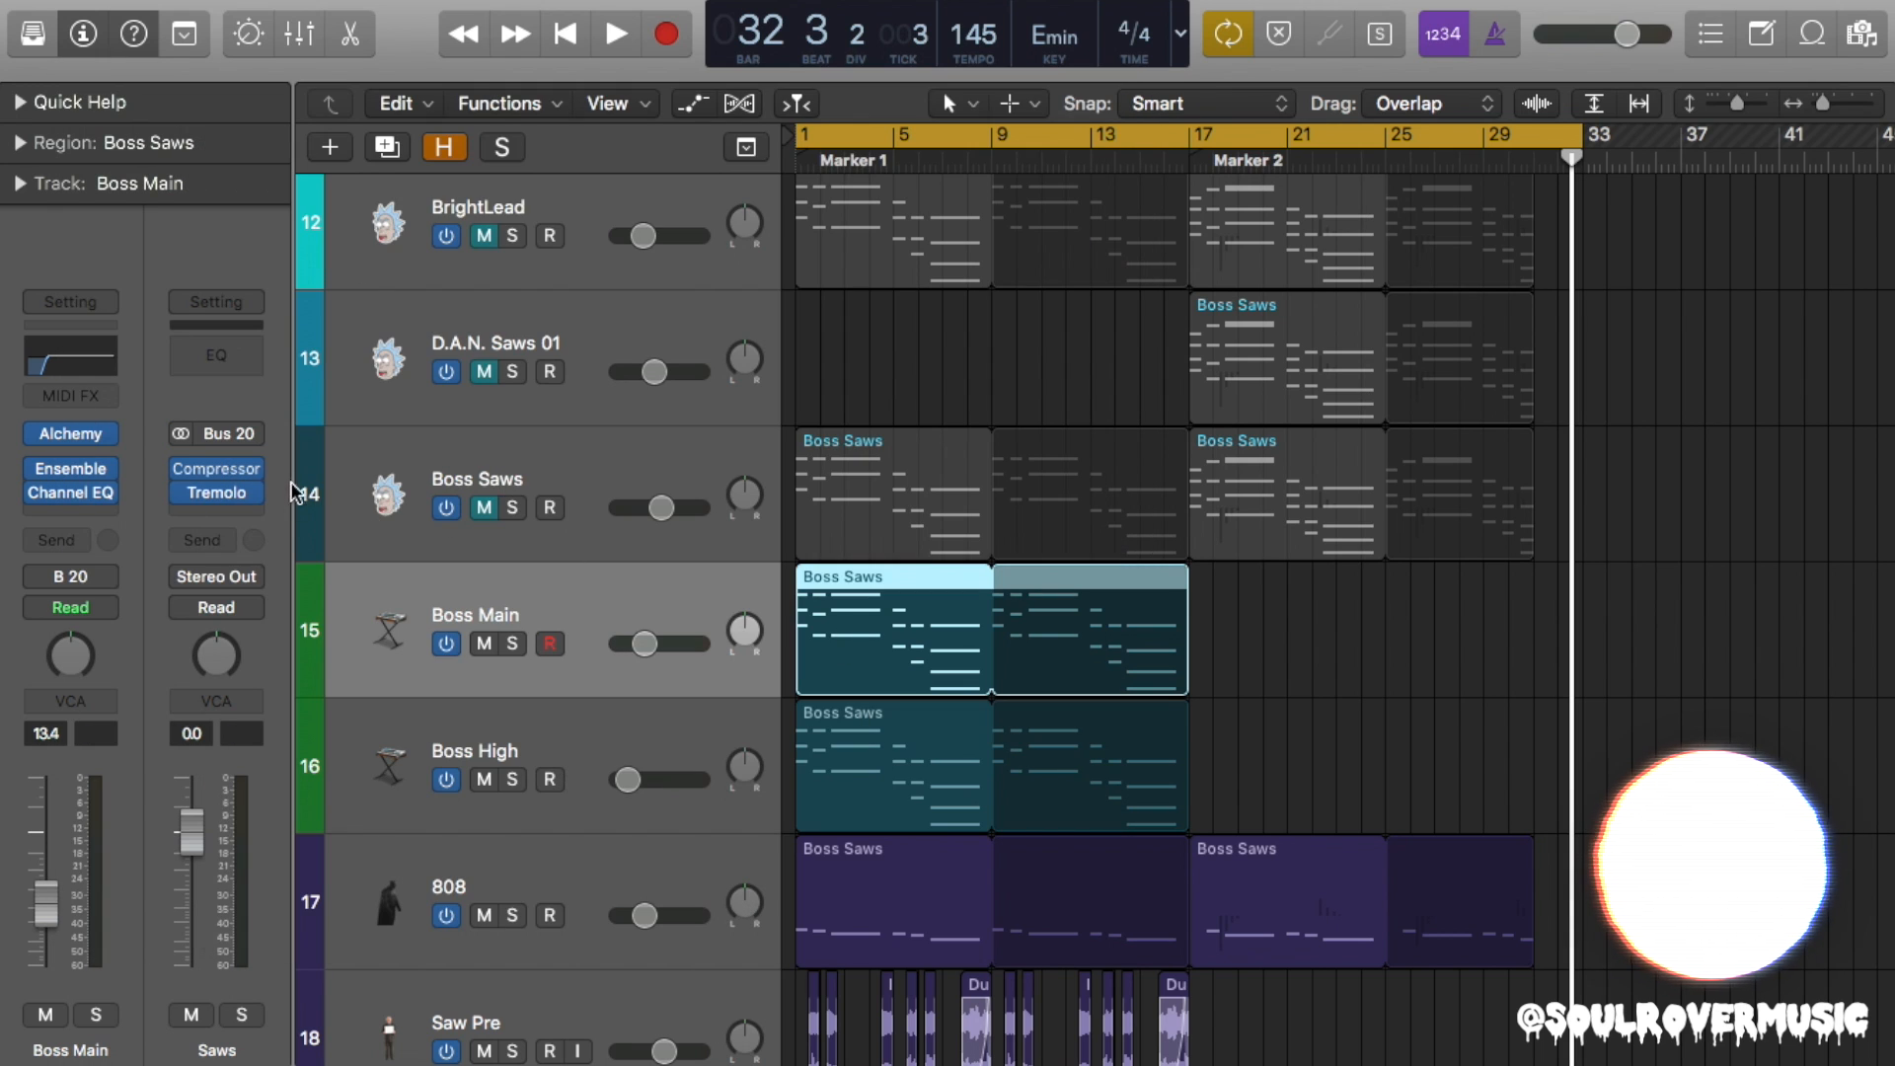
left_click(615, 33)
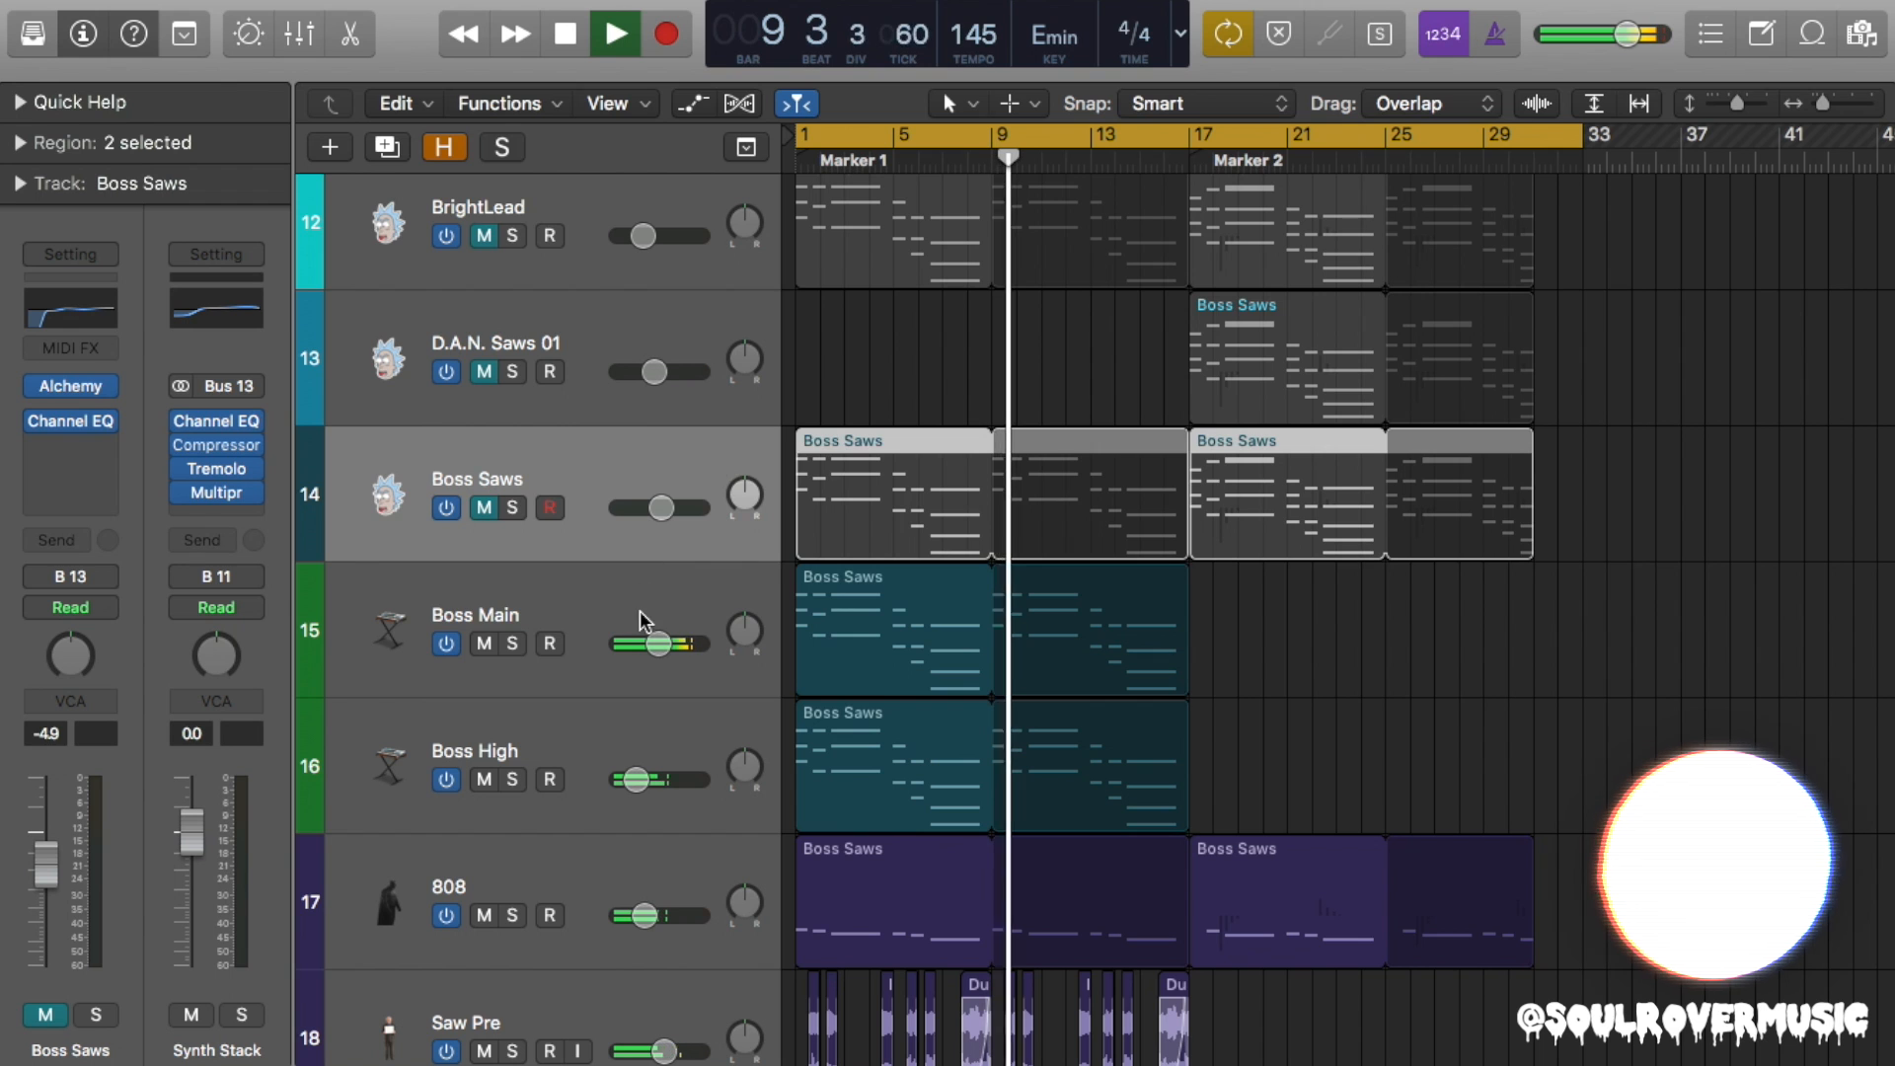
left_click(70, 421)
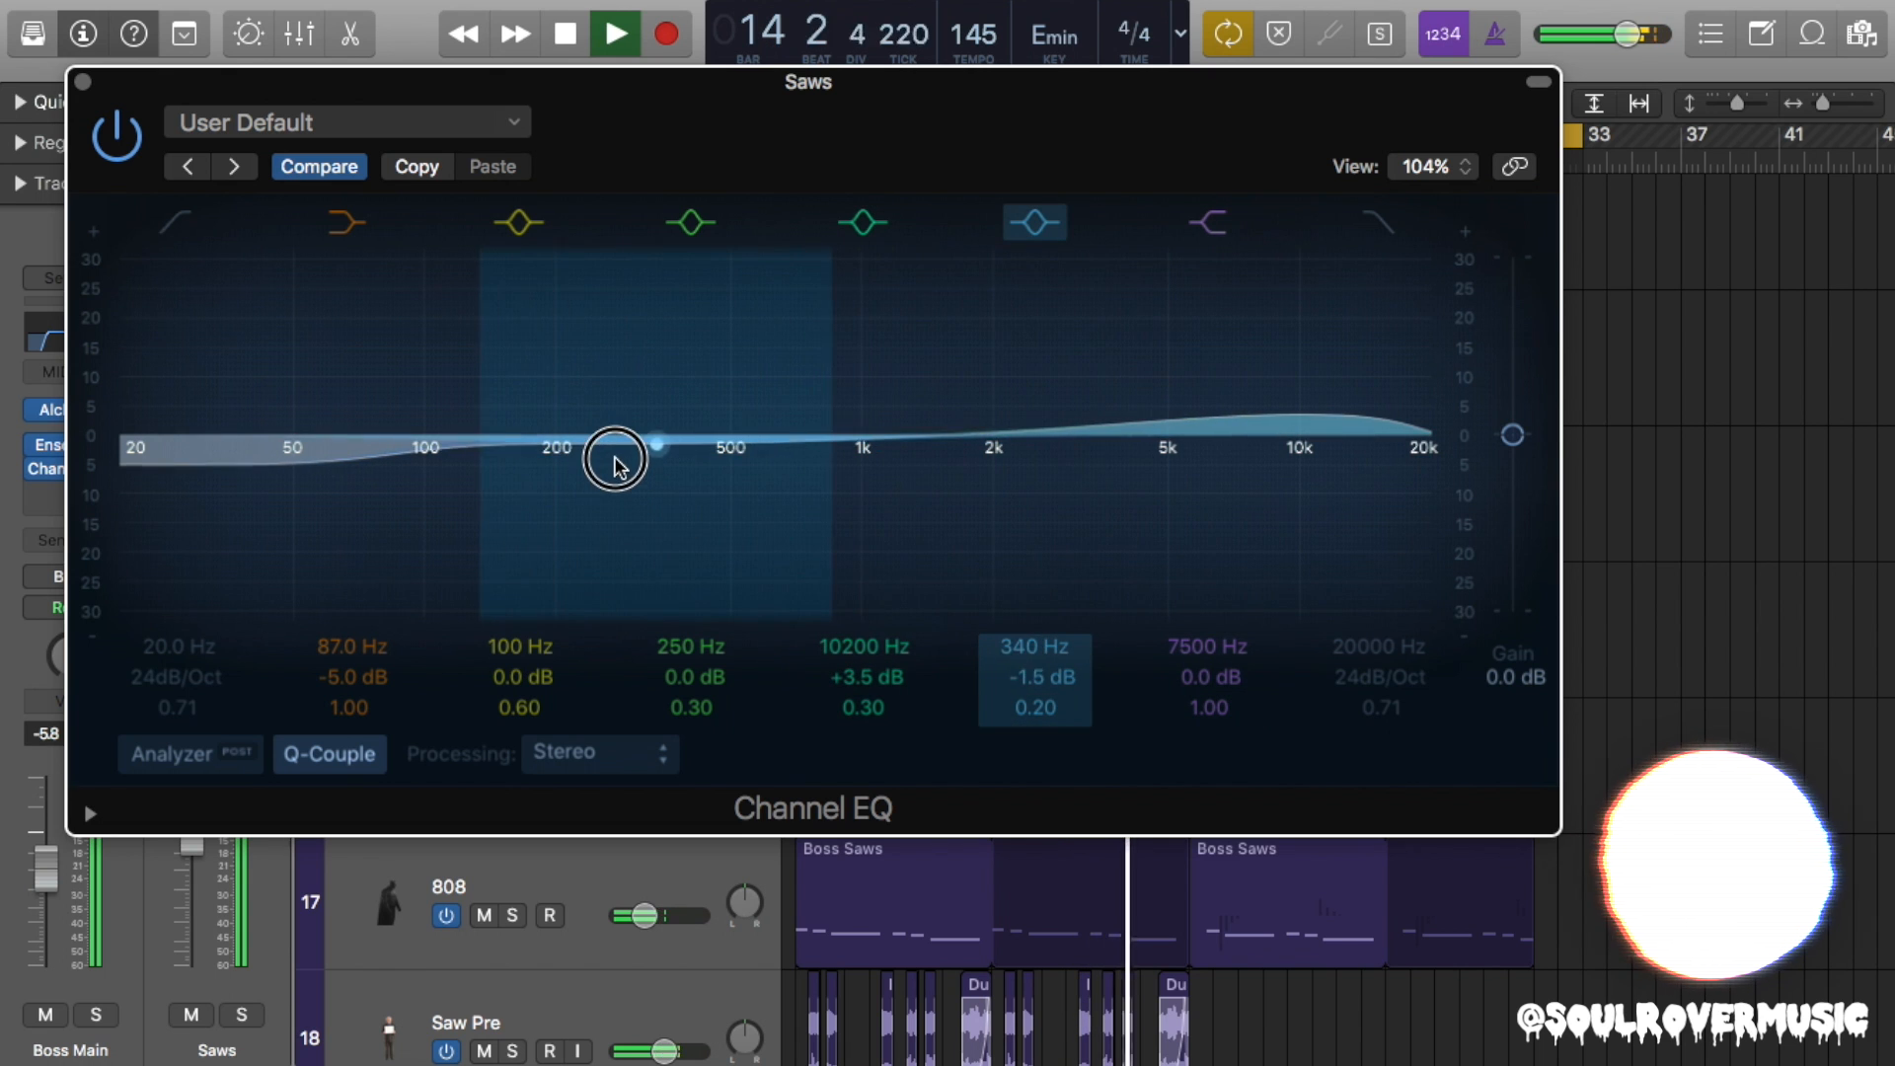
Notch the Saws EQ near 340 Hz (about -19.5 dB, Q 2.90); extend Boss regions to bar 33.
left_click_drag(616, 461, 656, 439)
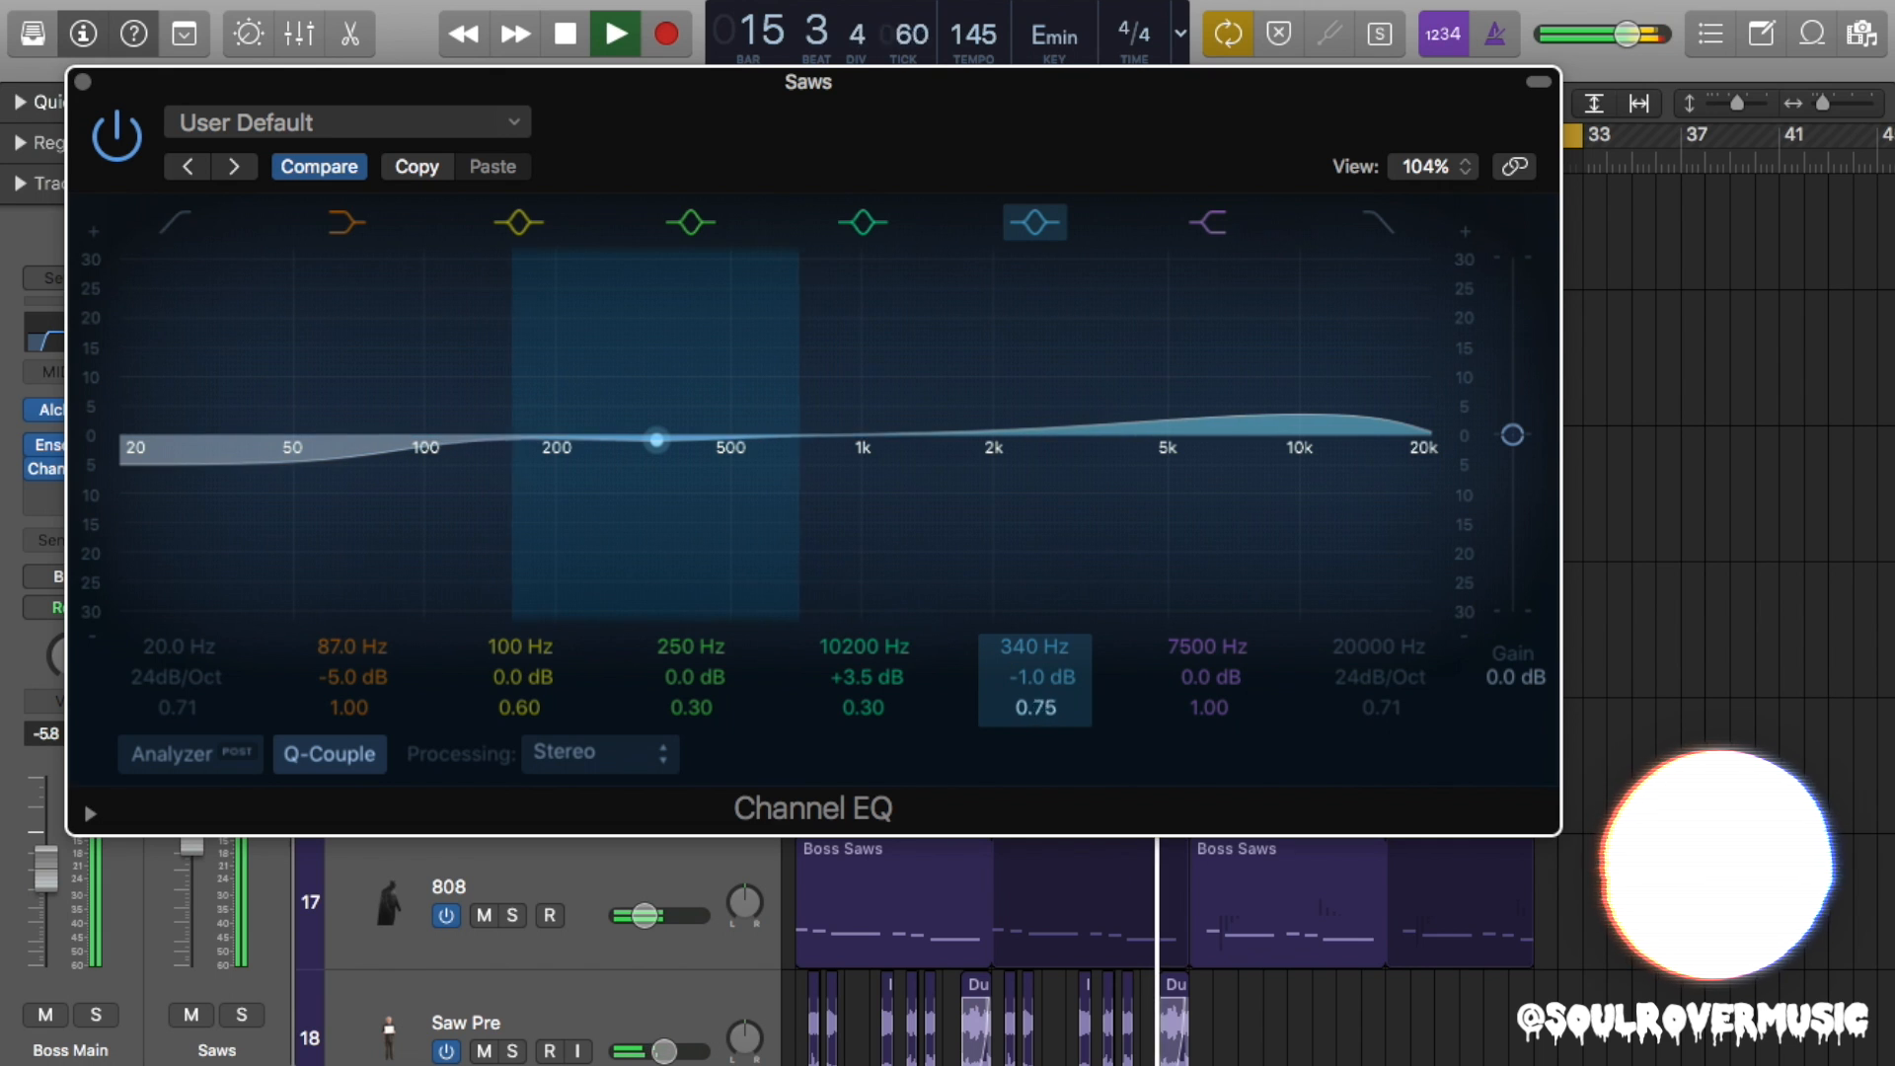
left_click_drag(656, 438, 656, 549)
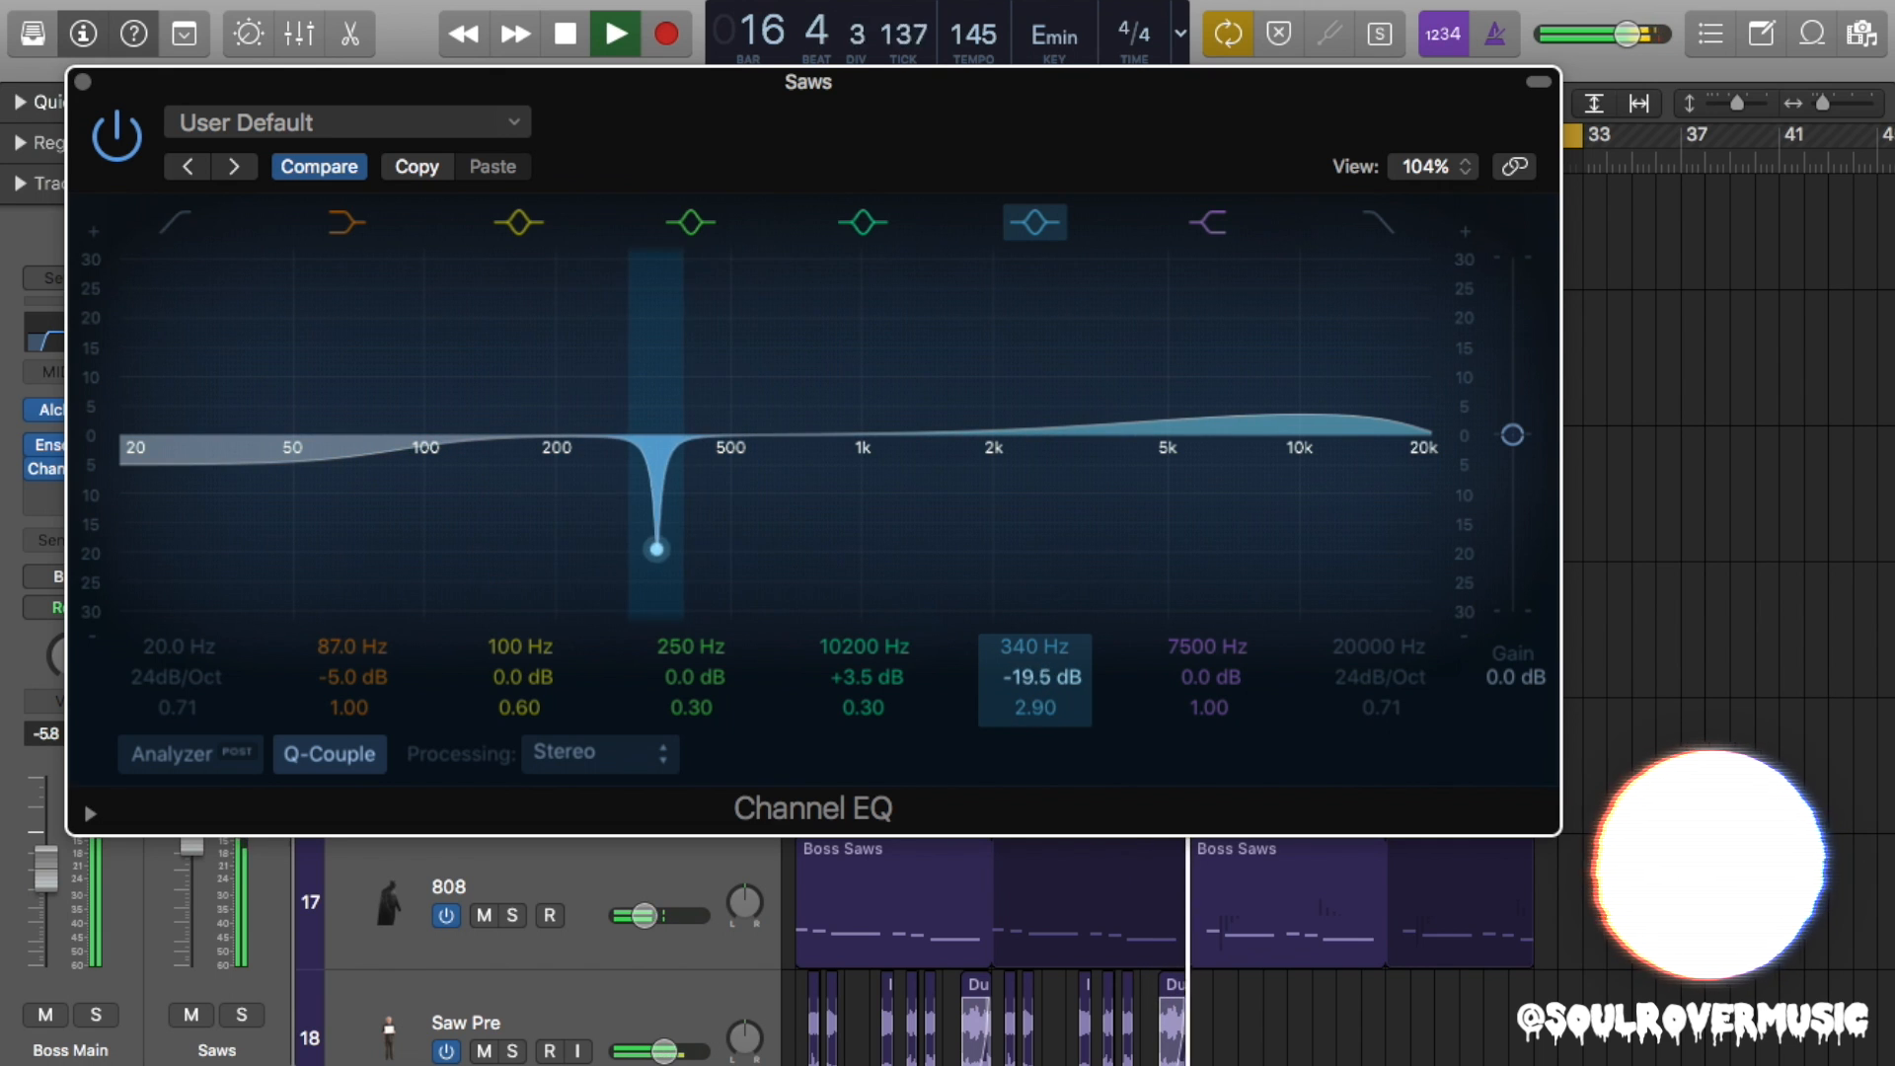
left_click_drag(652, 548, 652, 375)
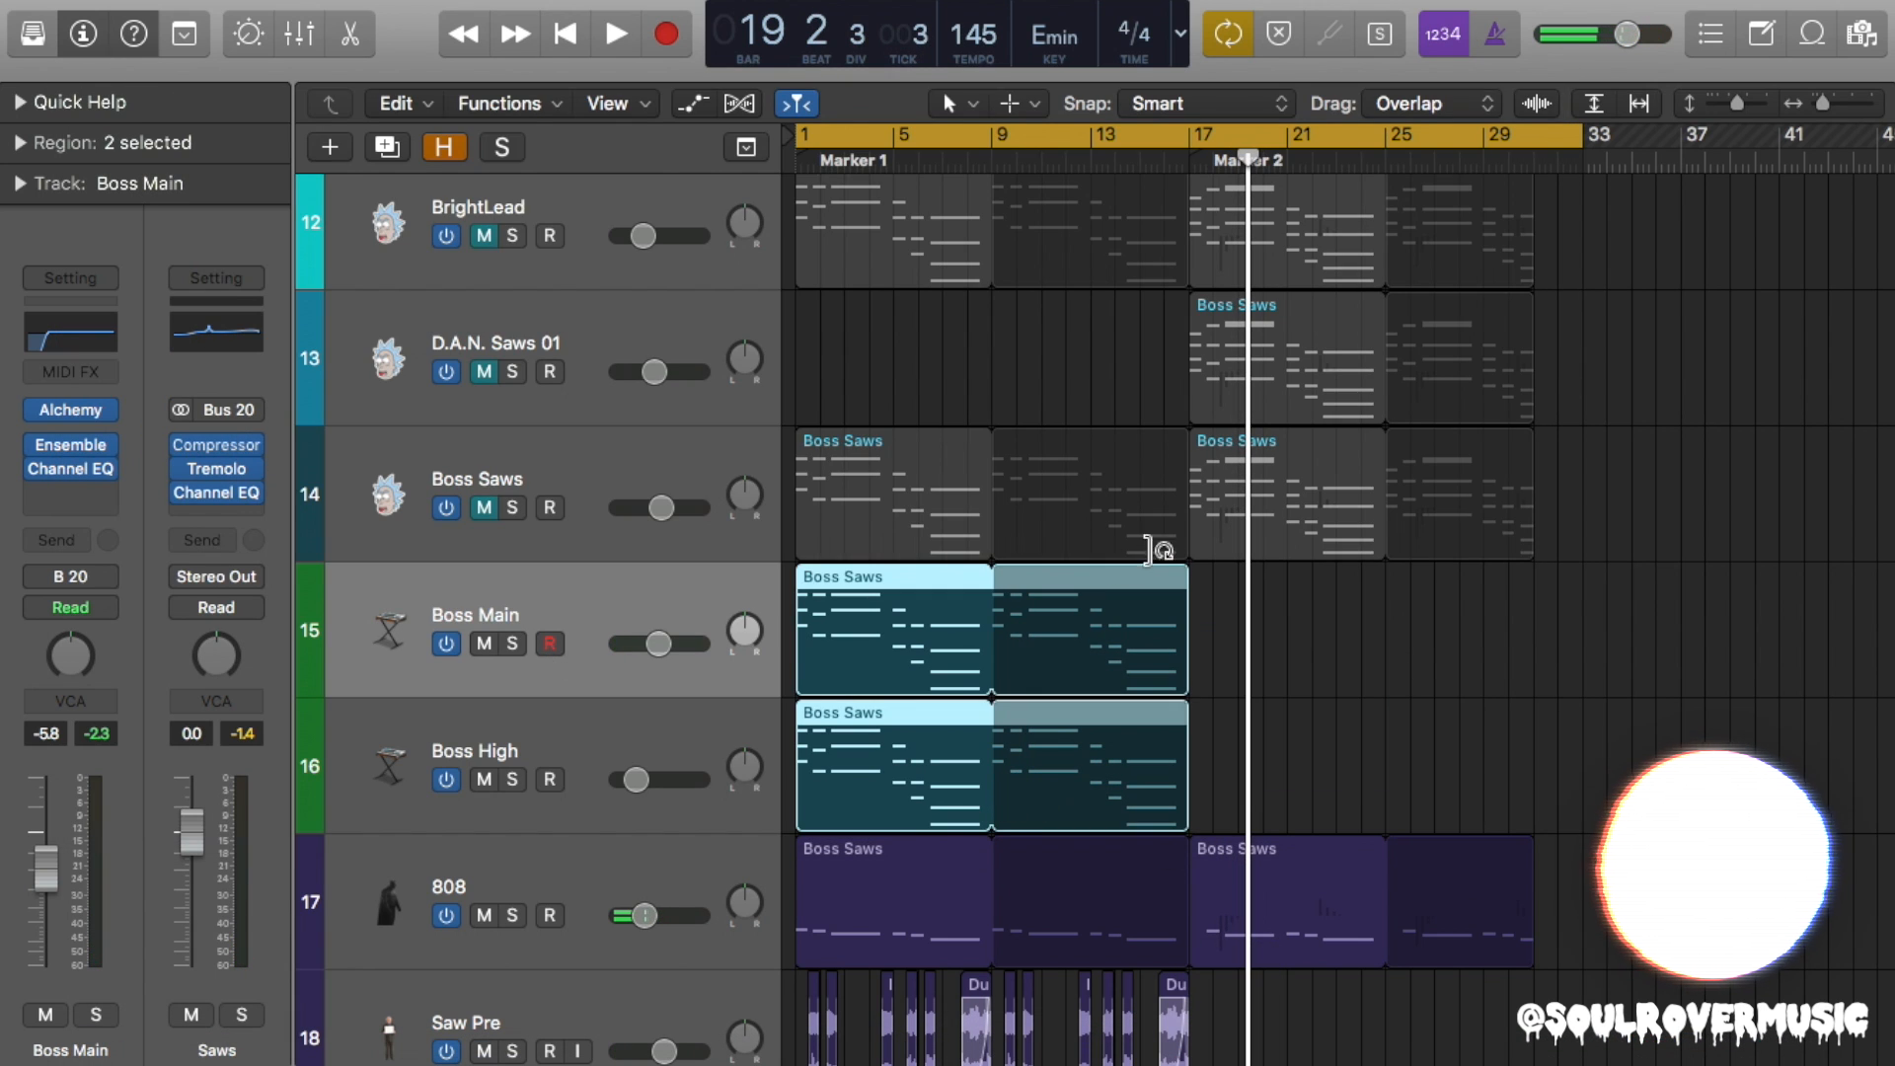
left_click_drag(1184, 701, 1552, 700)
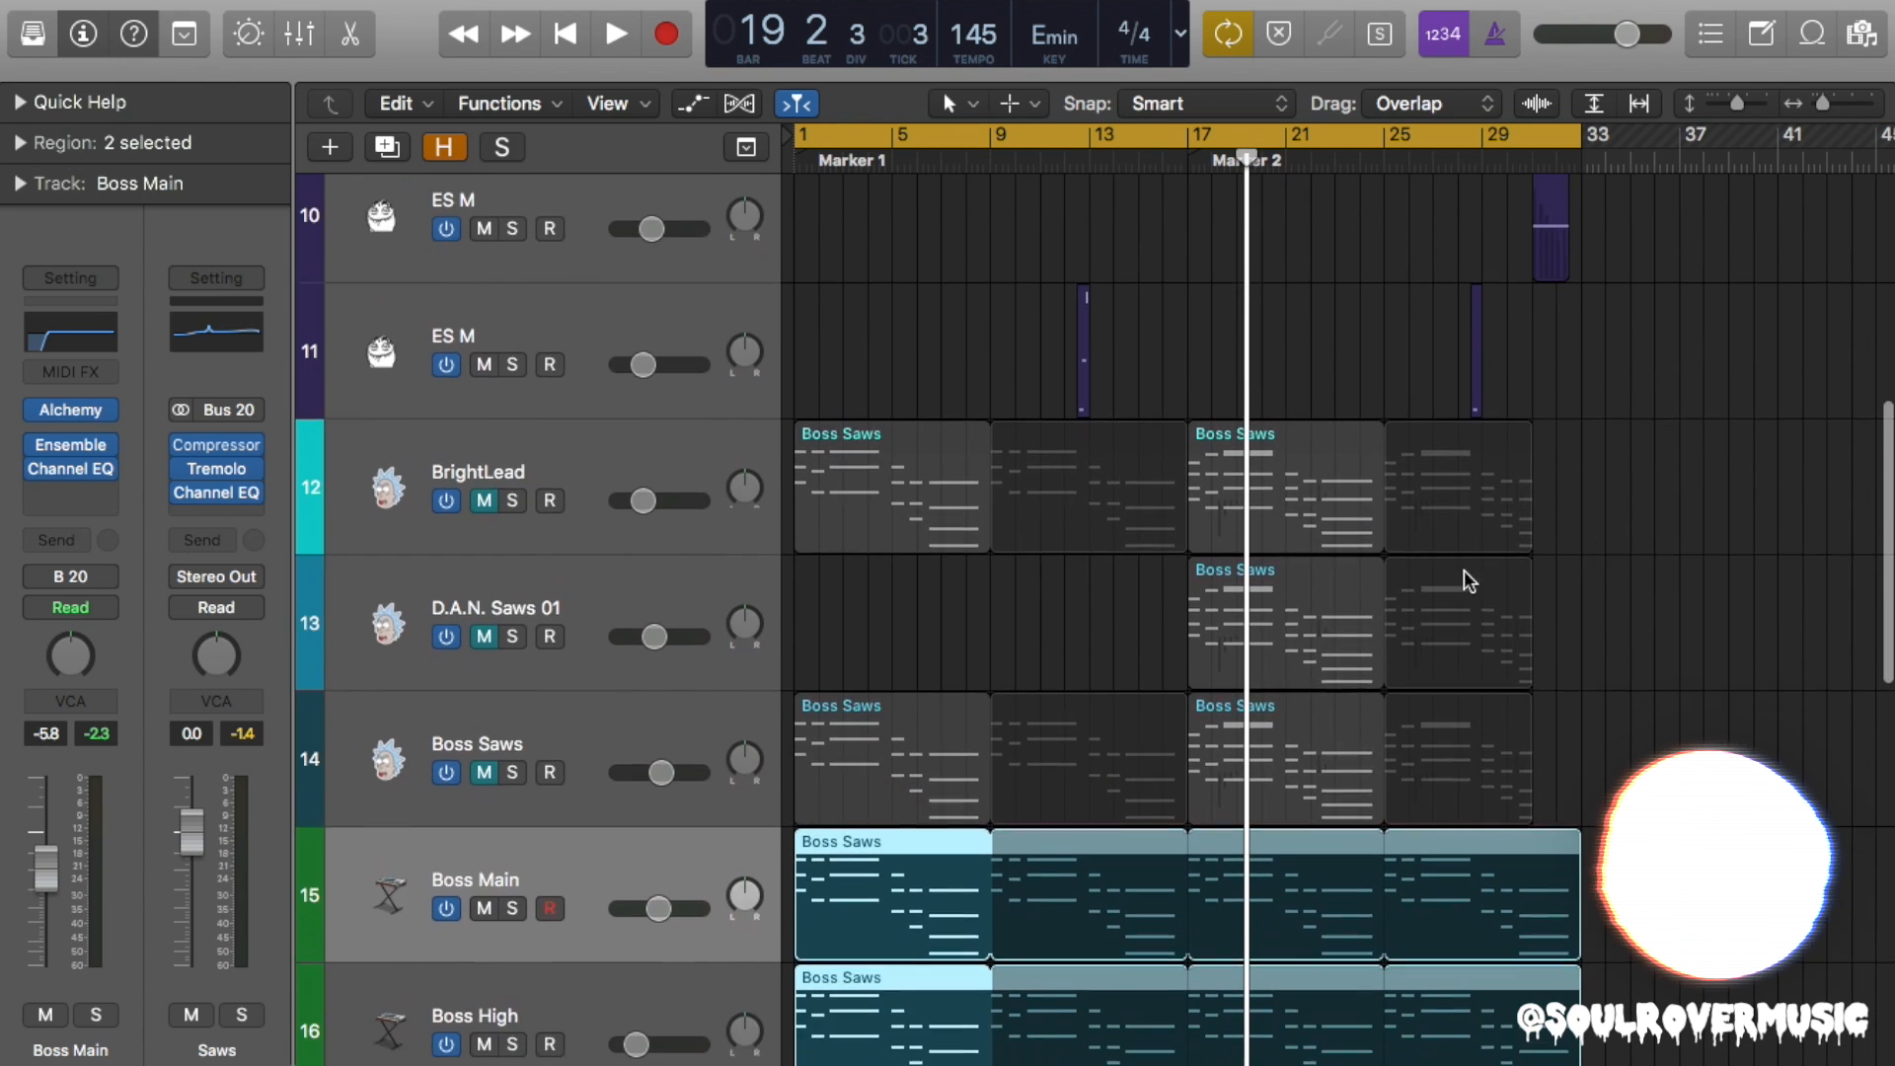
Scroll down to the 808 track and open its ES2 synth.
scroll("down", 3)
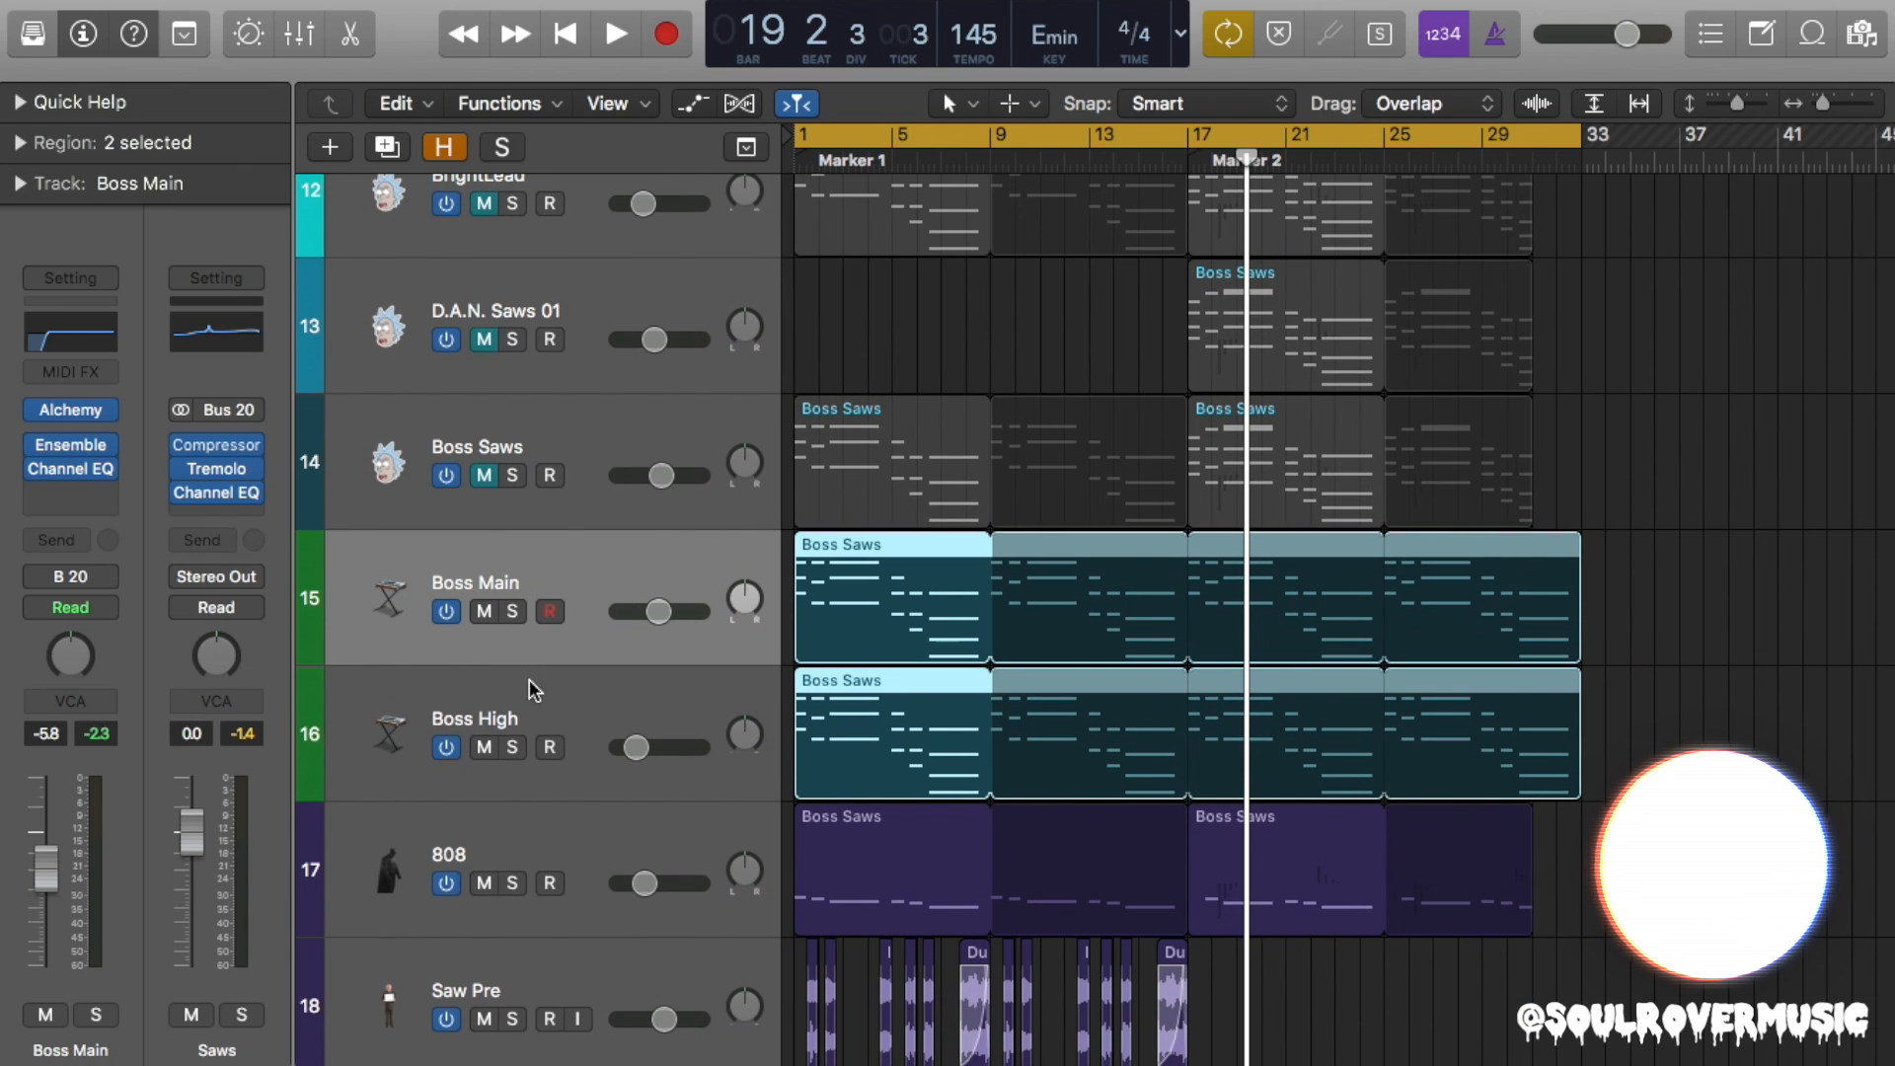
scroll("down", 3)
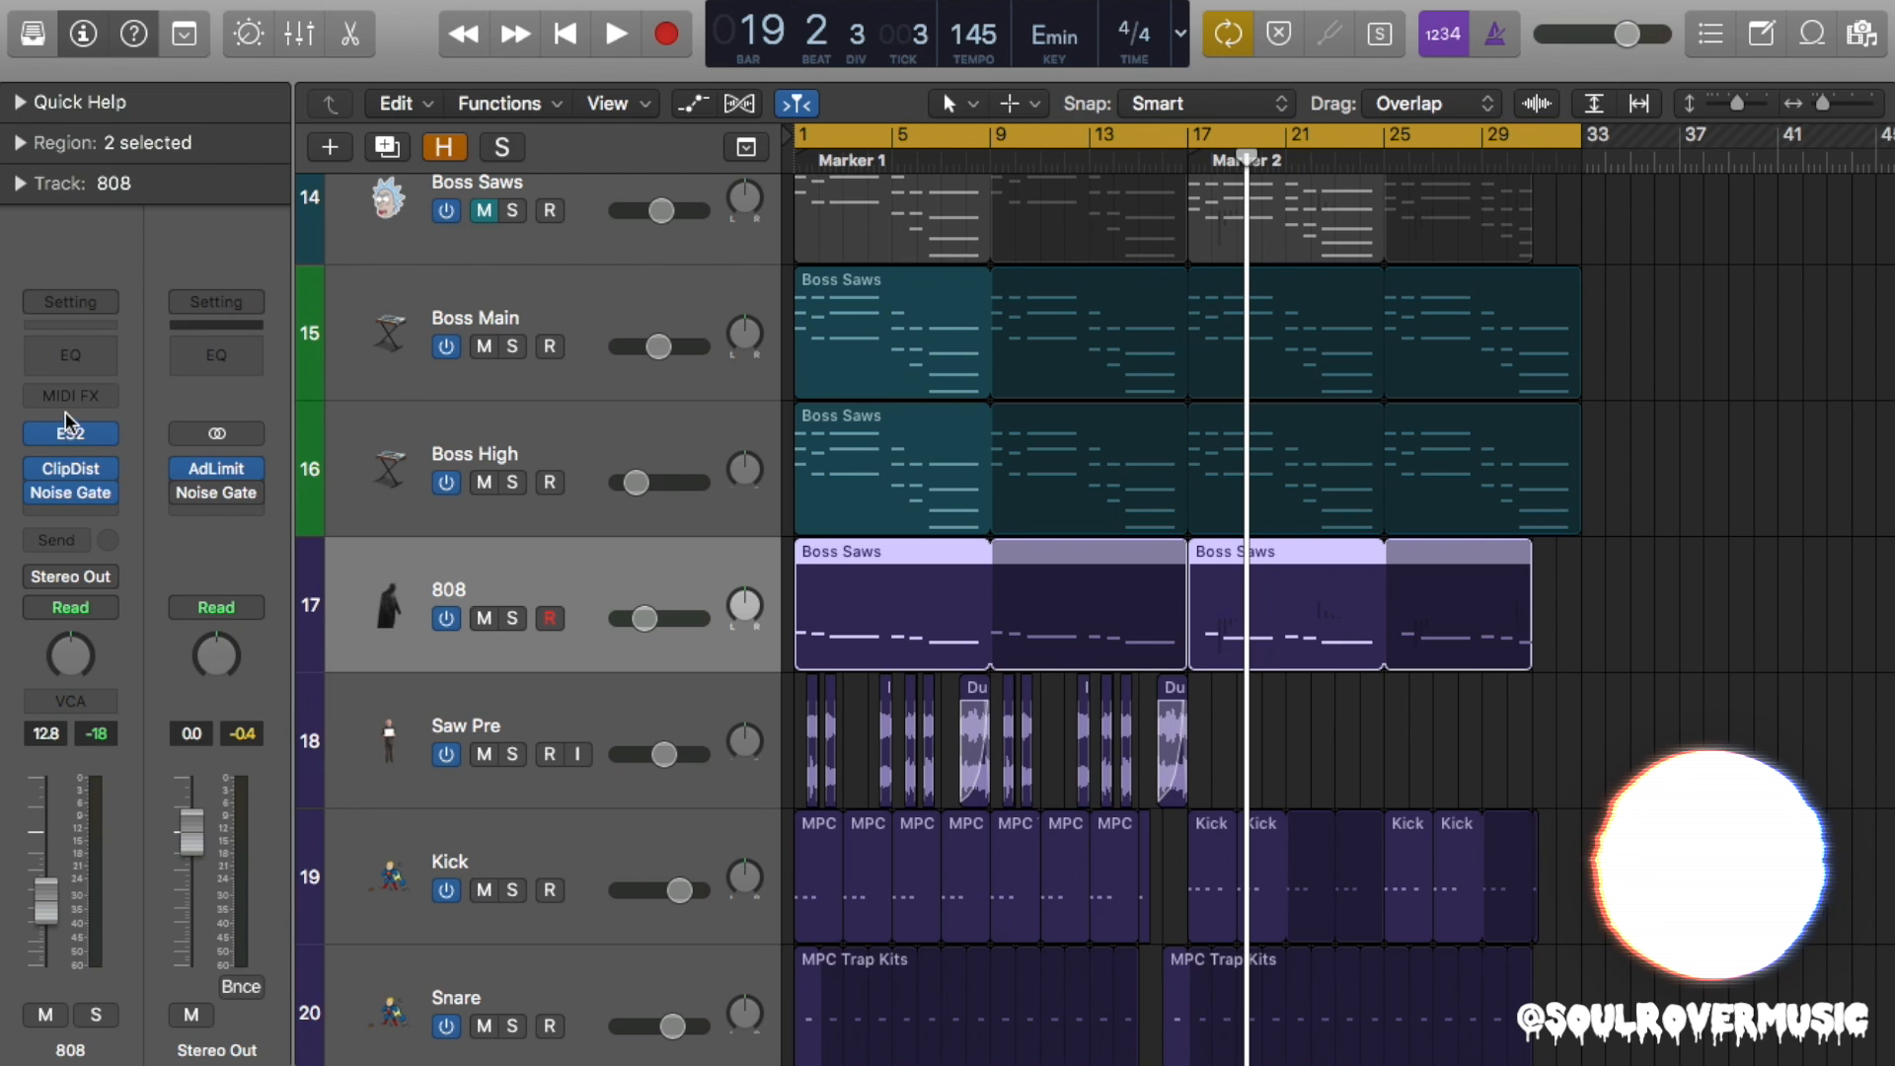
left_click(69, 432)
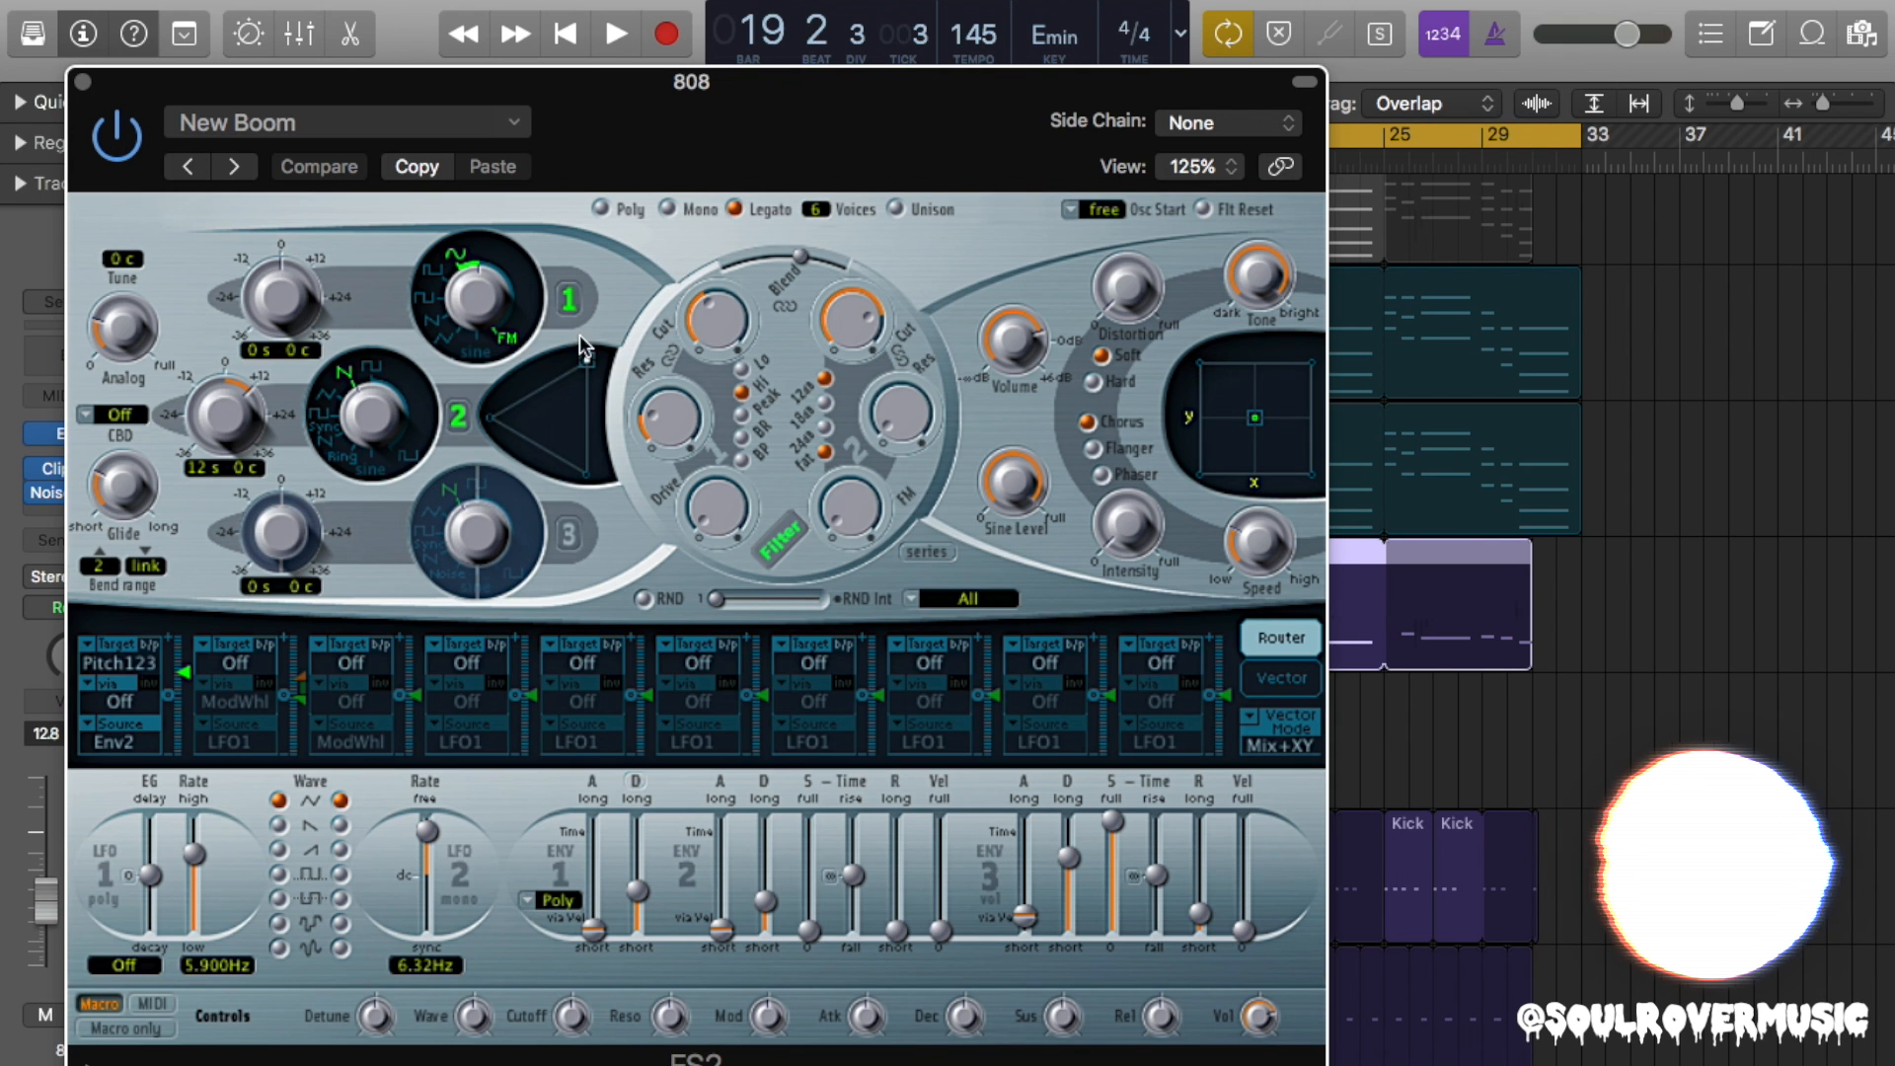
mouse_move(222, 450)
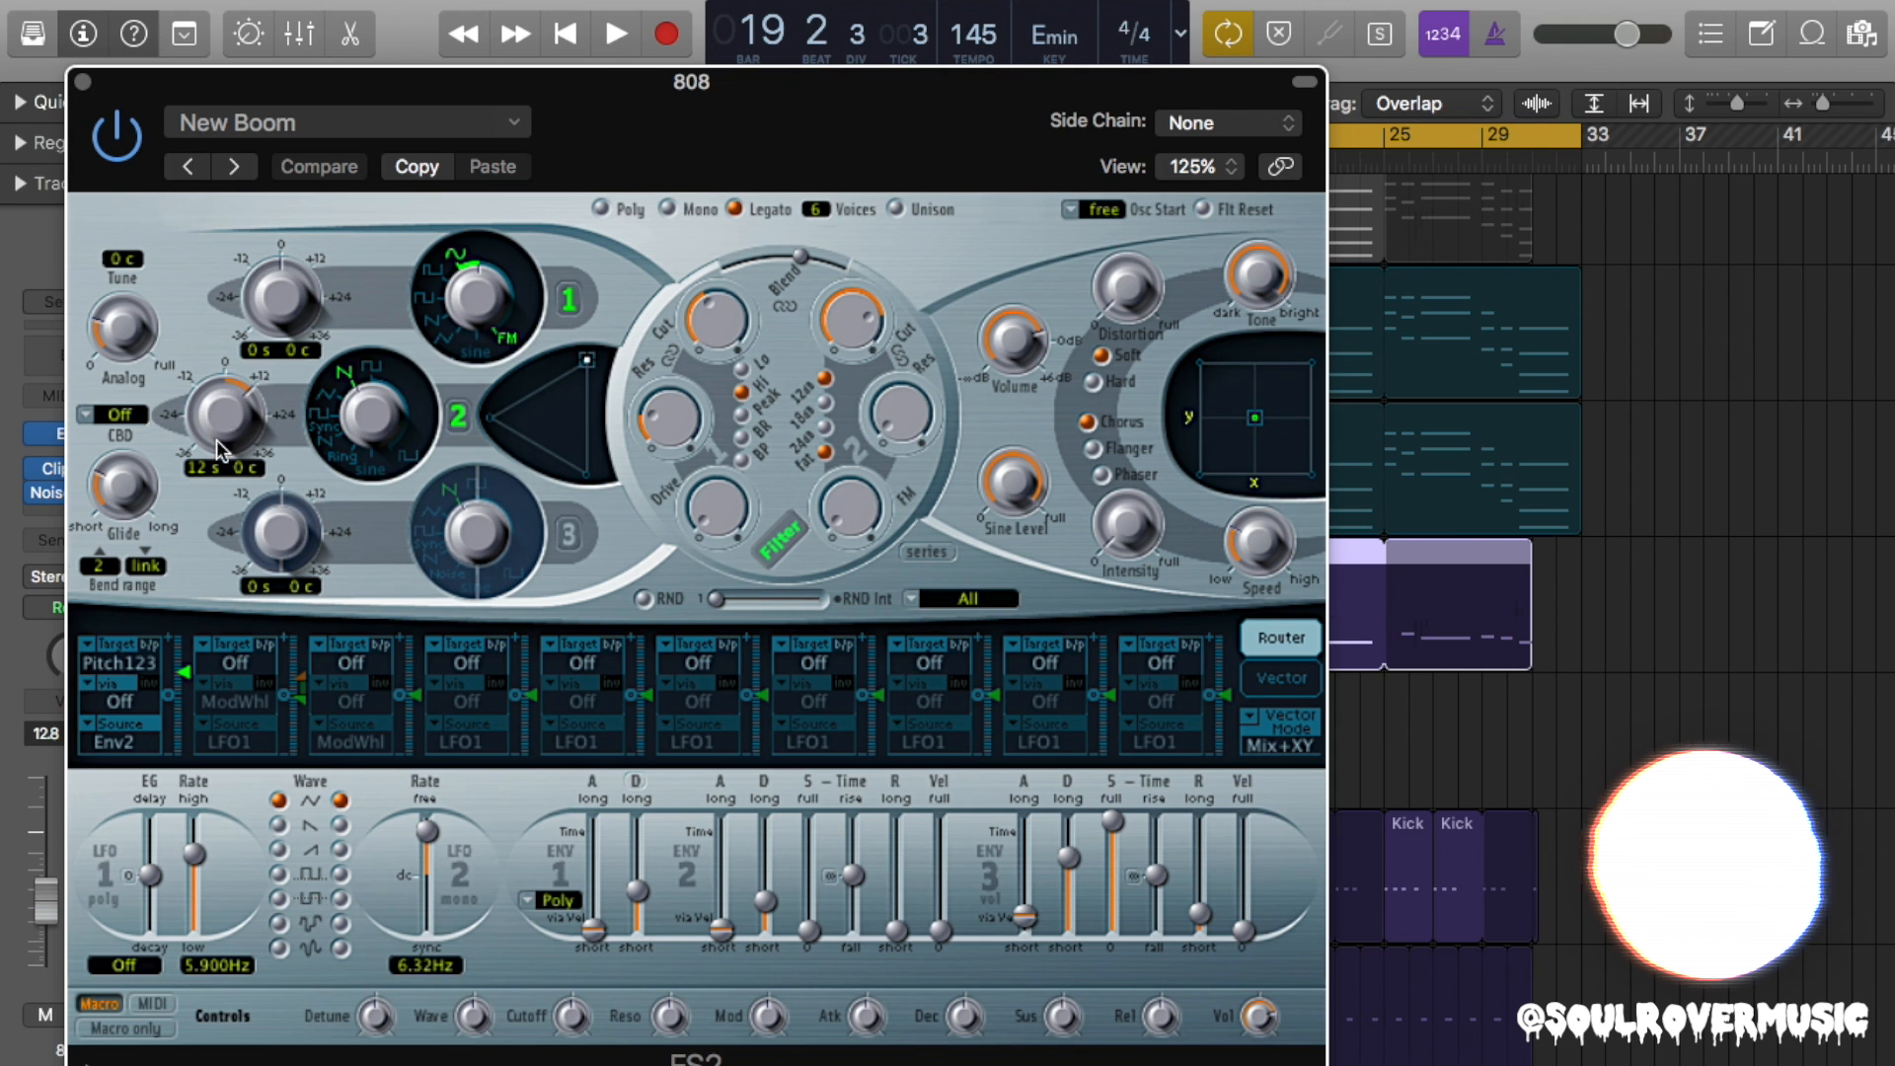
mouse_move(308, 445)
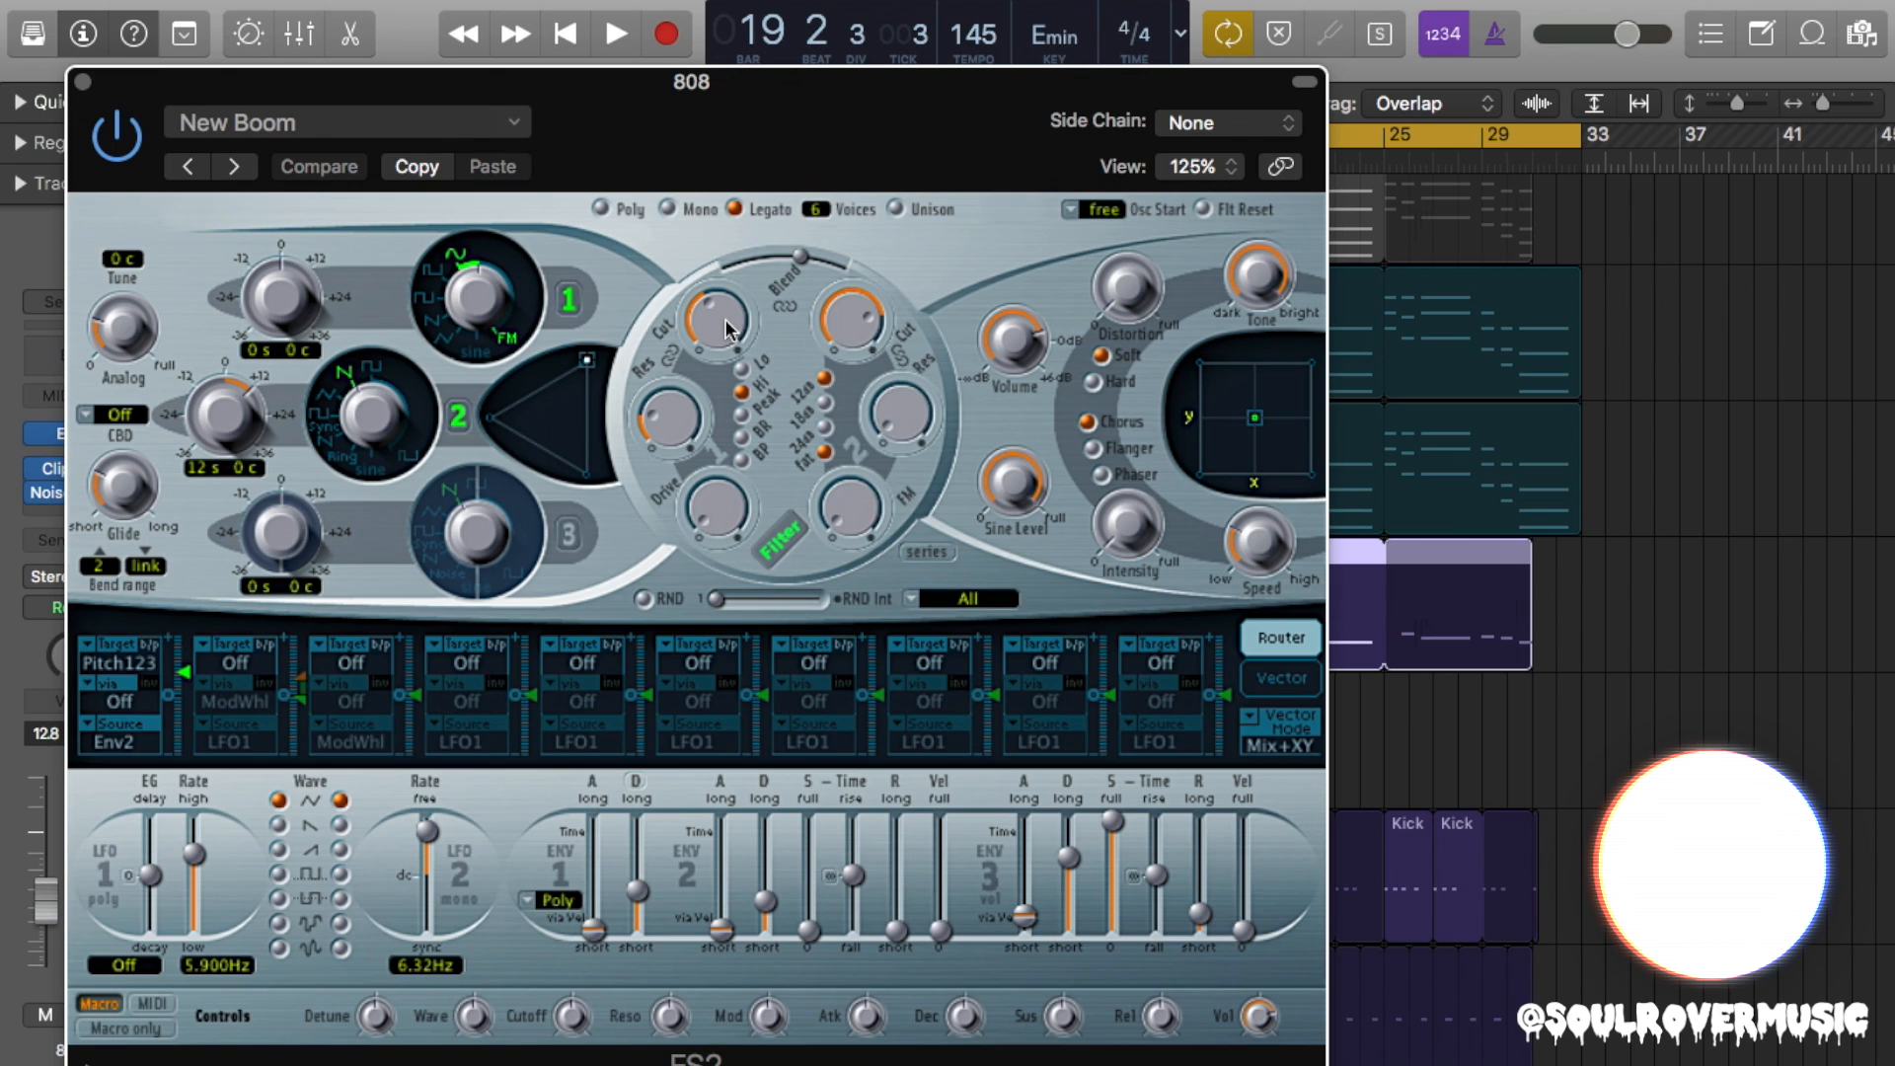
mouse_move(438, 450)
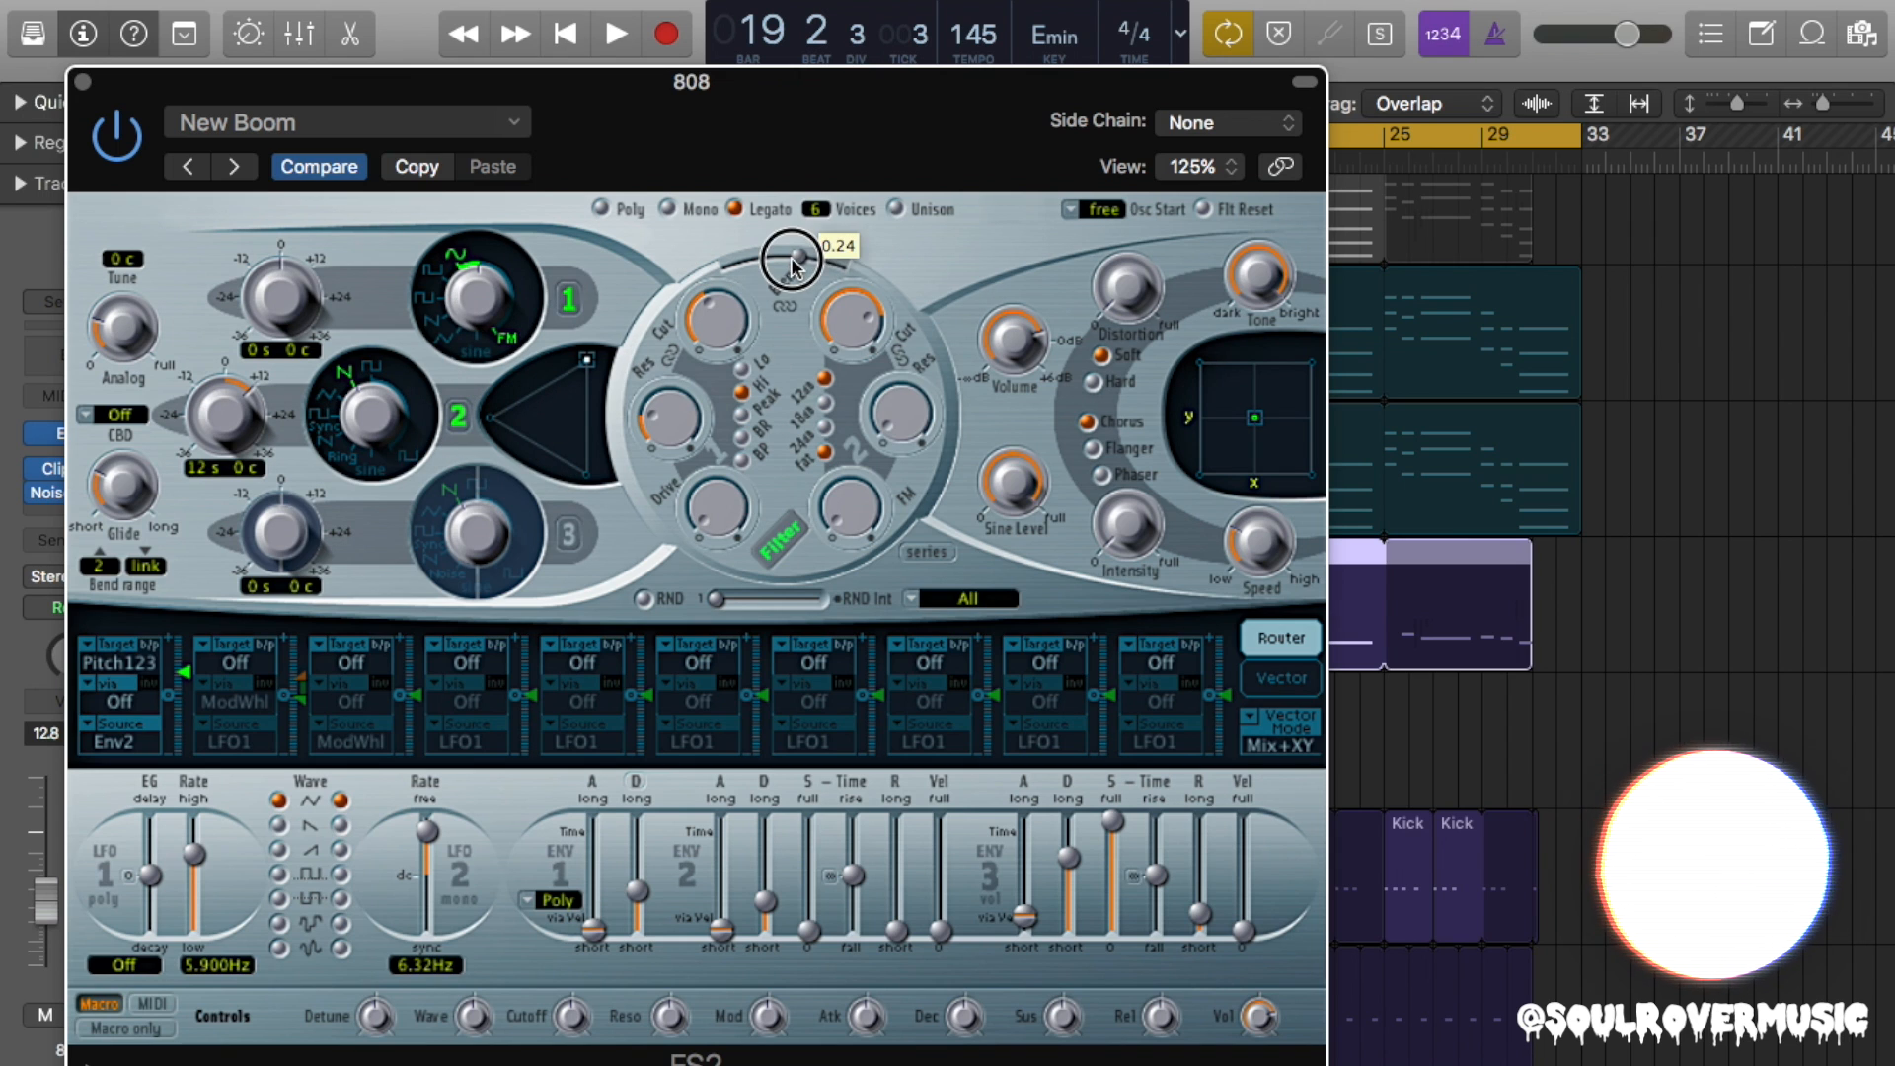
mouse_move(699, 314)
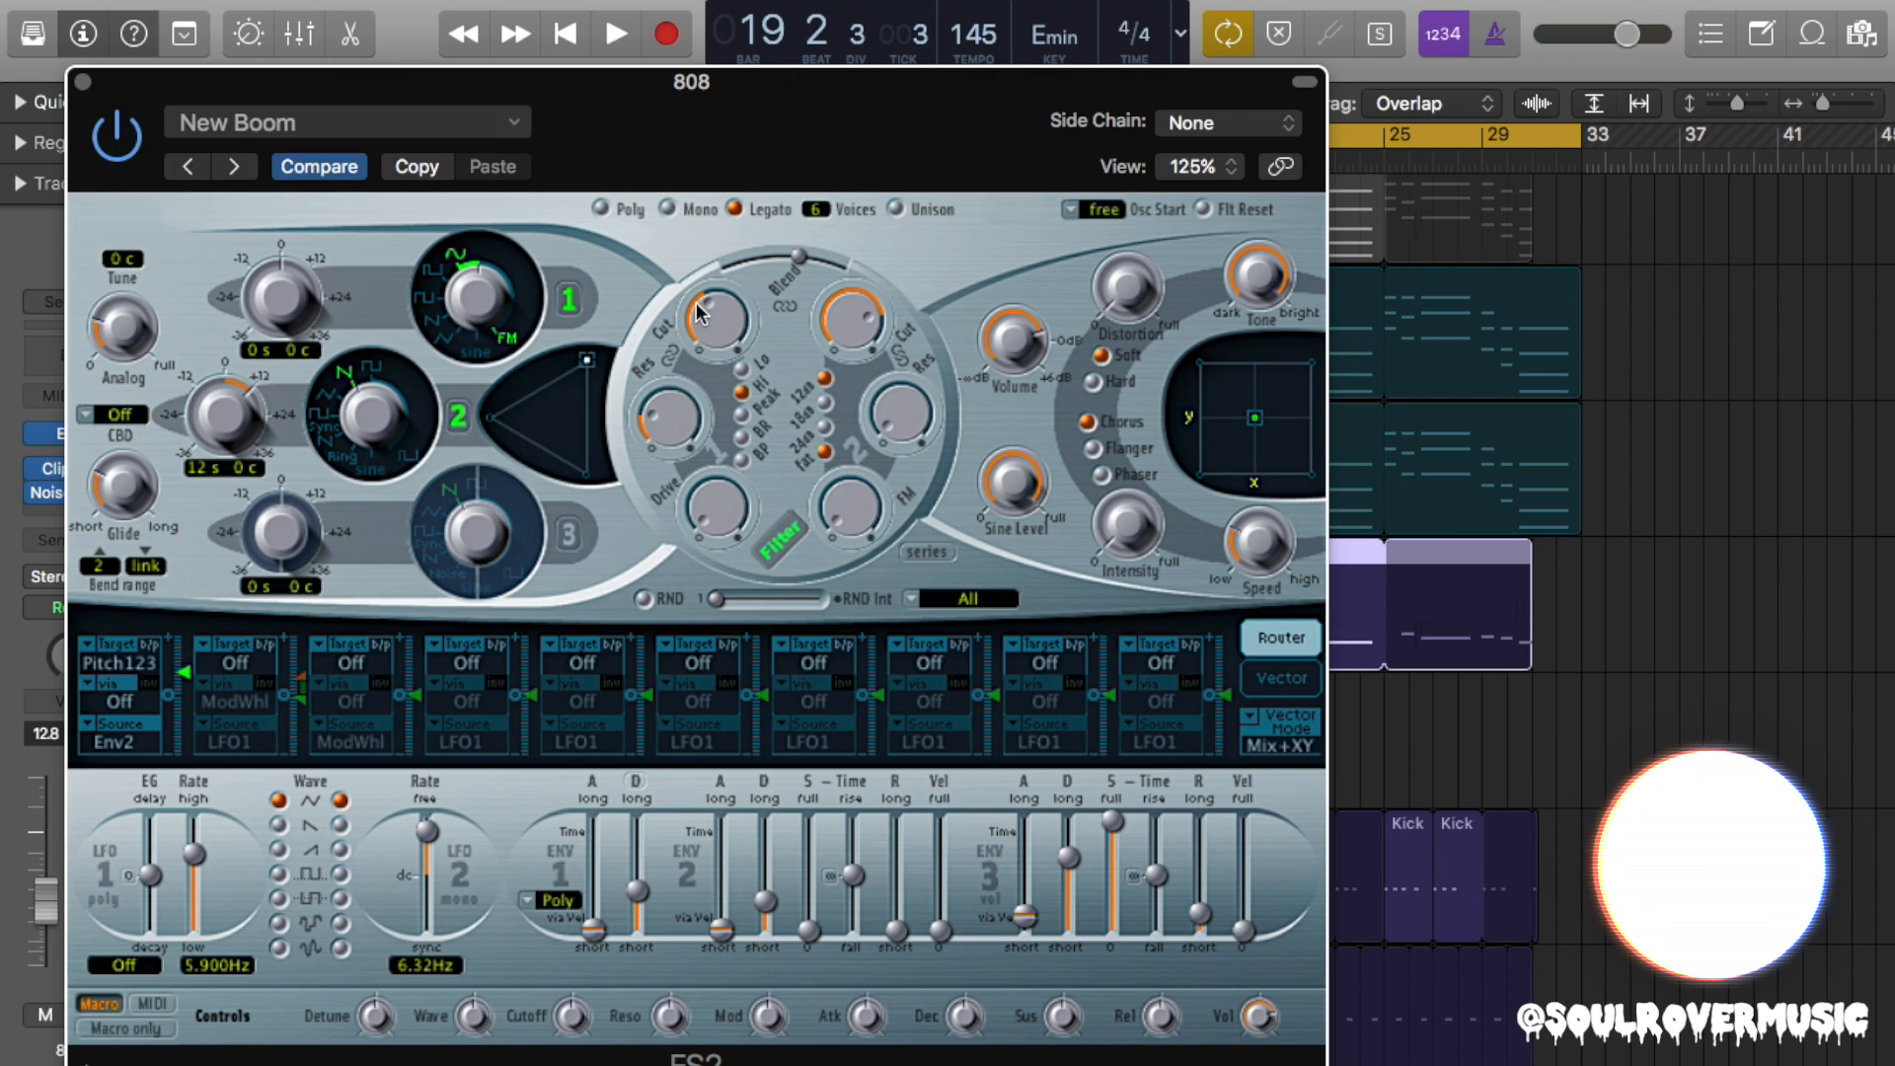
mouse_move(683, 465)
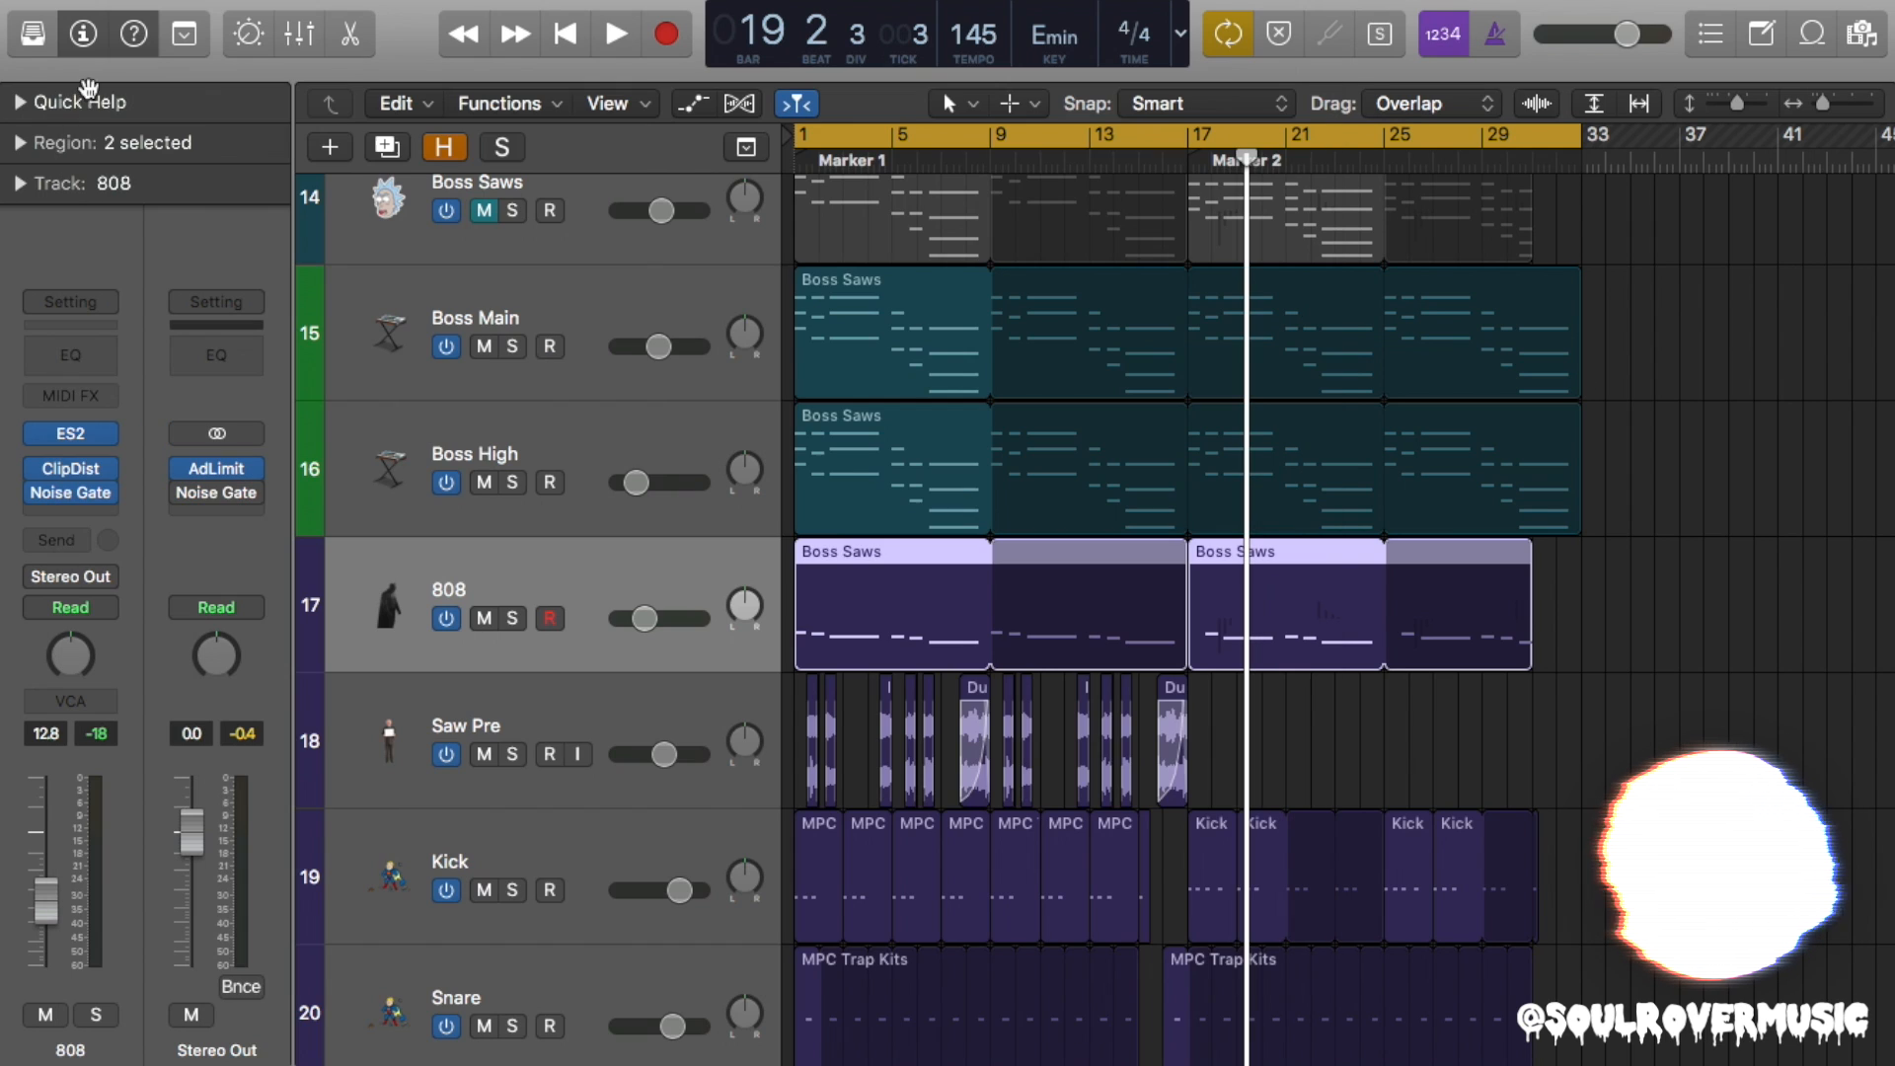
mouse_move(948, 716)
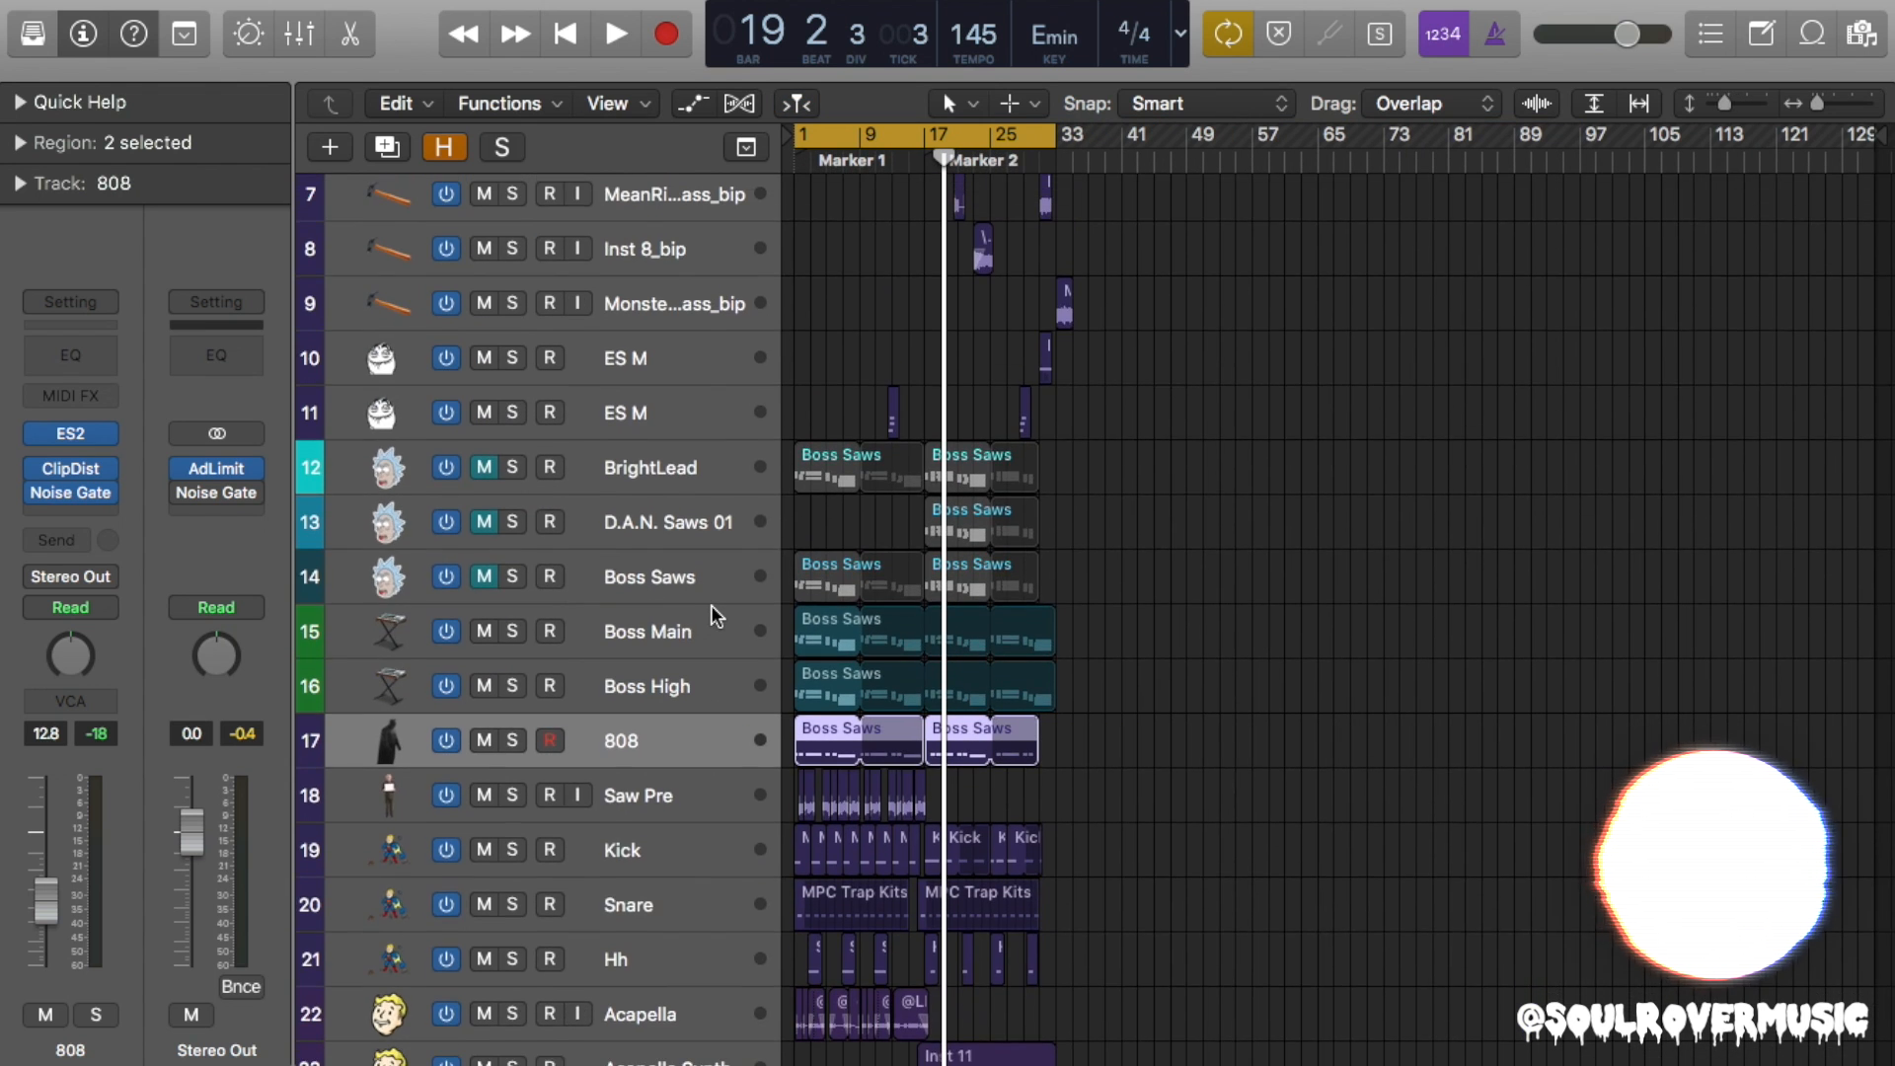
Scroll the track list up and select the 808 track below Kick.
scroll("up", 3)
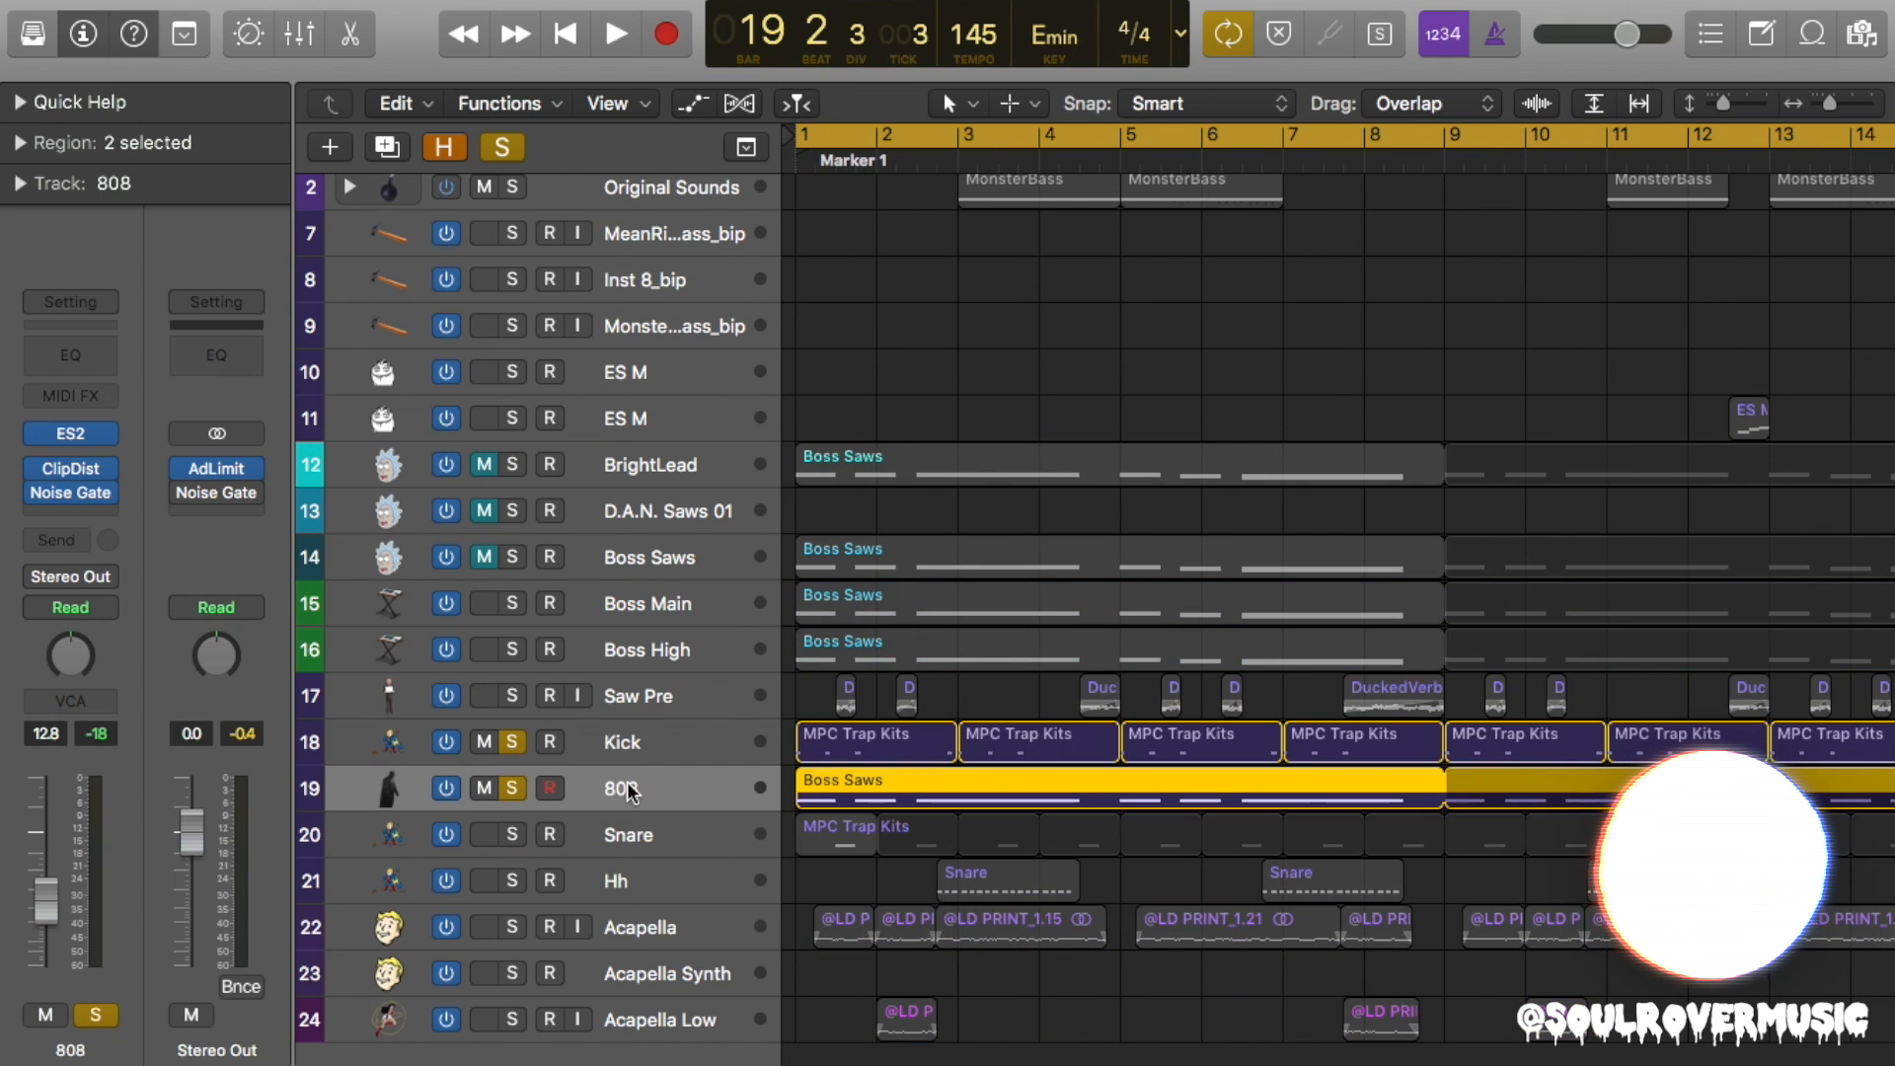
left_click(623, 742)
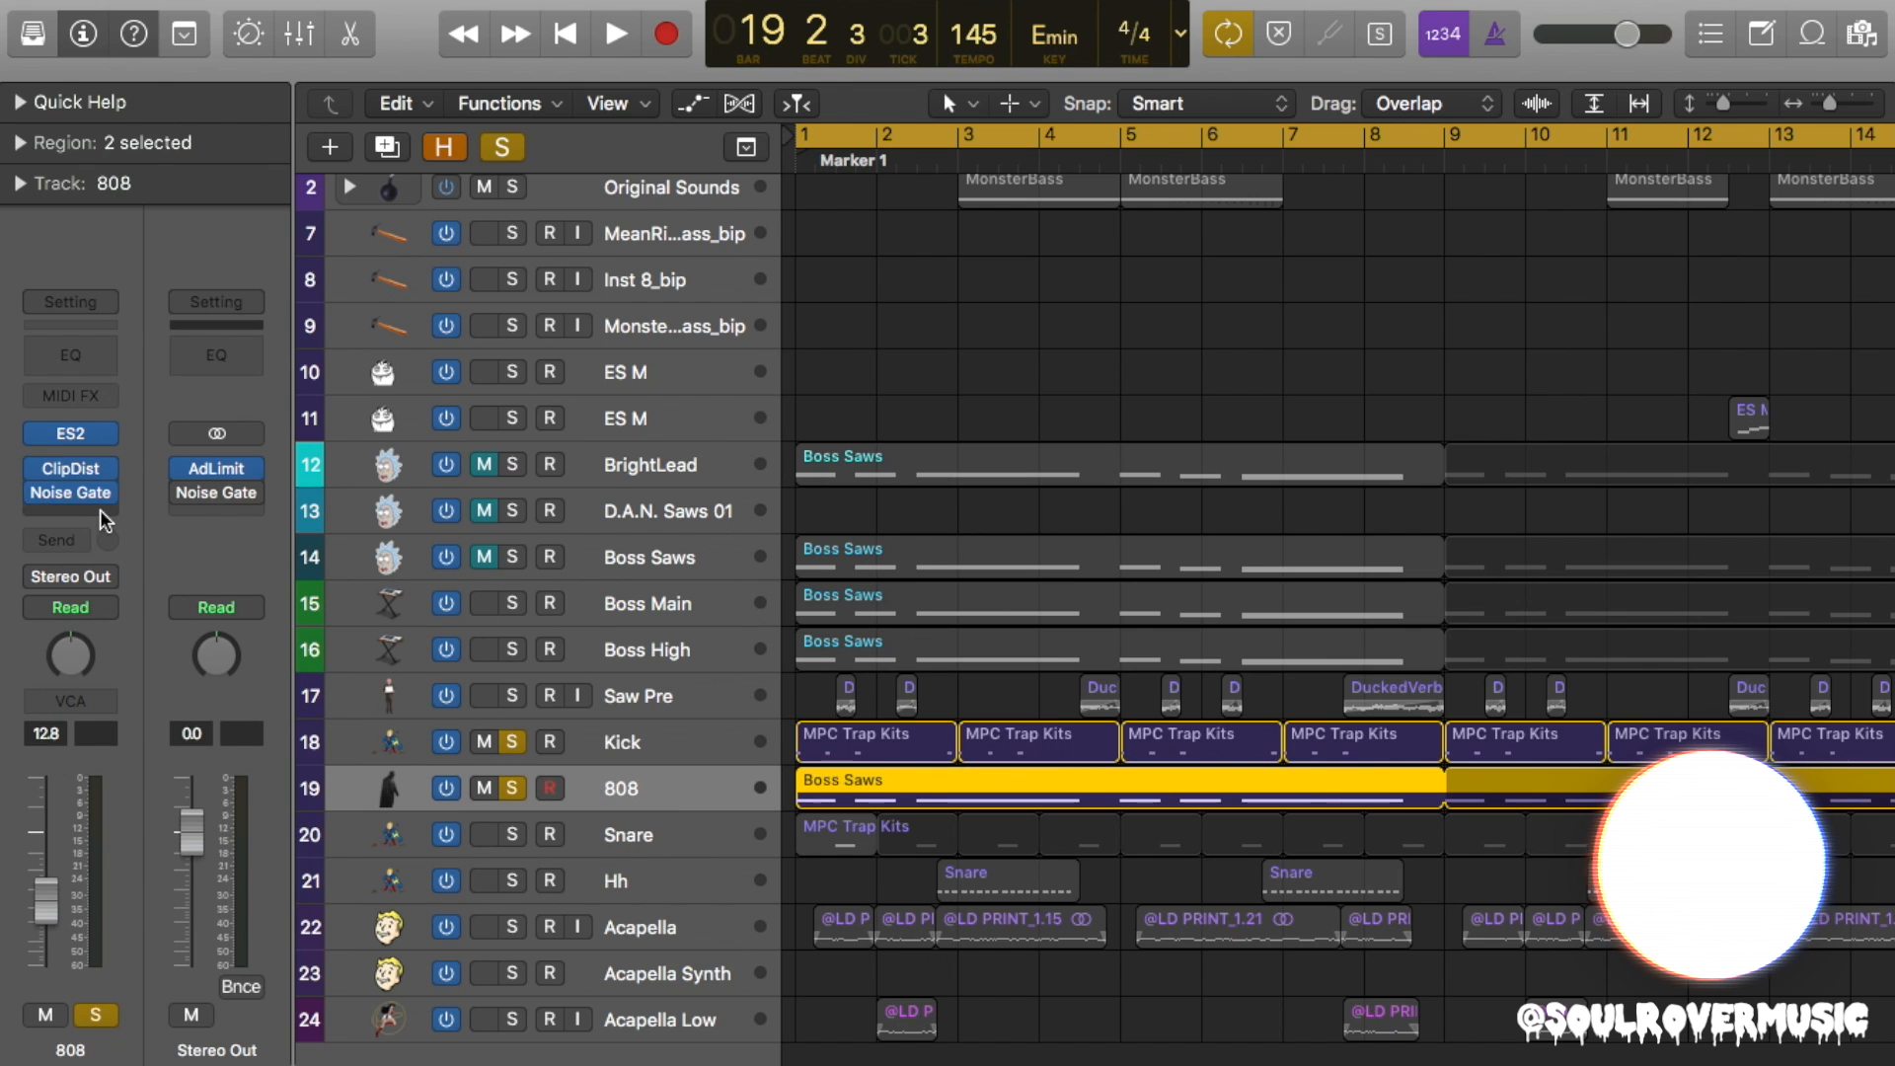
Add a stereo Compressor to the 808, sidechained from Bus 9 (Kick) with Peak detection.
left_click(71, 520)
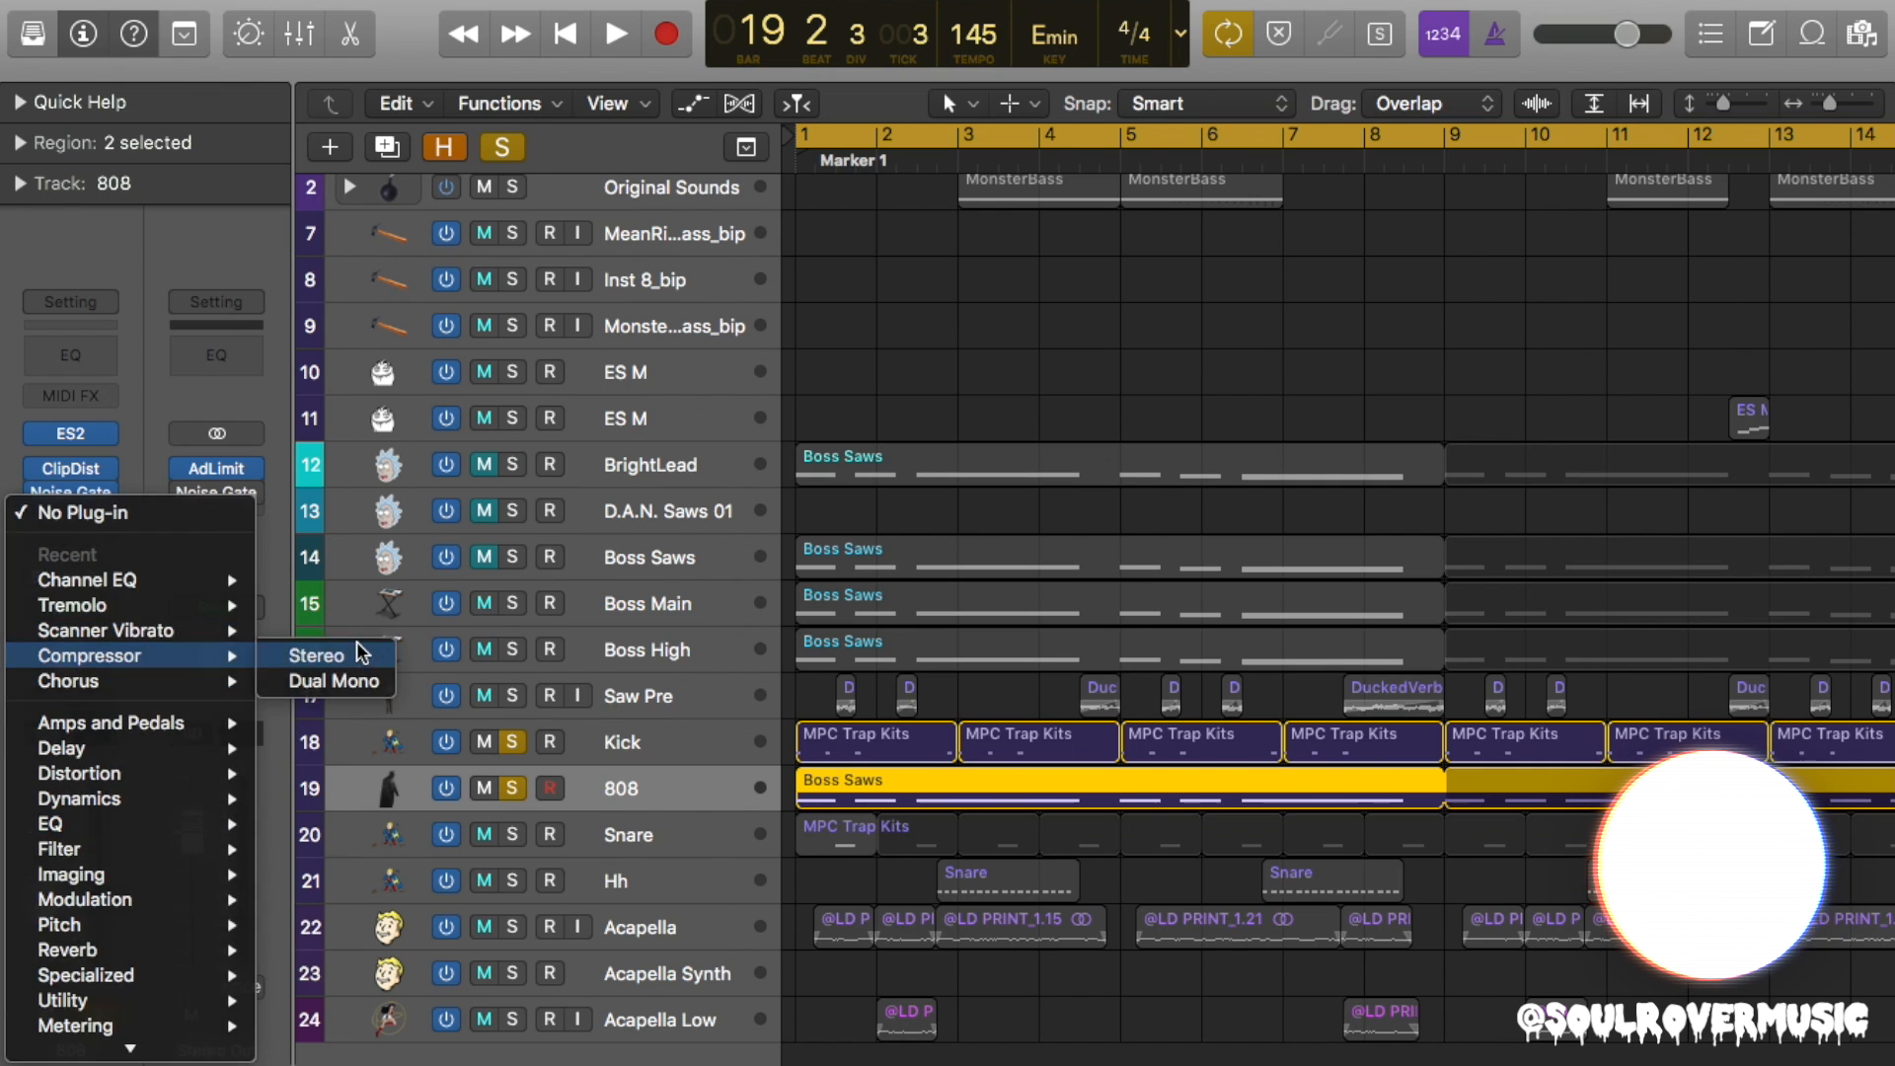
left_click(317, 655)
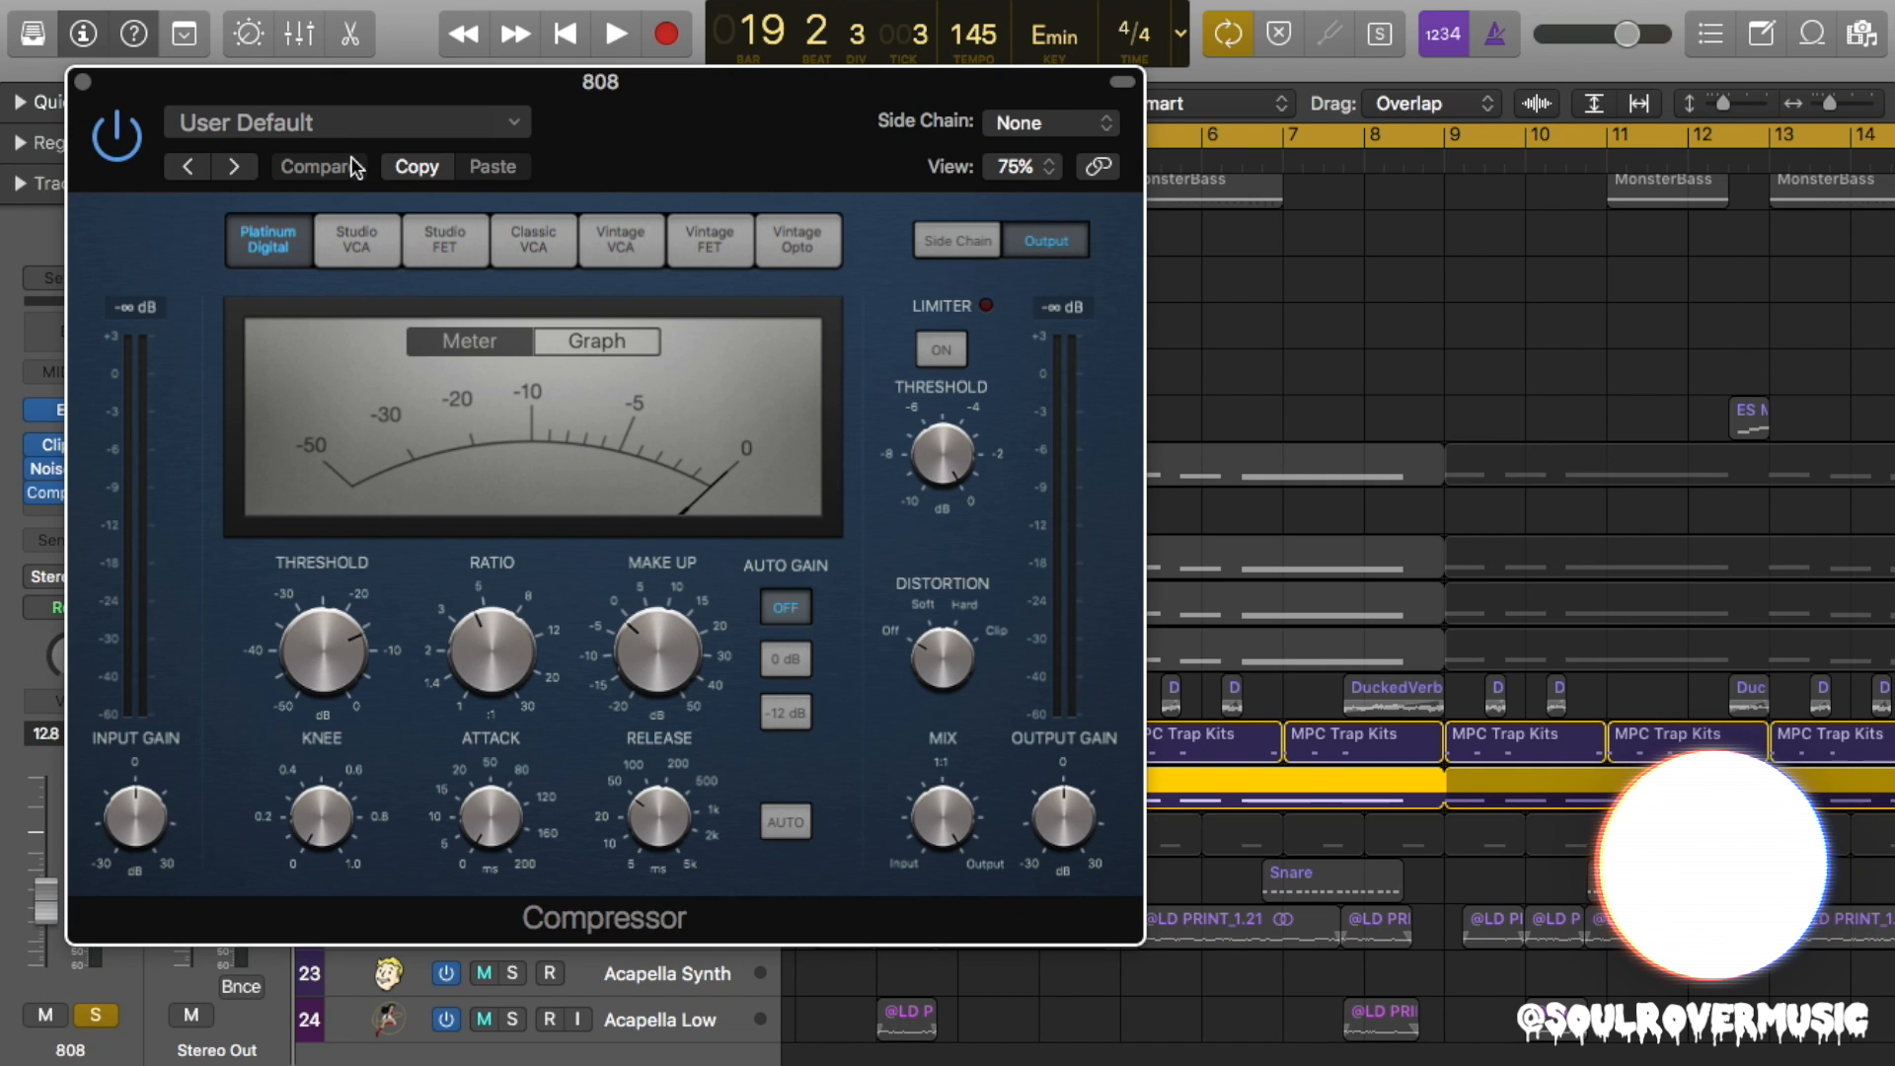
left_click(956, 239)
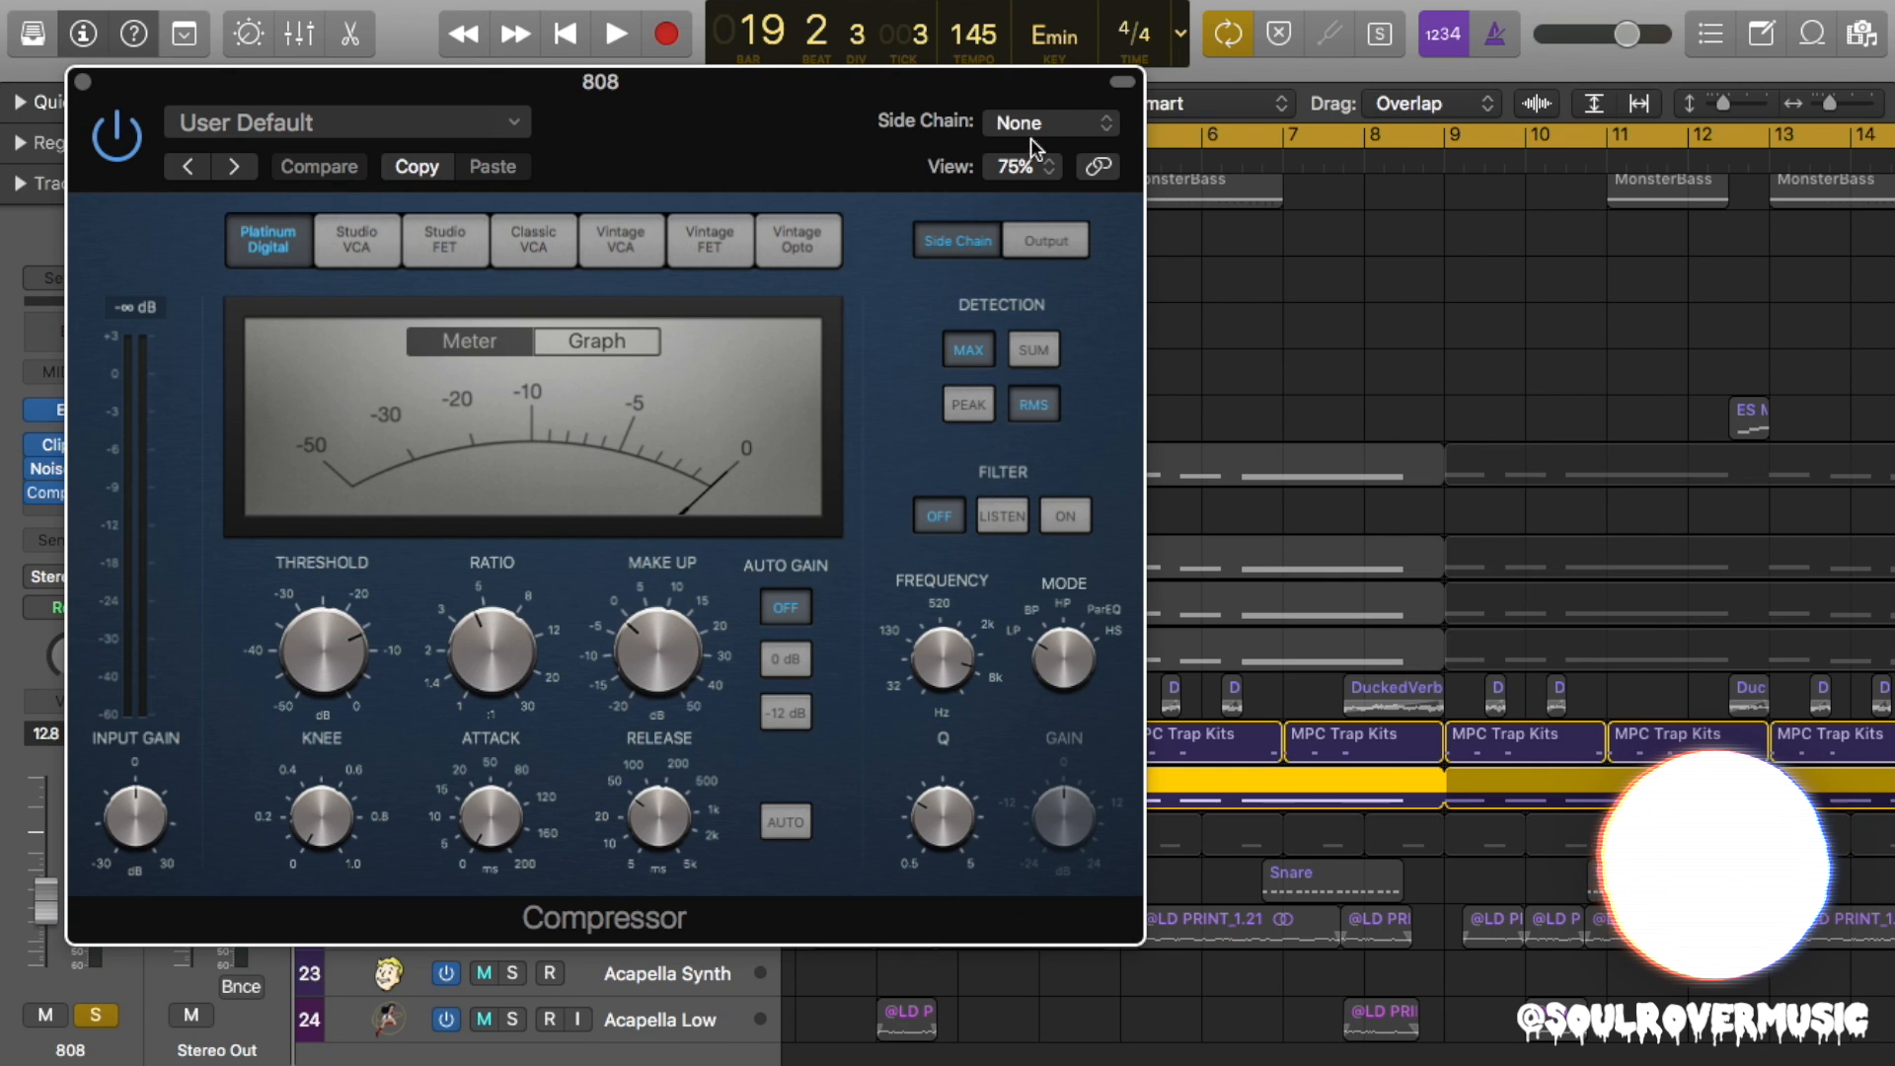
left_click(1046, 123)
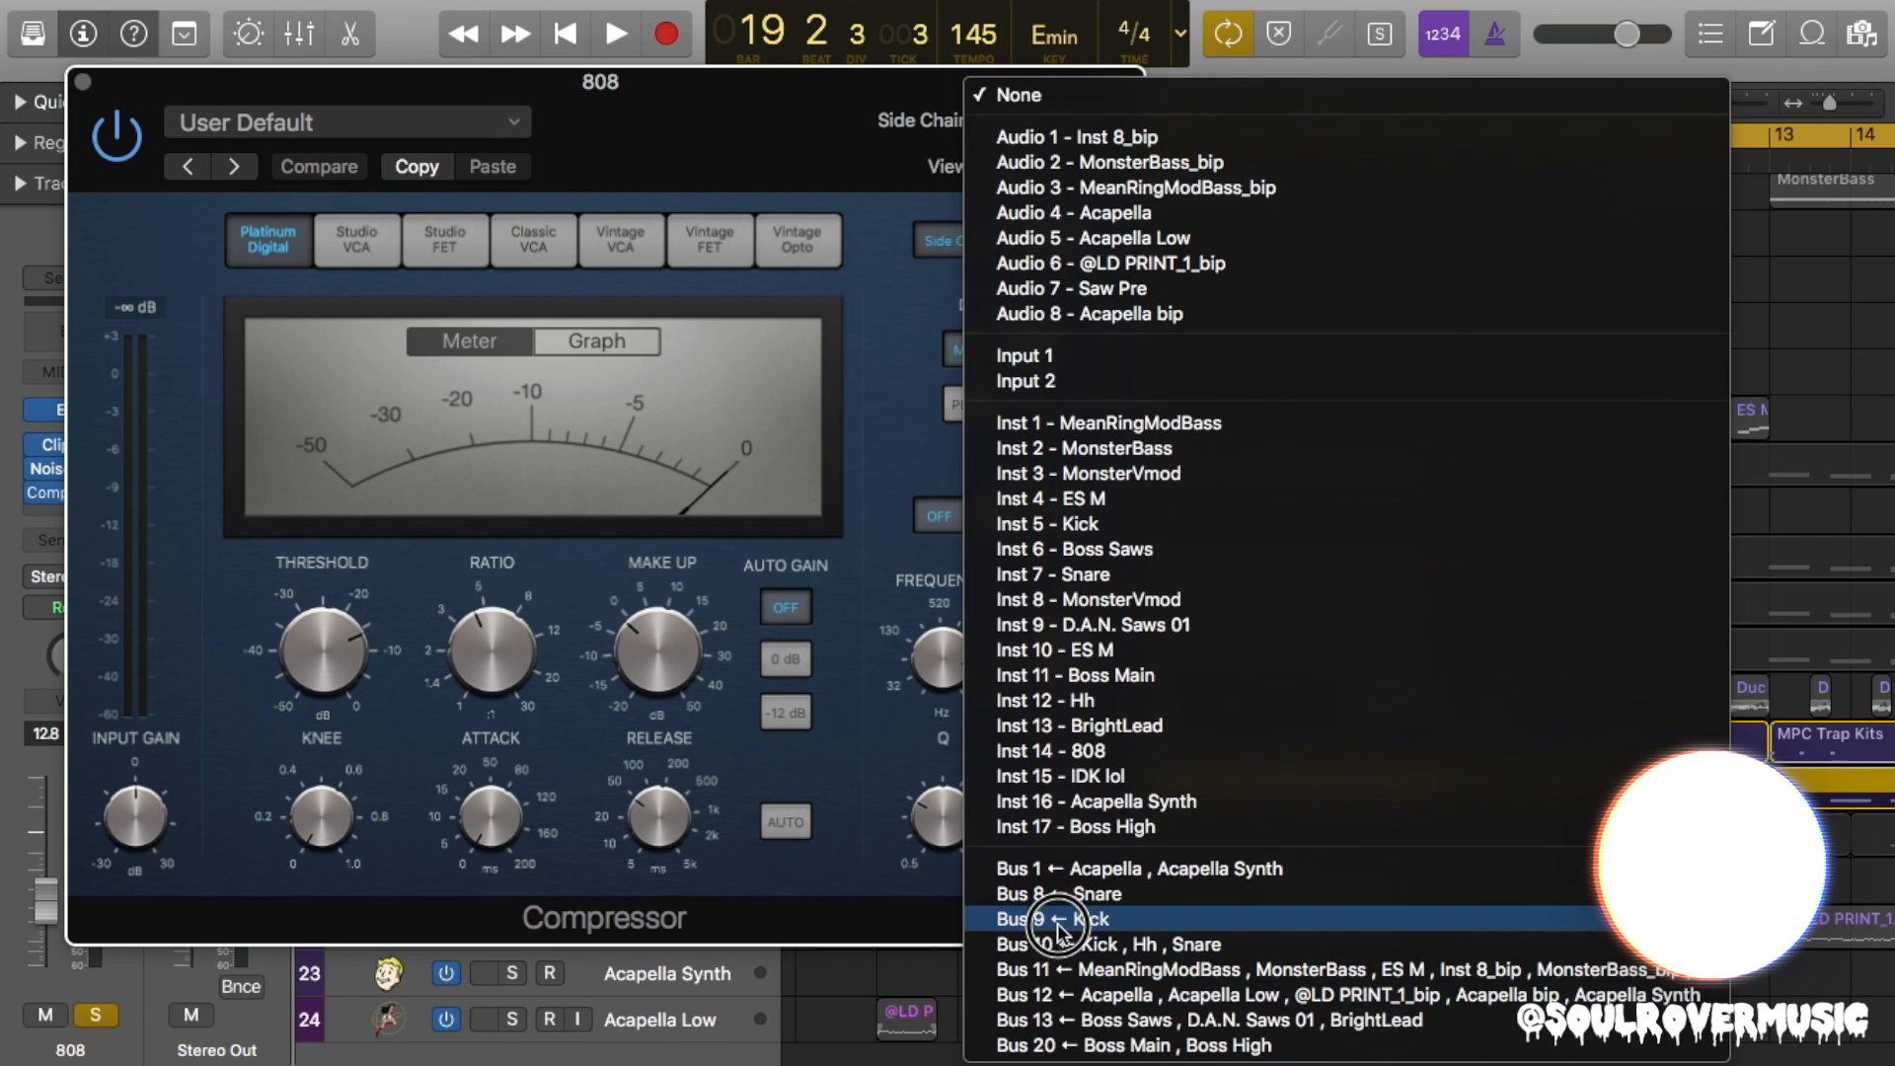
left_click(1049, 919)
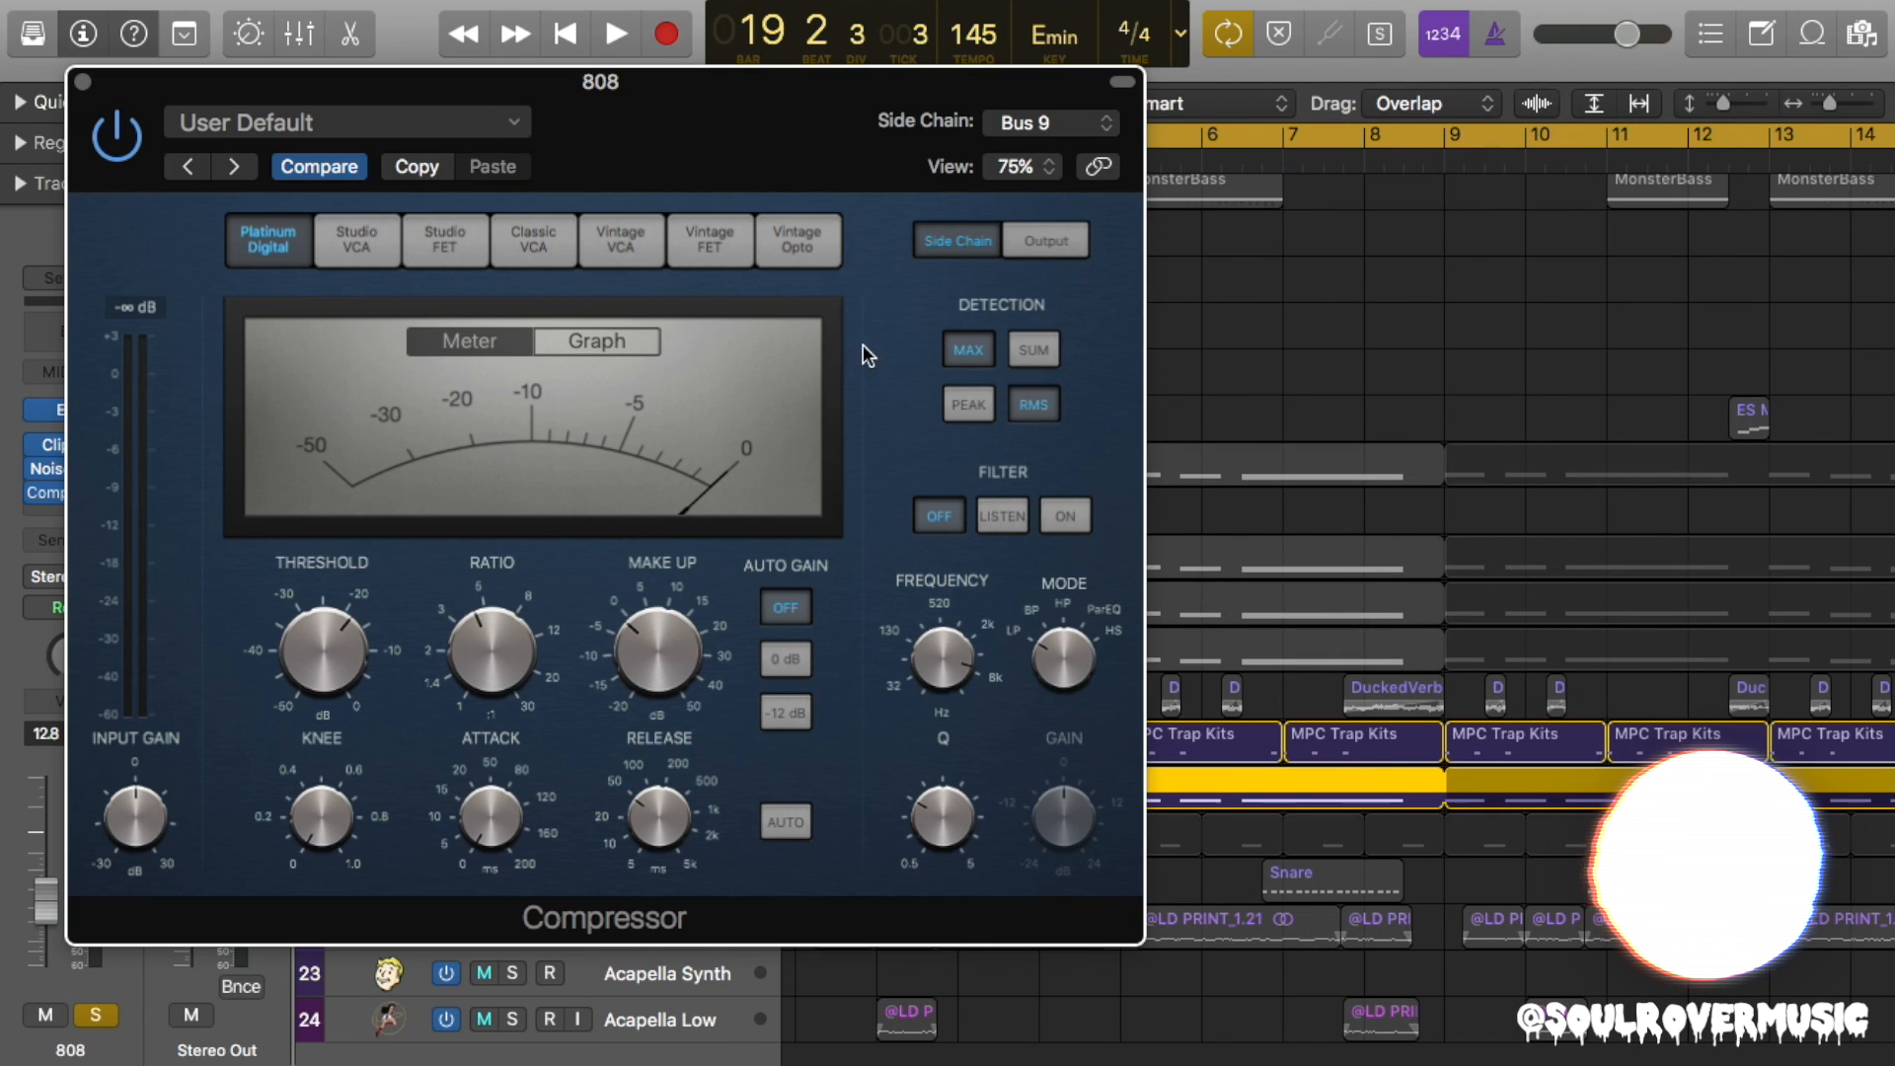
left_click(967, 403)
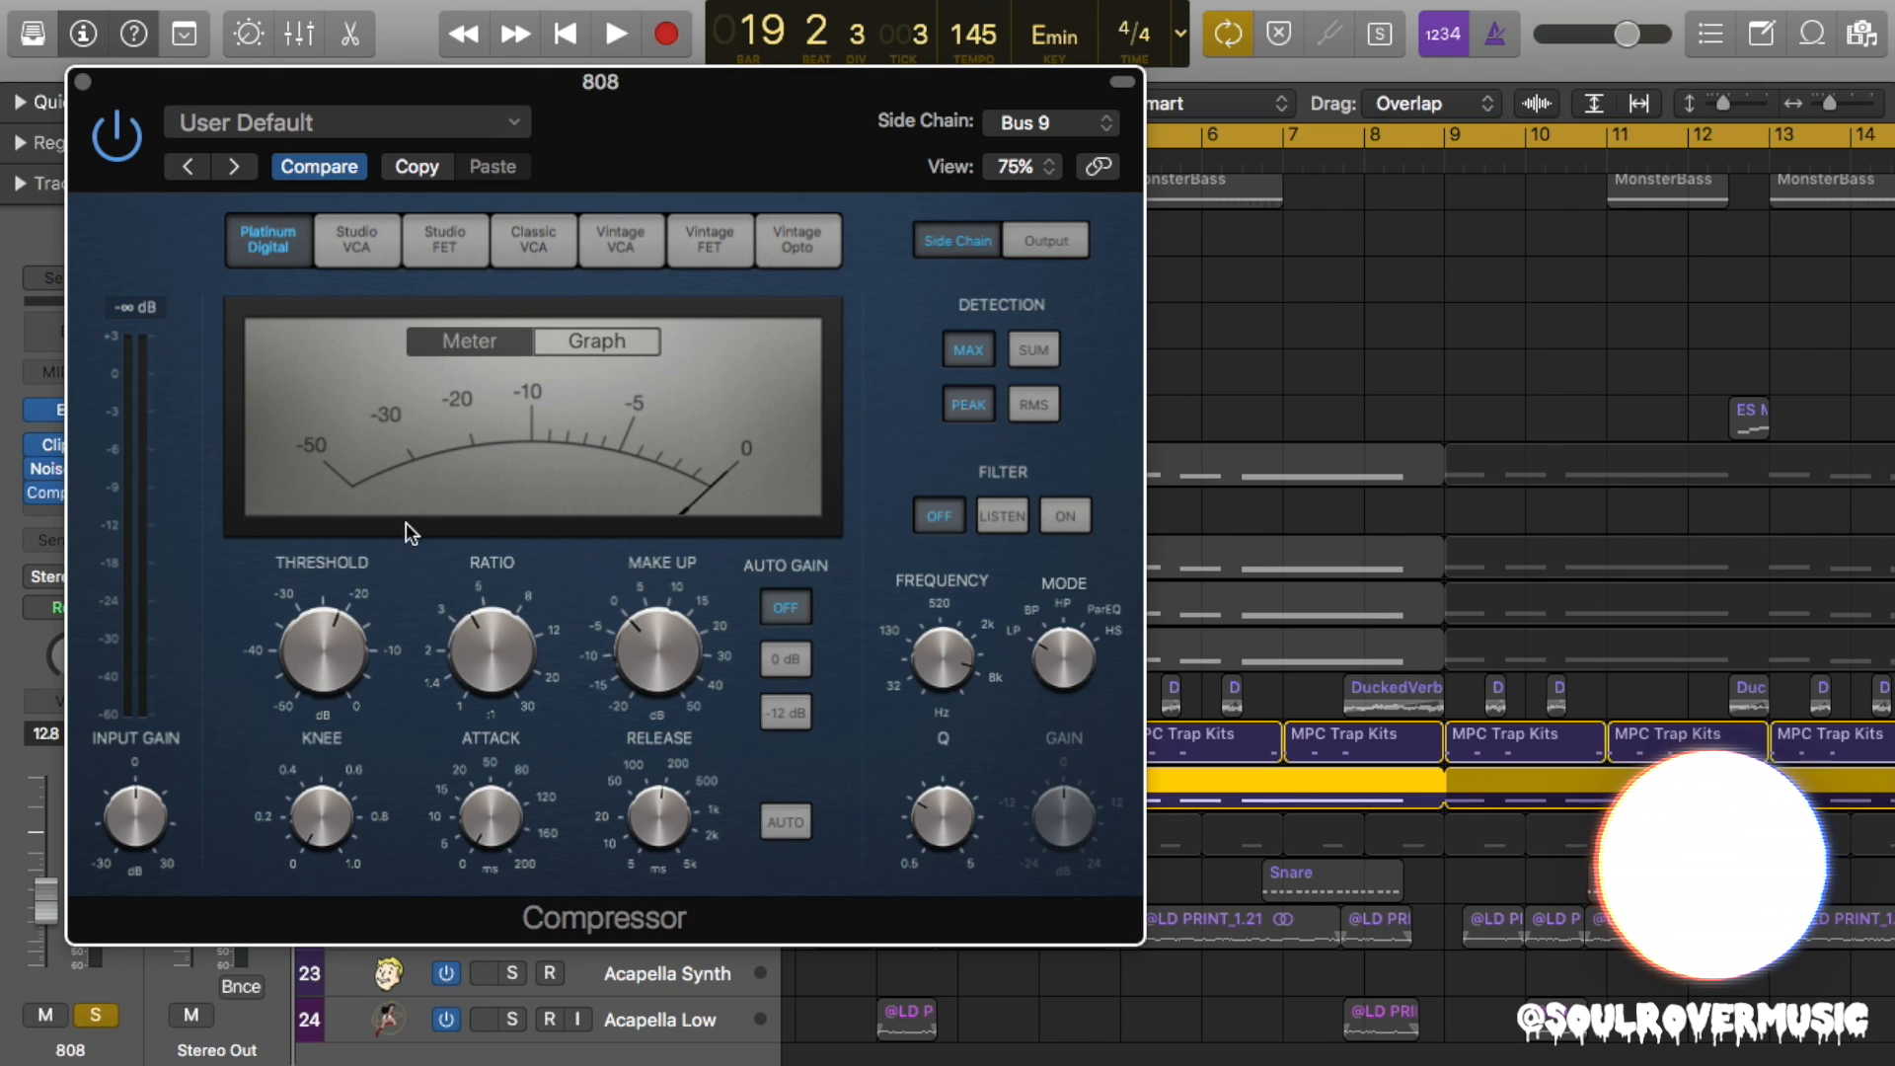
left_click(614, 33)
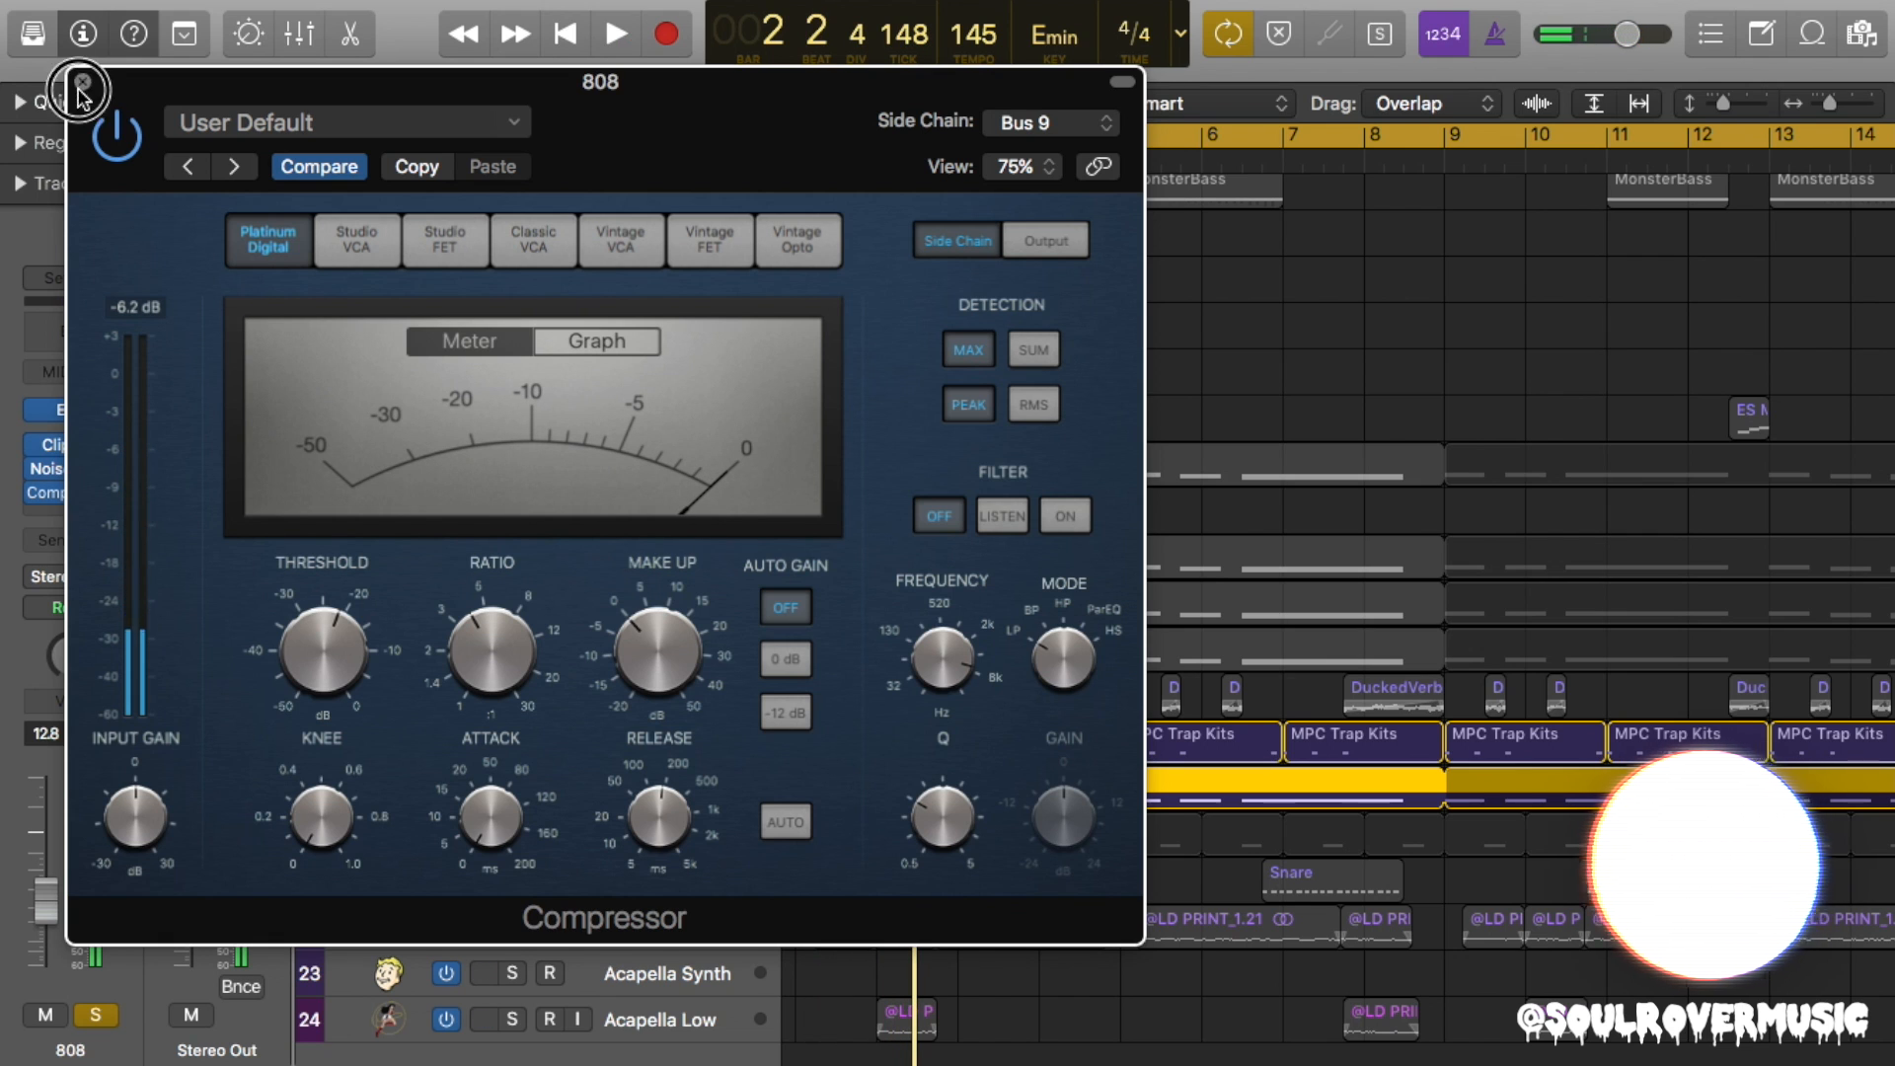
Set the 808 Noise Gate to duck from Bus 9 (Kick) with 48.7 ms release.
left_click(80, 88)
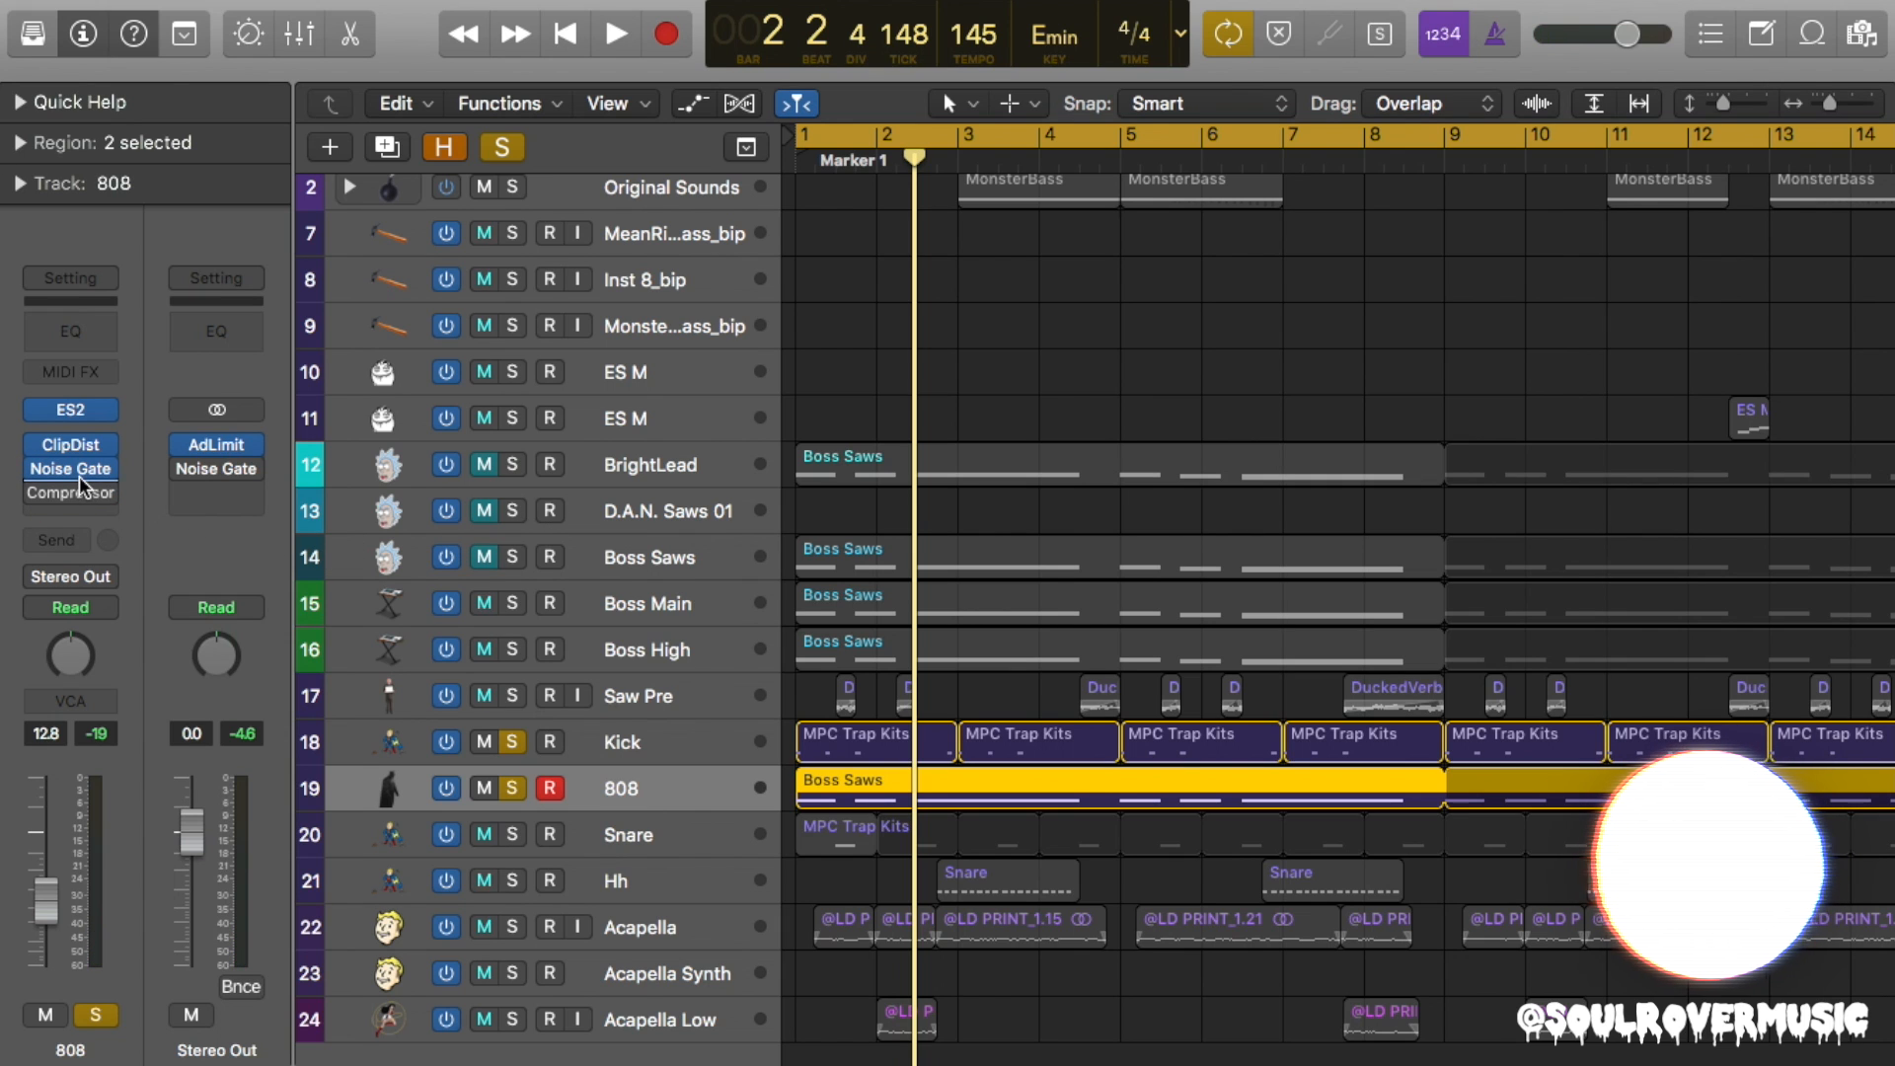
left_click(70, 469)
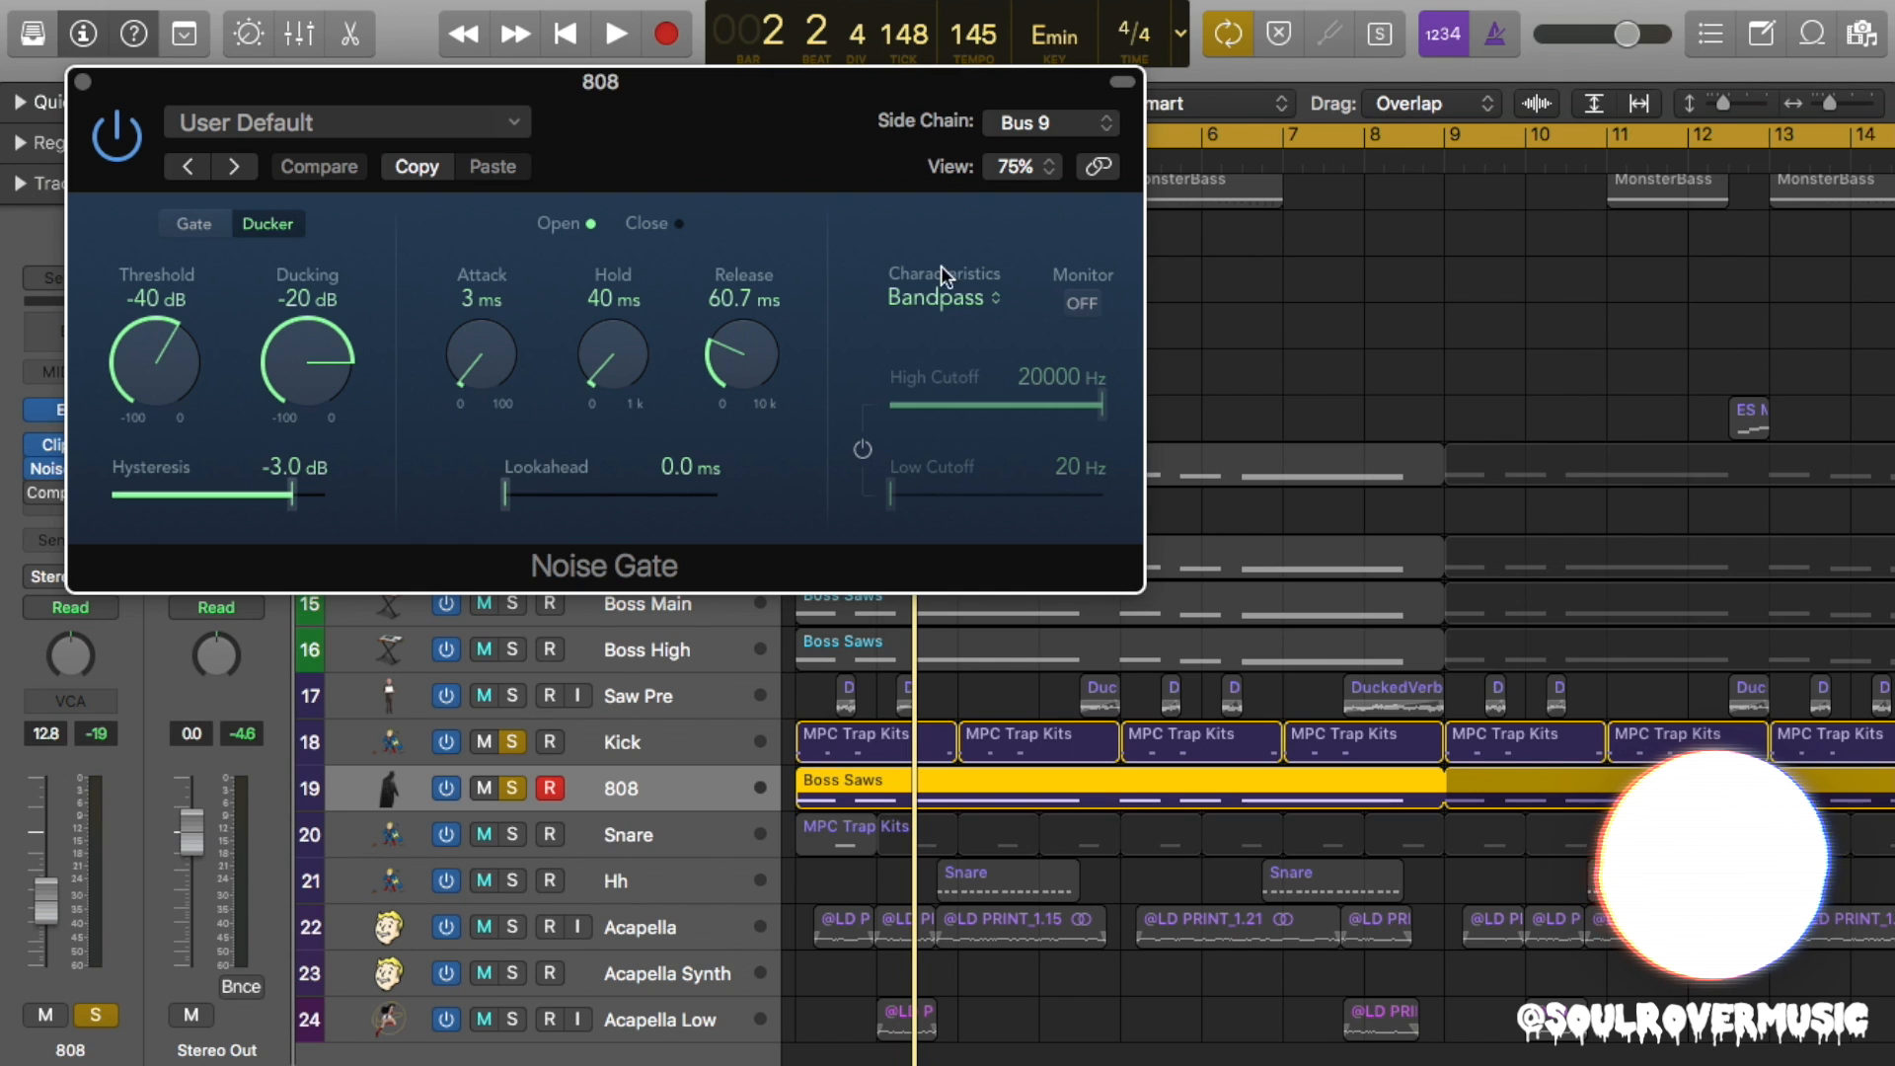
mouse_move(1082, 131)
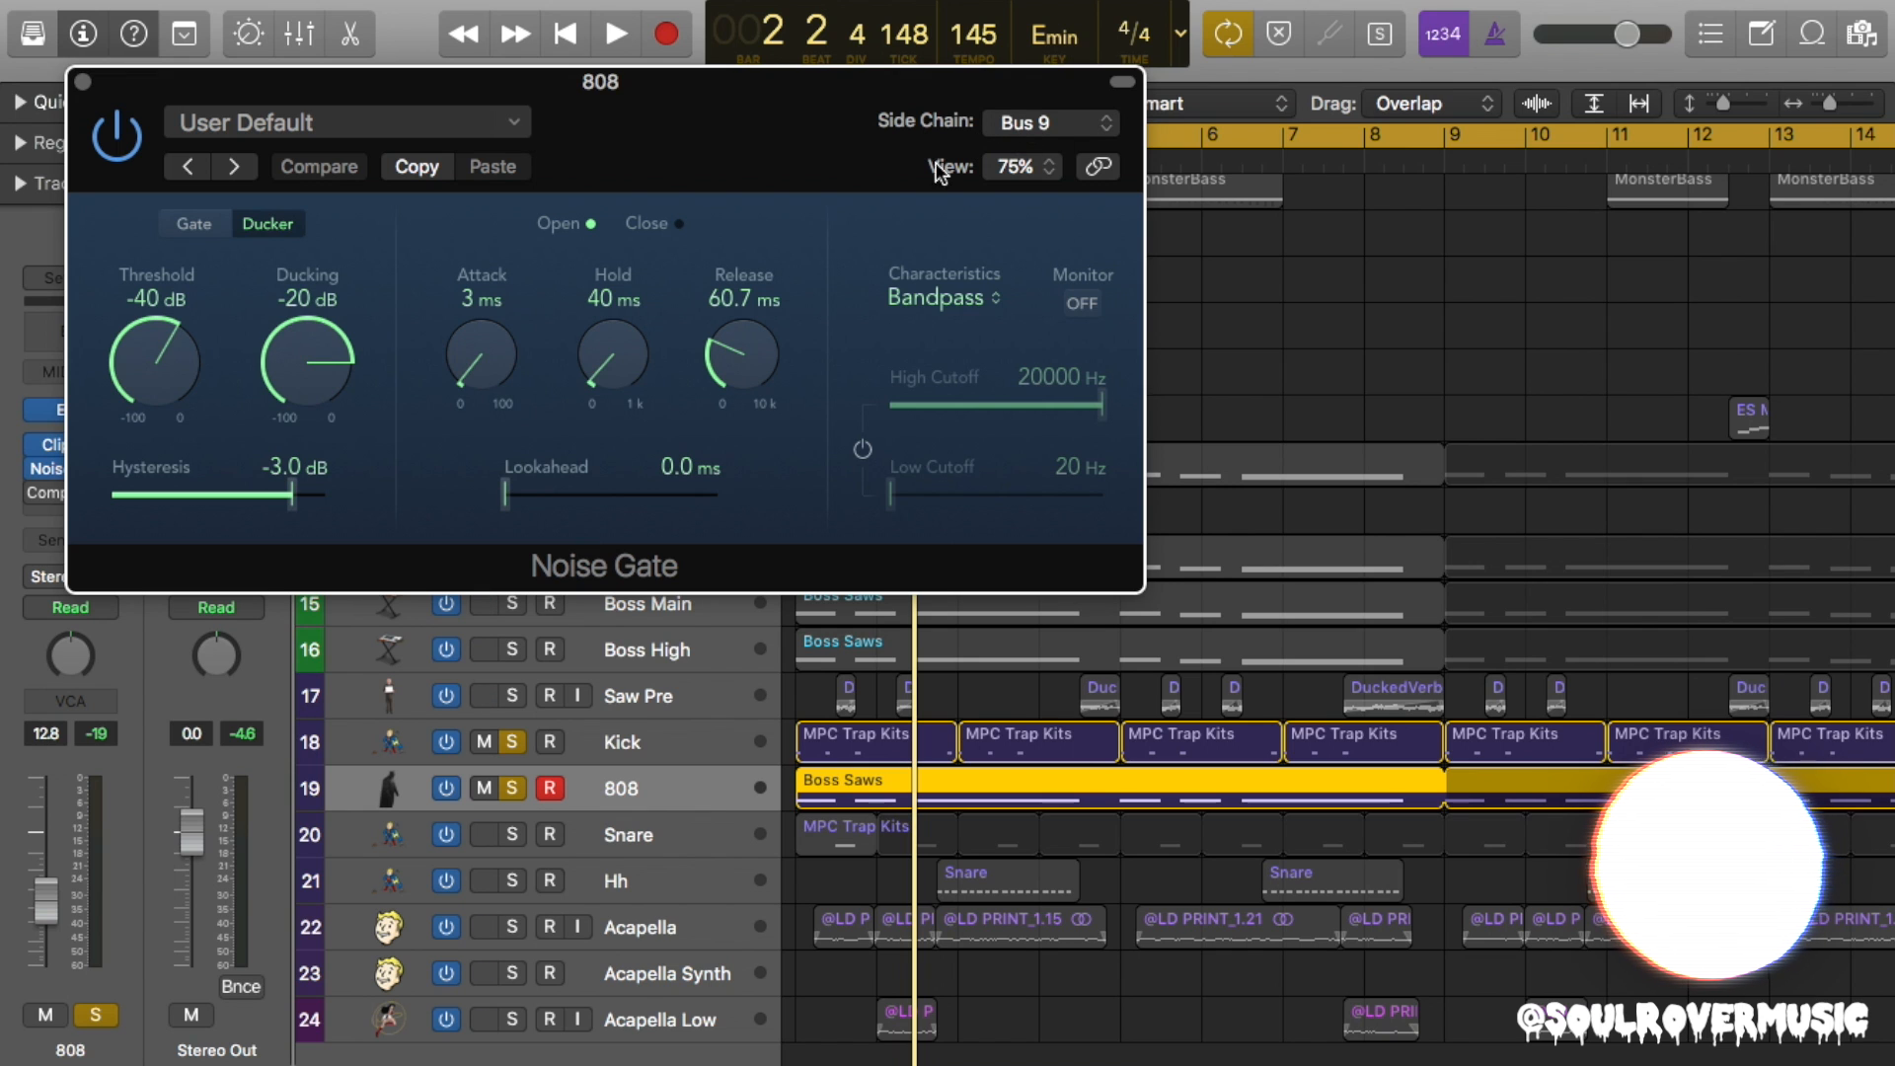
left_click(1049, 122)
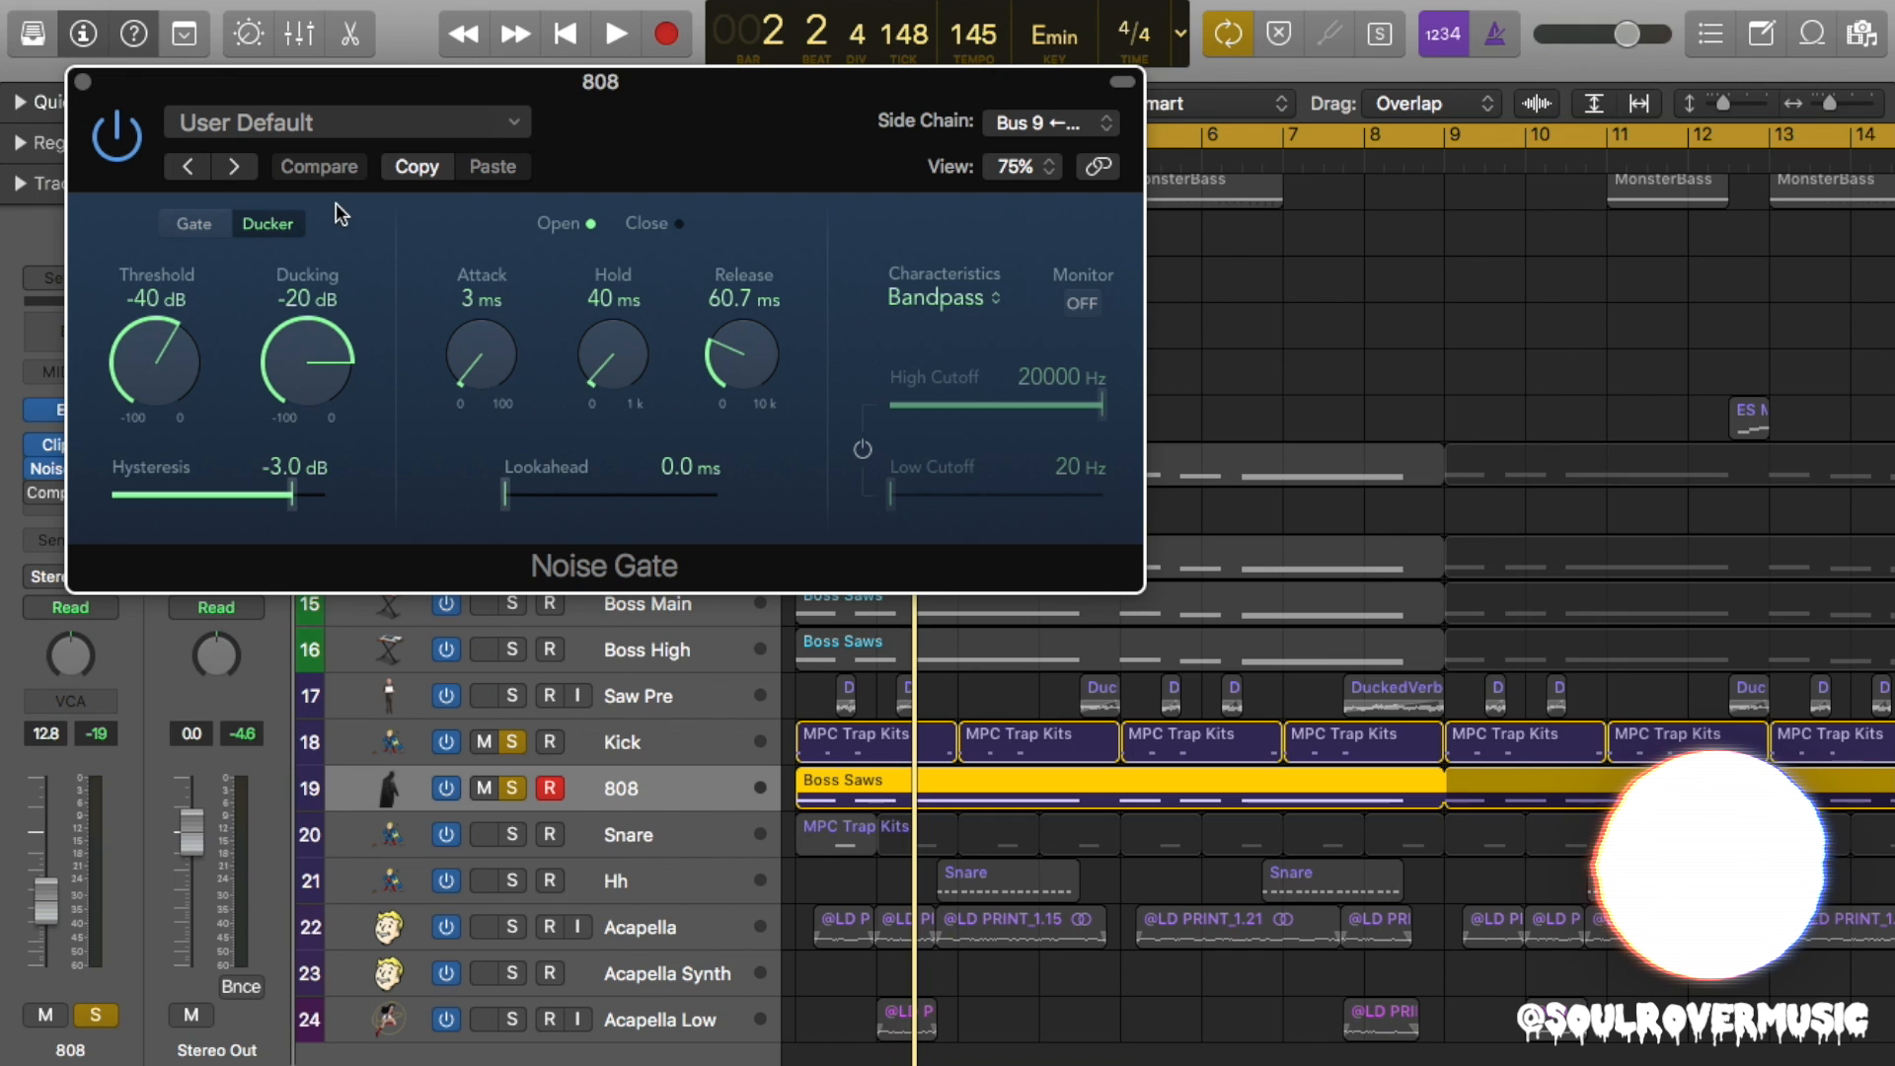
mouse_move(161, 411)
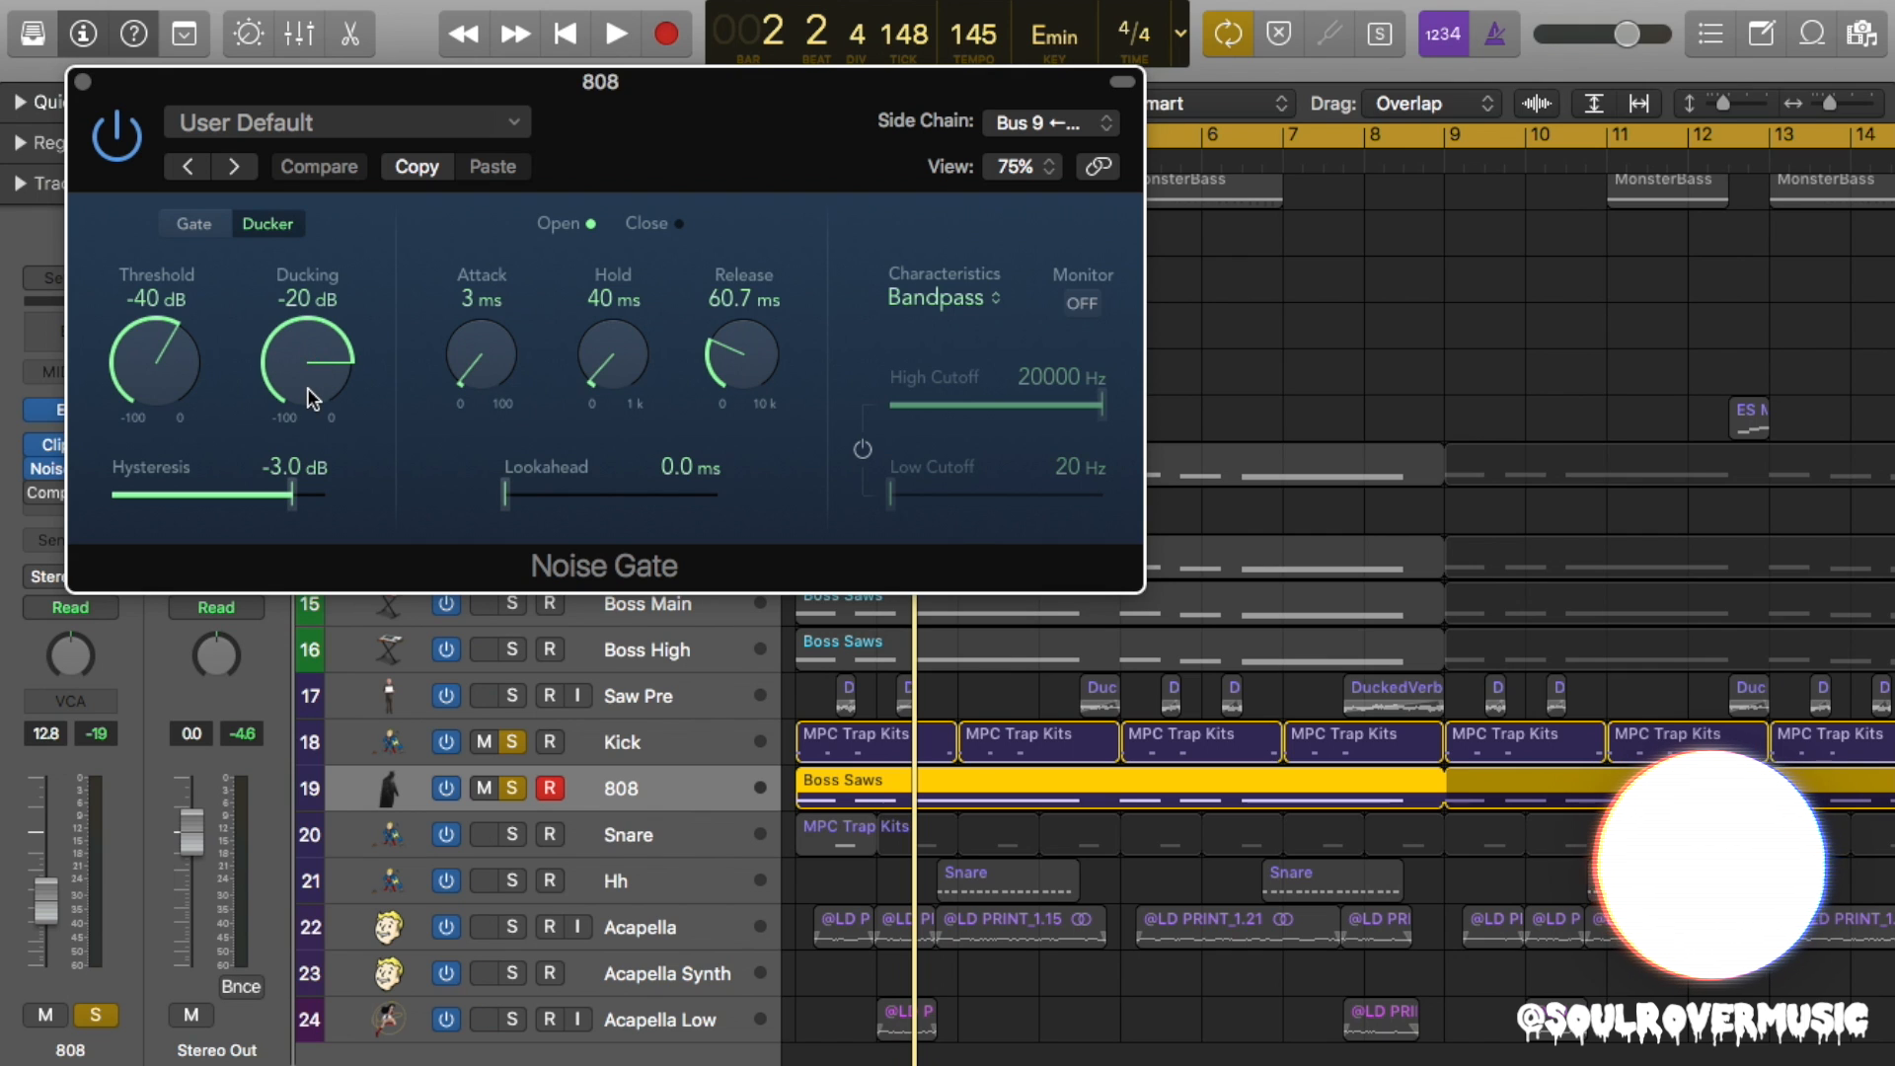
mouse_move(345, 387)
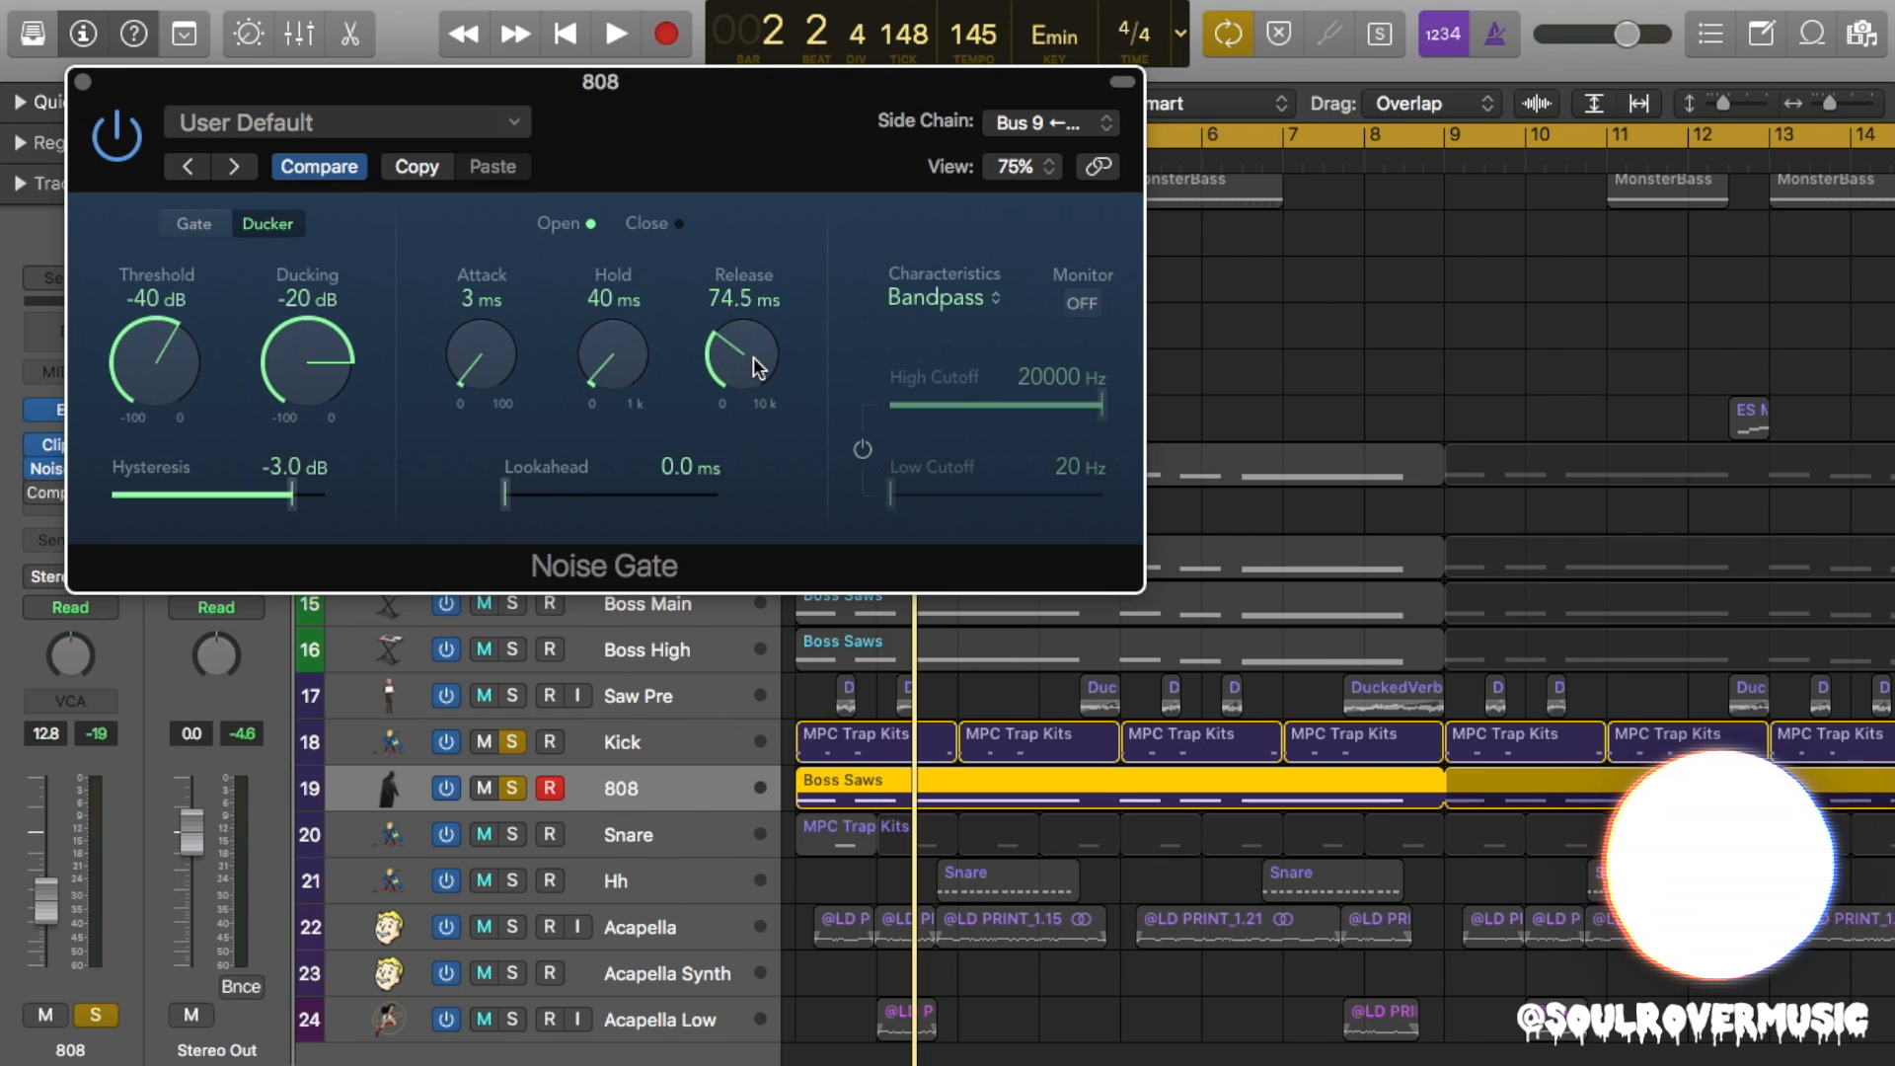
left_click(614, 32)
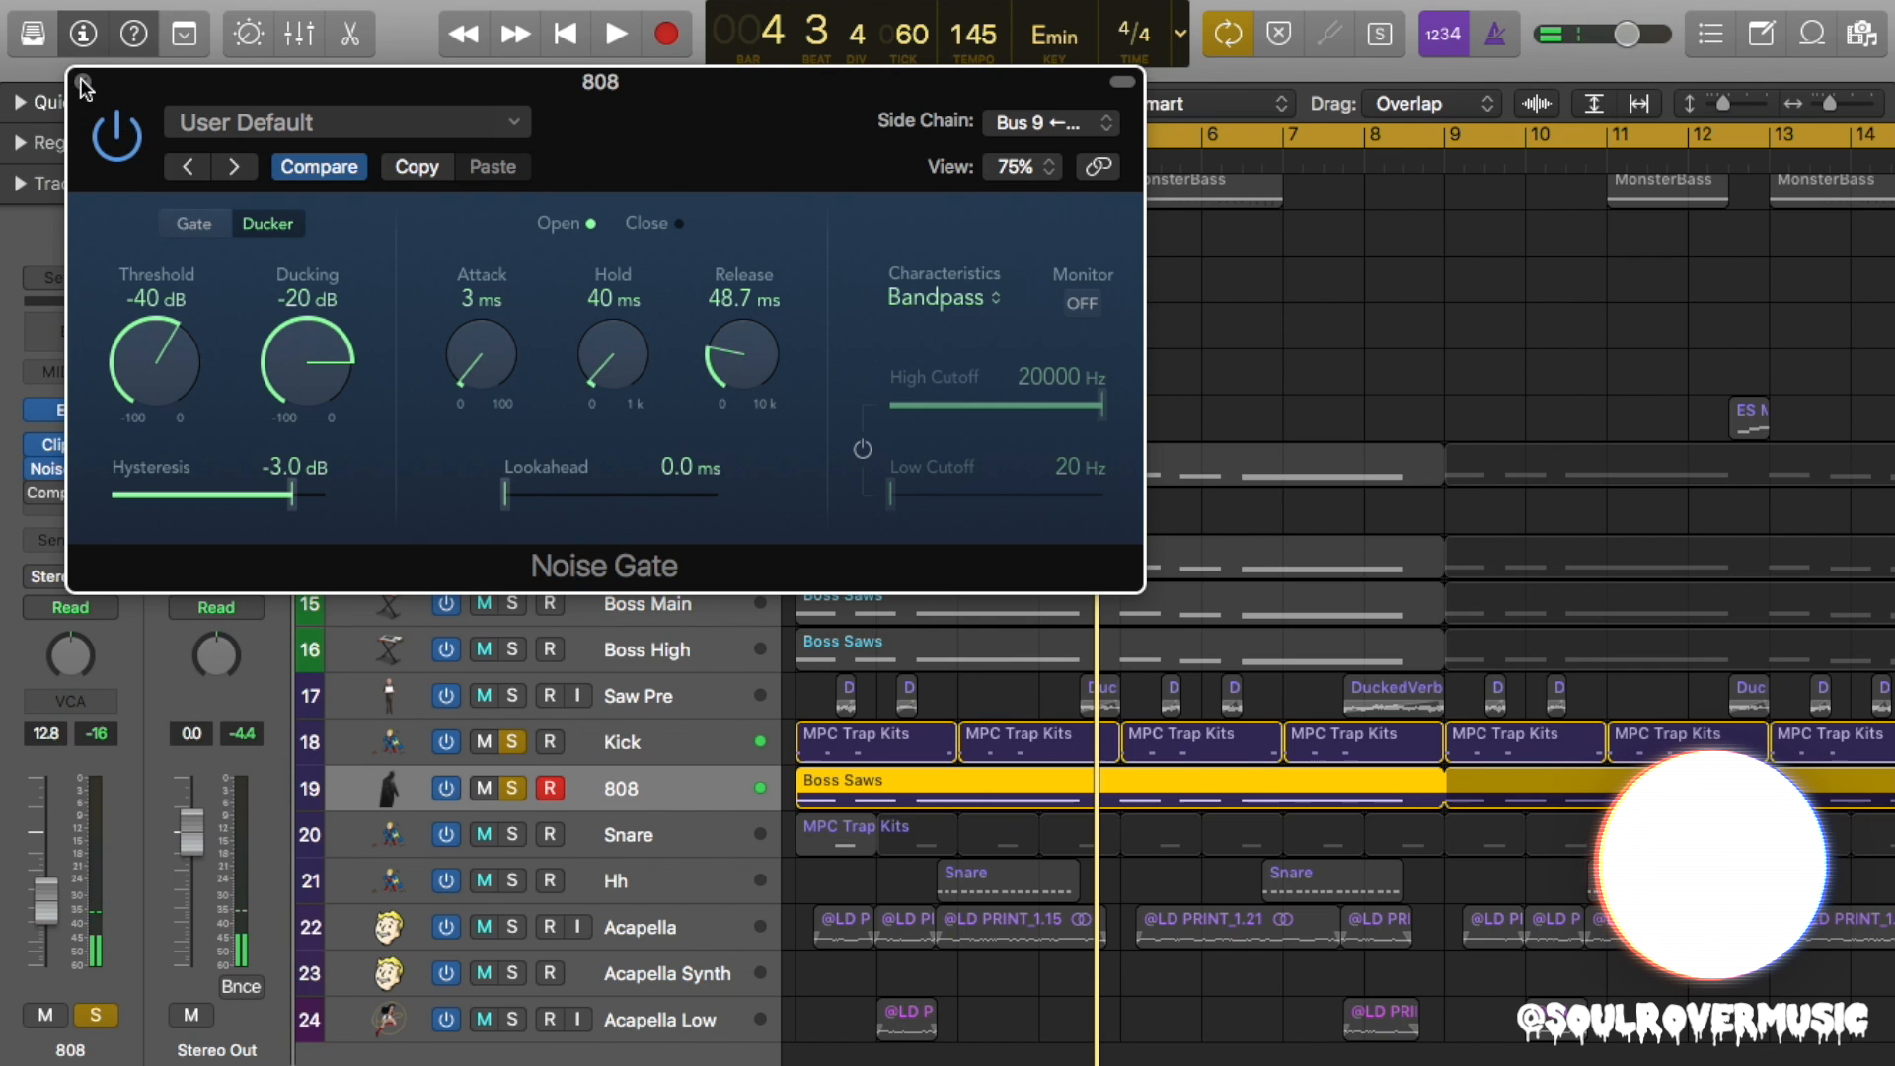
left_click(82, 88)
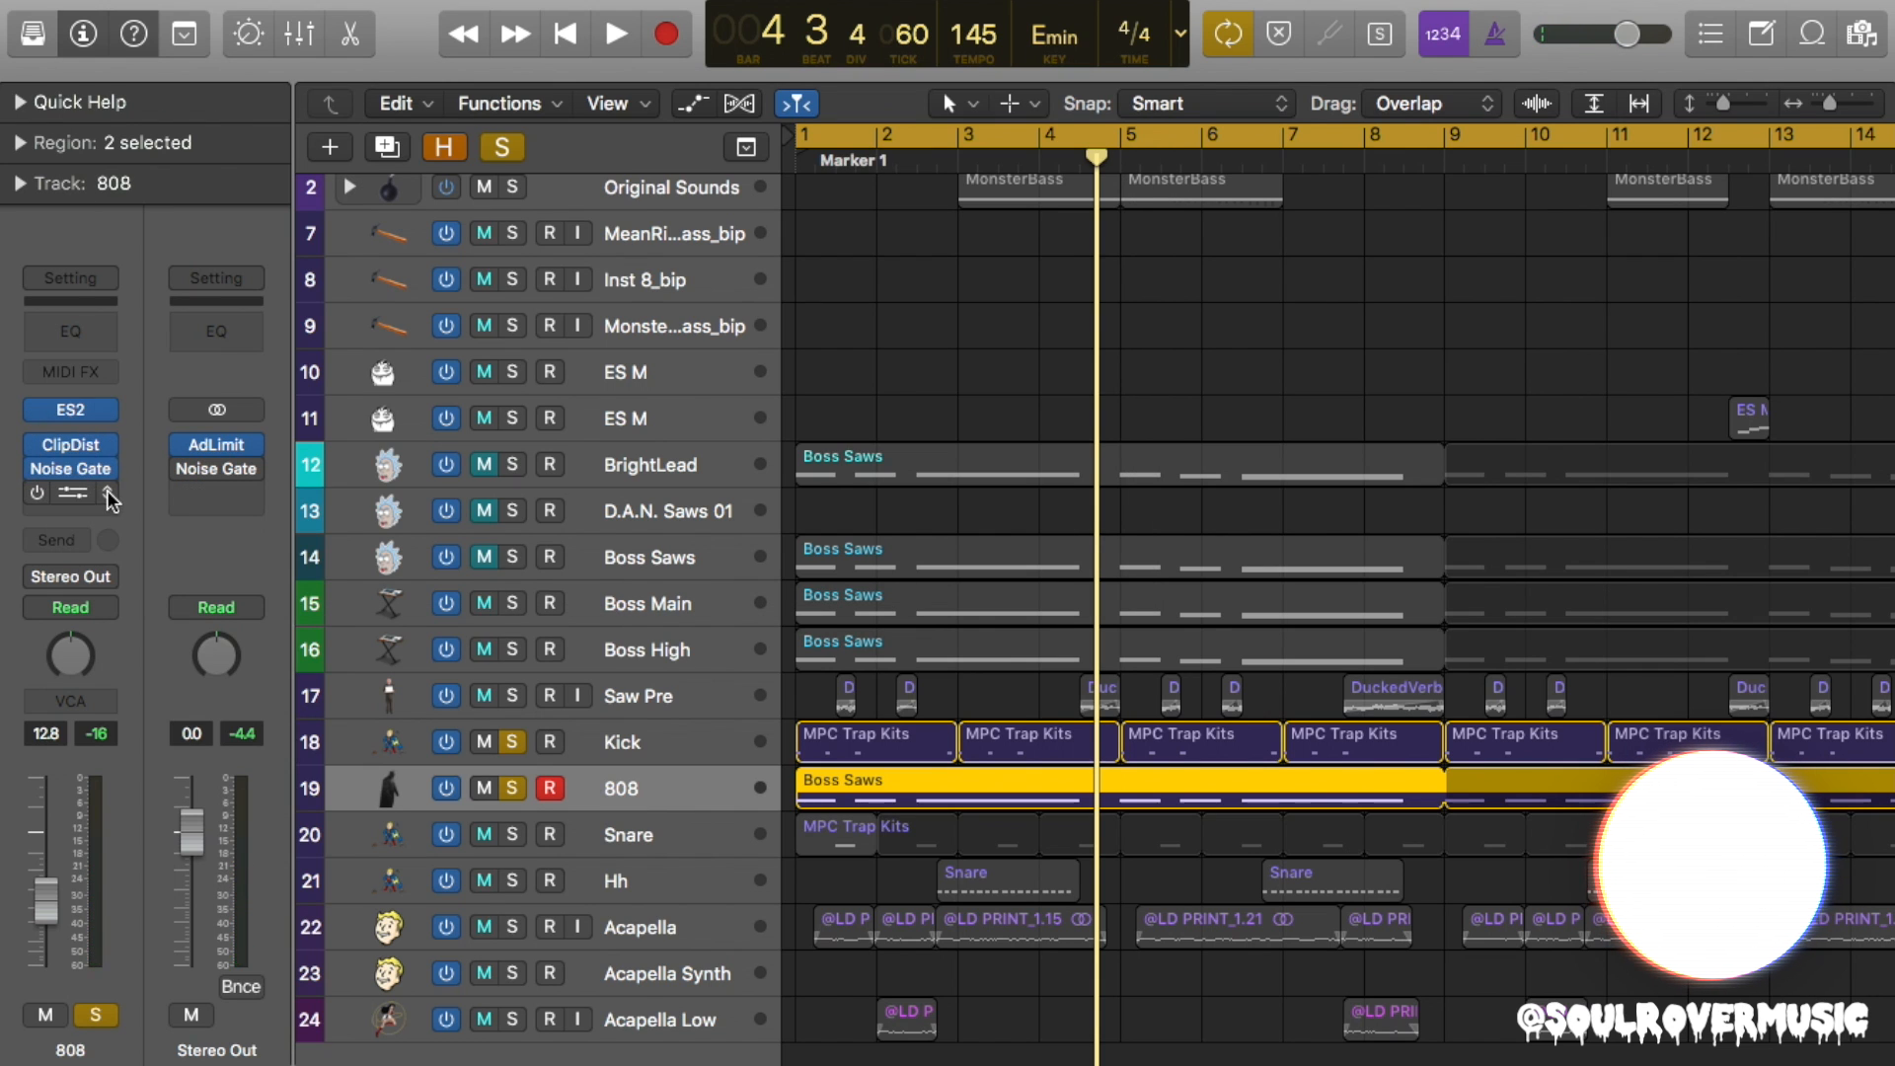